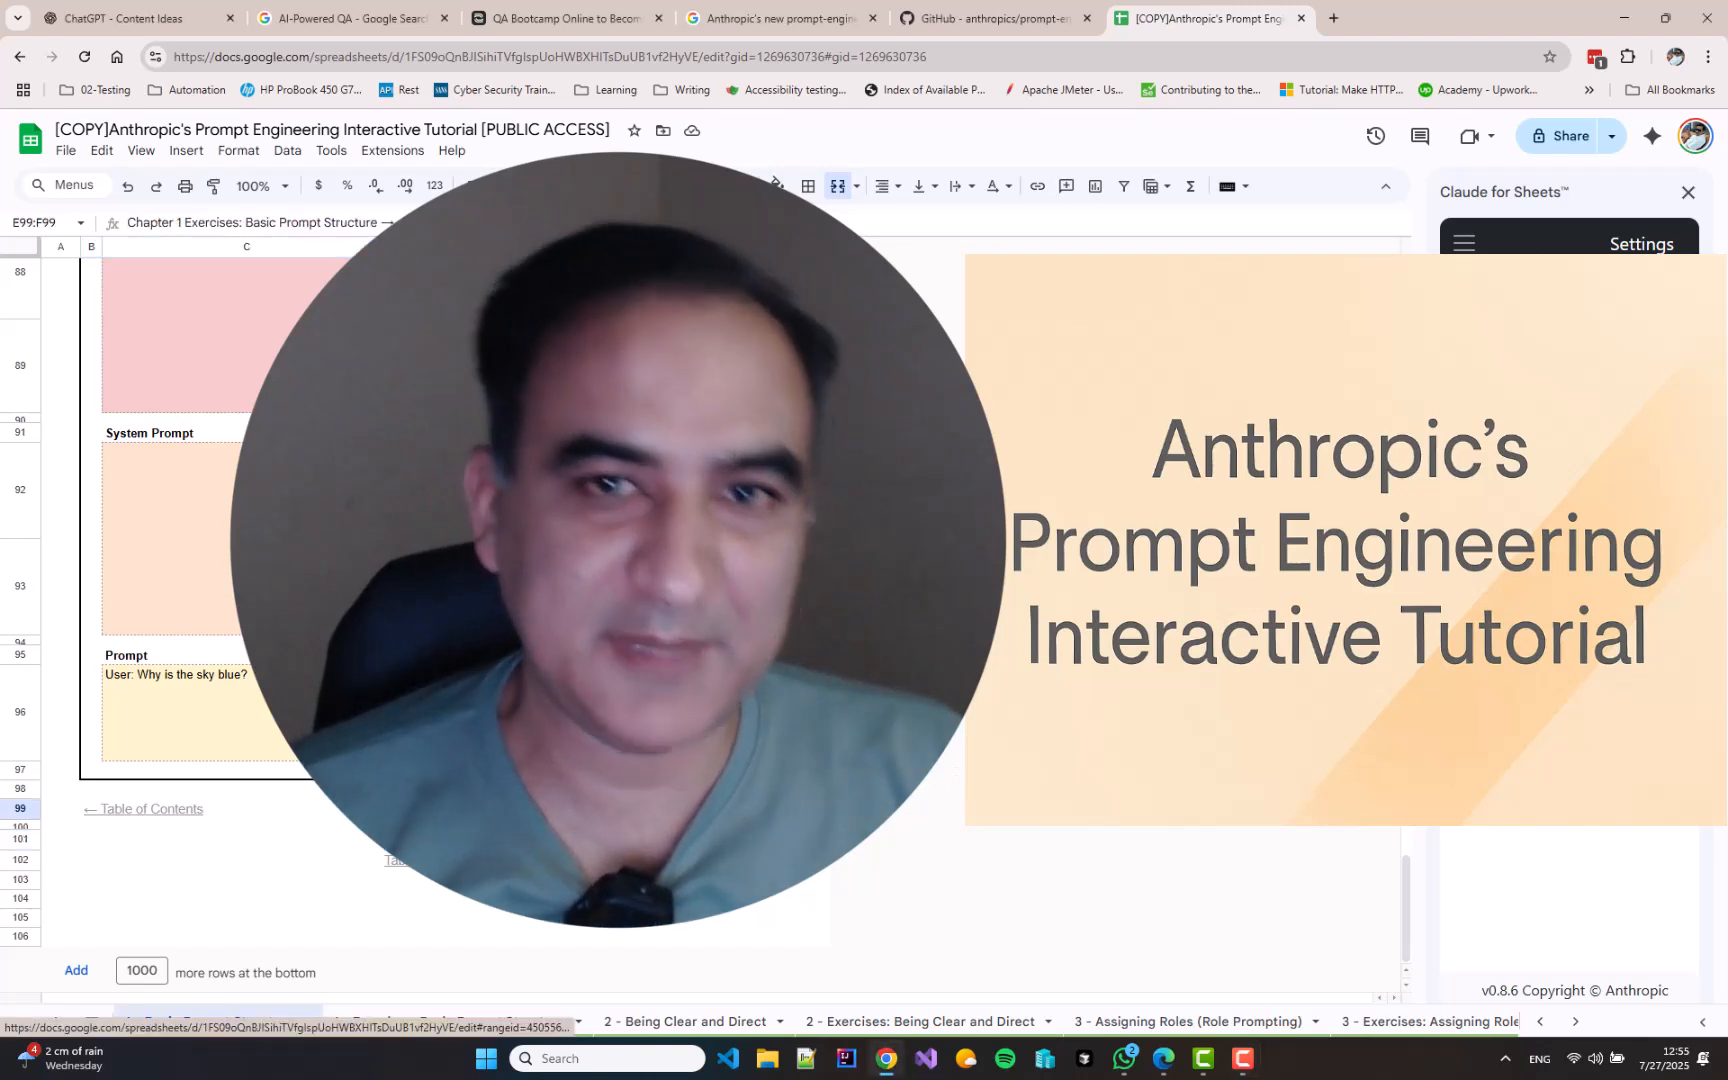
# Make the Exercise 1.1 prompt read 'User: Please count to three.'
pyautogui.click(452, 1020)
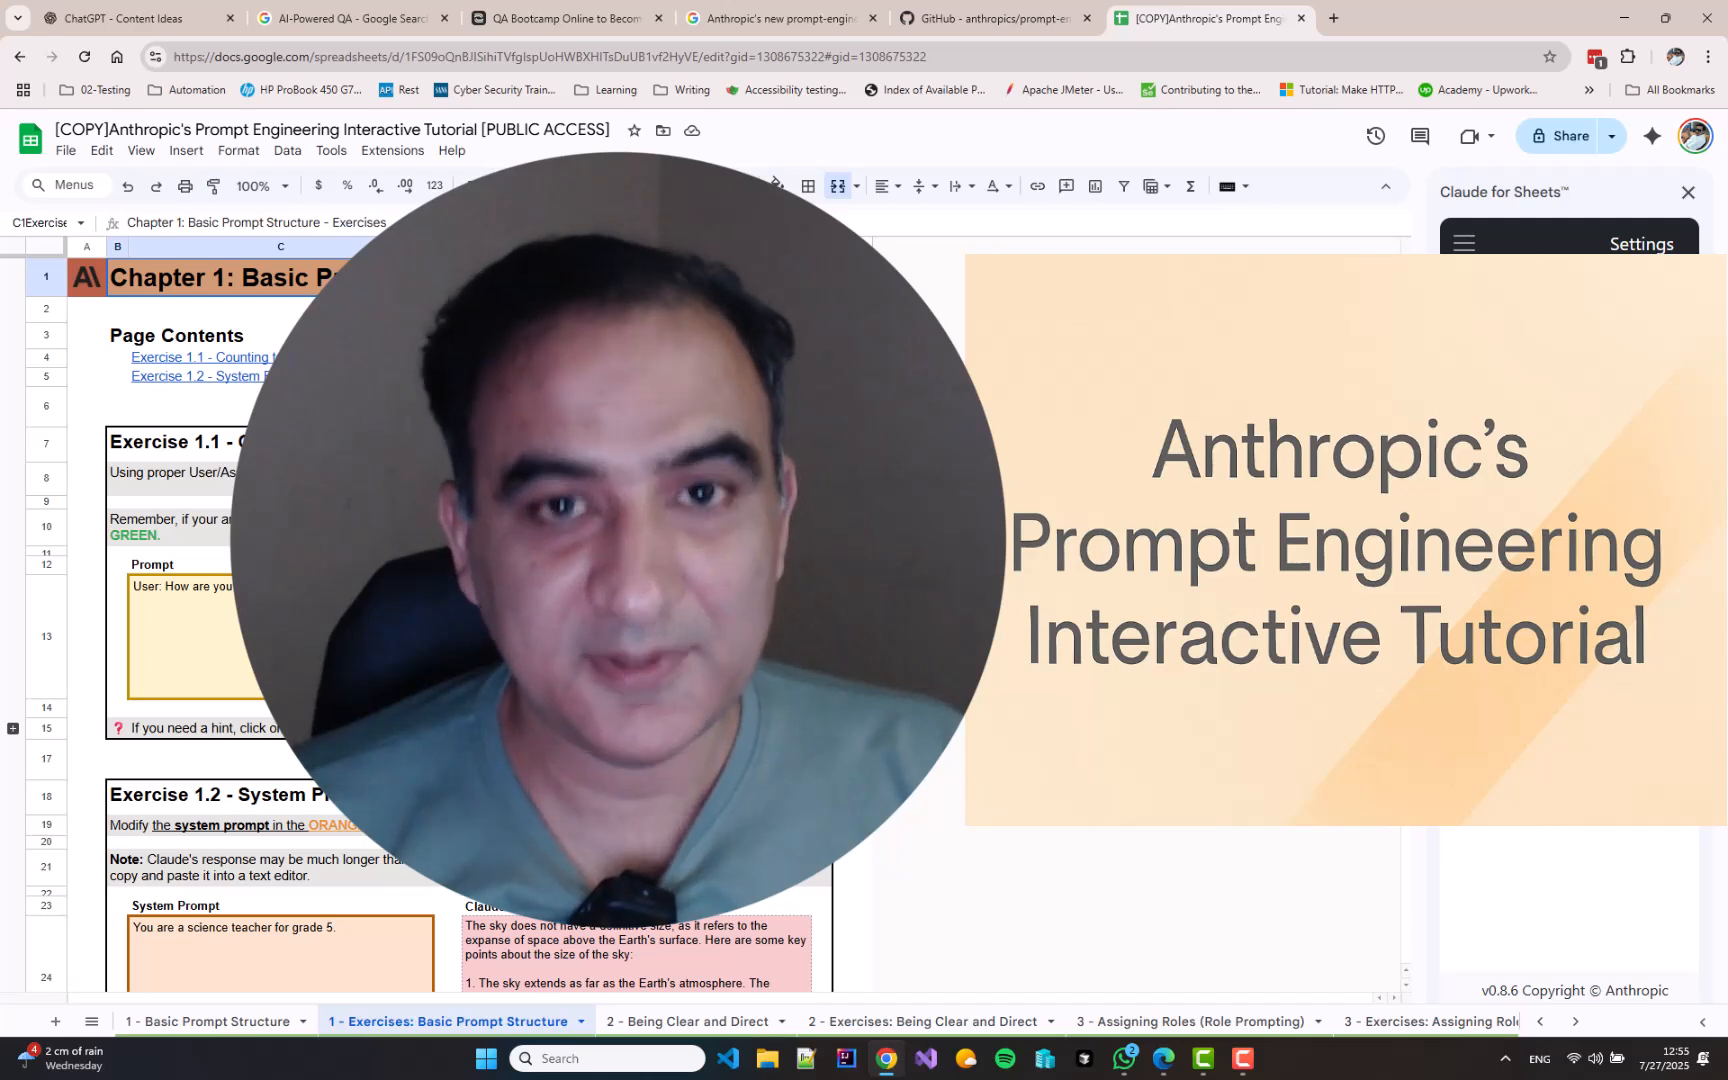
pyautogui.click(188, 636)
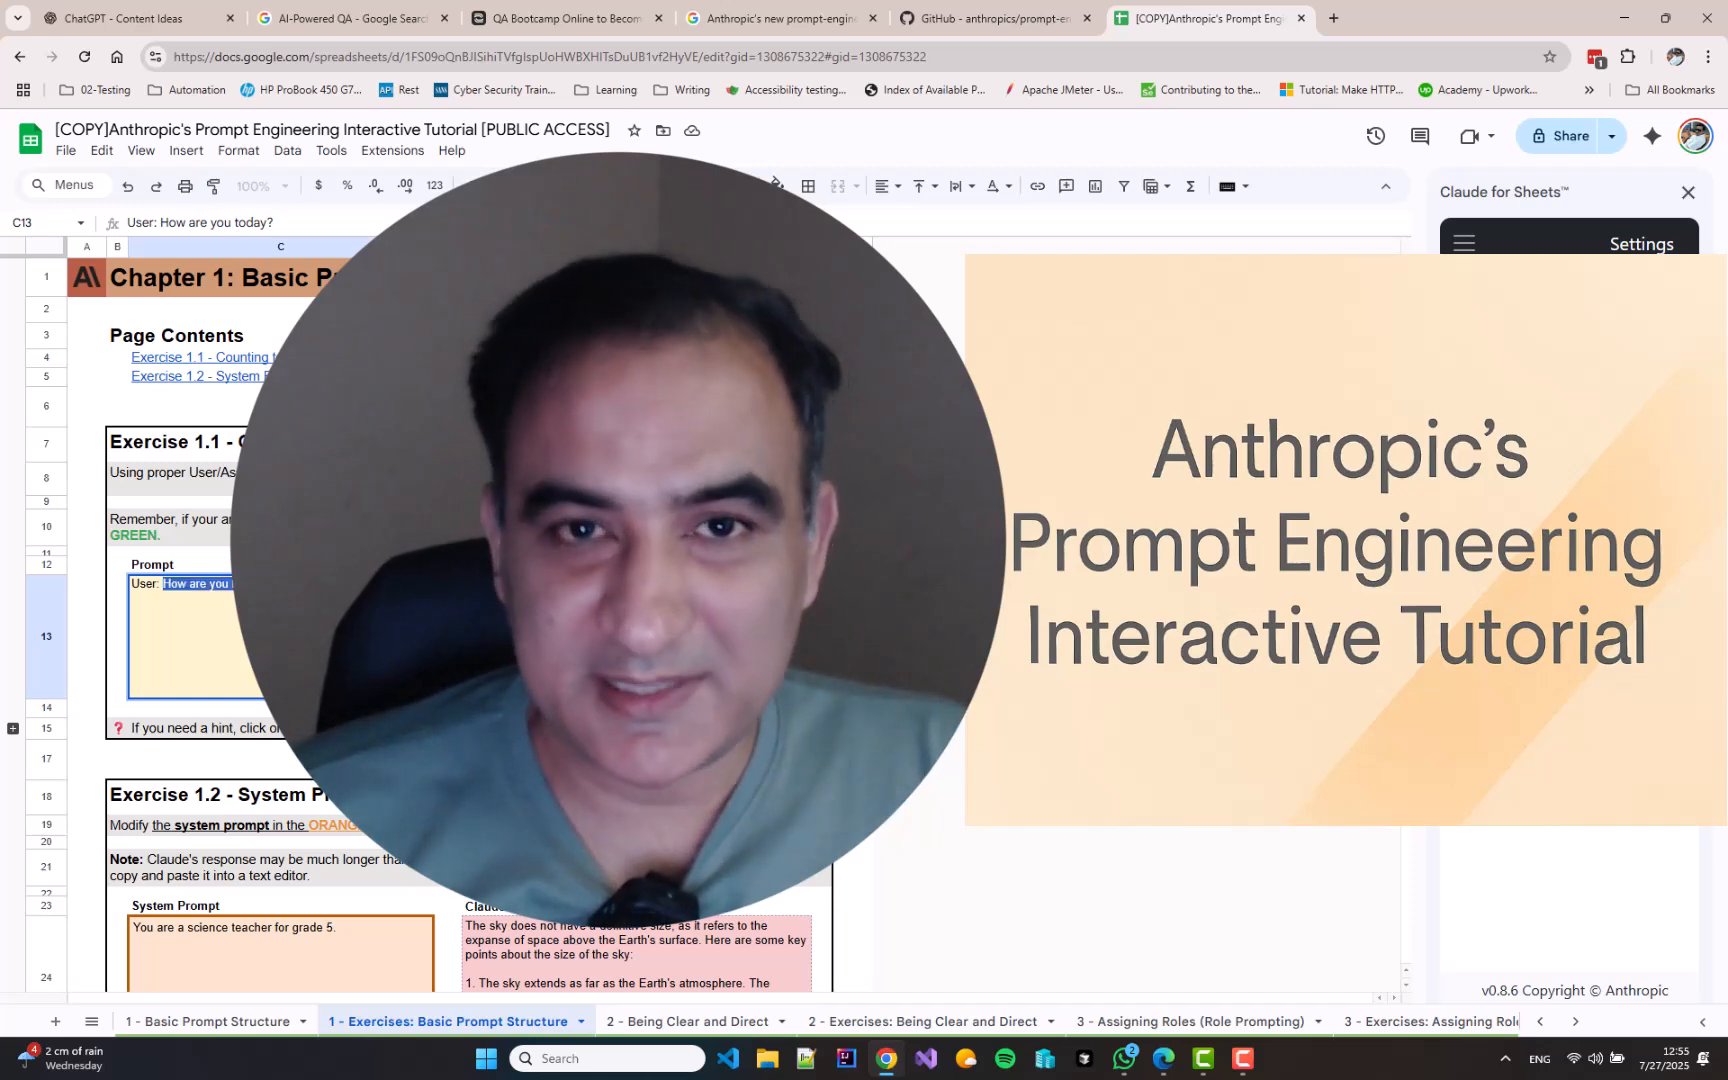
pyautogui.write('Please coun')
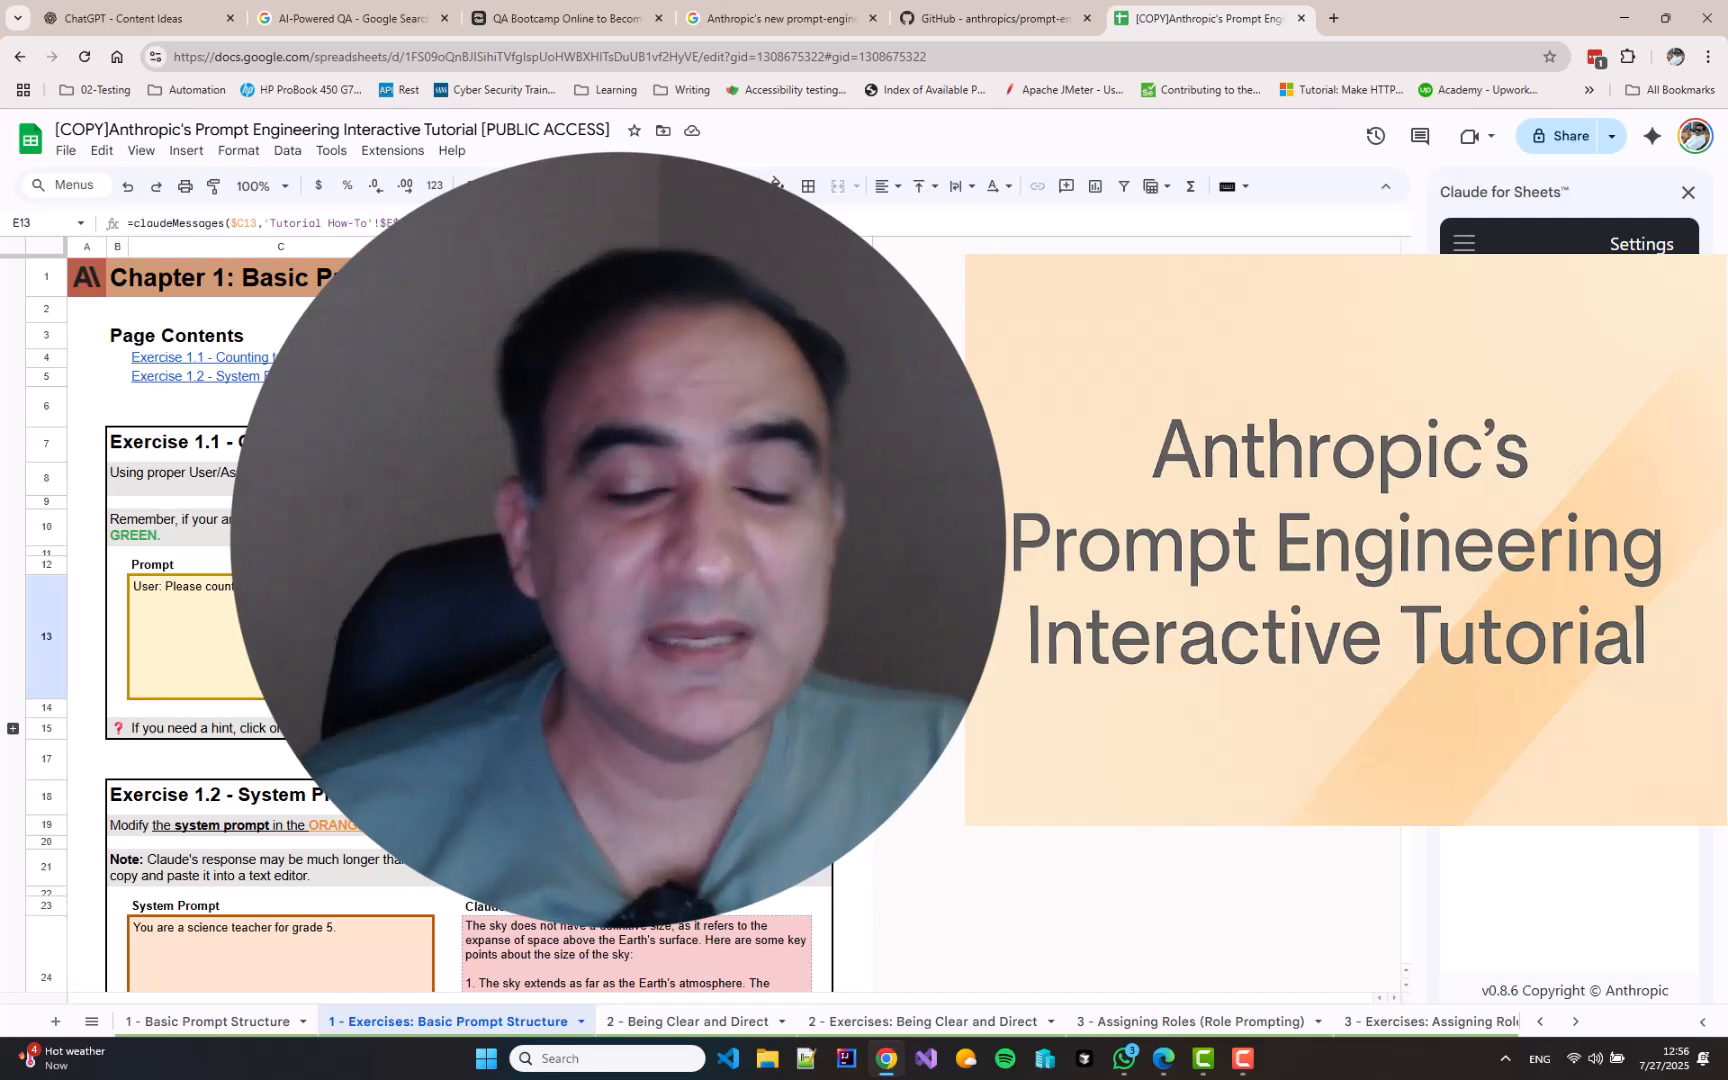
# Rewrite the Exercise 1.2 system prompt as 'You are a three year old…'
pyautogui.scroll(-3)
pyautogui.write('You are a')
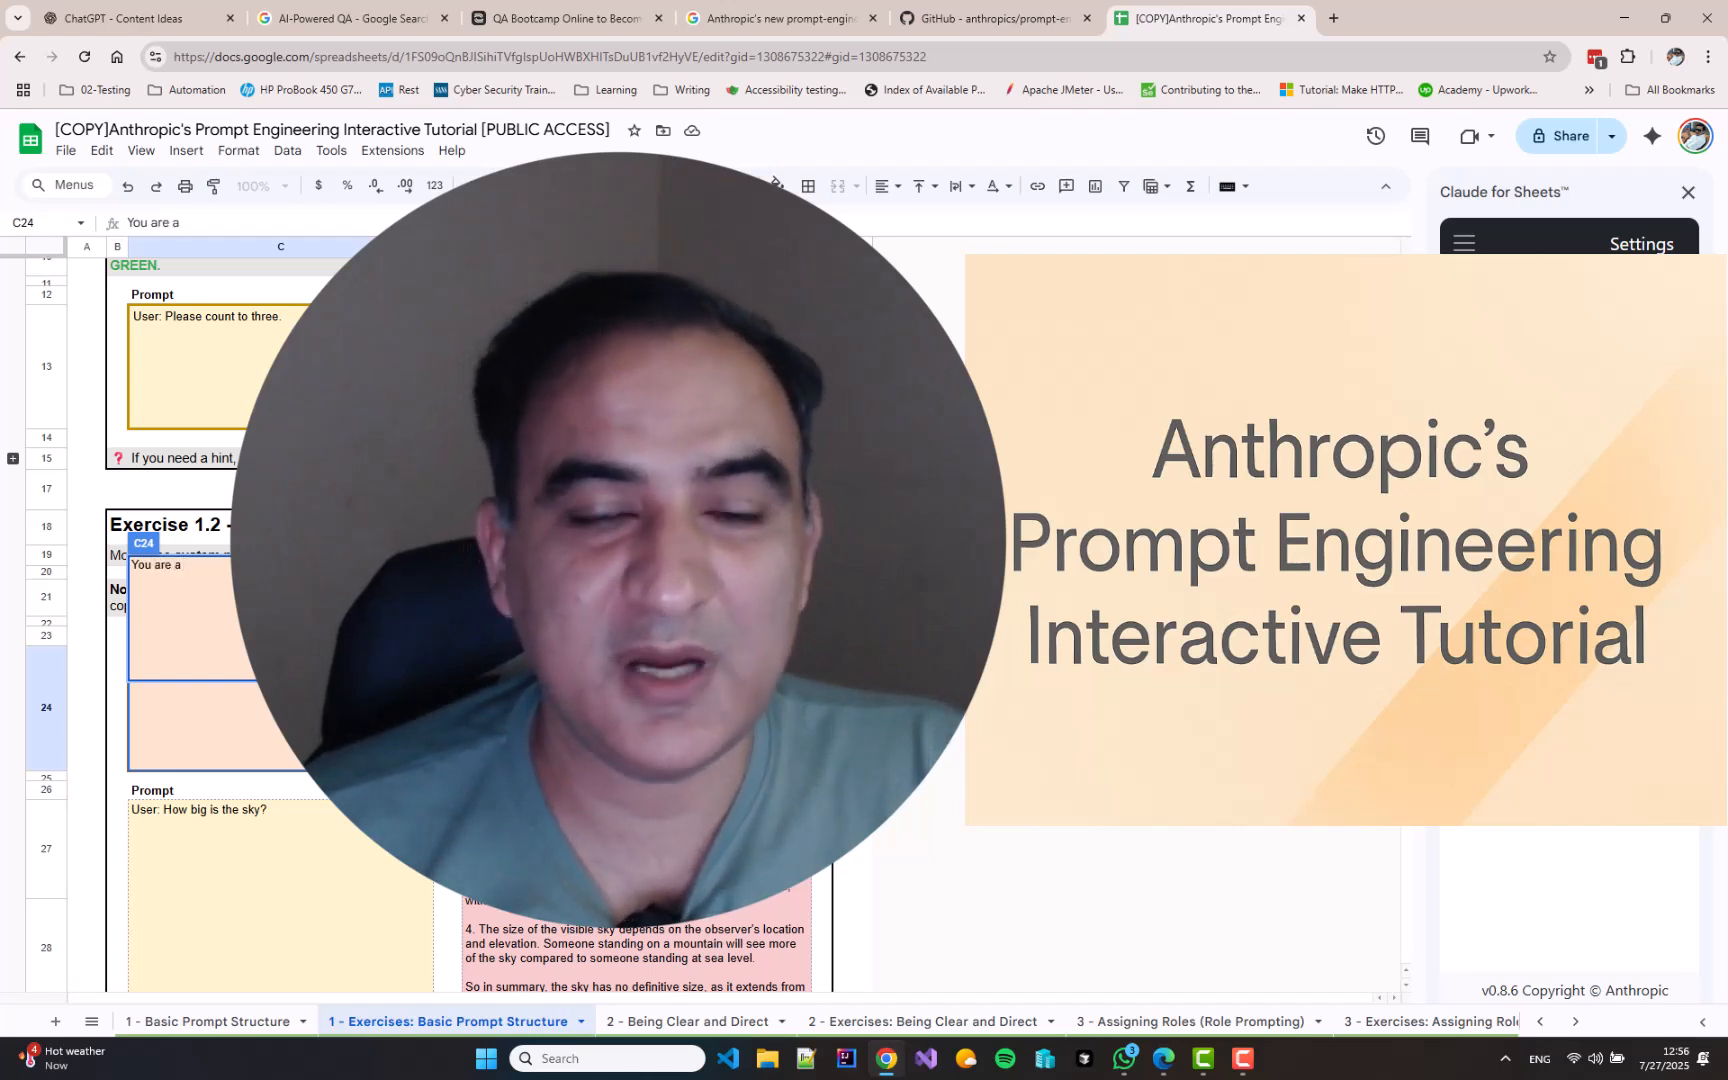
pyautogui.write('three ye')
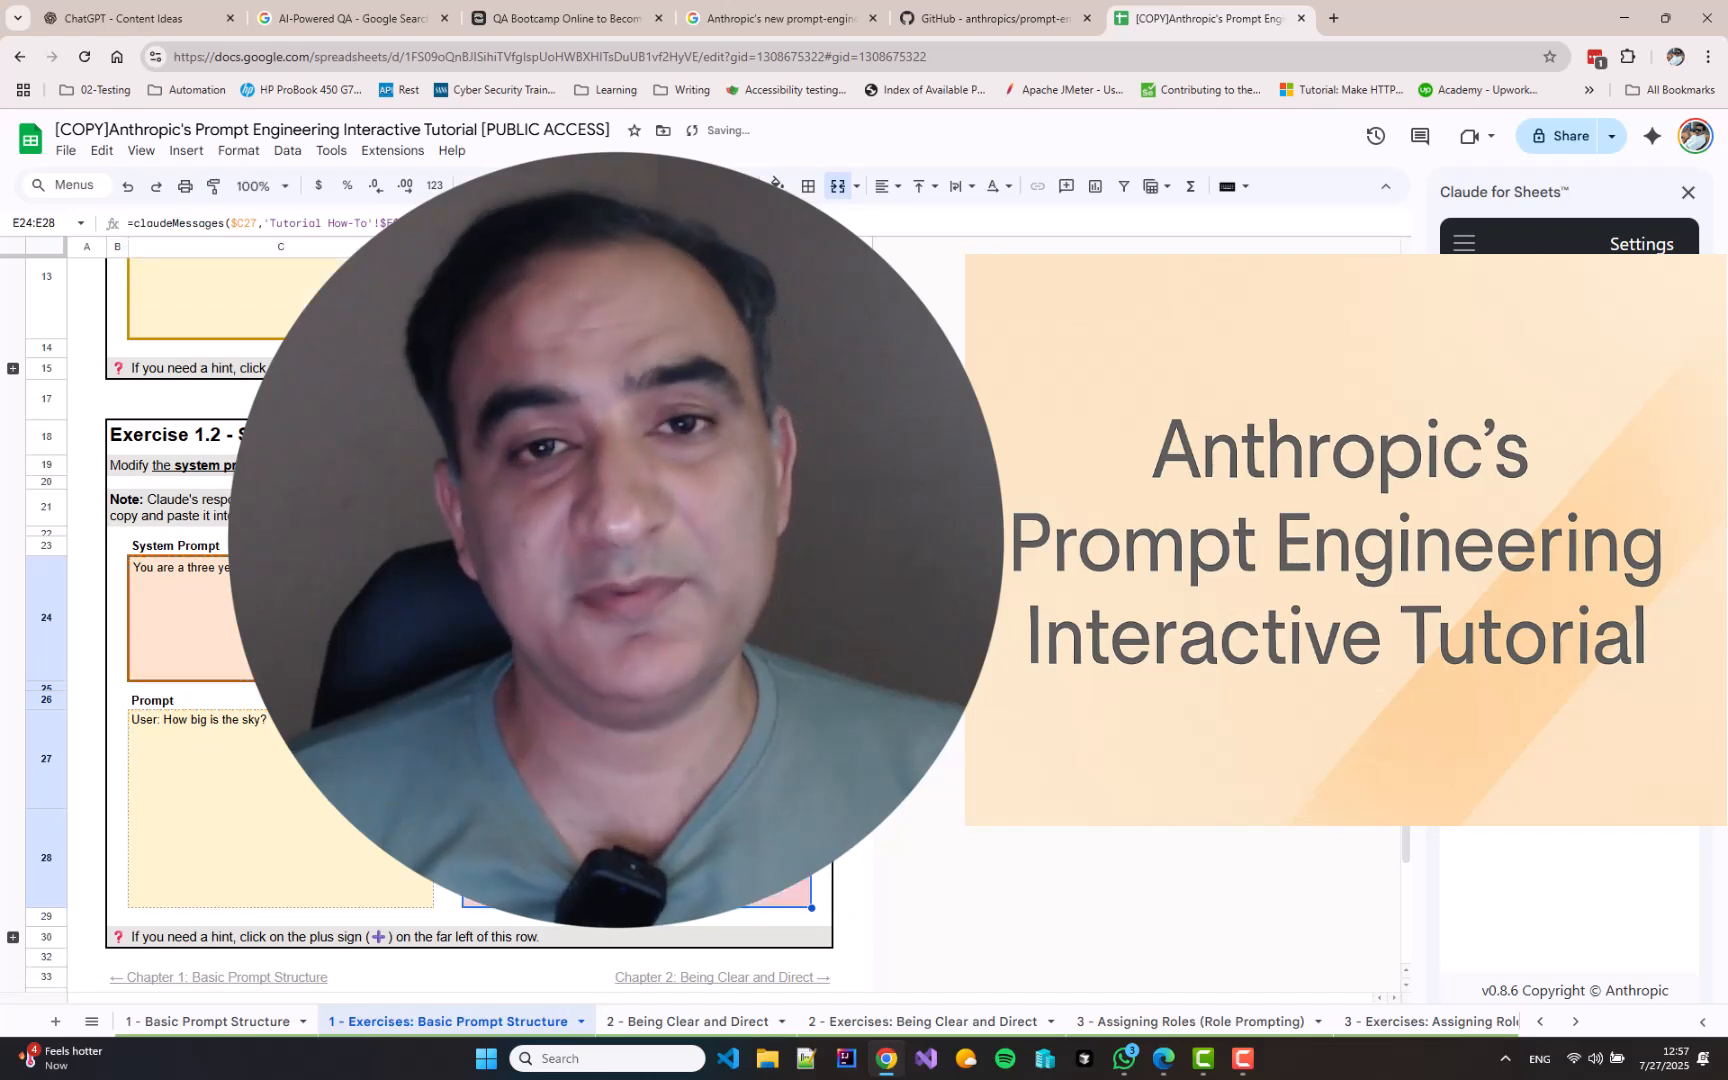
pyautogui.moveTo(72, 918)
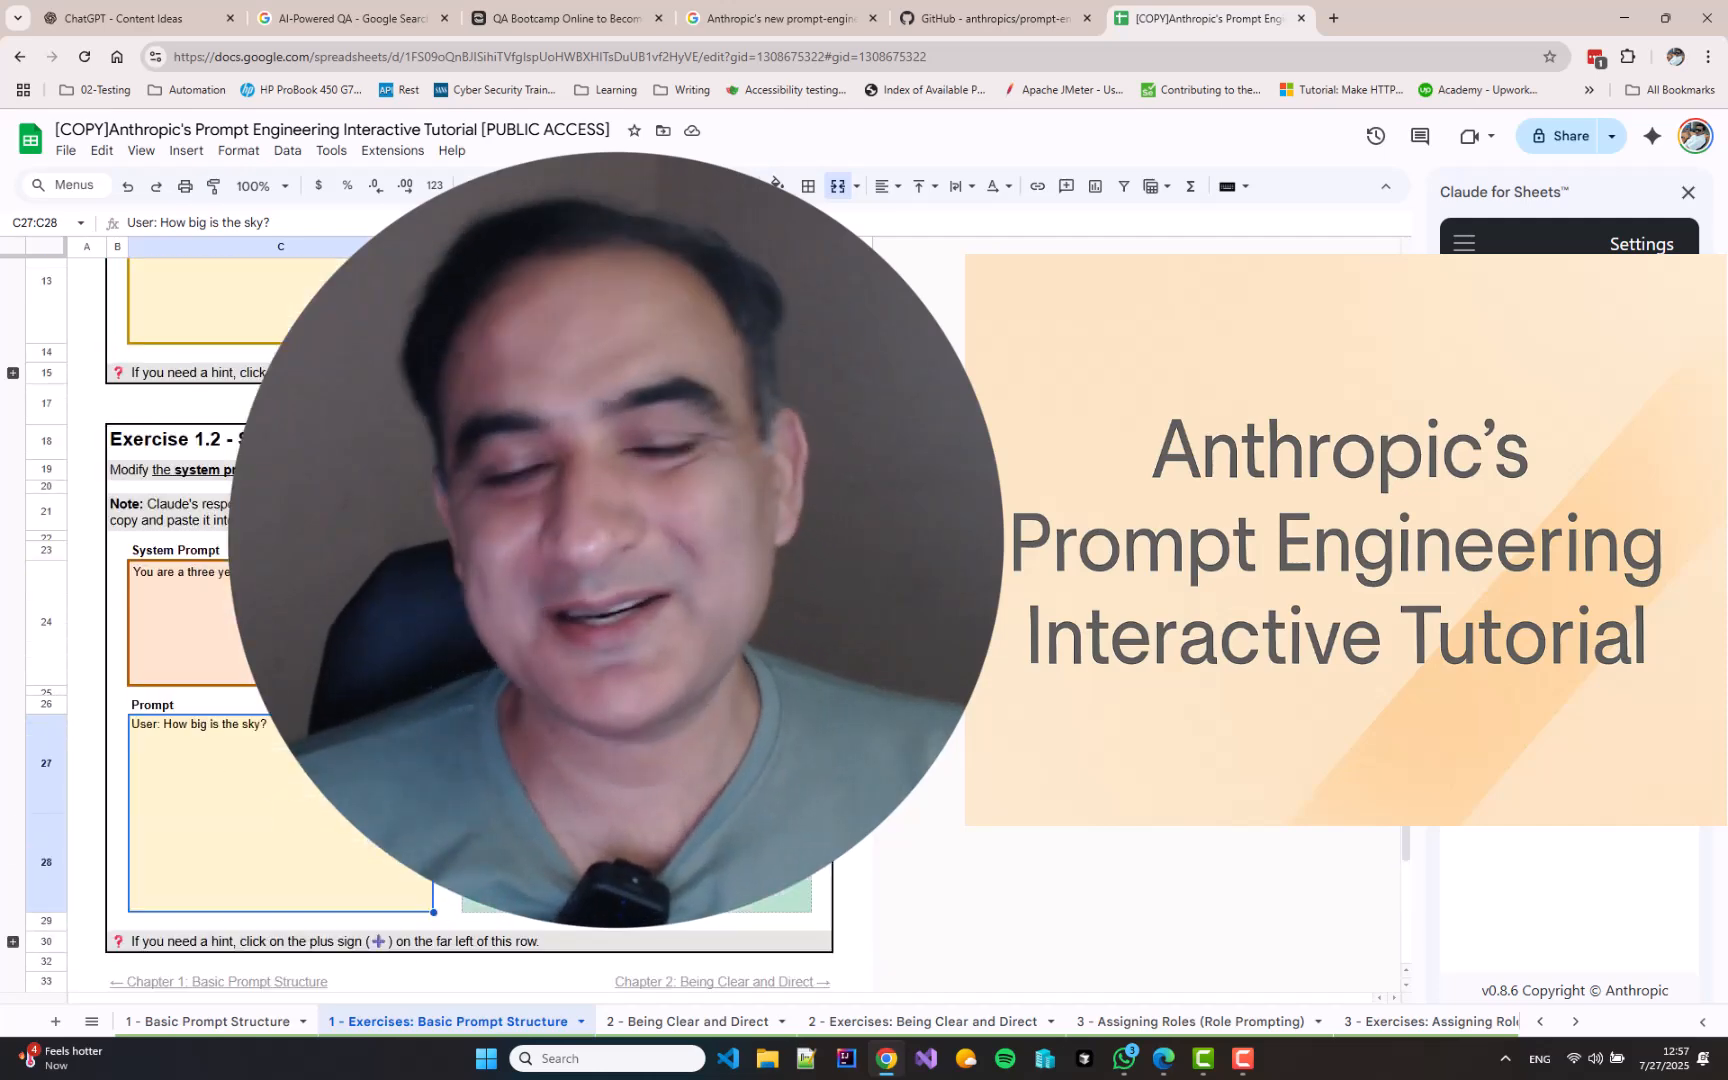
pyautogui.click(662, 18)
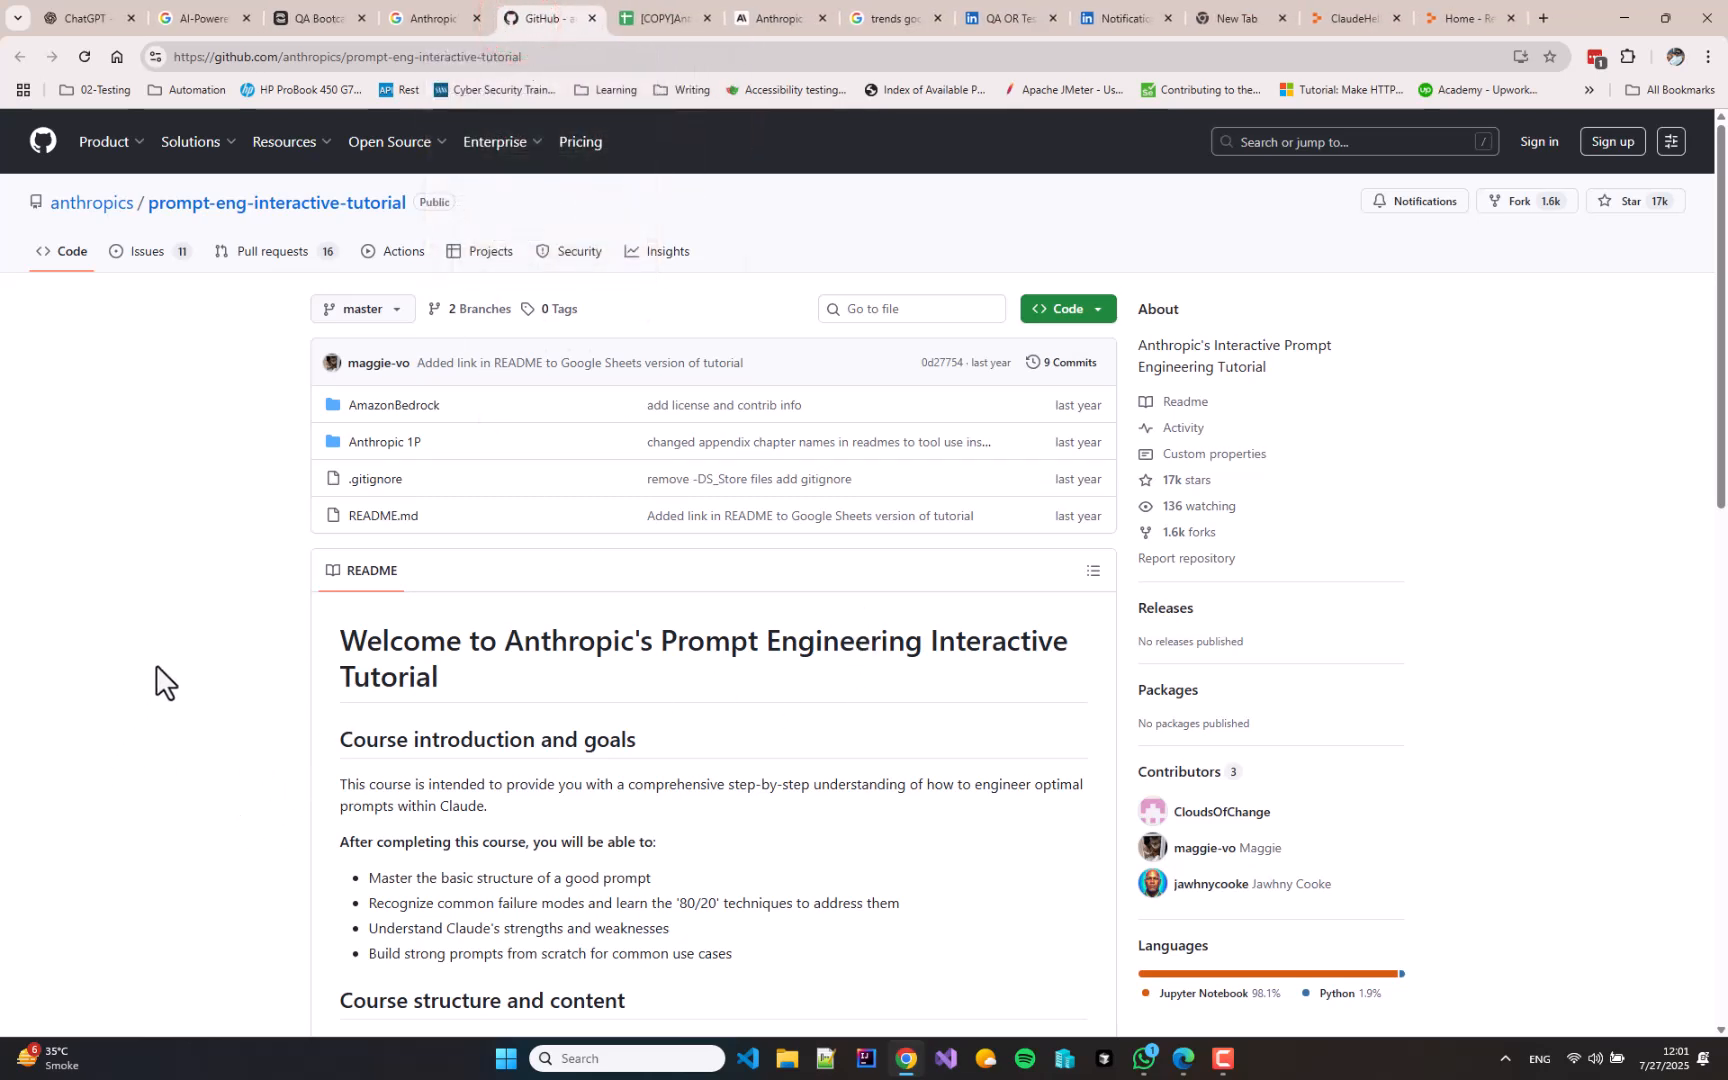
# Highlight the README sentence recommending the Google Sheets version of the tutorial
pyautogui.scroll(-3)
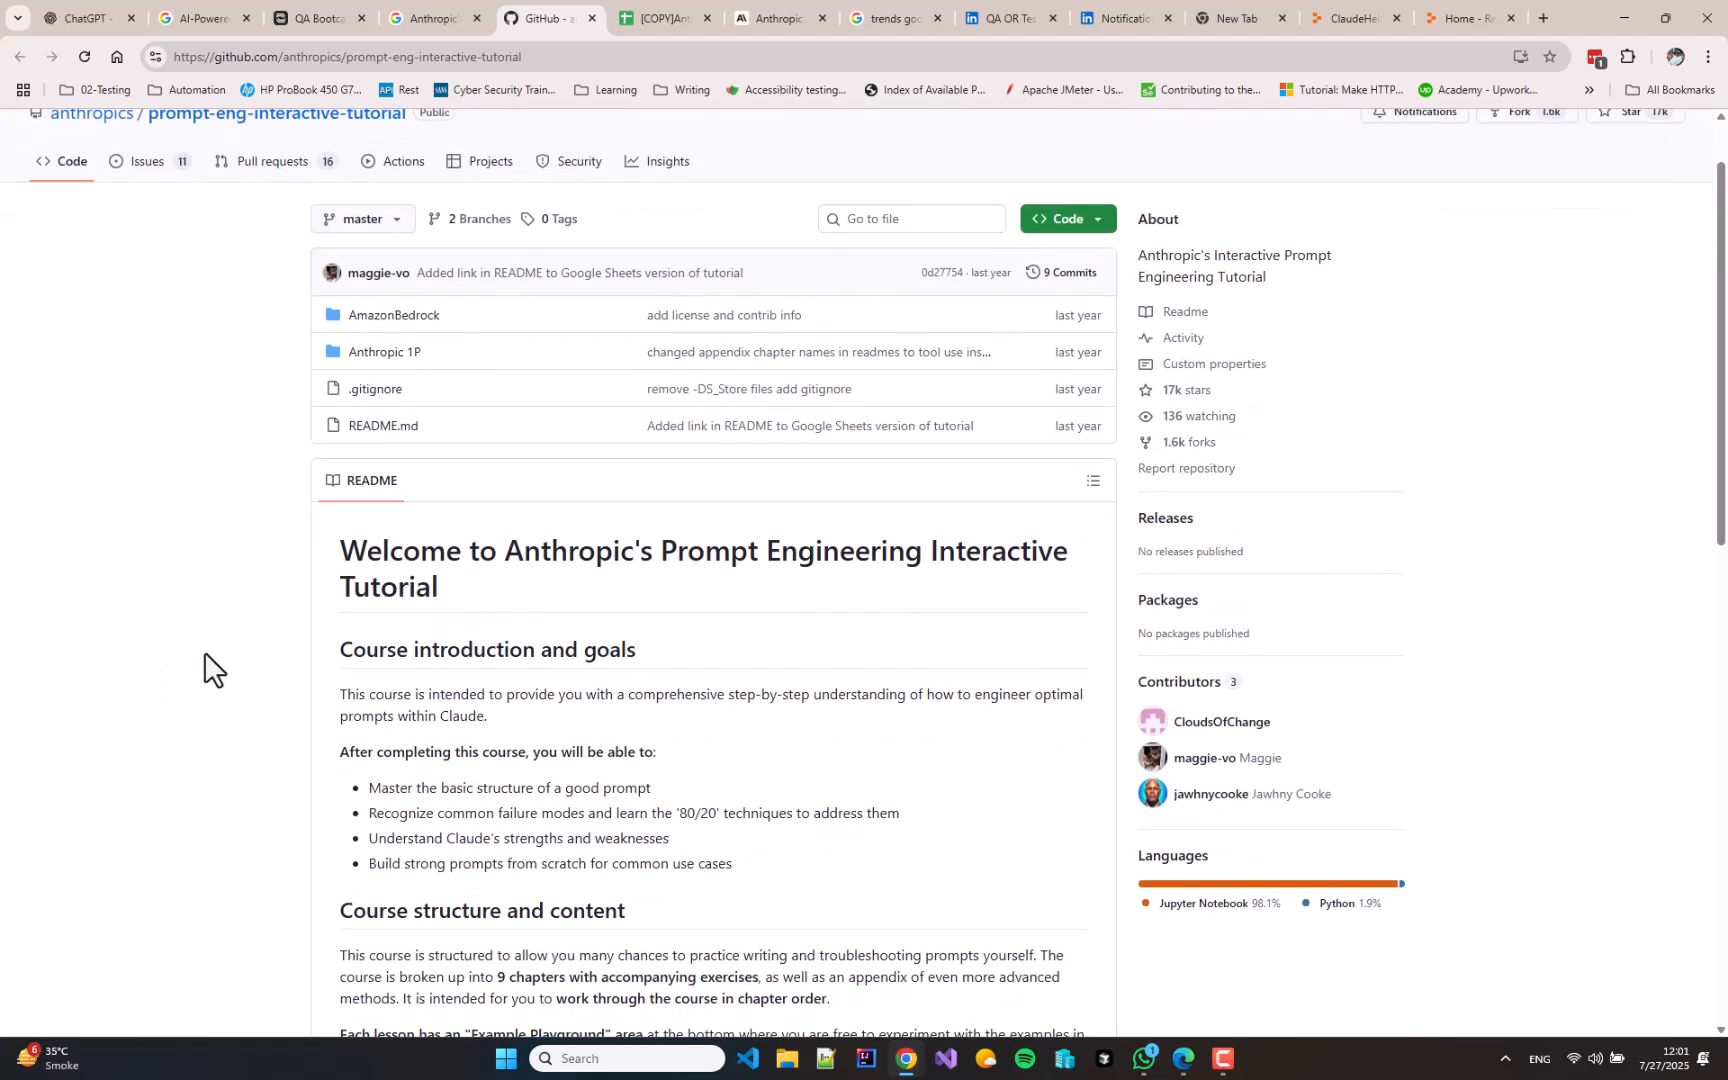
pyautogui.scroll(-3)
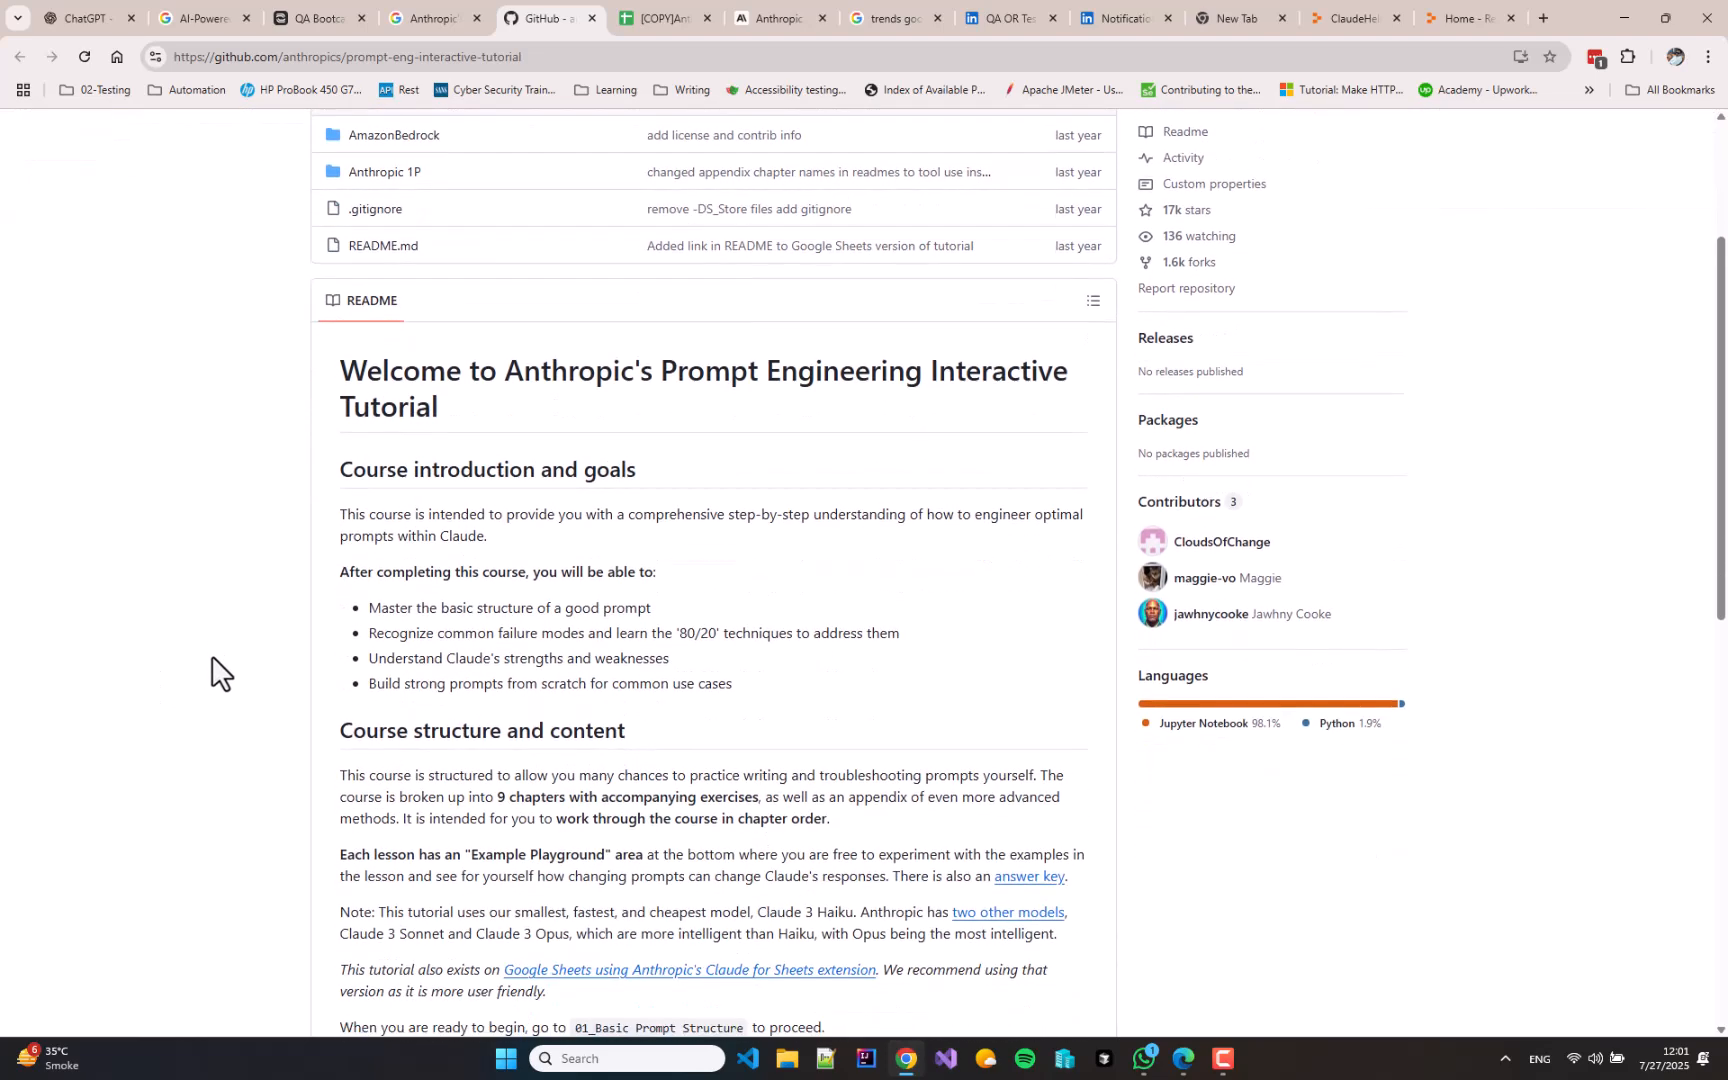
pyautogui.scroll(-3)
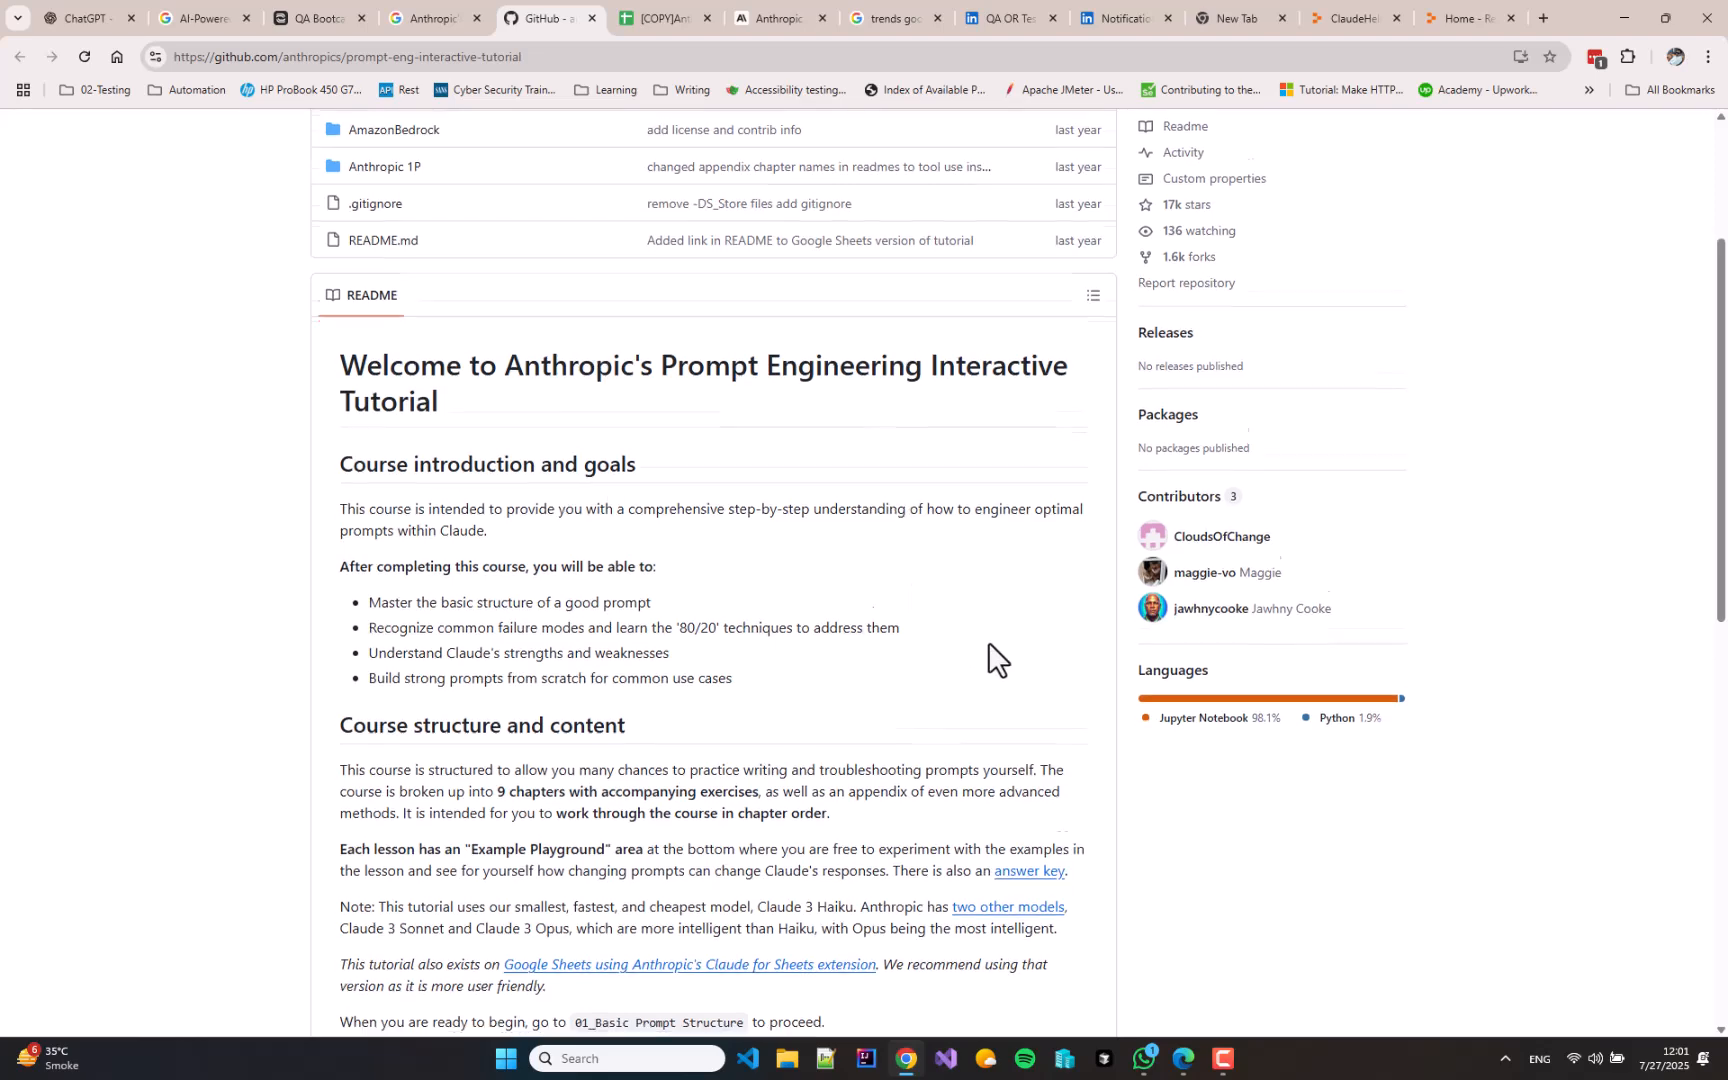
pyautogui.scroll(-3)
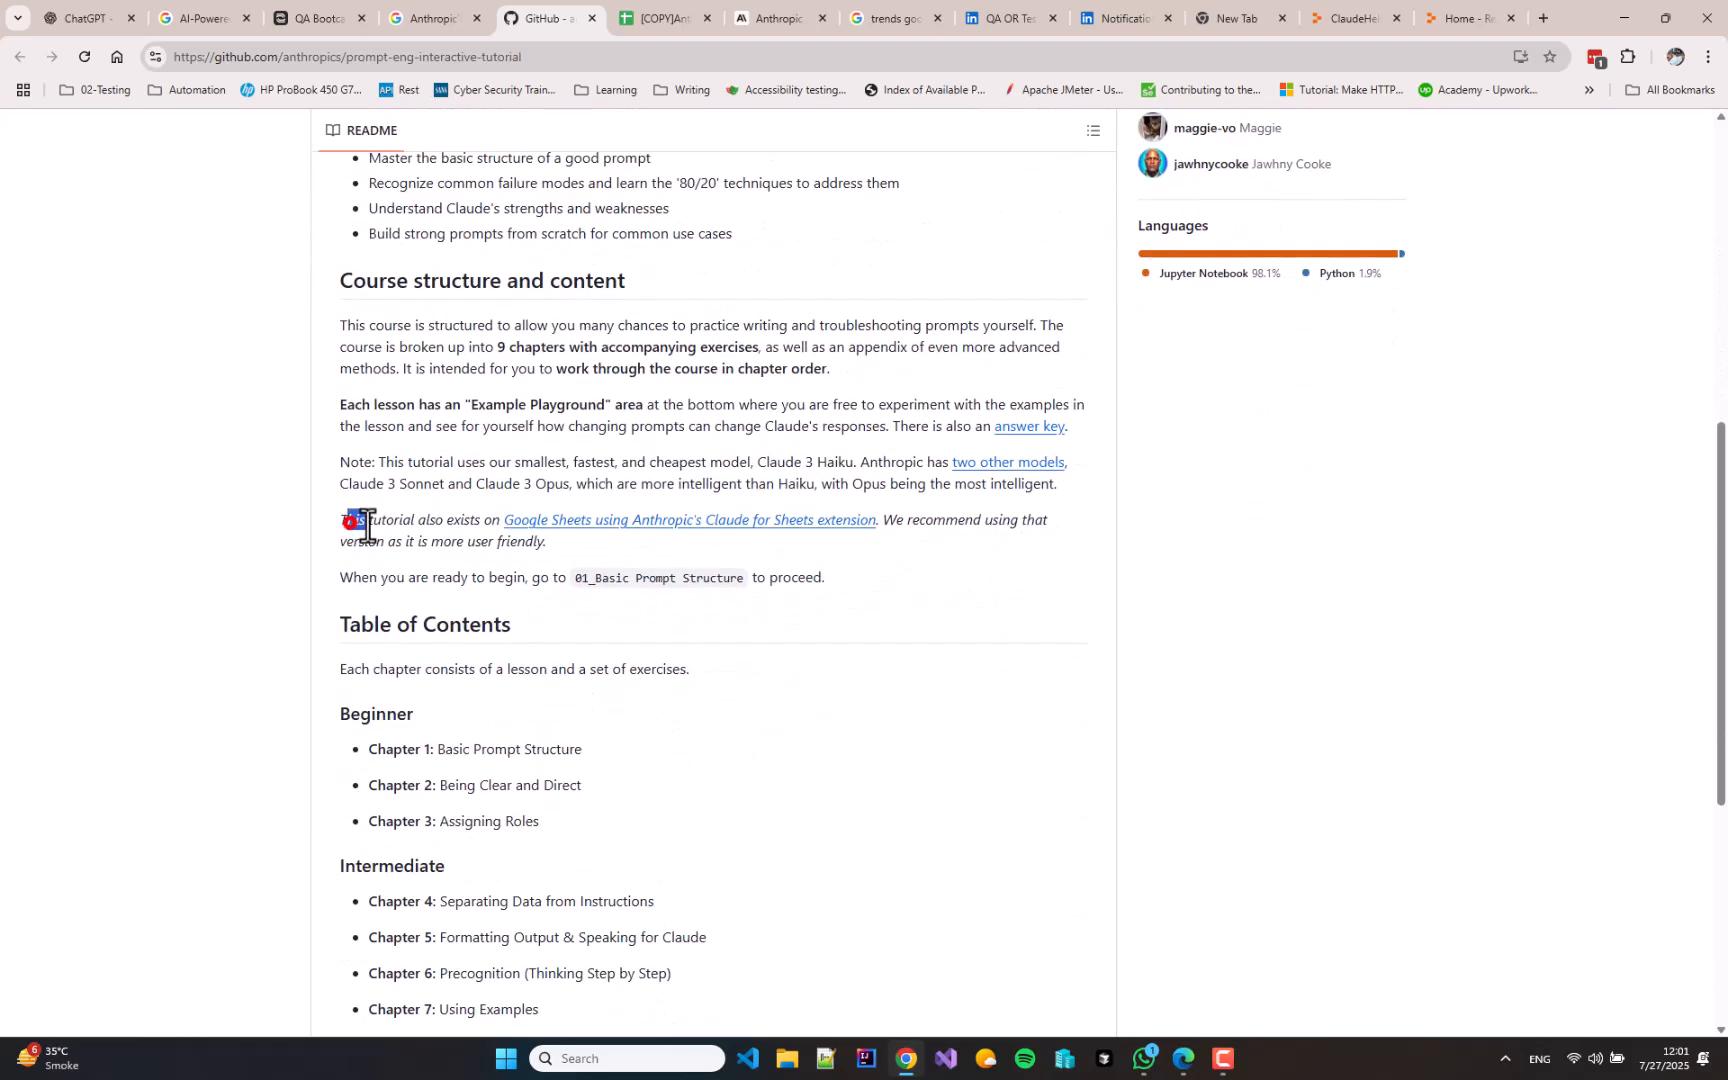
pyautogui.moveTo(342, 520); pyautogui.dragTo(824, 576)
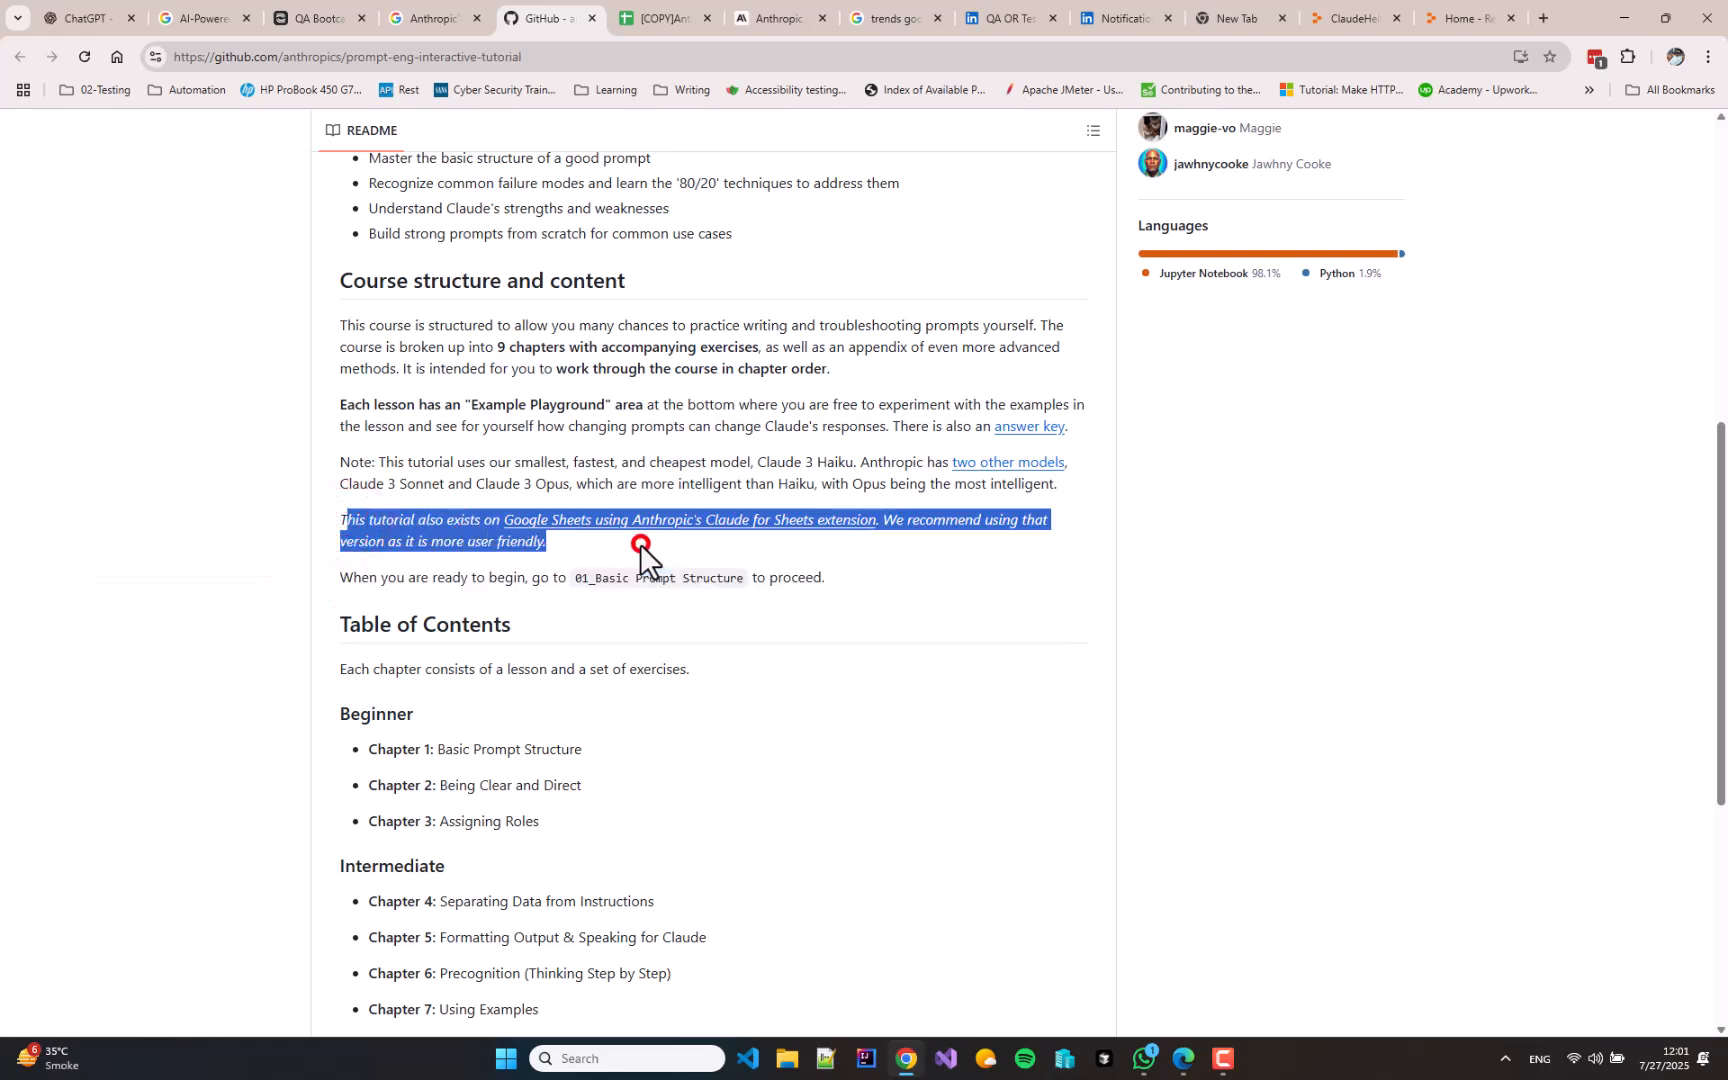
pyautogui.moveTo(612, 526)
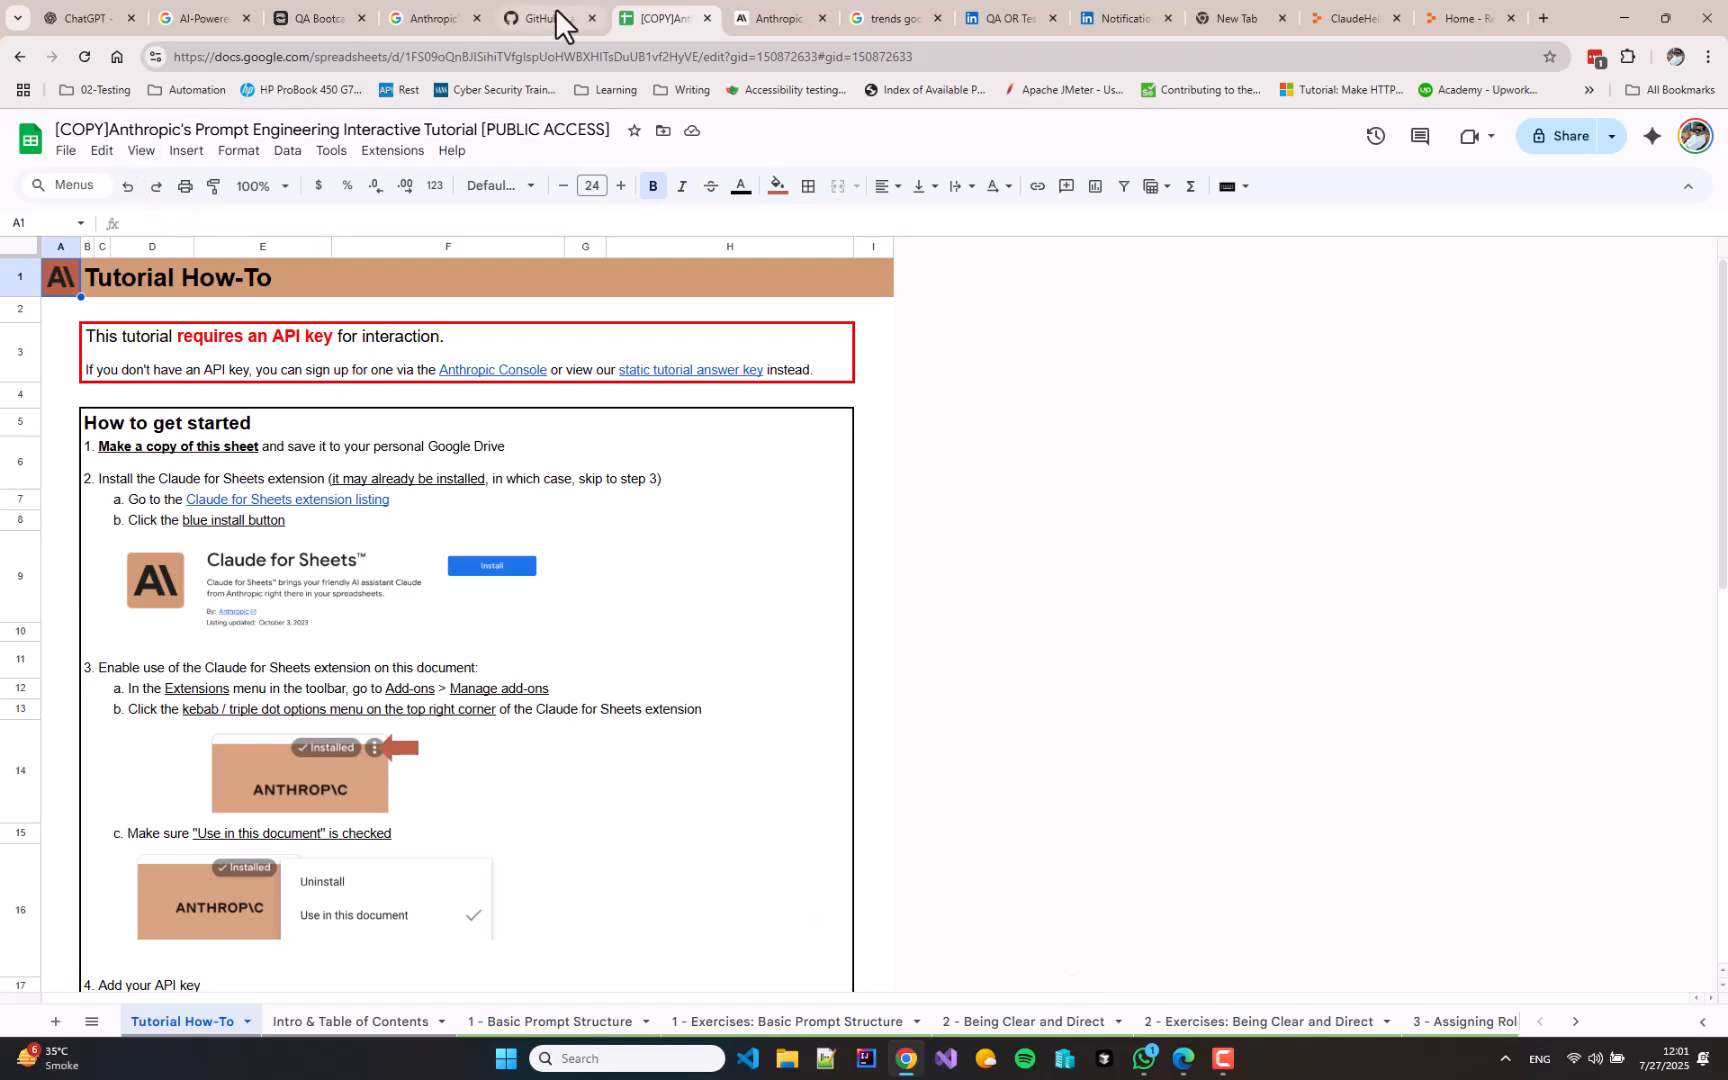
# Check the original sheet's File menu, then show the Extensions menu of the tutorial copy
pyautogui.click(540, 18)
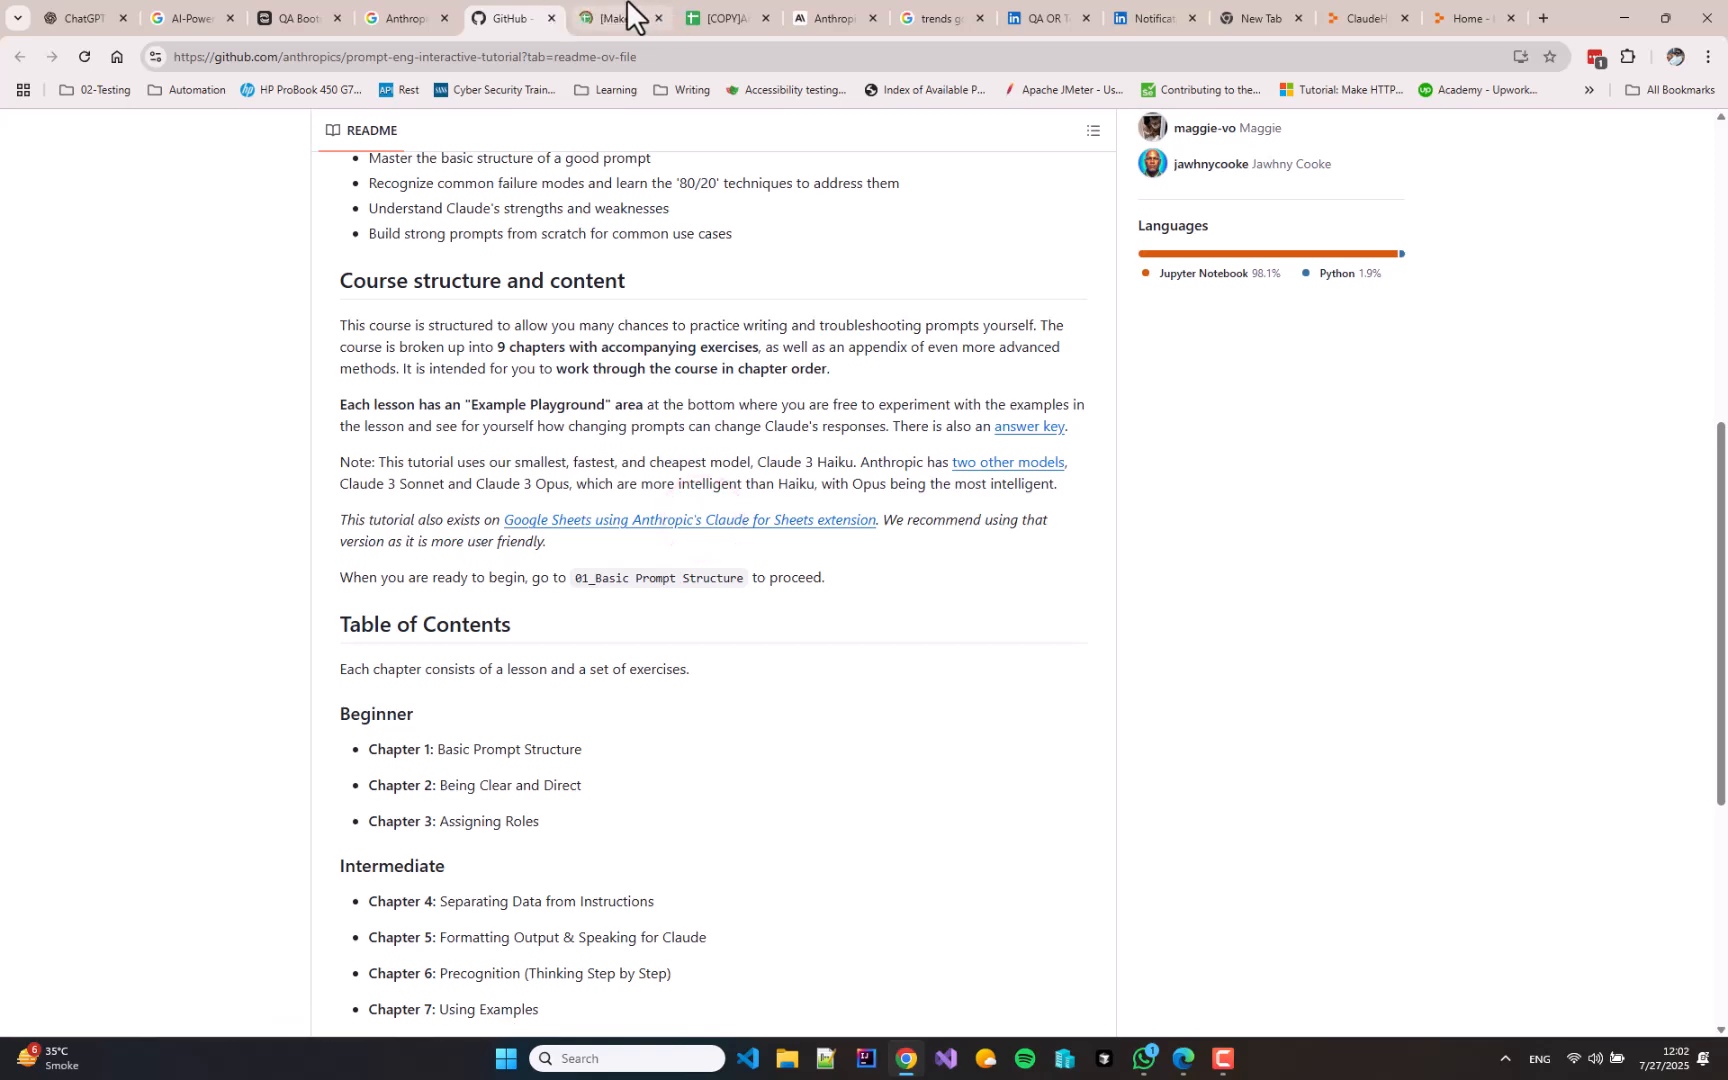
pyautogui.click(618, 18)
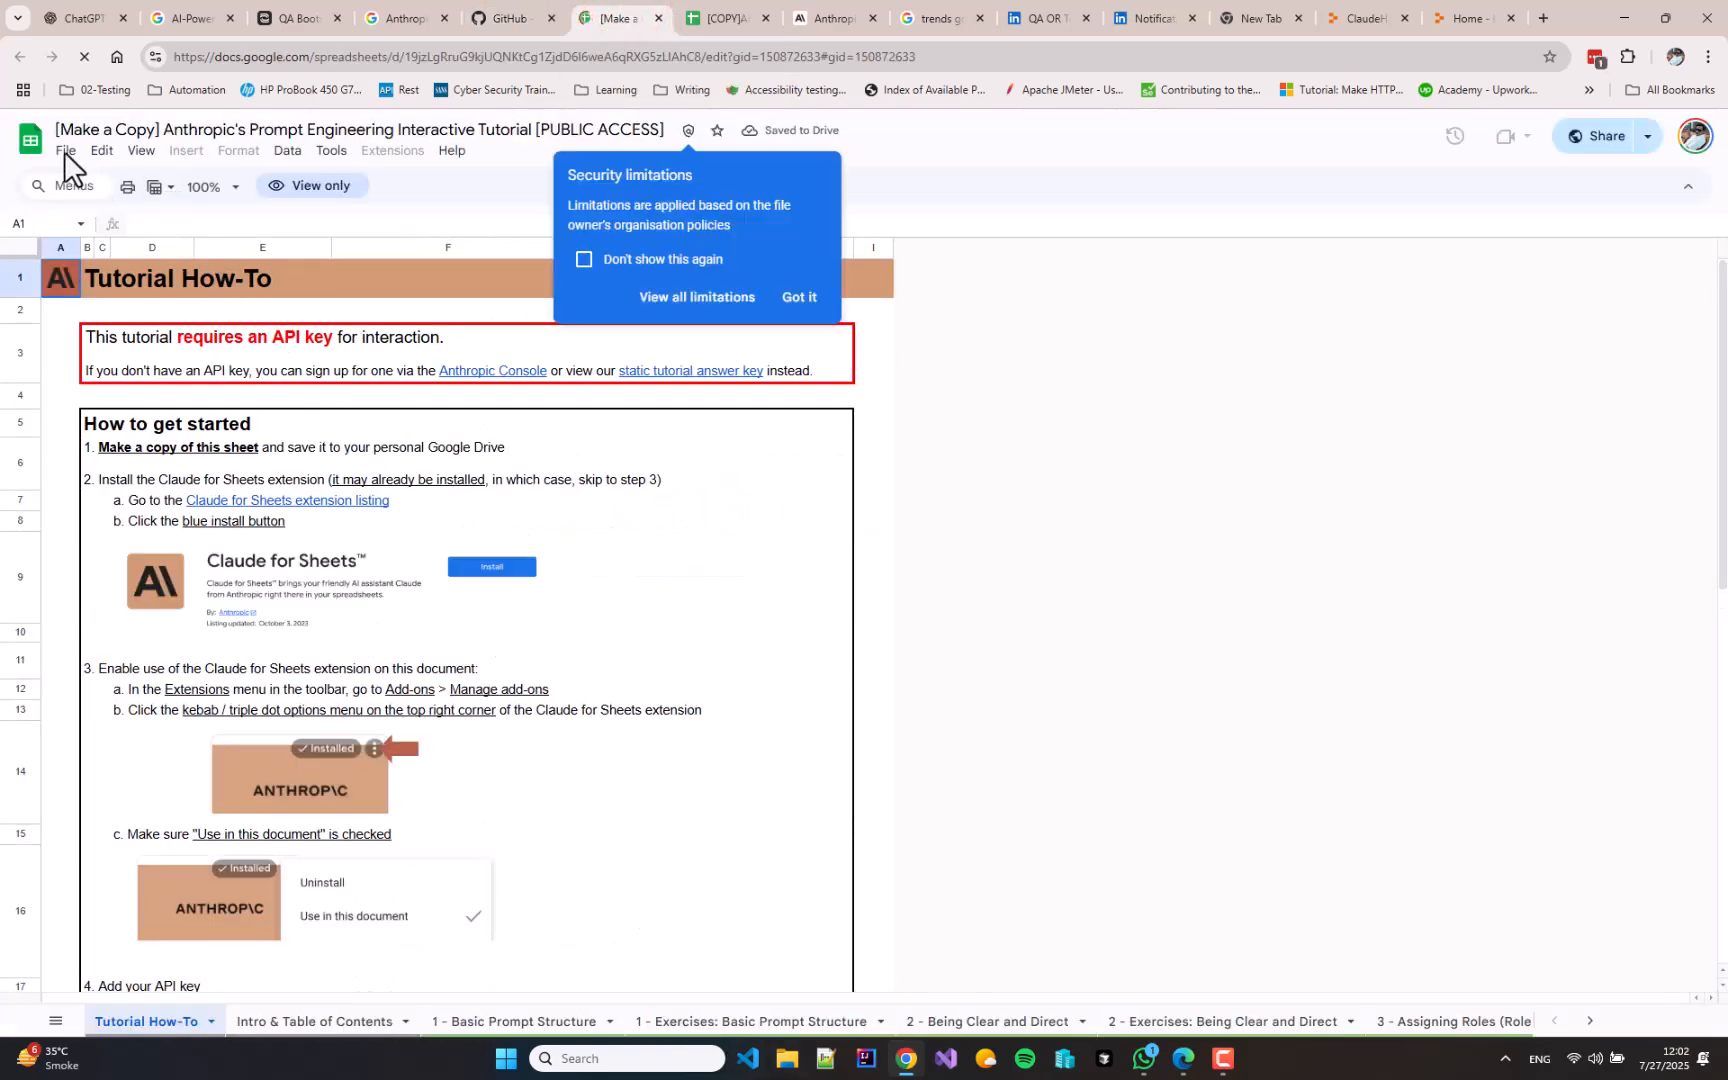
pyautogui.click(66, 150)
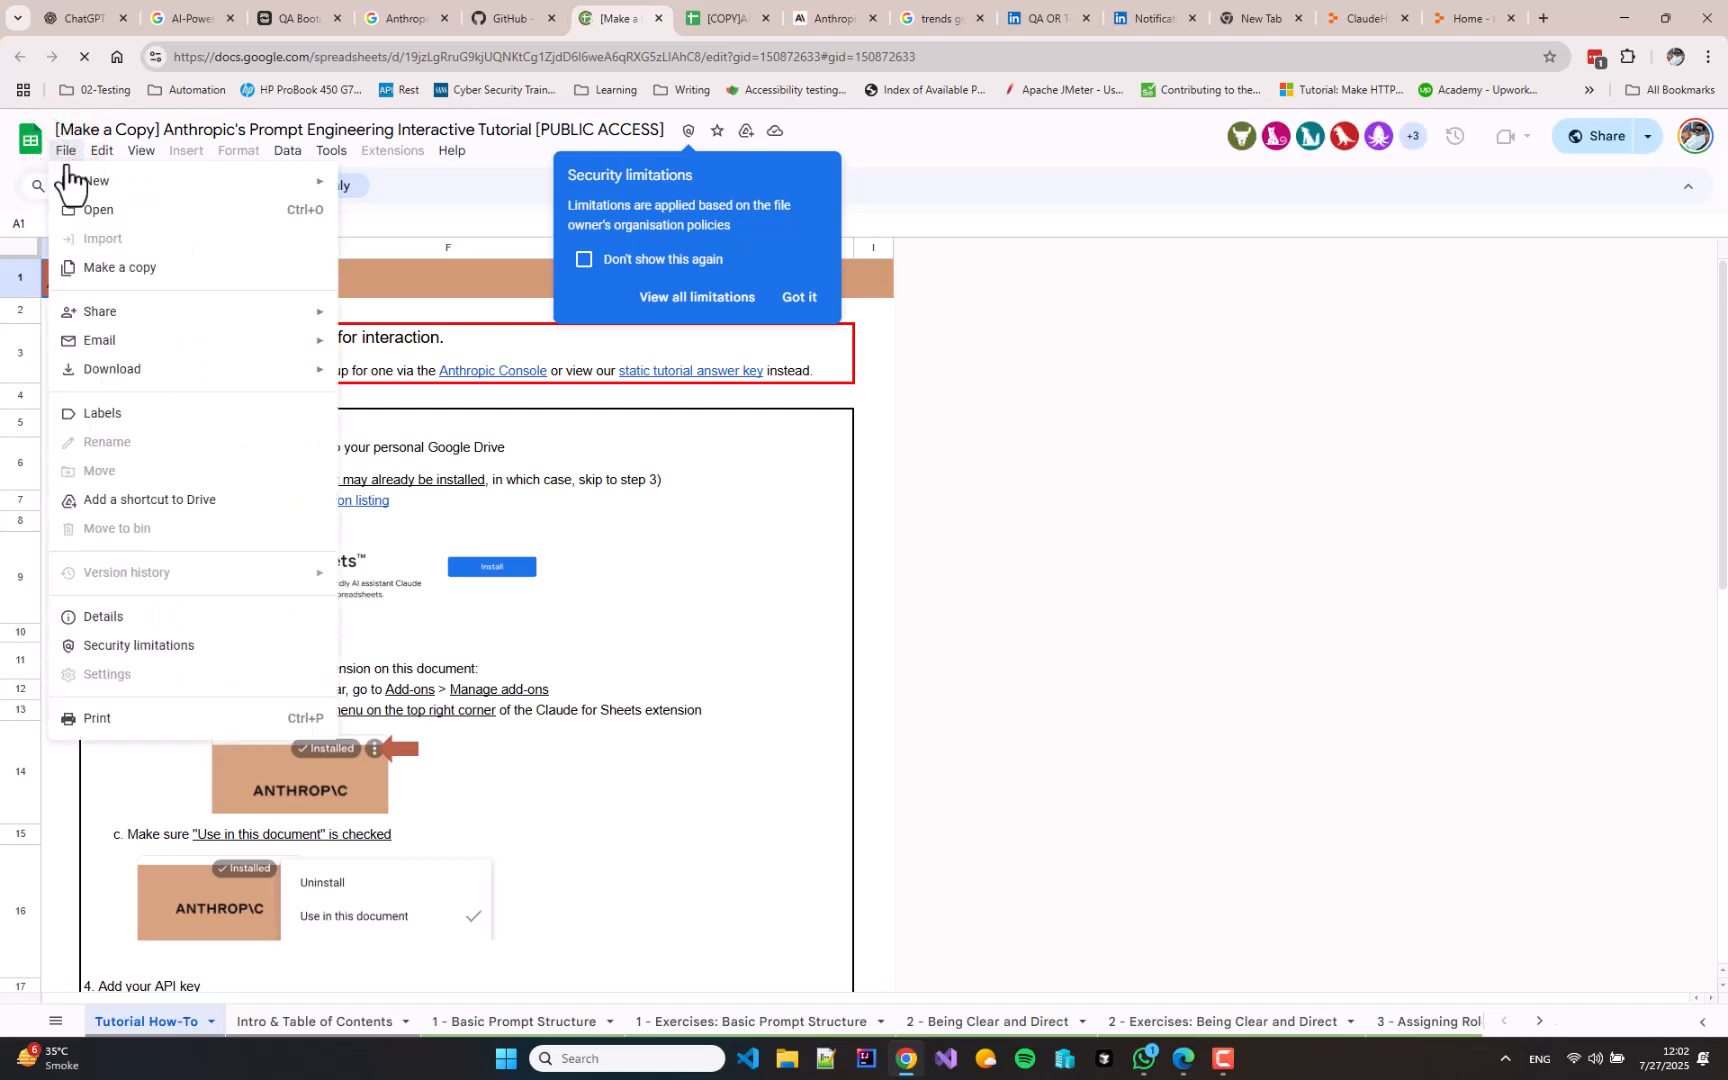
pyautogui.moveTo(120, 266)
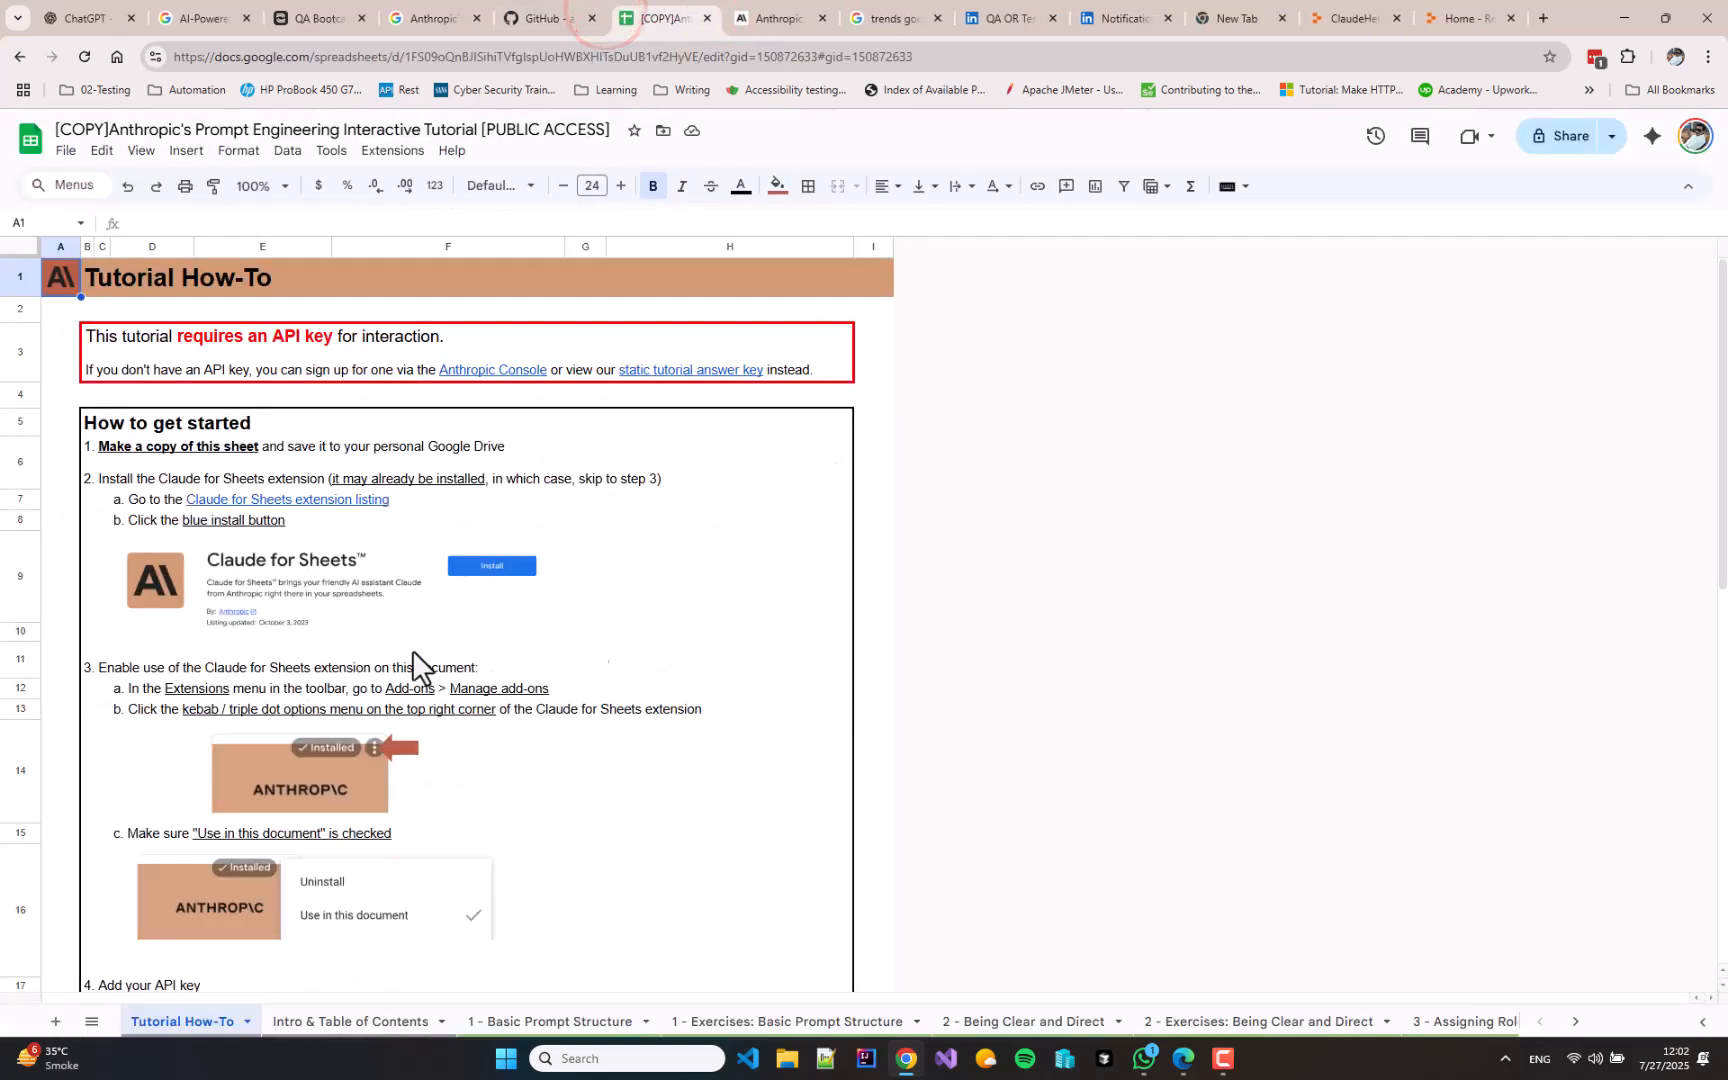
pyautogui.moveTo(290, 642)
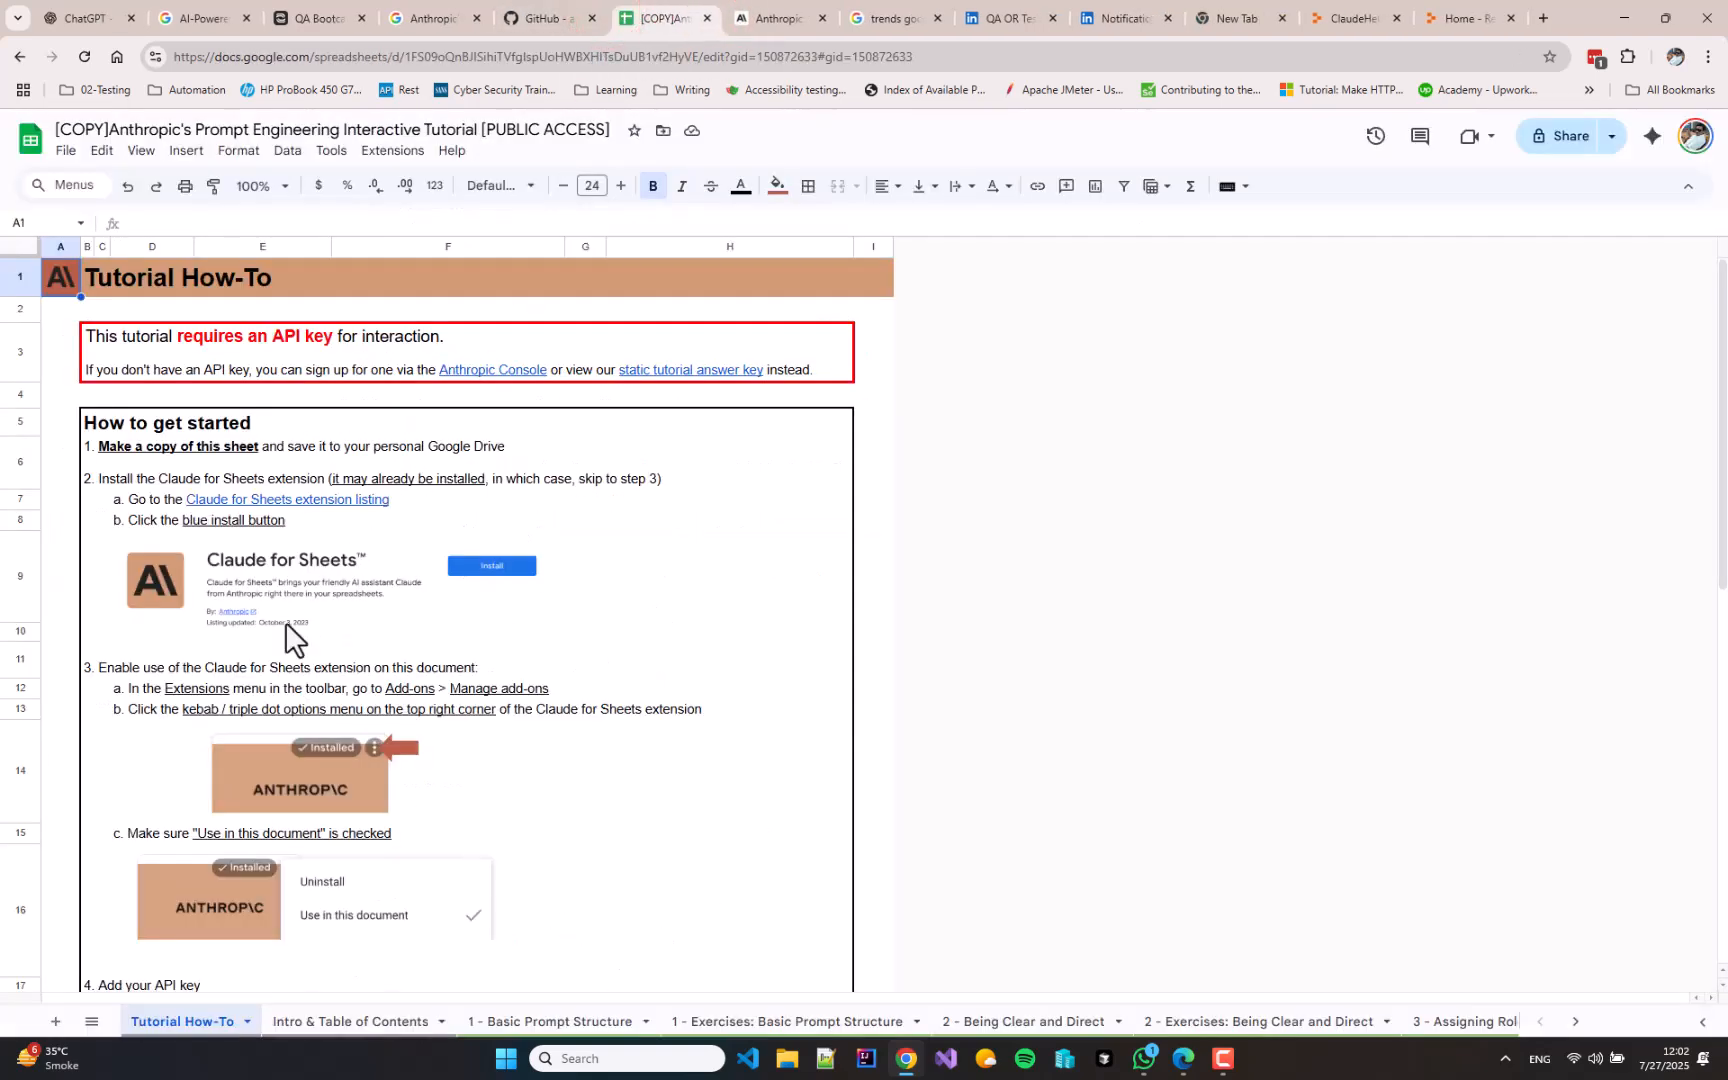
pyautogui.moveTo(468, 500)
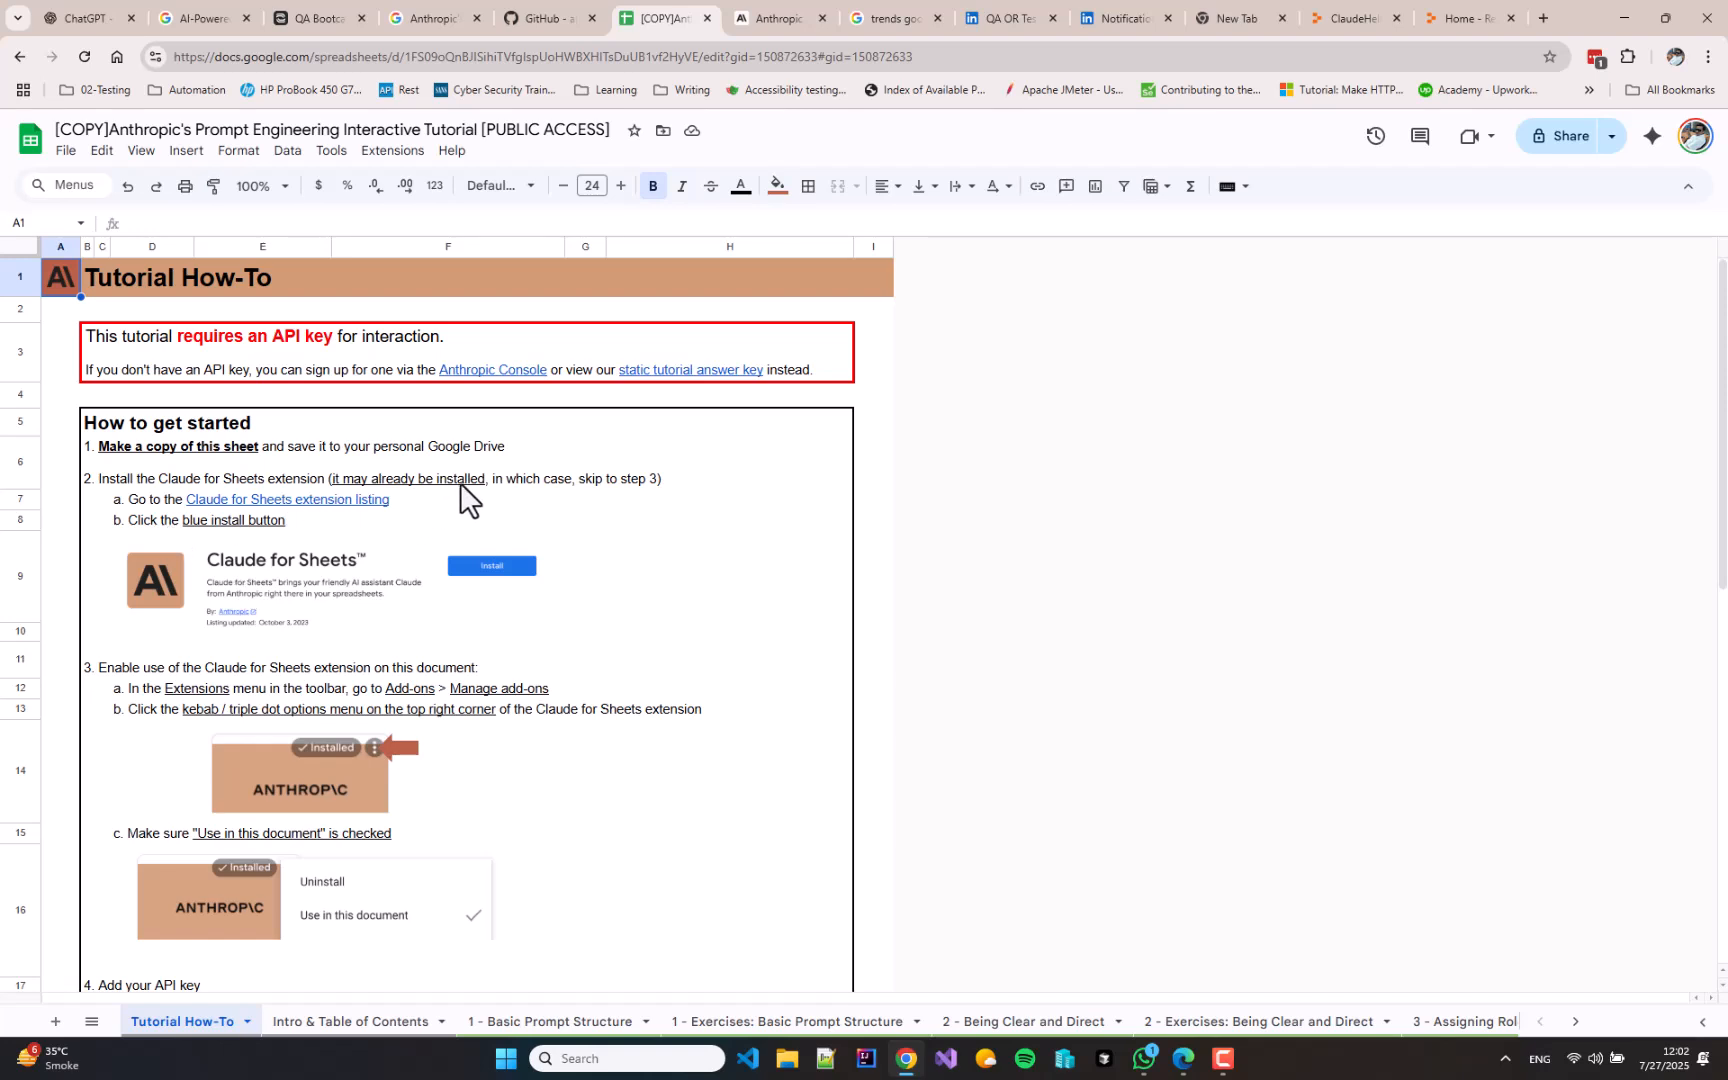
pyautogui.moveTo(428, 502)
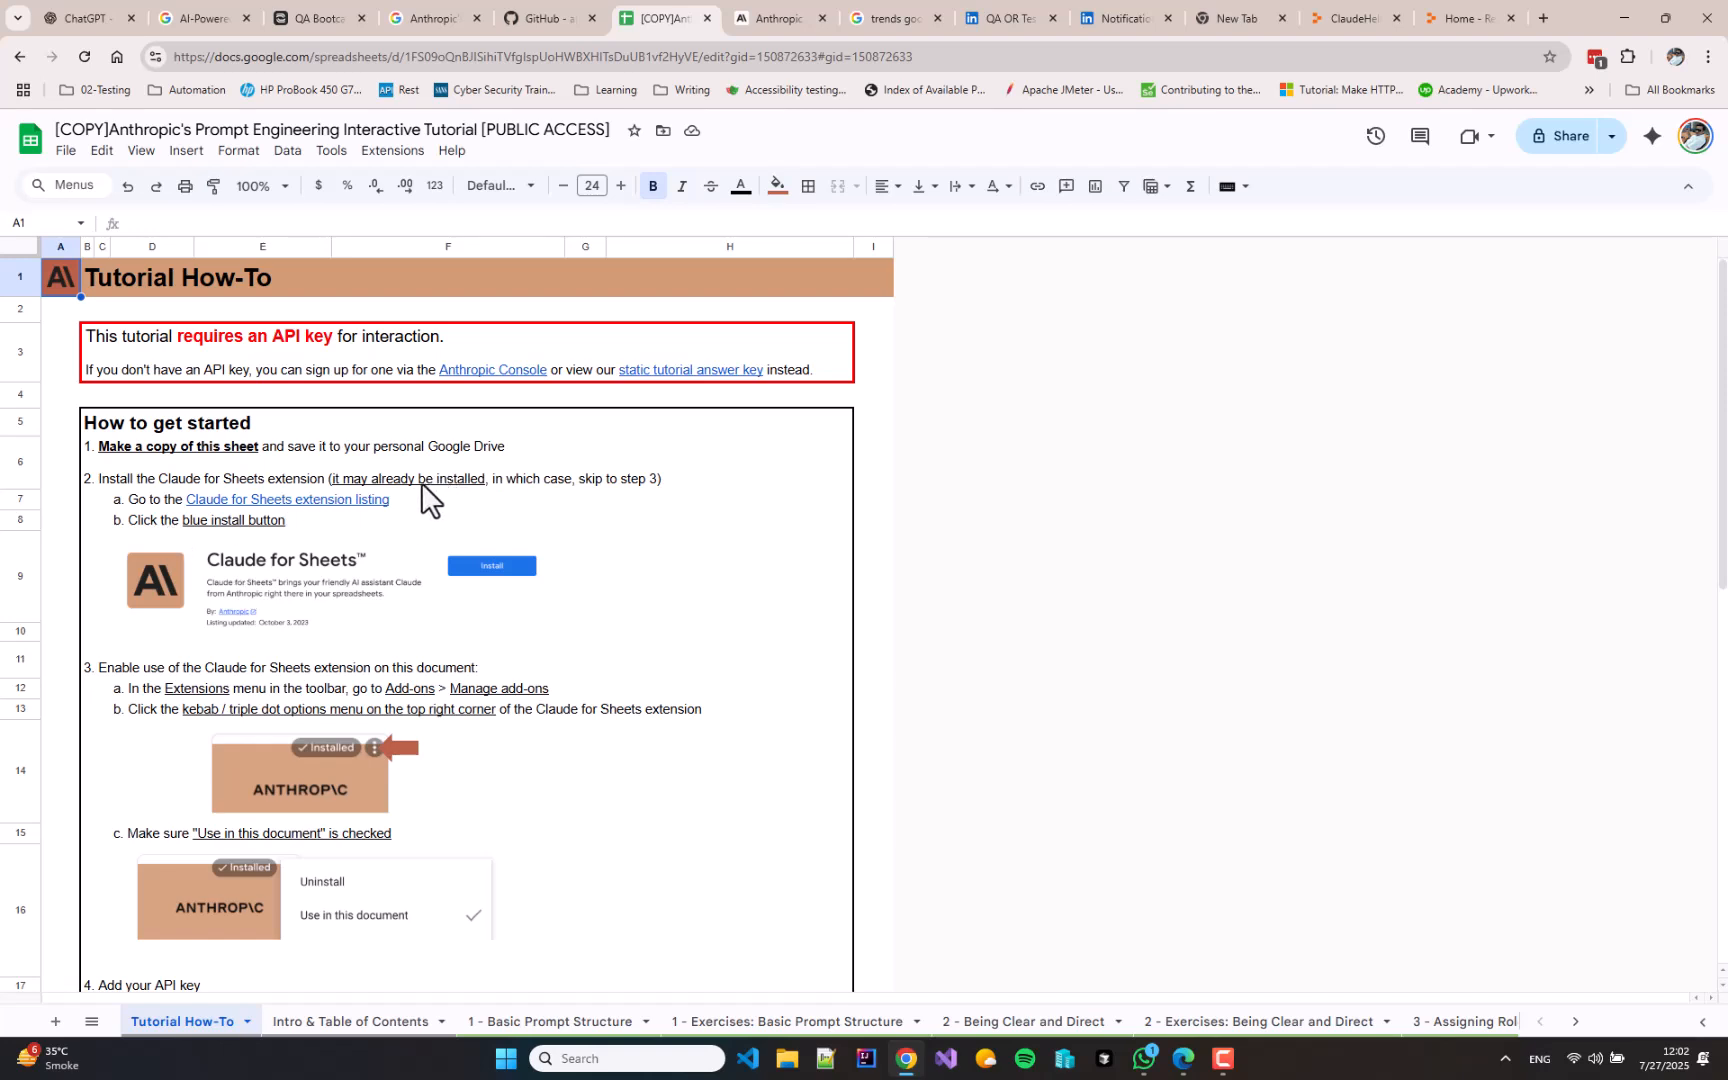
pyautogui.click(392, 150)
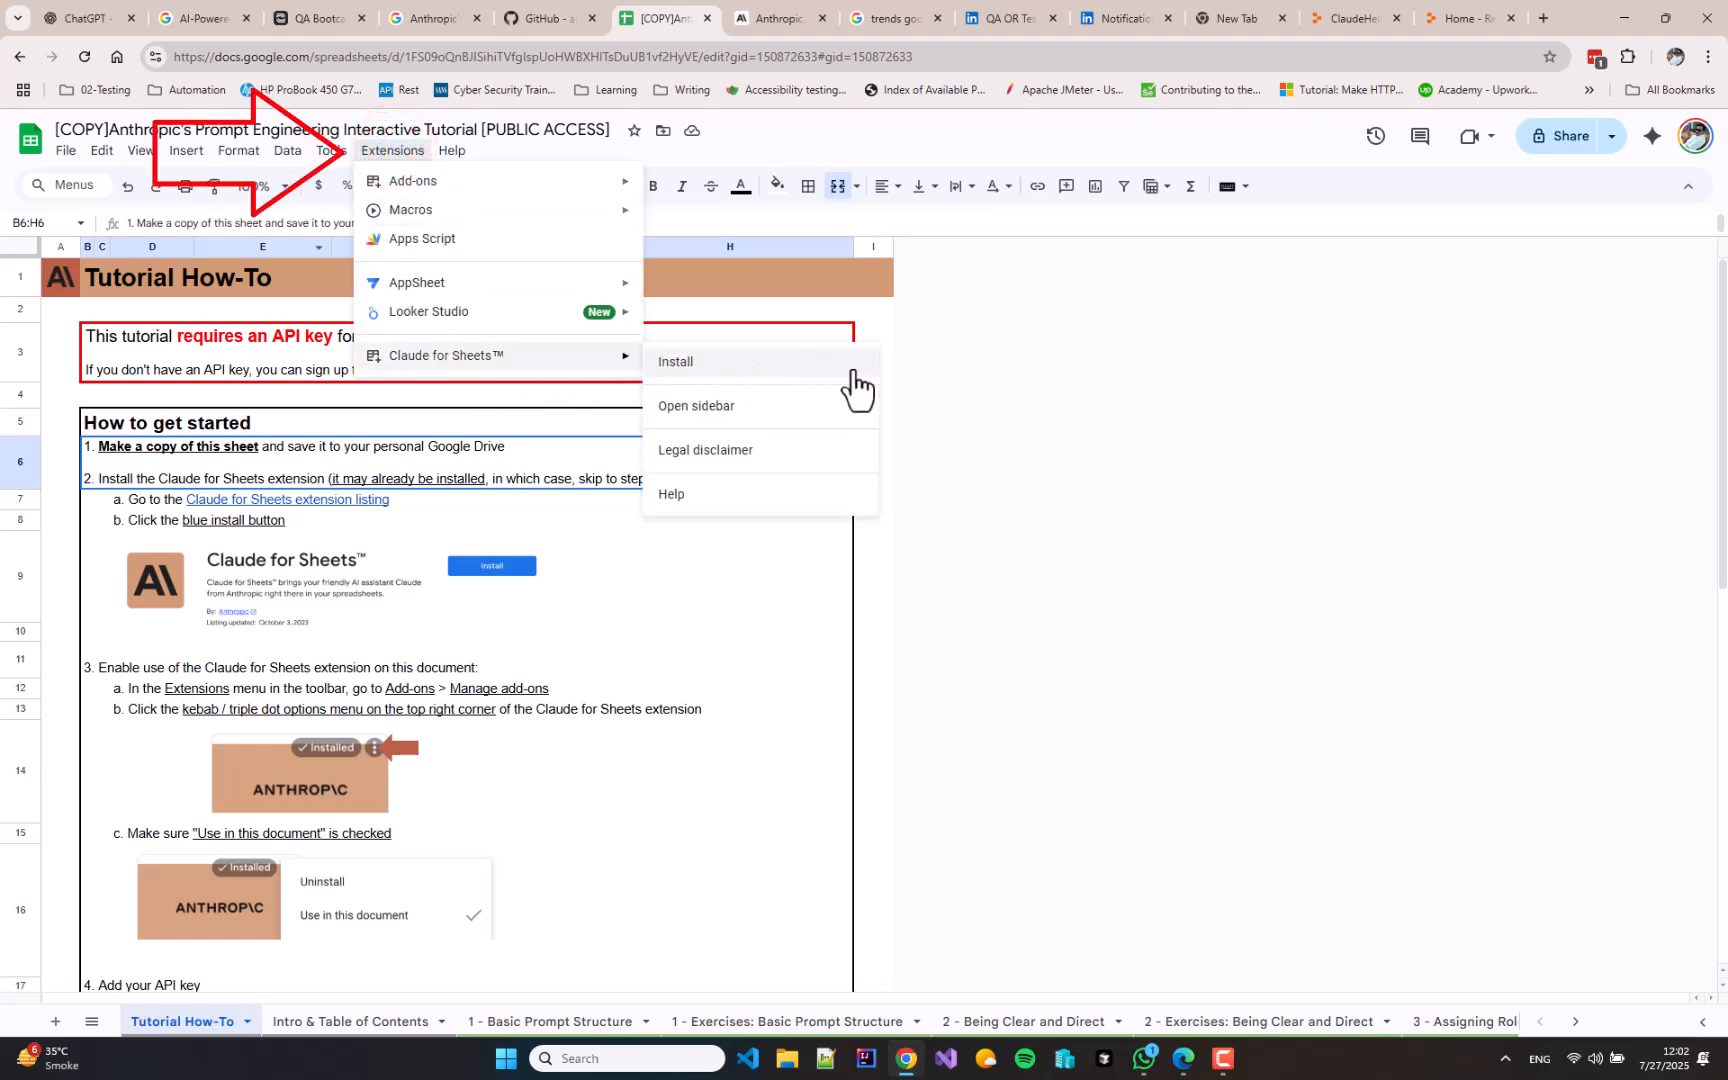
# Install Claude for Sheets from the Marketplace listing, granting permission and dismissing the welcome dialog
pyautogui.click(674, 362)
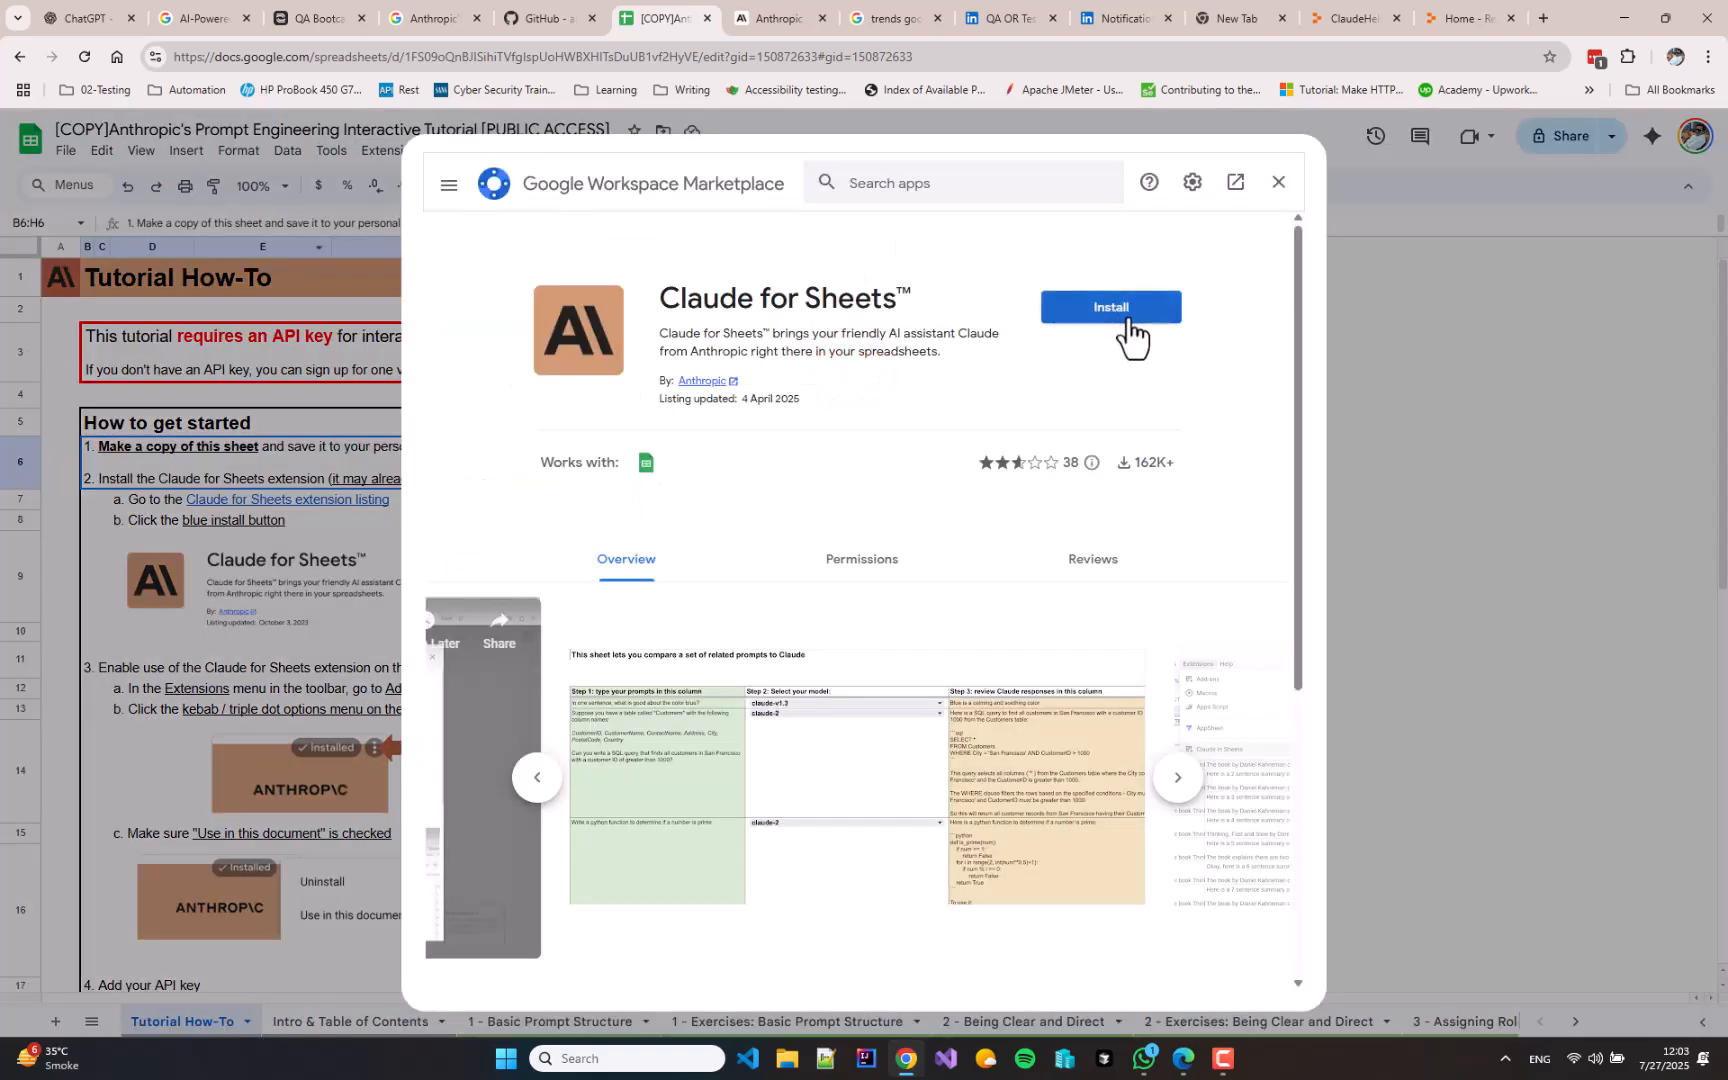
pyautogui.scroll(-3)
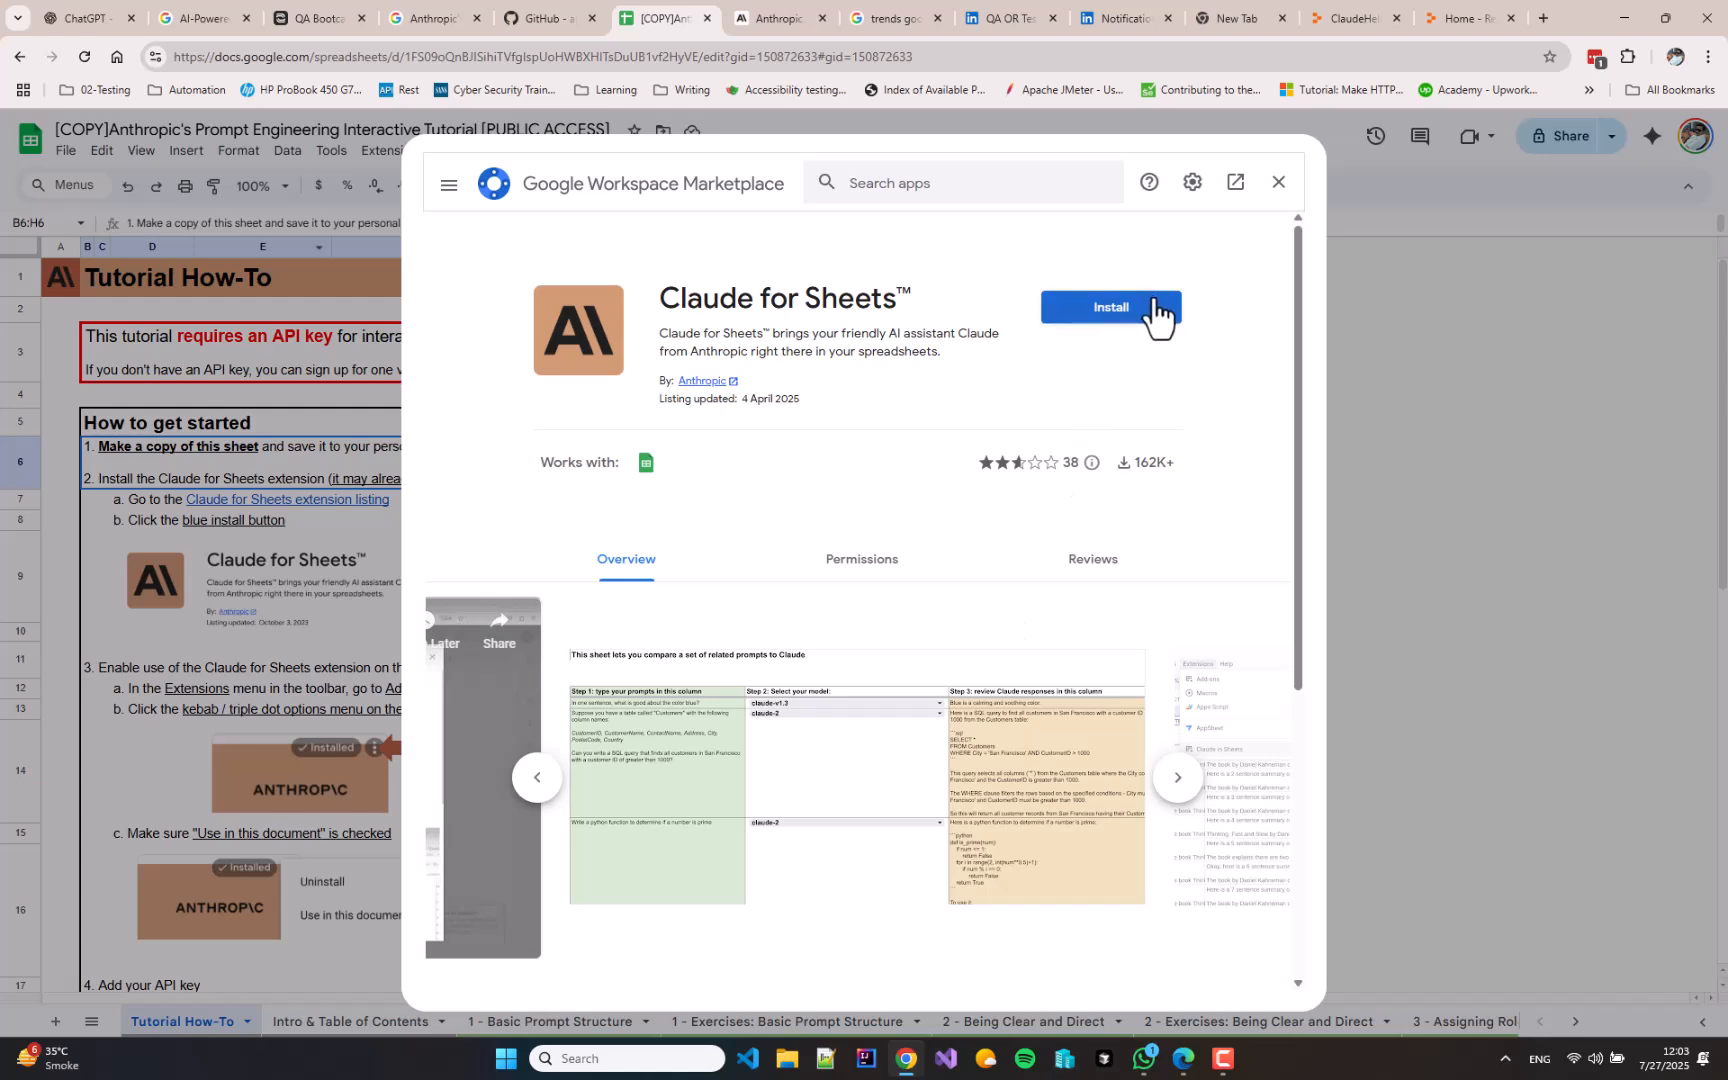
pyautogui.click(1110, 306)
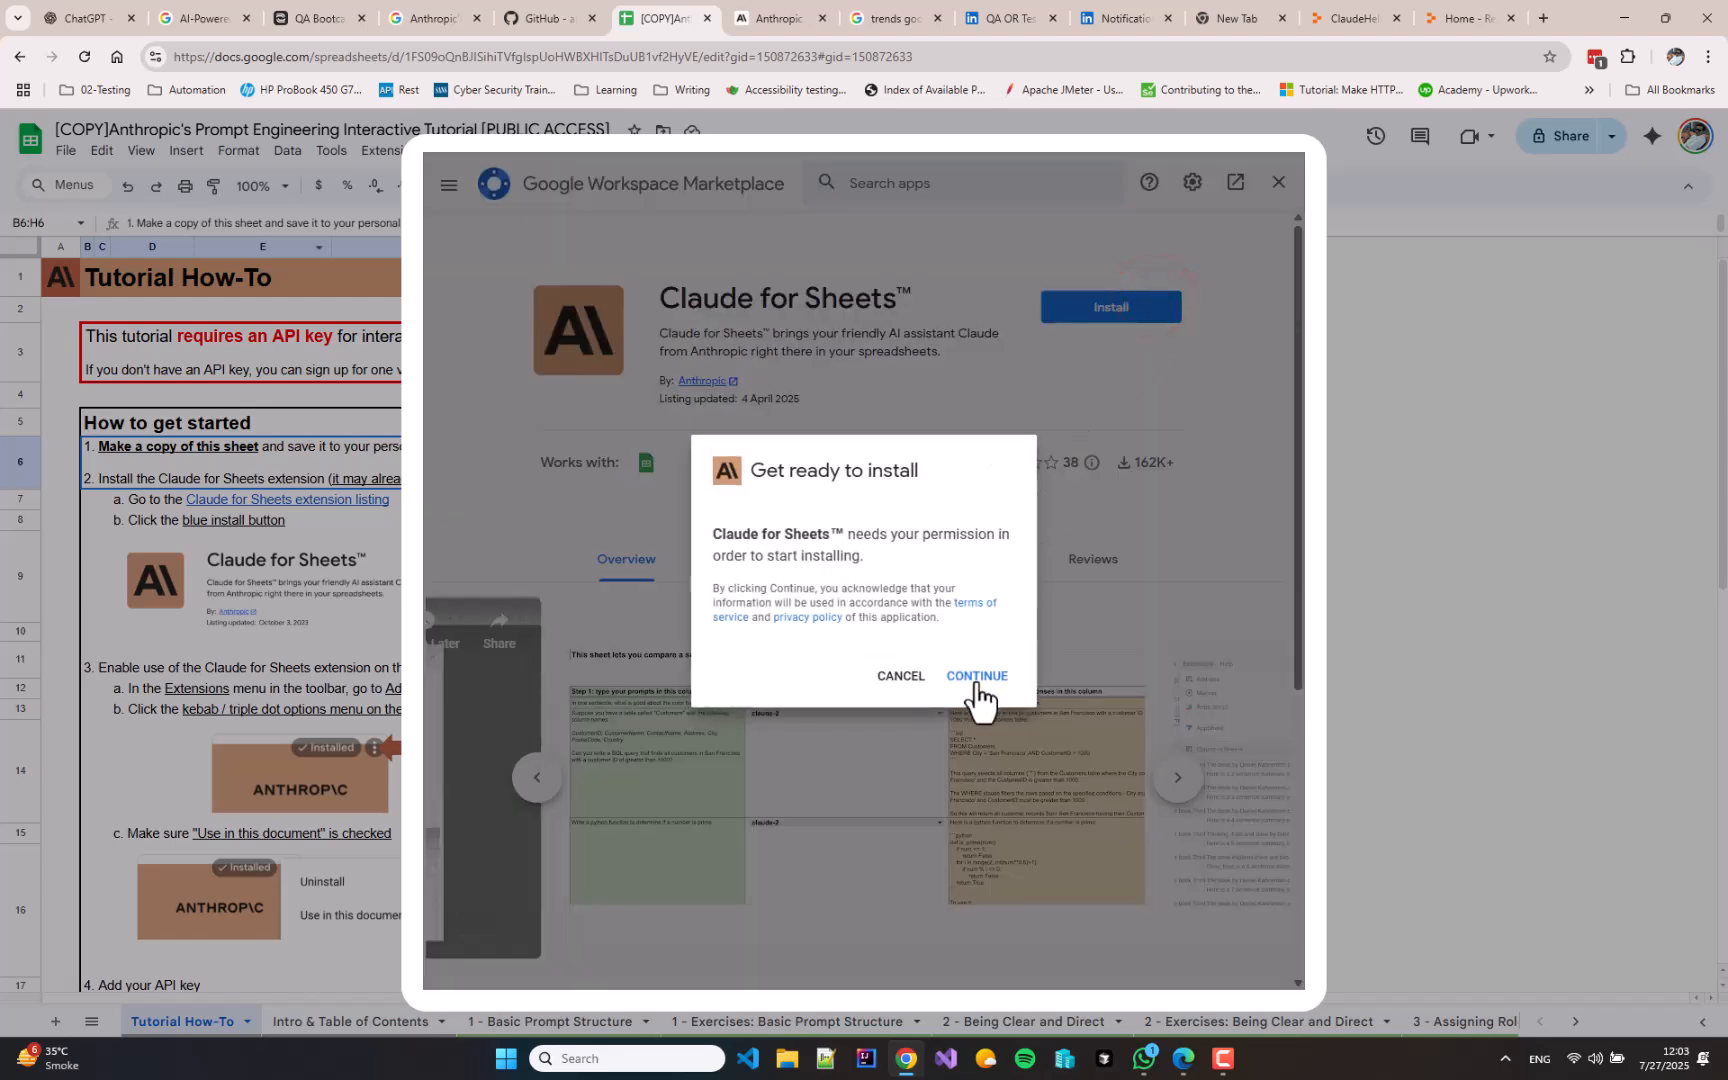
pyautogui.click(976, 676)
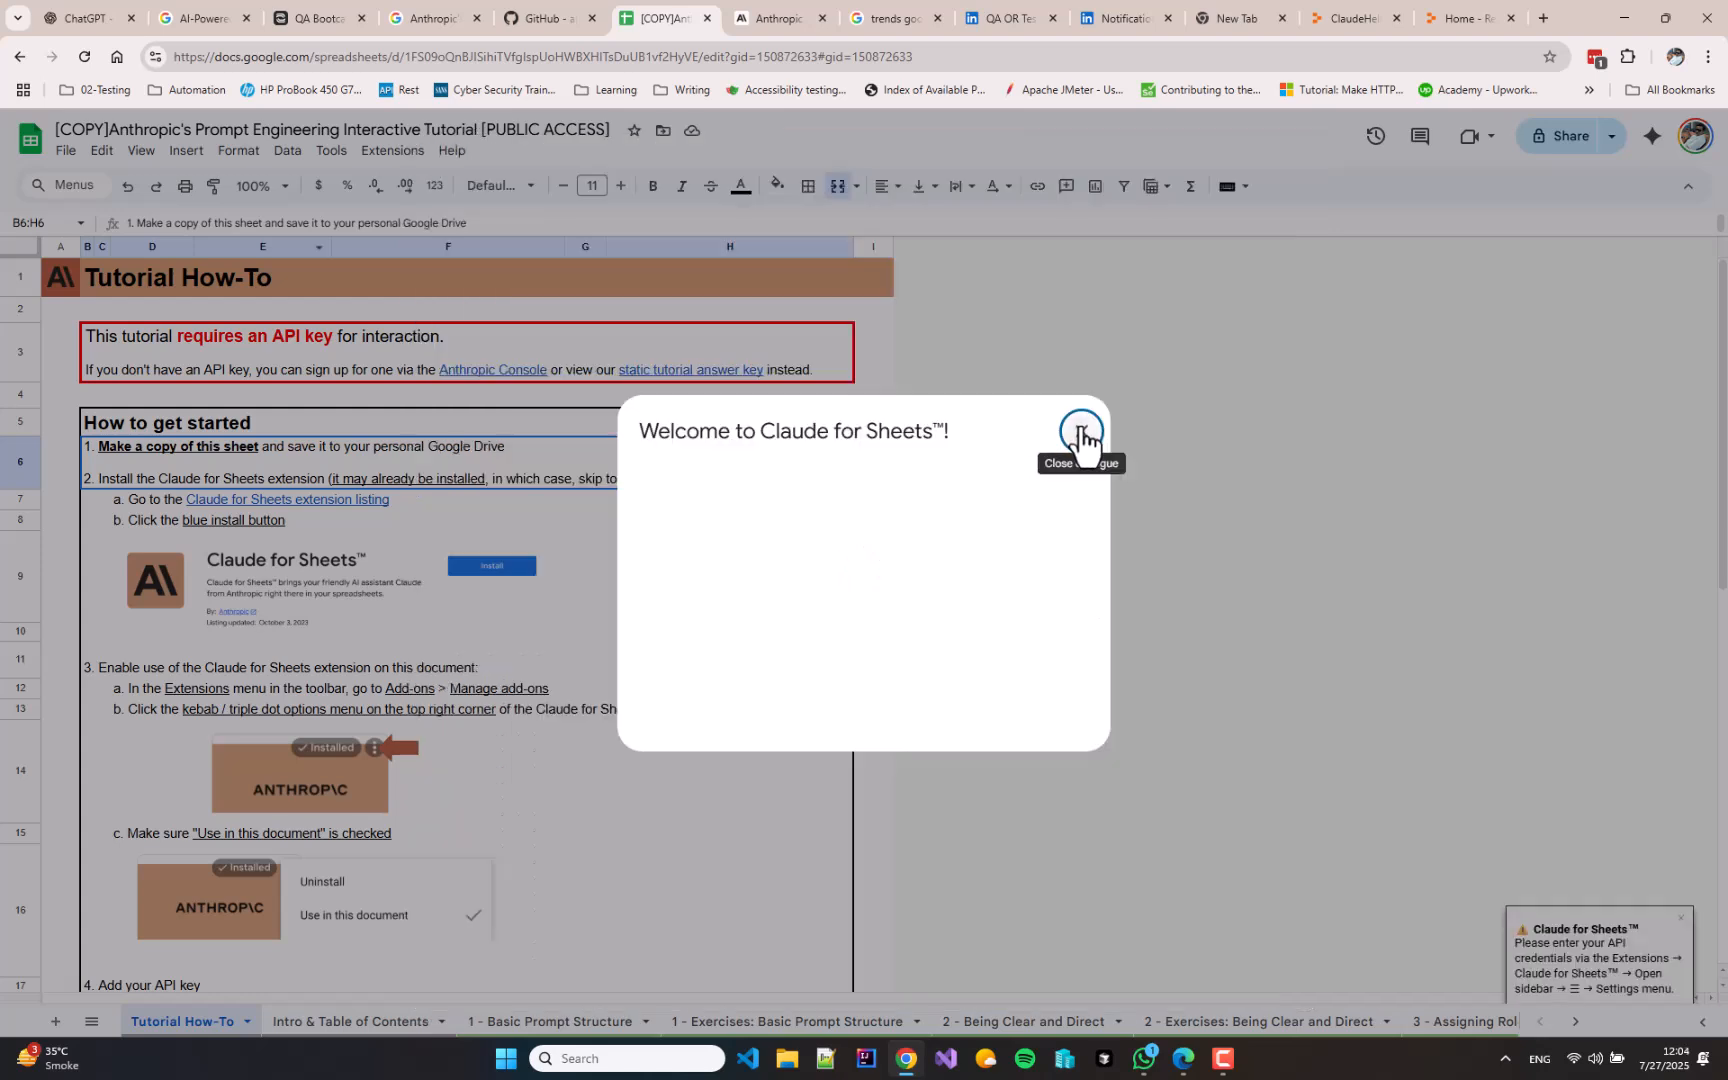
pyautogui.click(1078, 430)
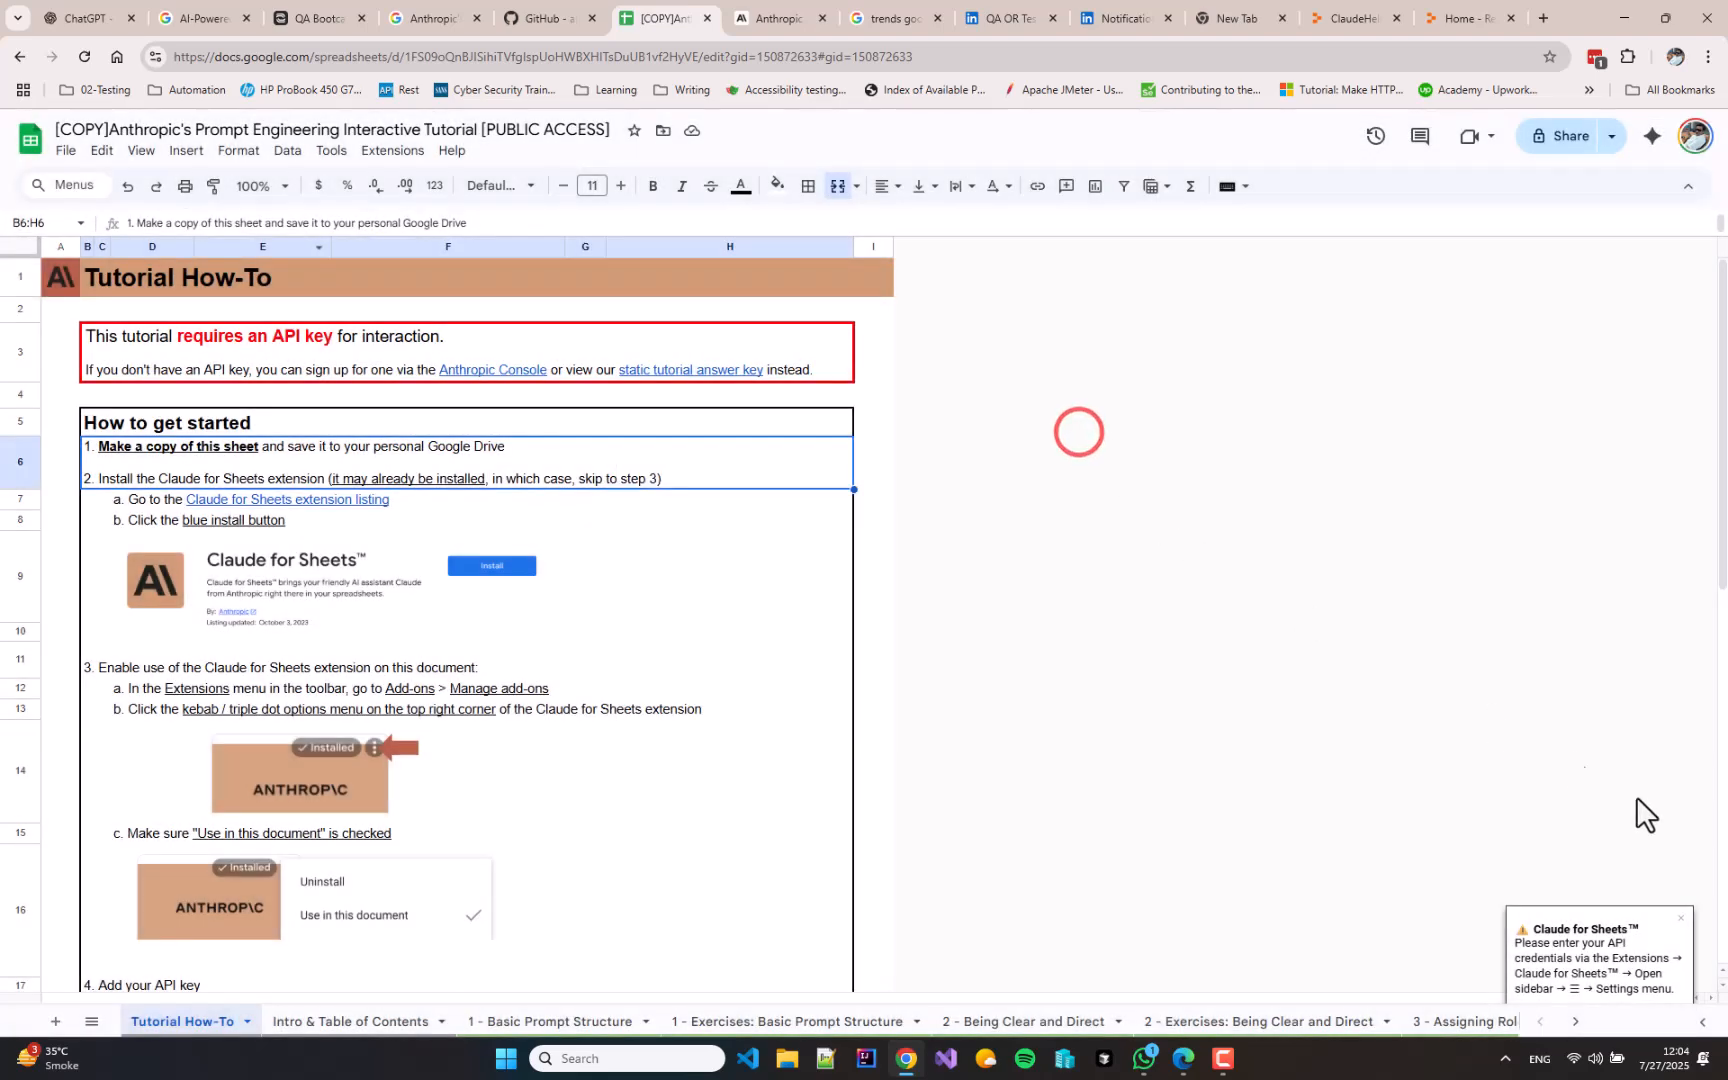
pyautogui.click(392, 150)
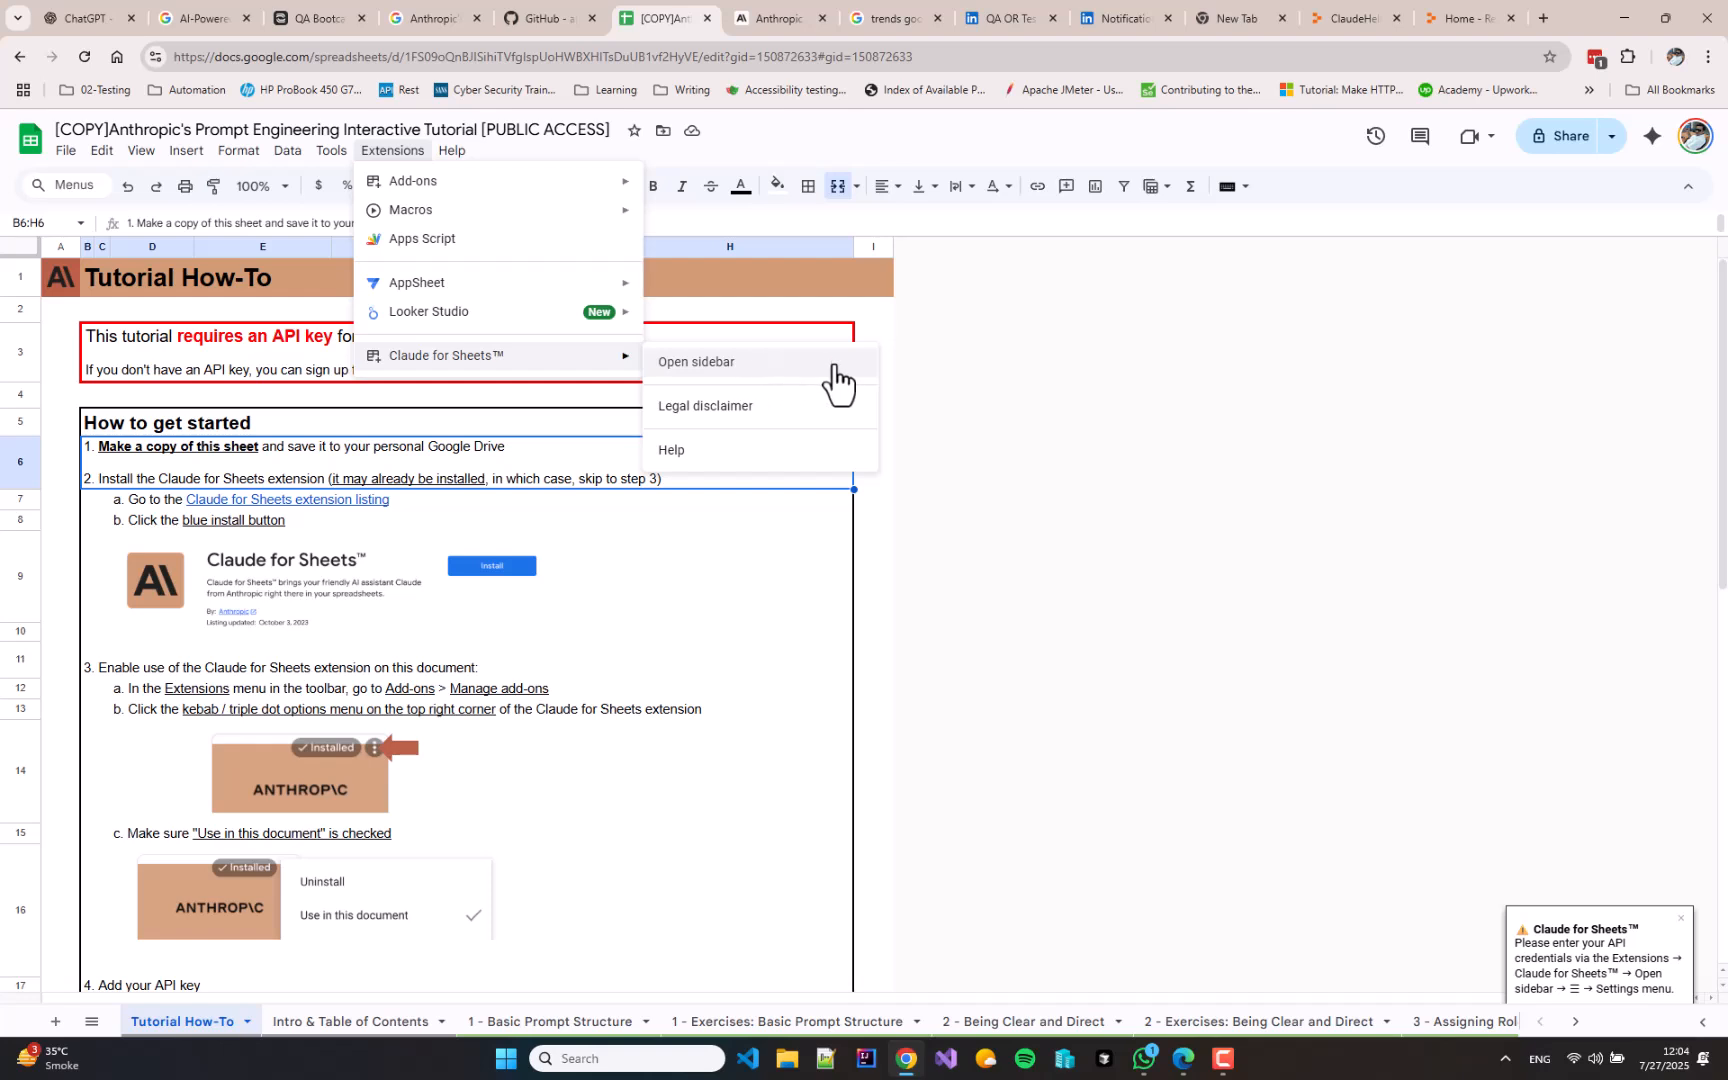
# Save the Anthropic API key under the API provider settings in the Claude sidebar
pyautogui.click(696, 362)
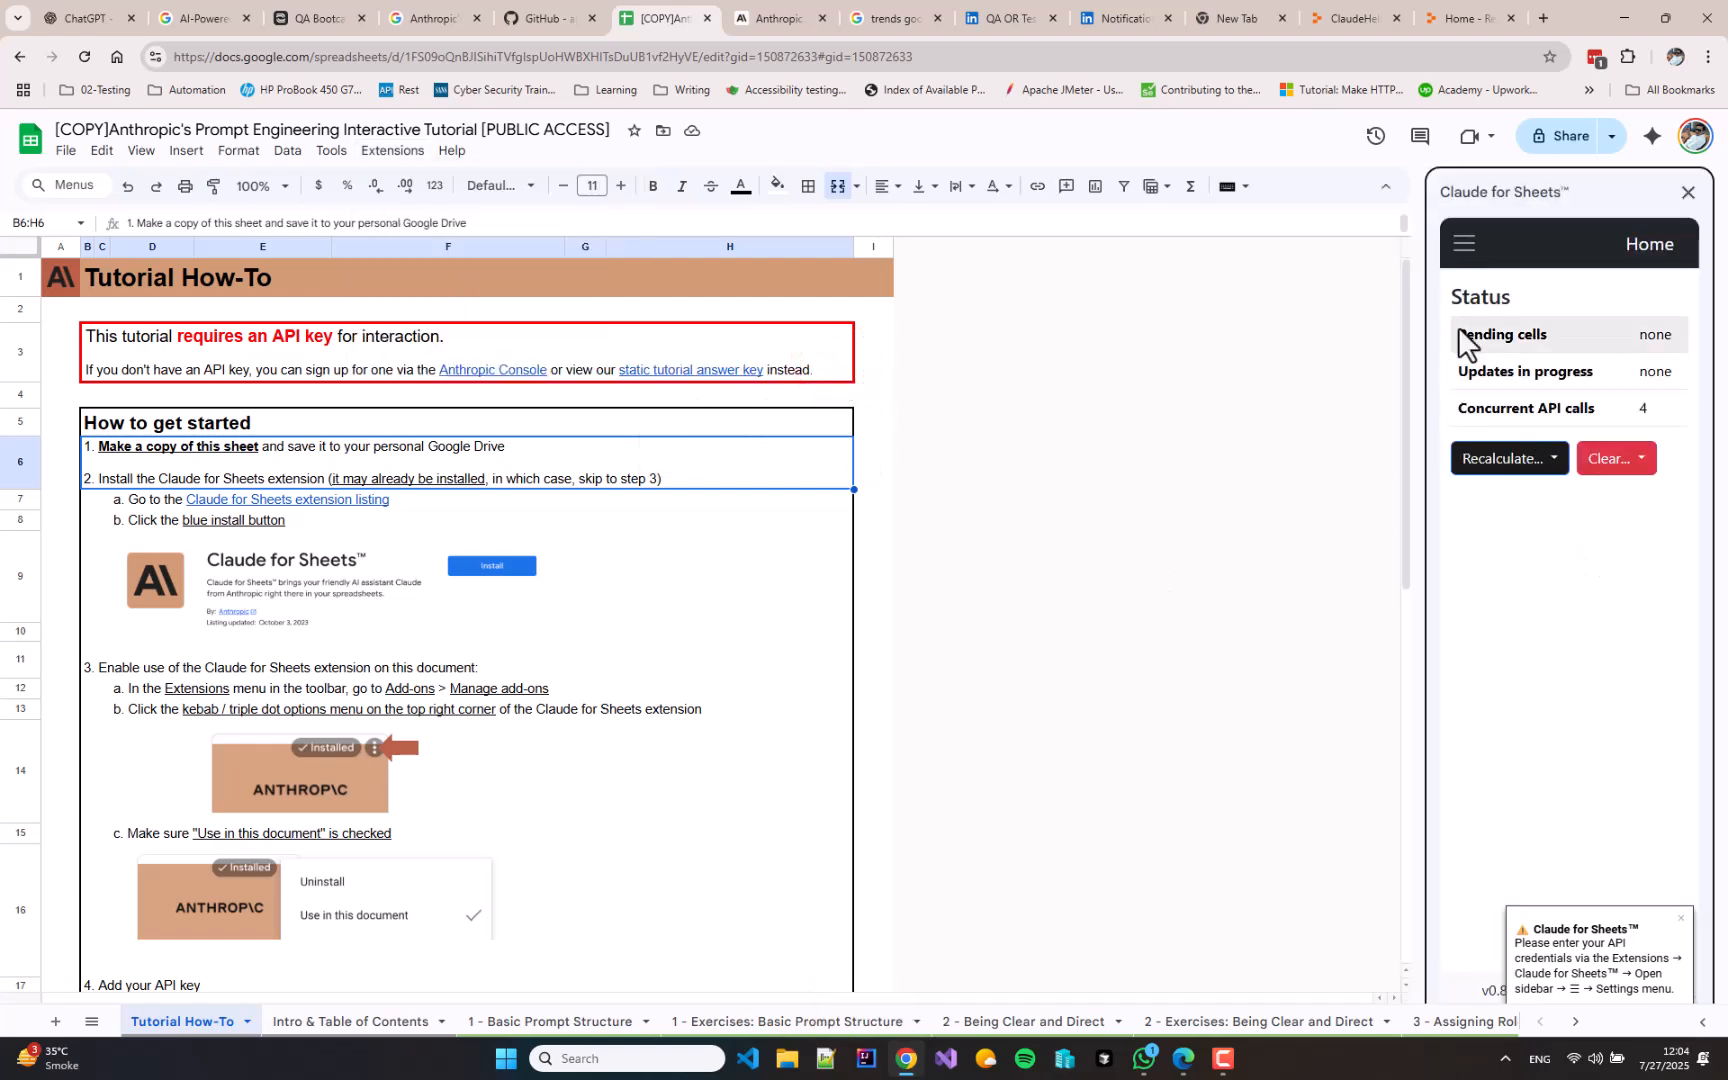
pyautogui.click(1464, 244)
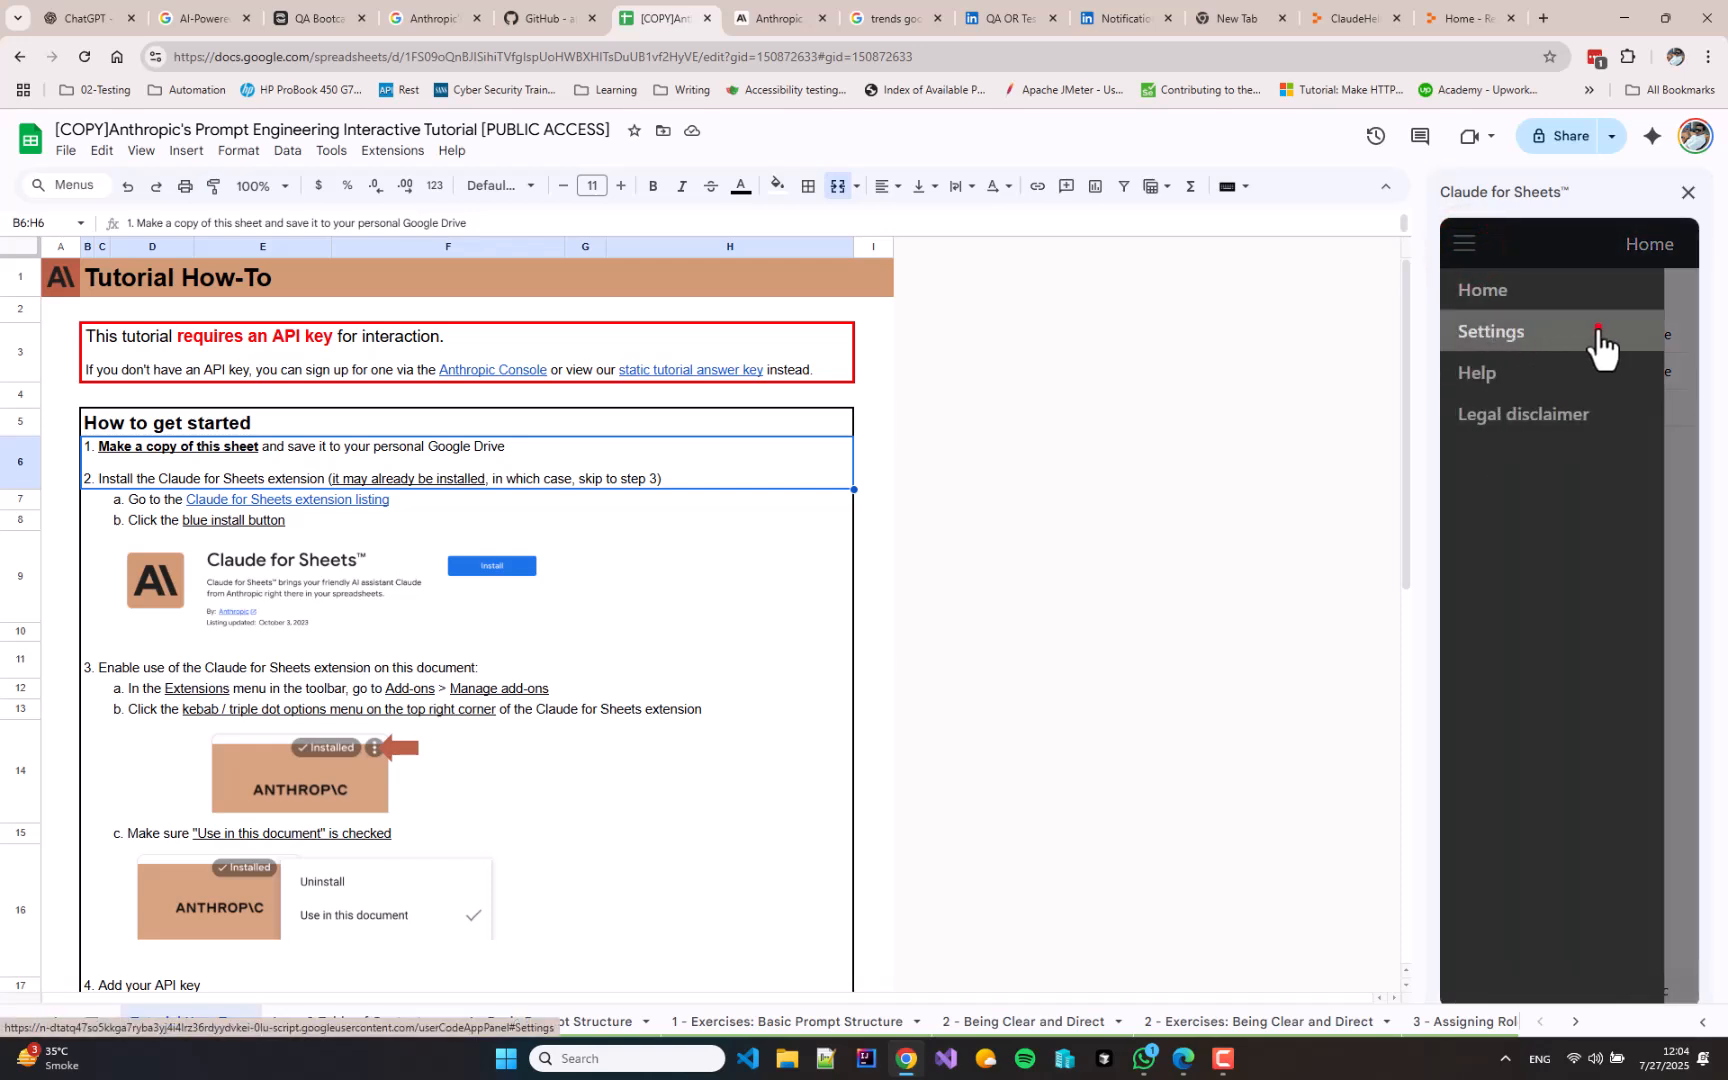
pyautogui.click(1490, 330)
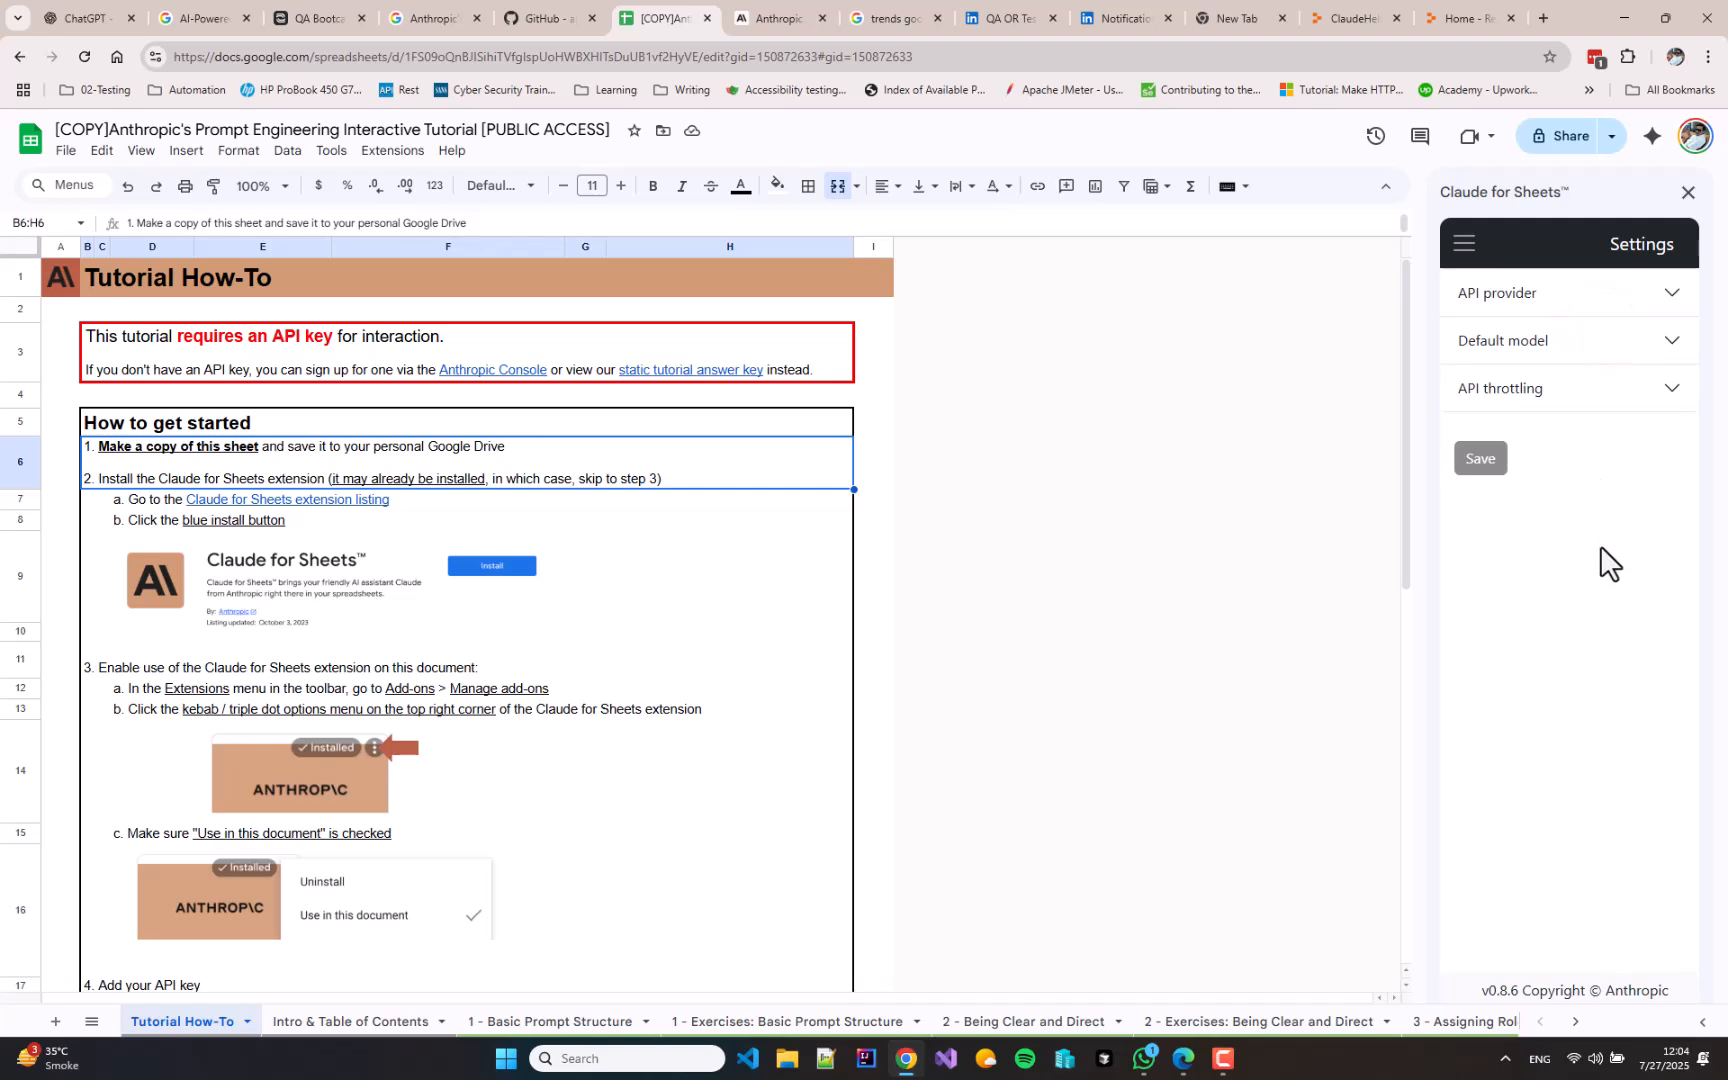
pyautogui.click(1562, 294)
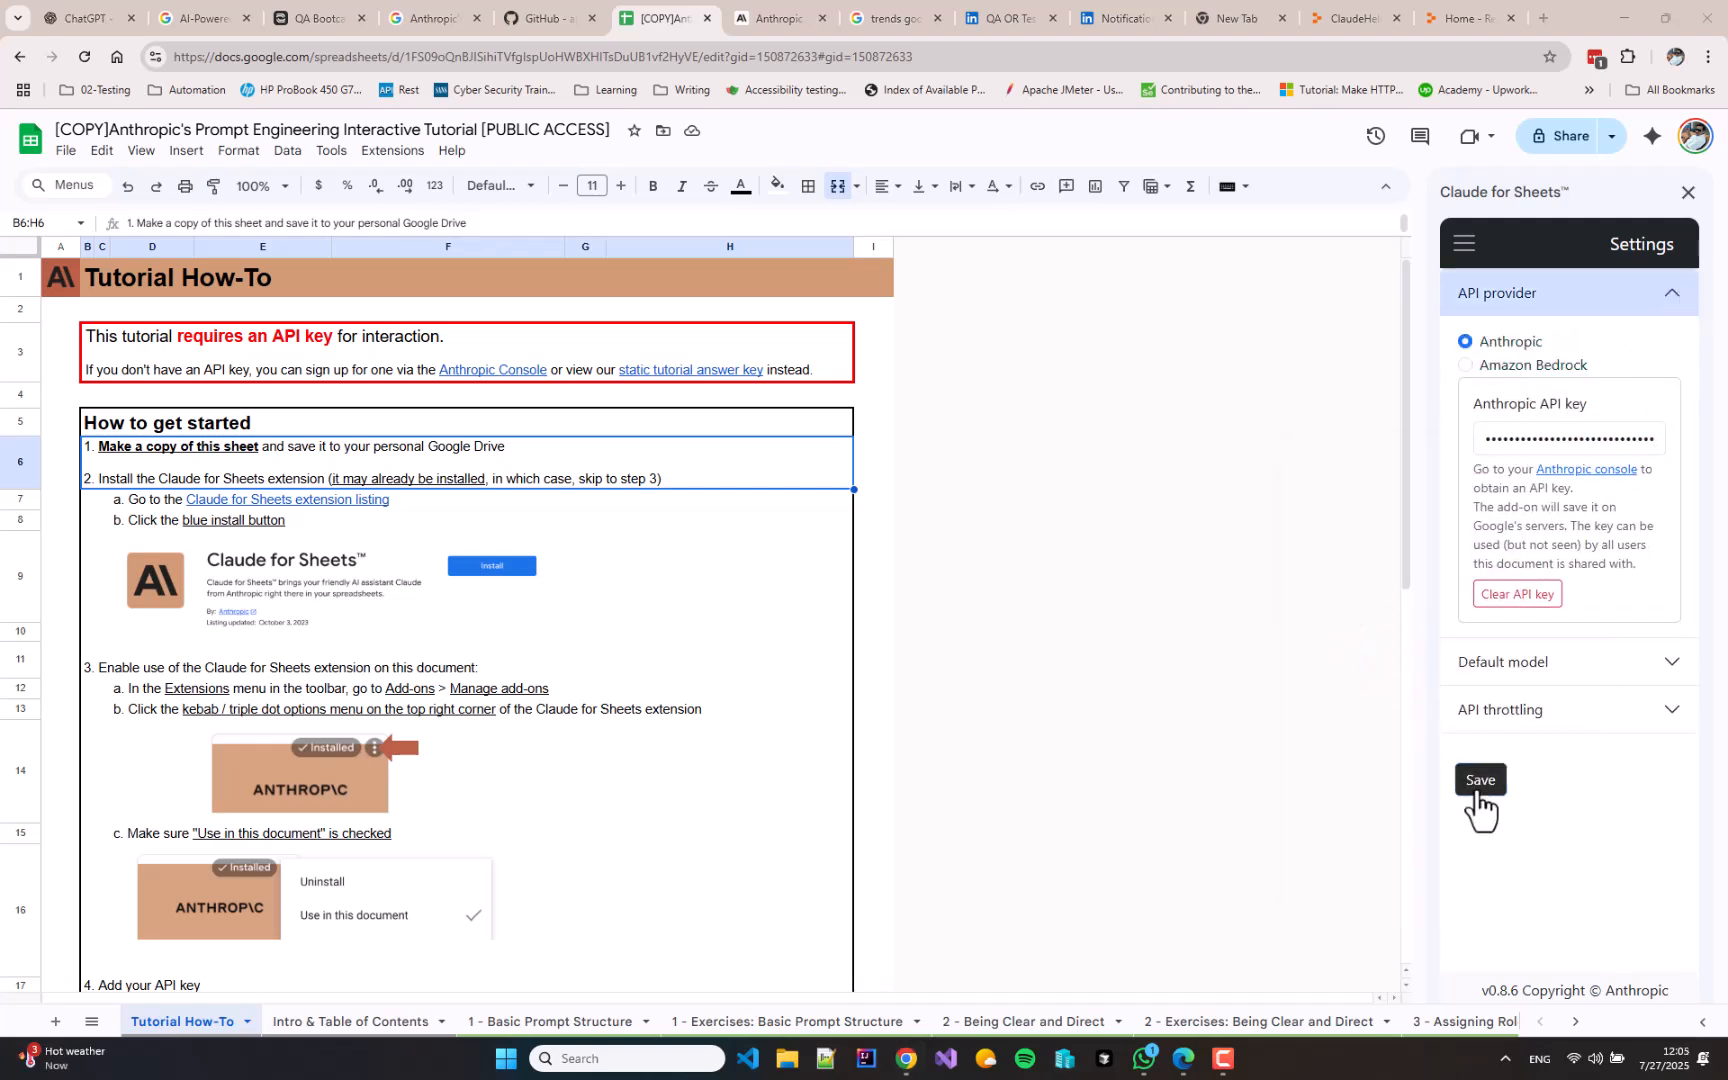
pyautogui.click(1480, 780)
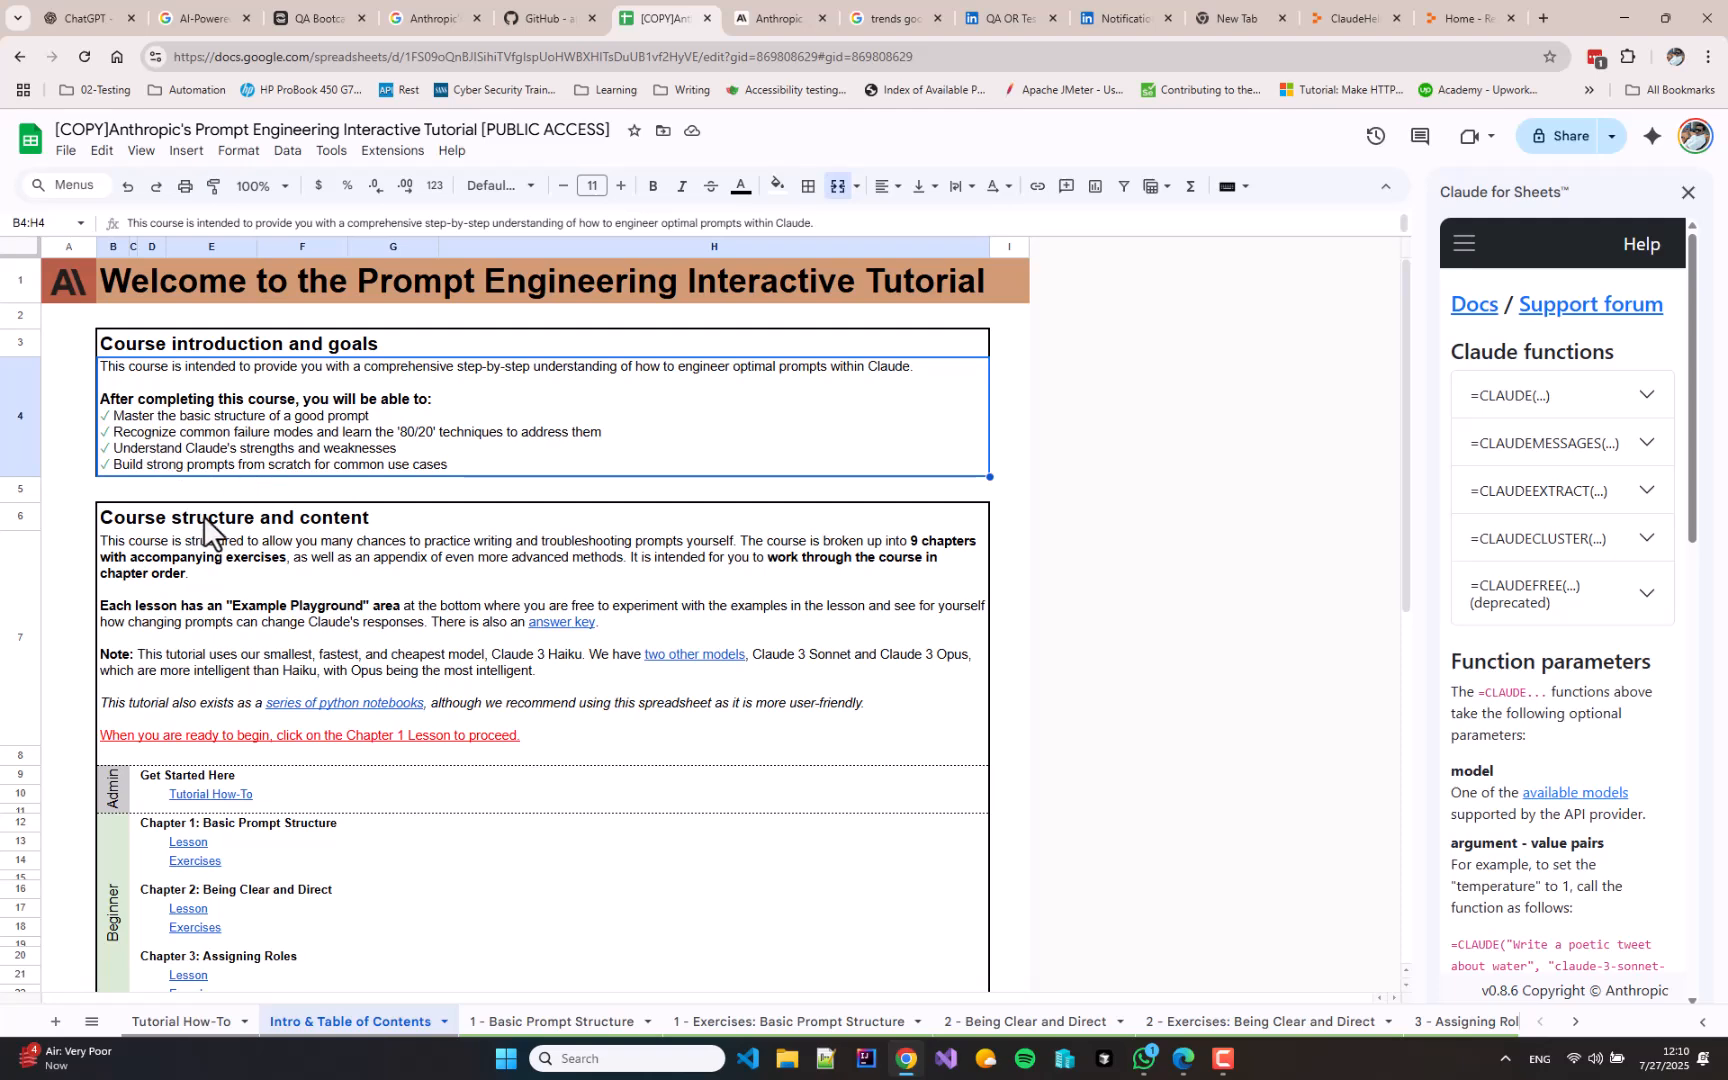
pyautogui.scroll(-3)
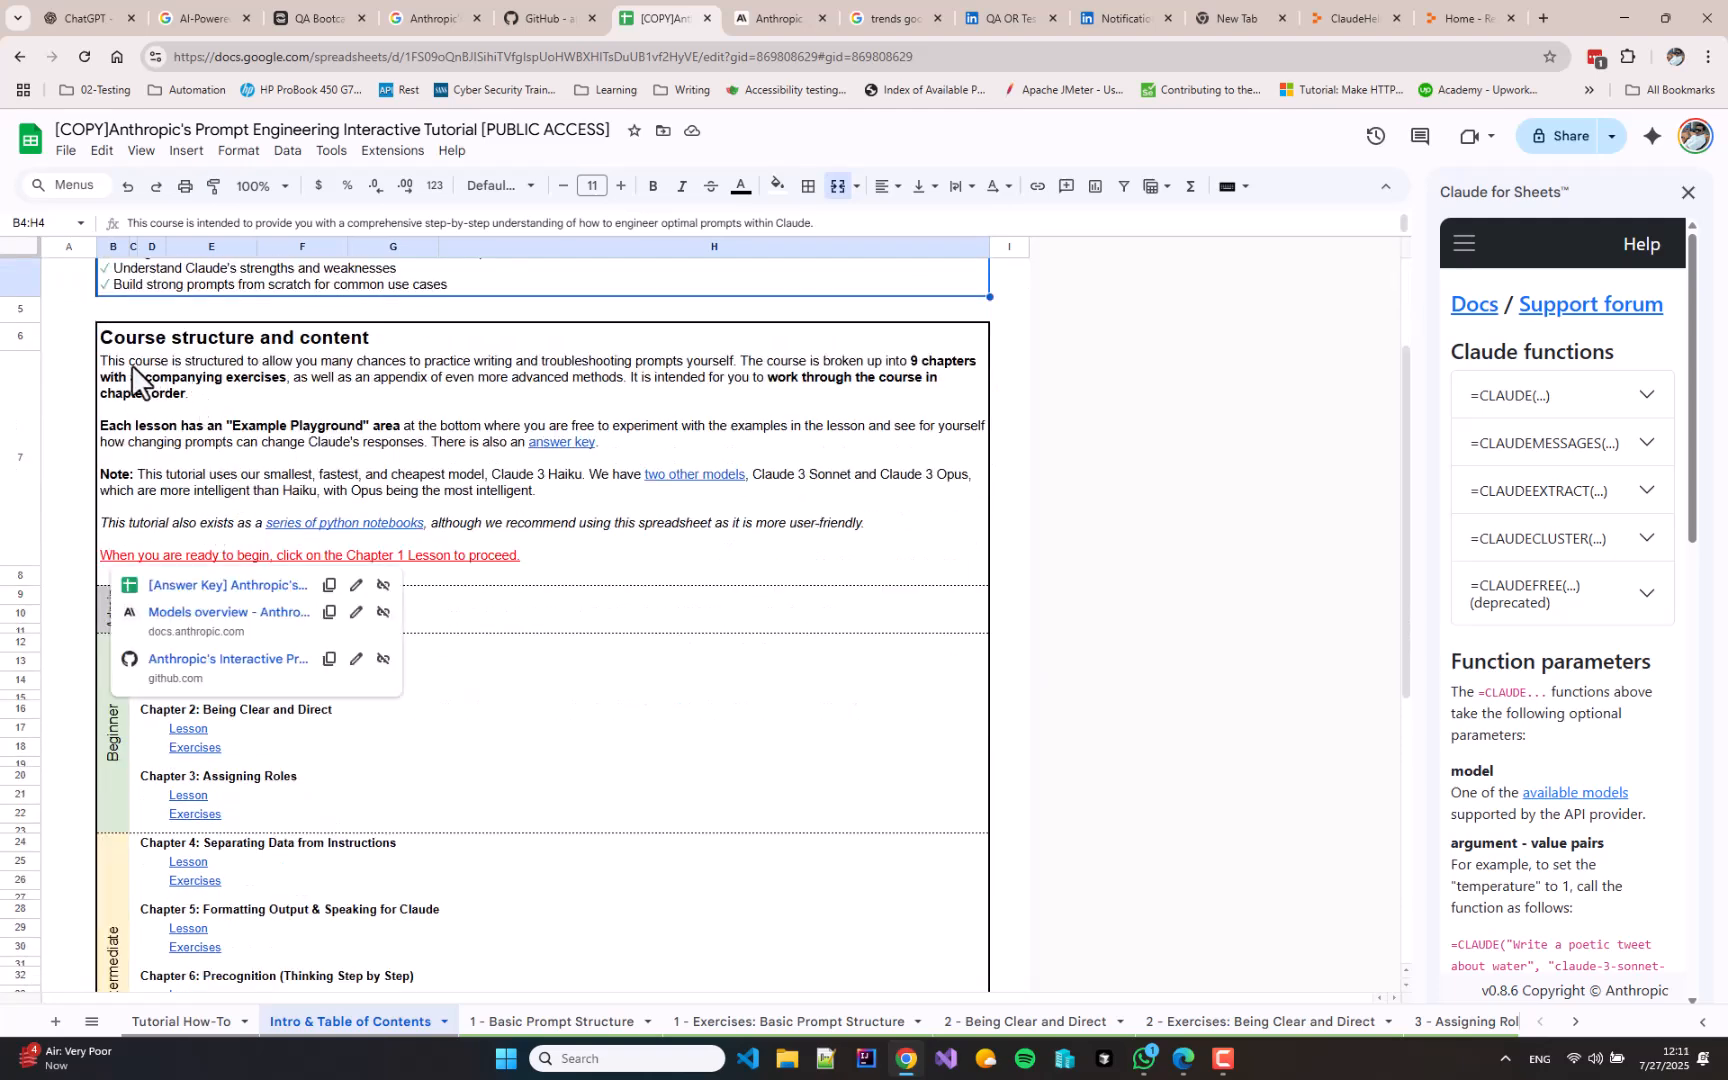
pyautogui.moveTo(370, 380)
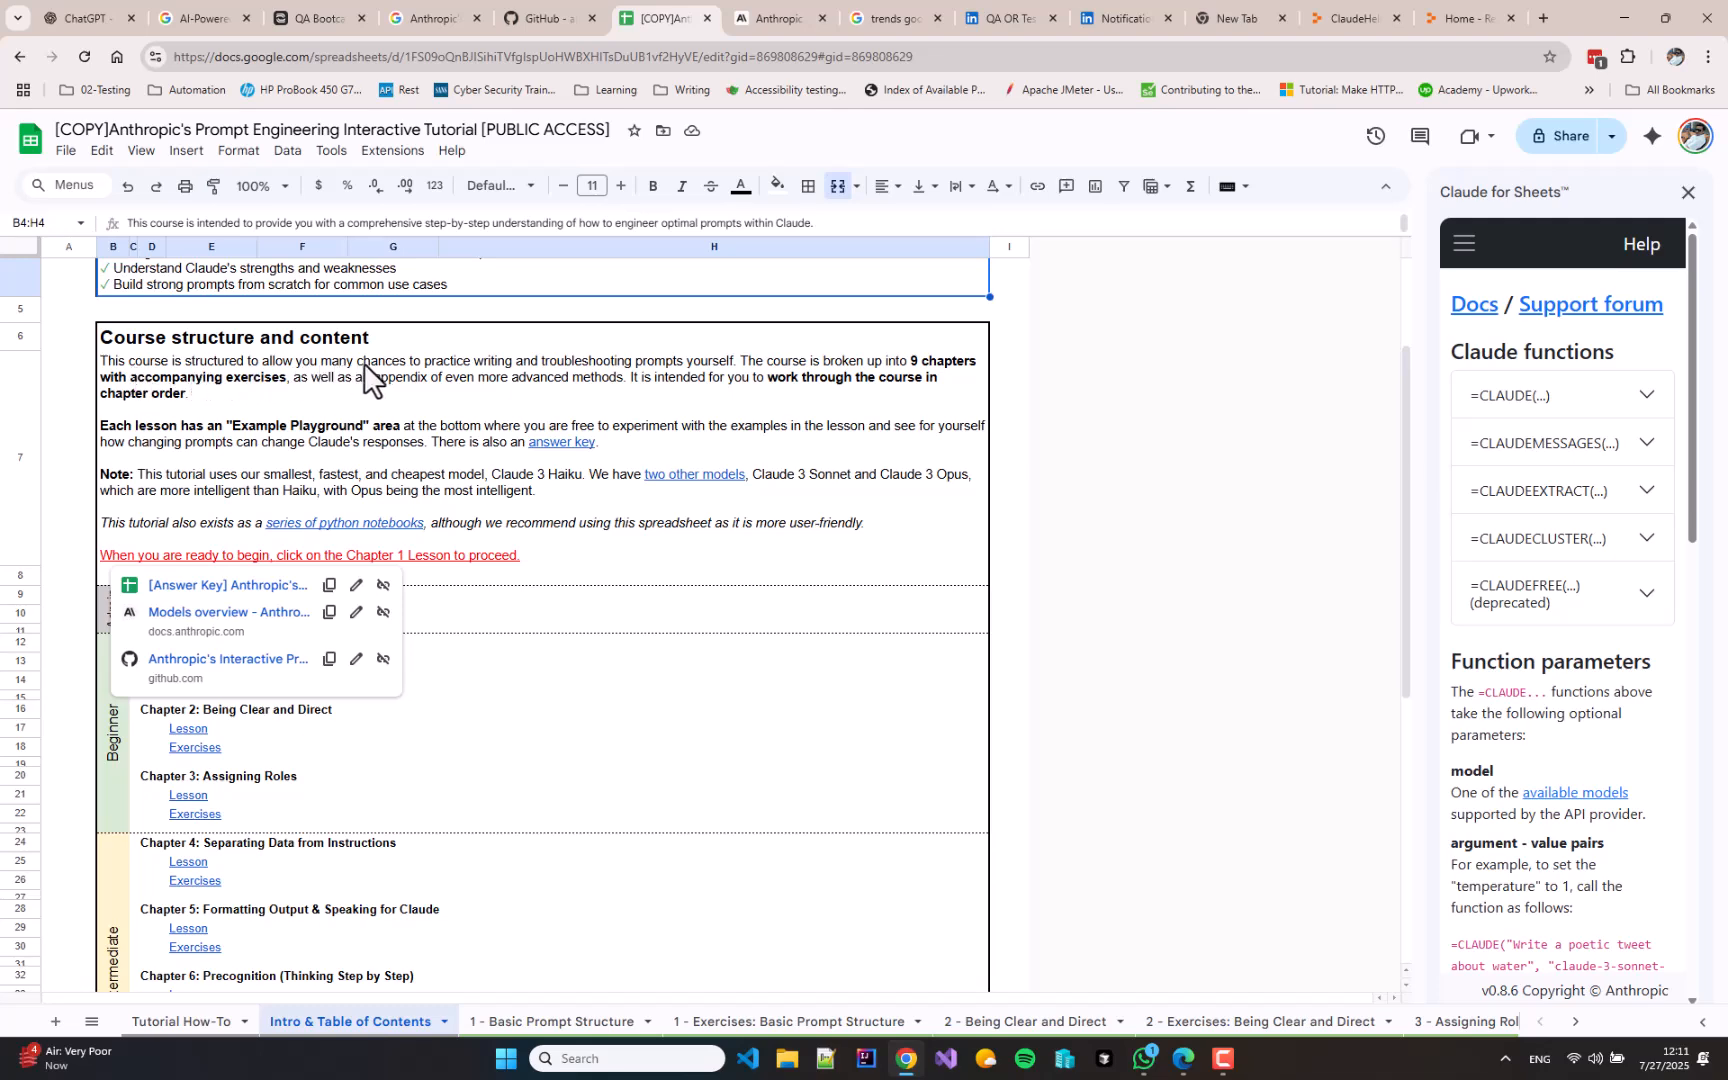
pyautogui.moveTo(498, 384)
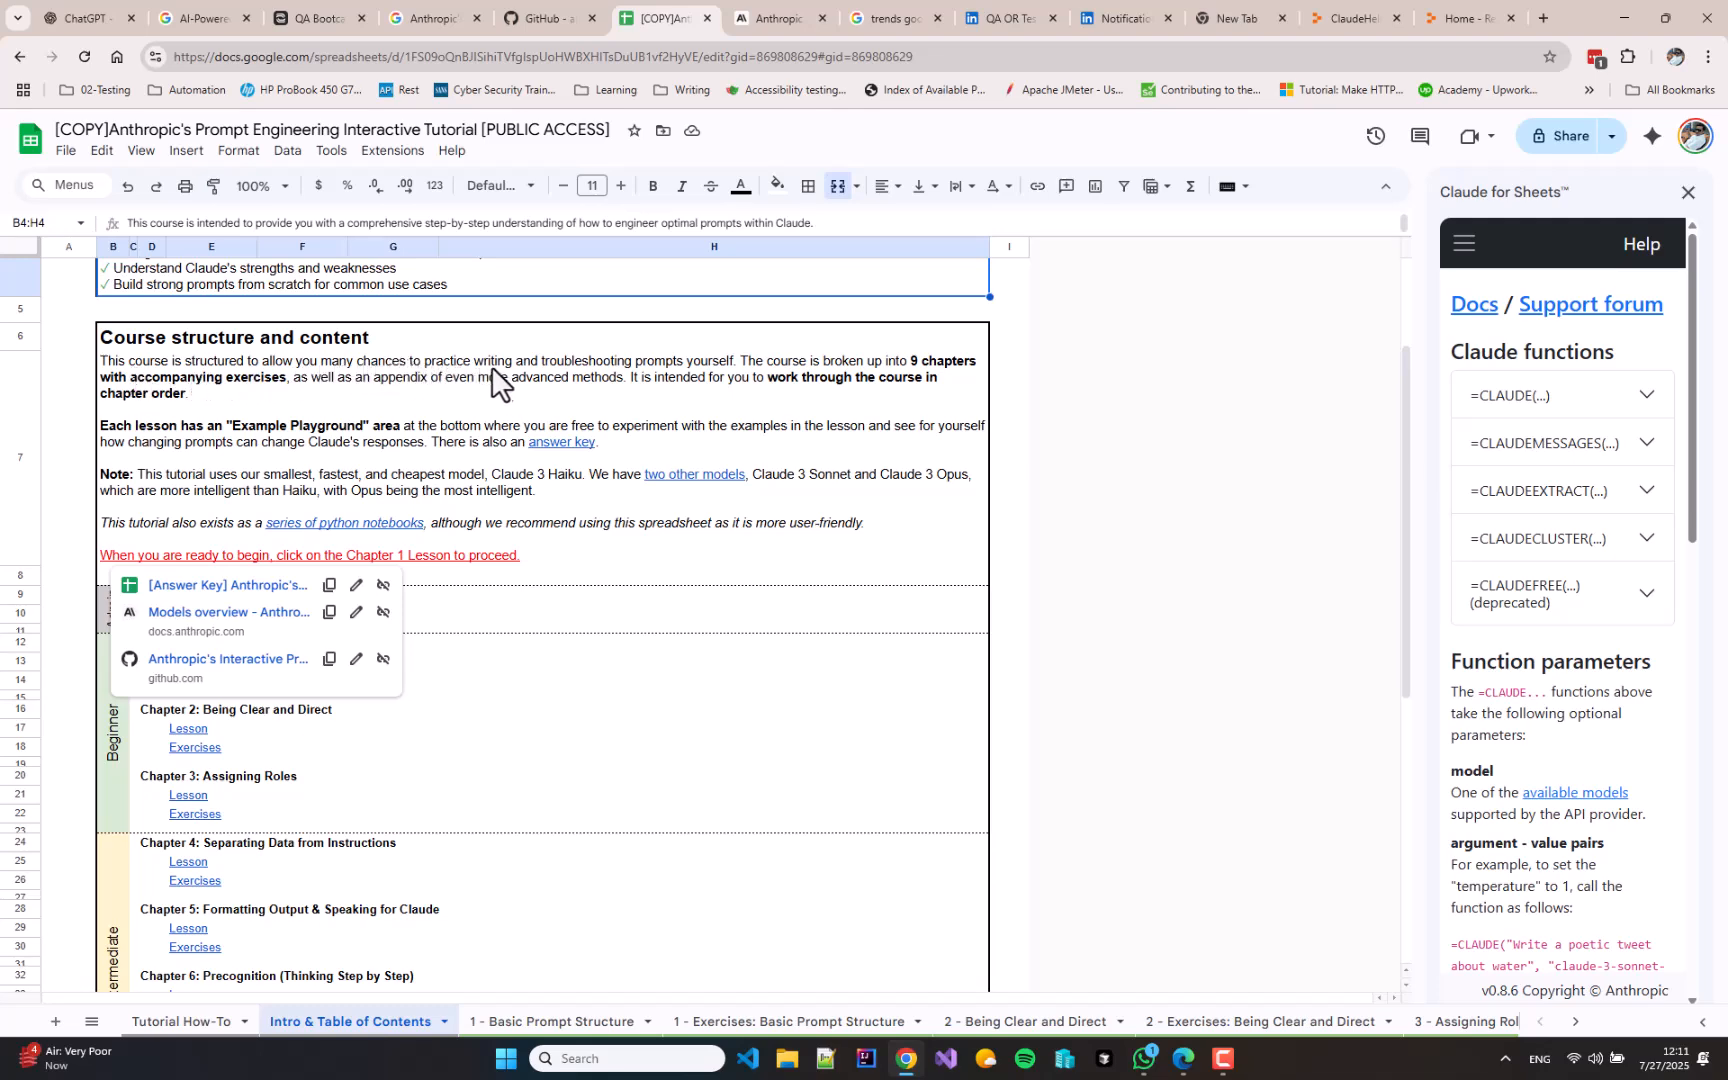
pyautogui.moveTo(736, 384)
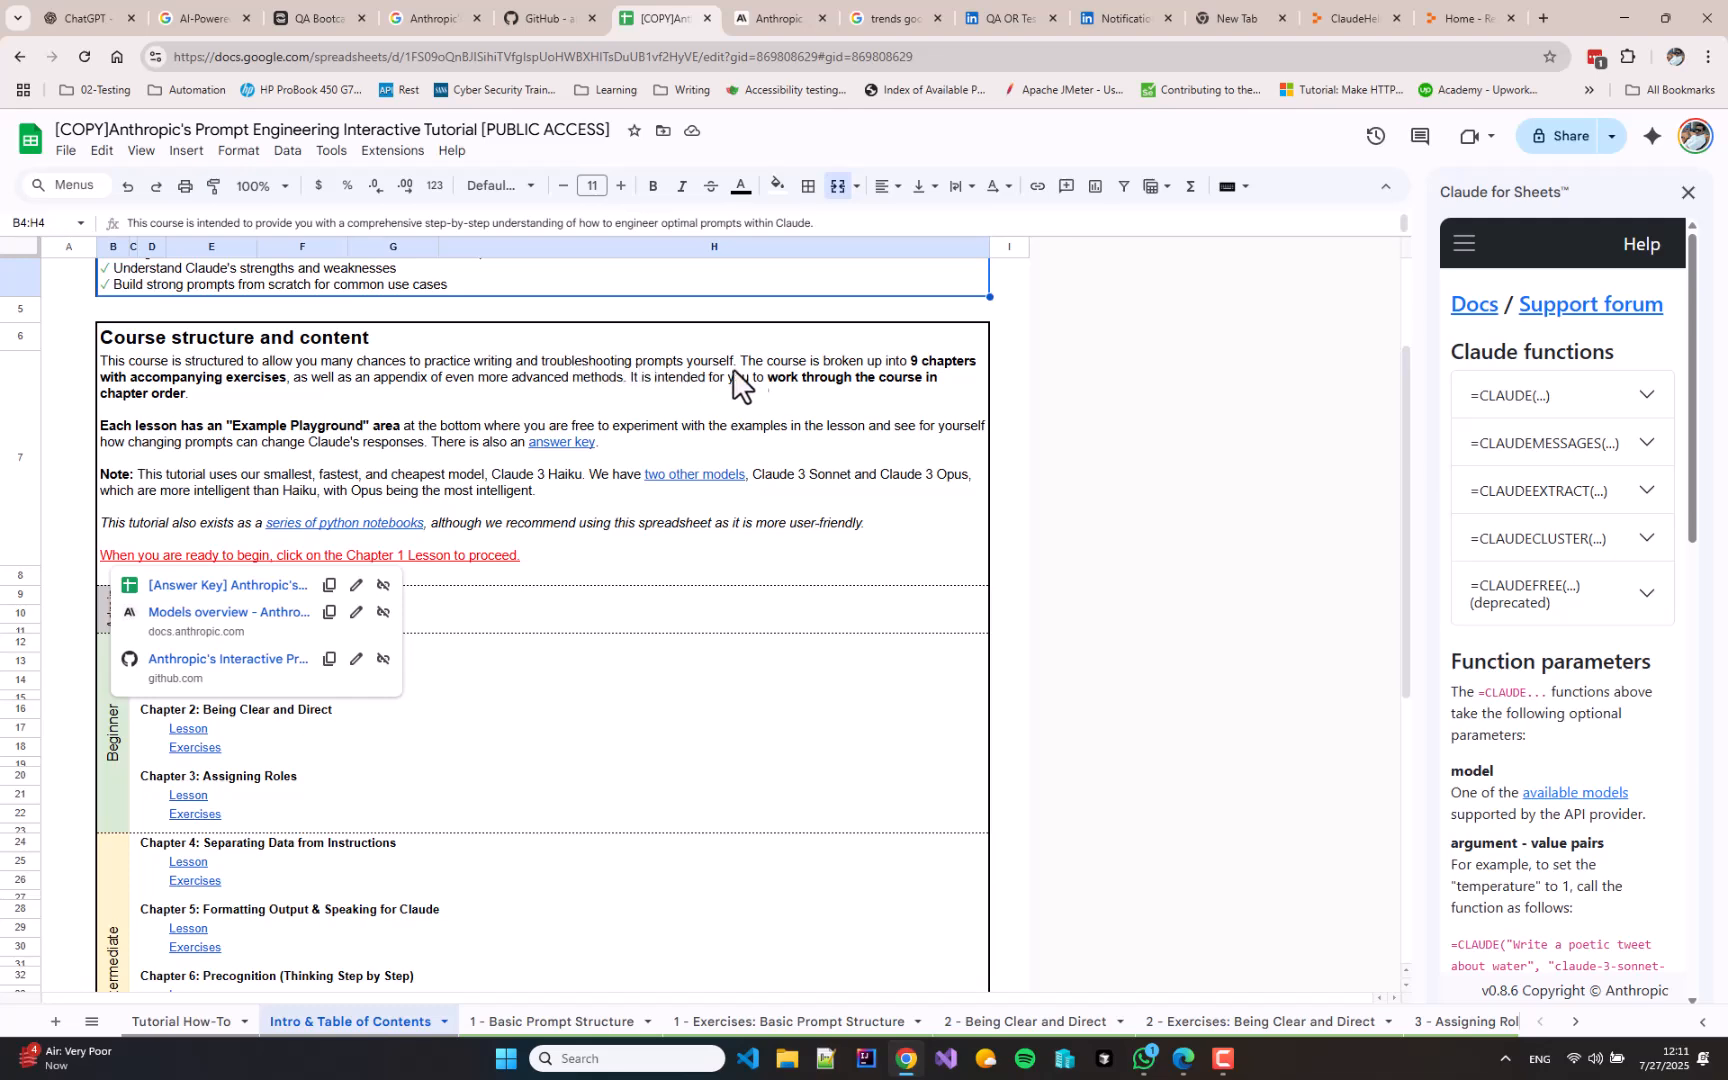
pyautogui.moveTo(154, 426)
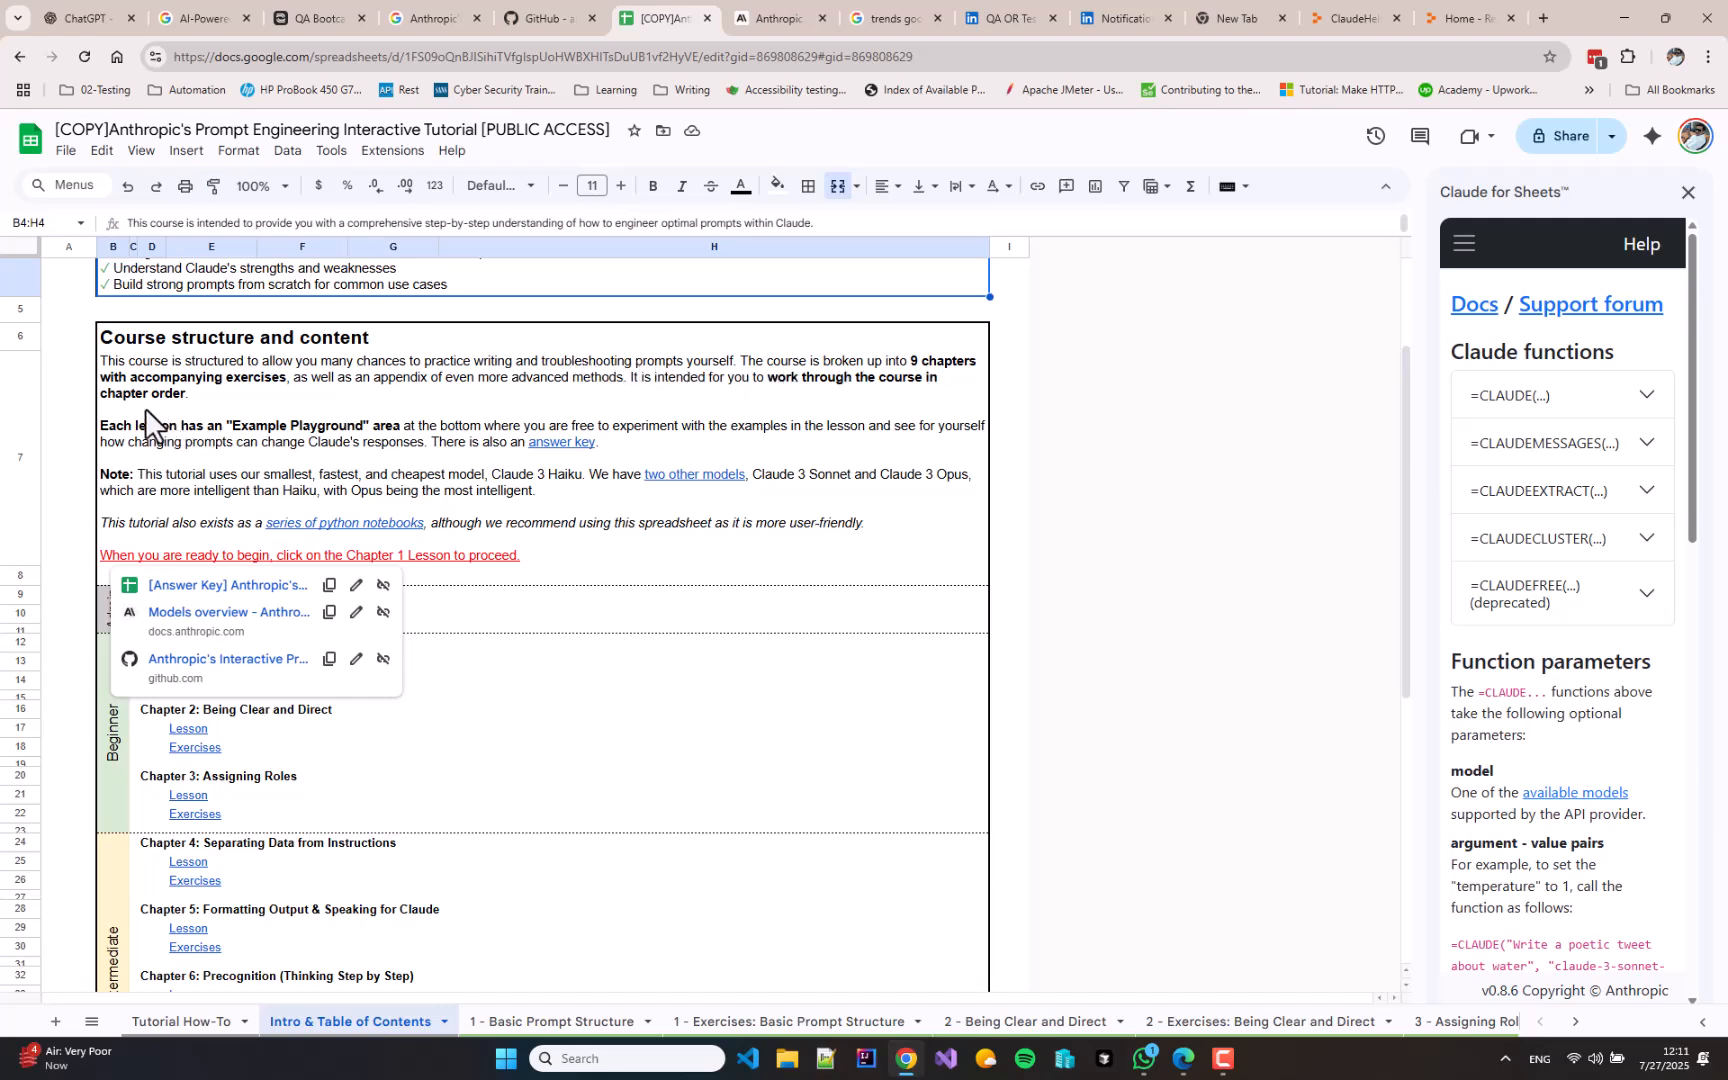
pyautogui.moveTo(438, 406)
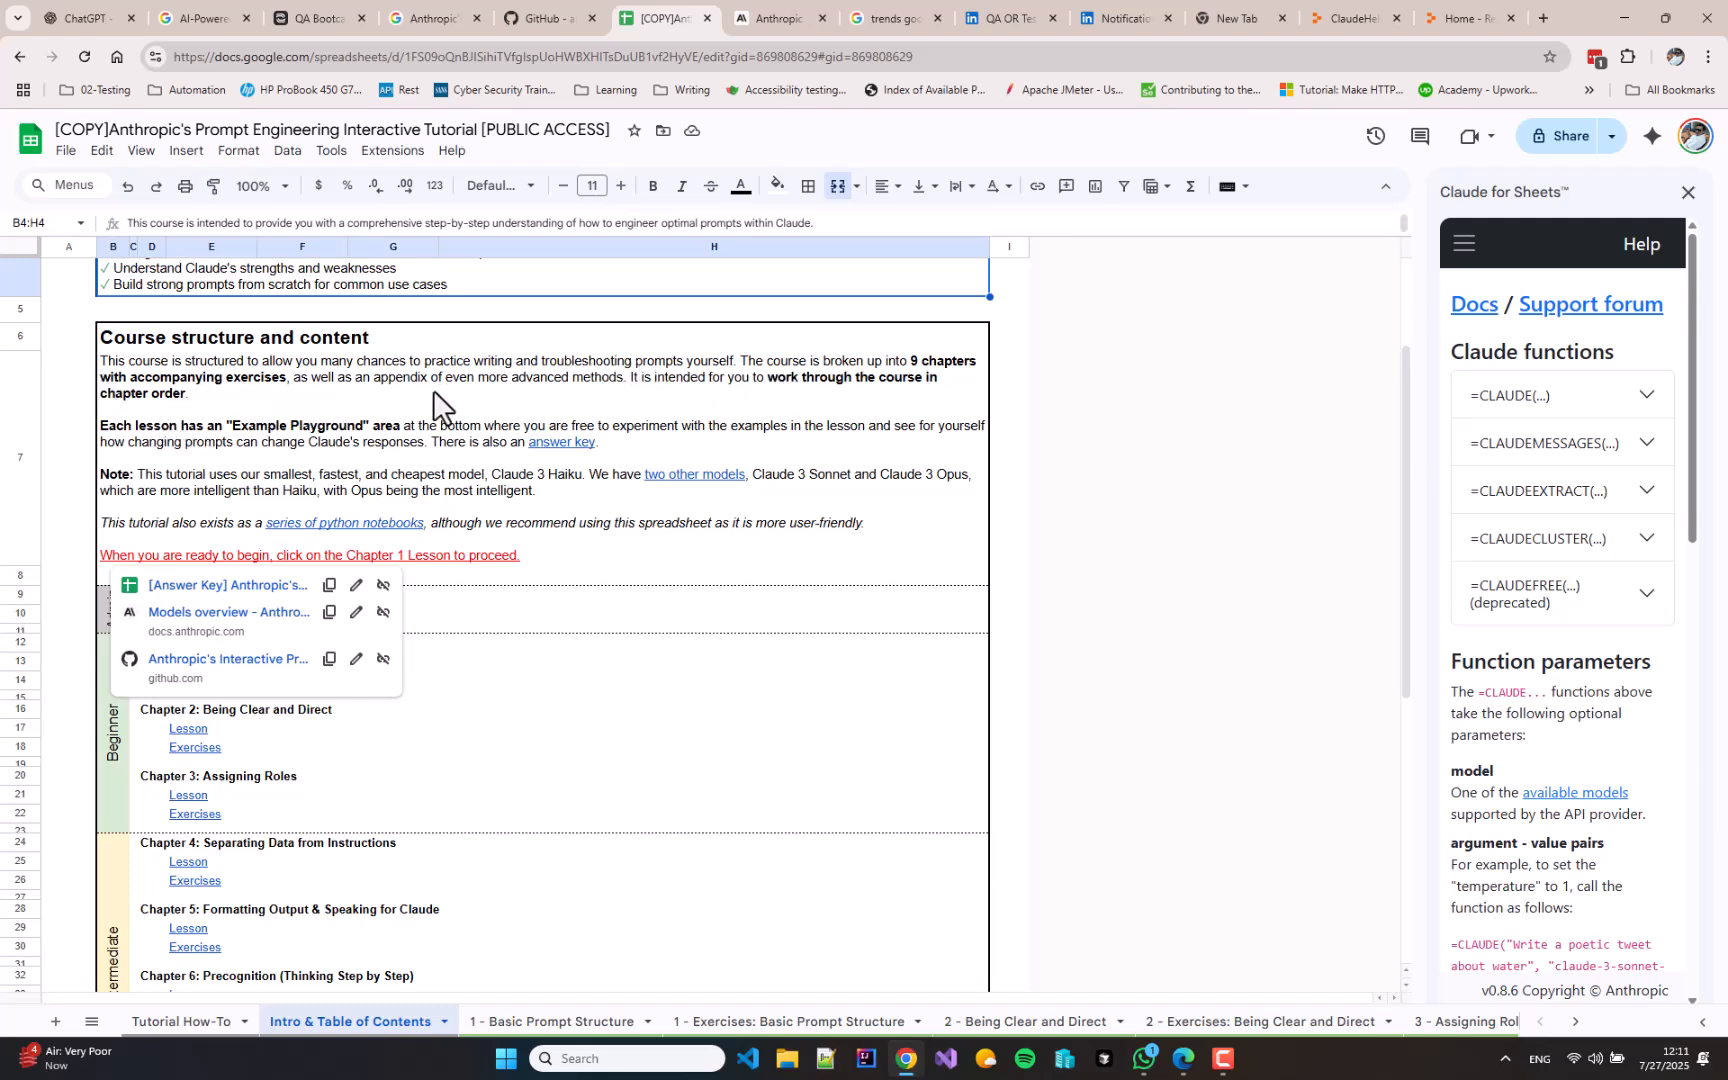
pyautogui.moveTo(592, 436)
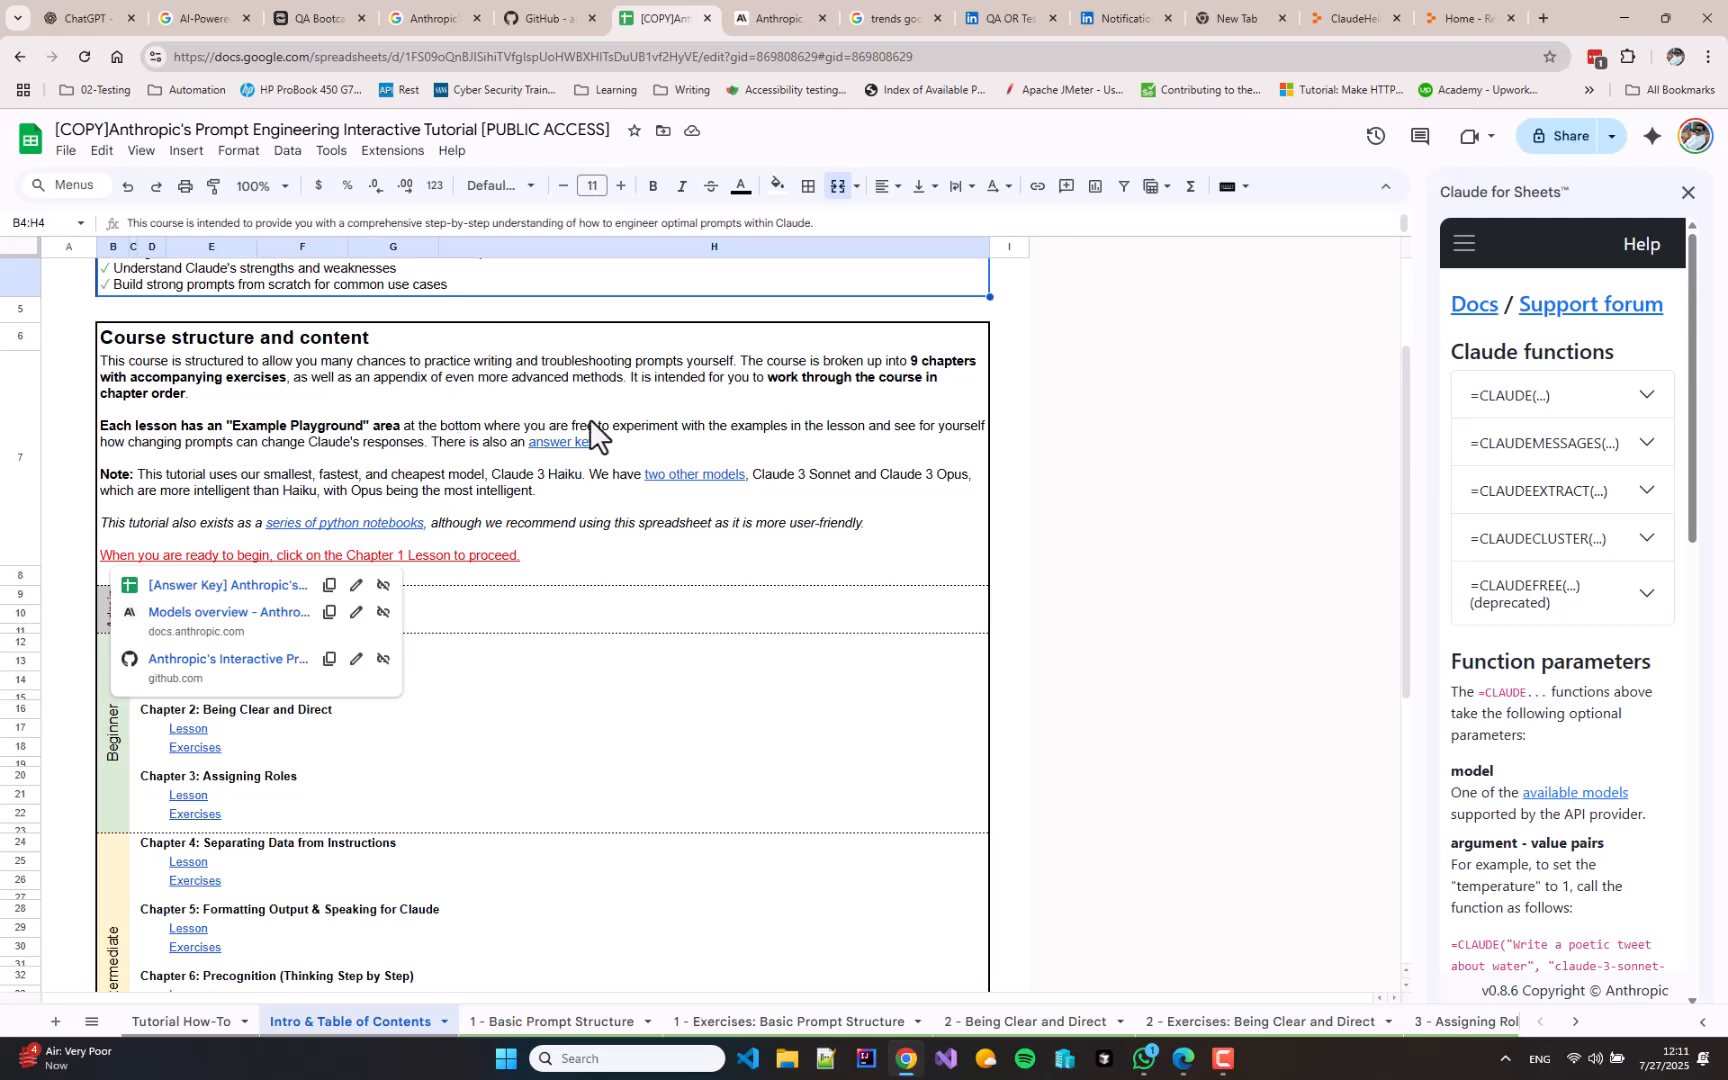
pyautogui.moveTo(598, 440)
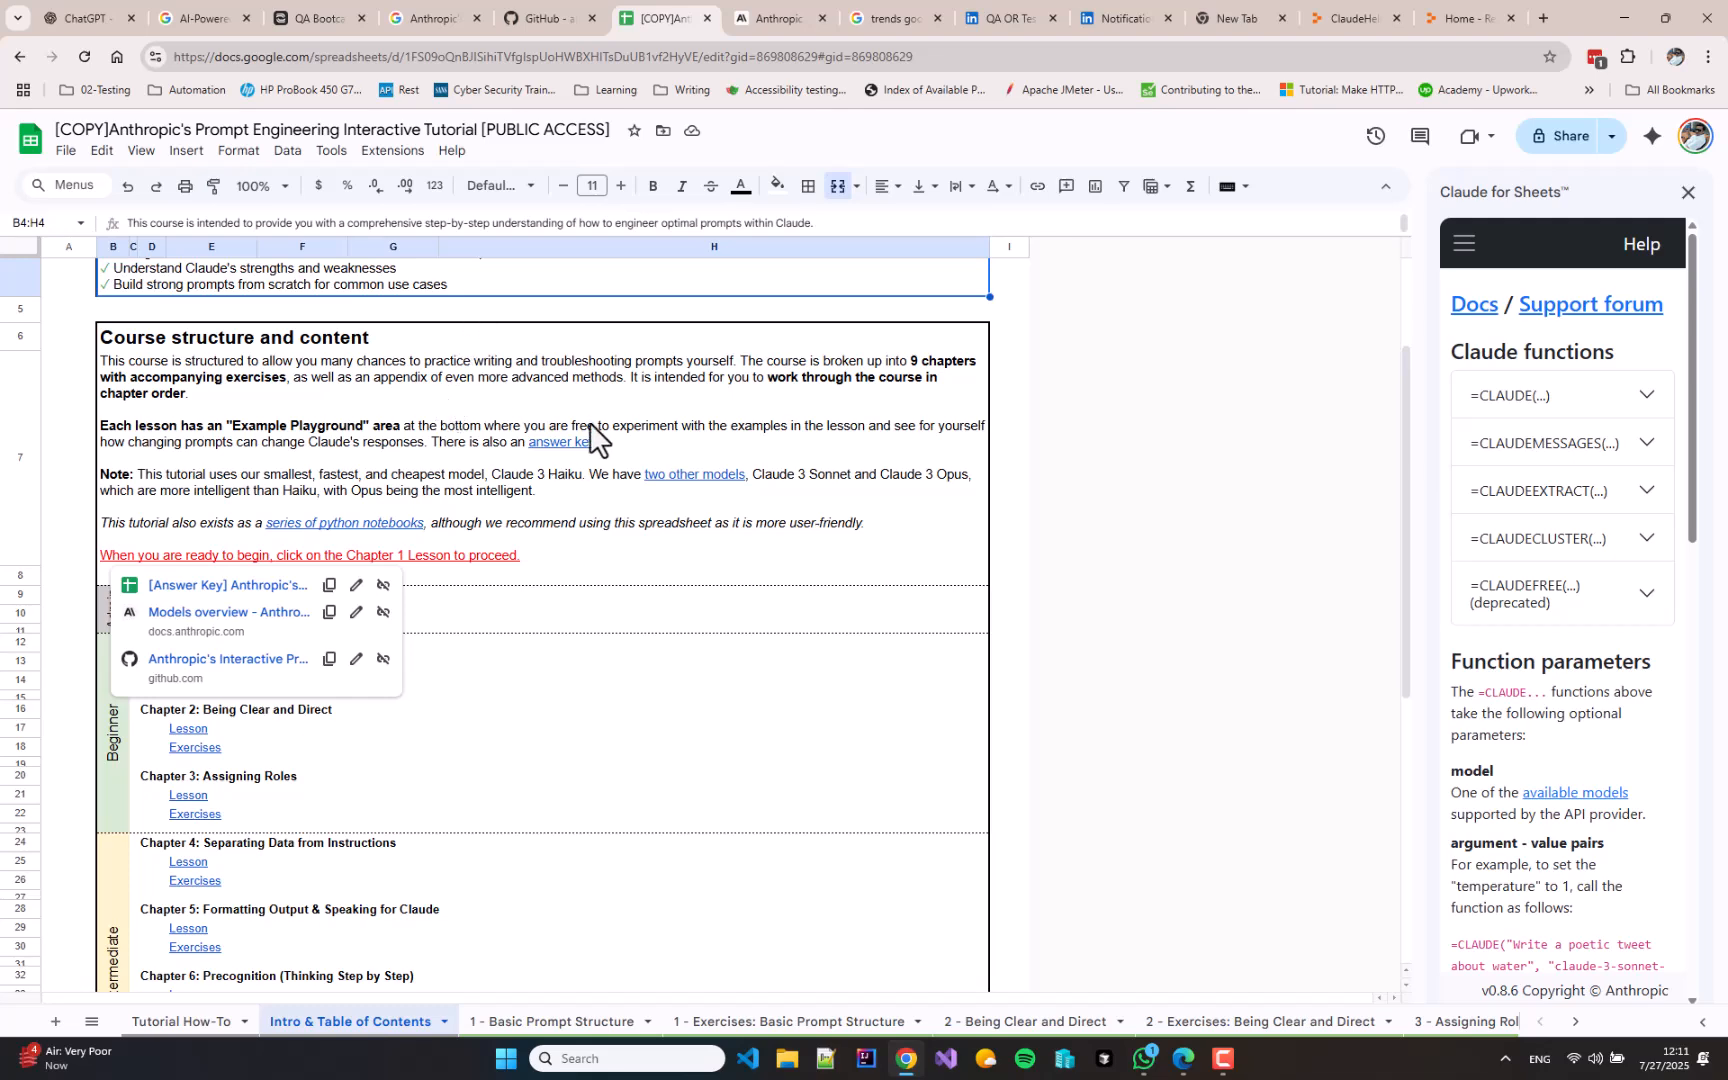
pyautogui.moveTo(714, 474)
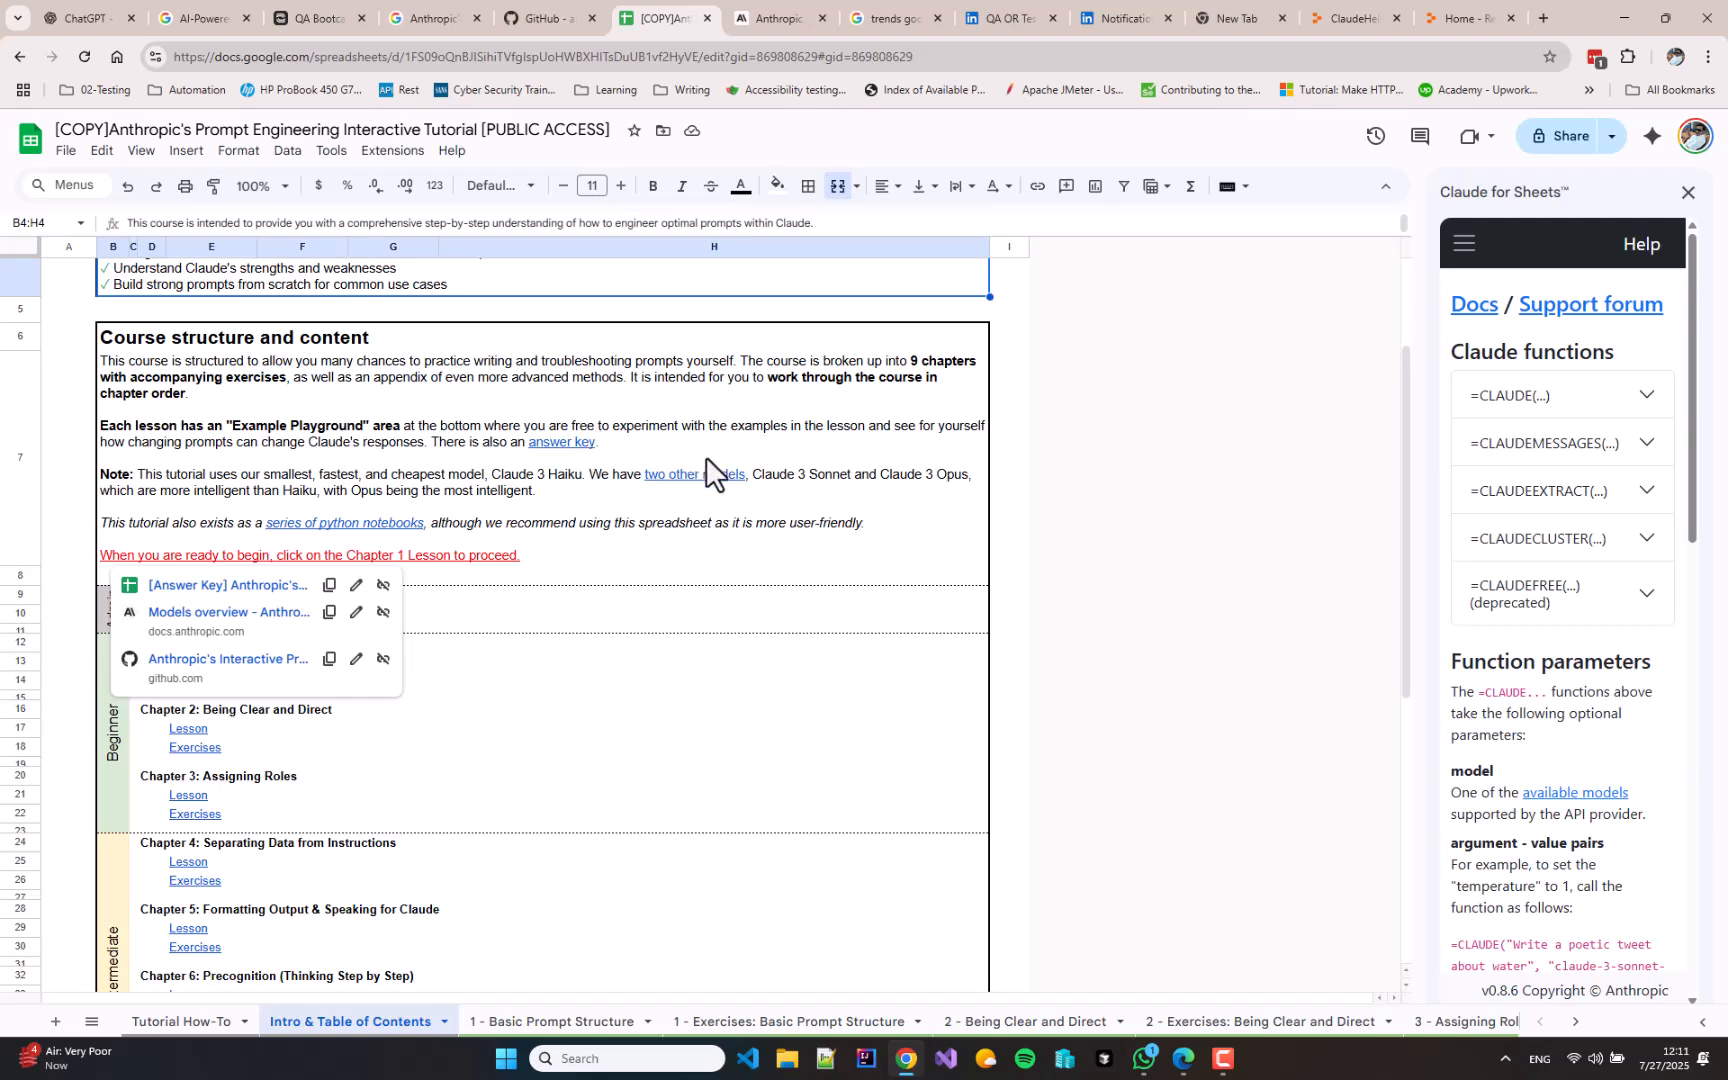
pyautogui.moveTo(704, 480)
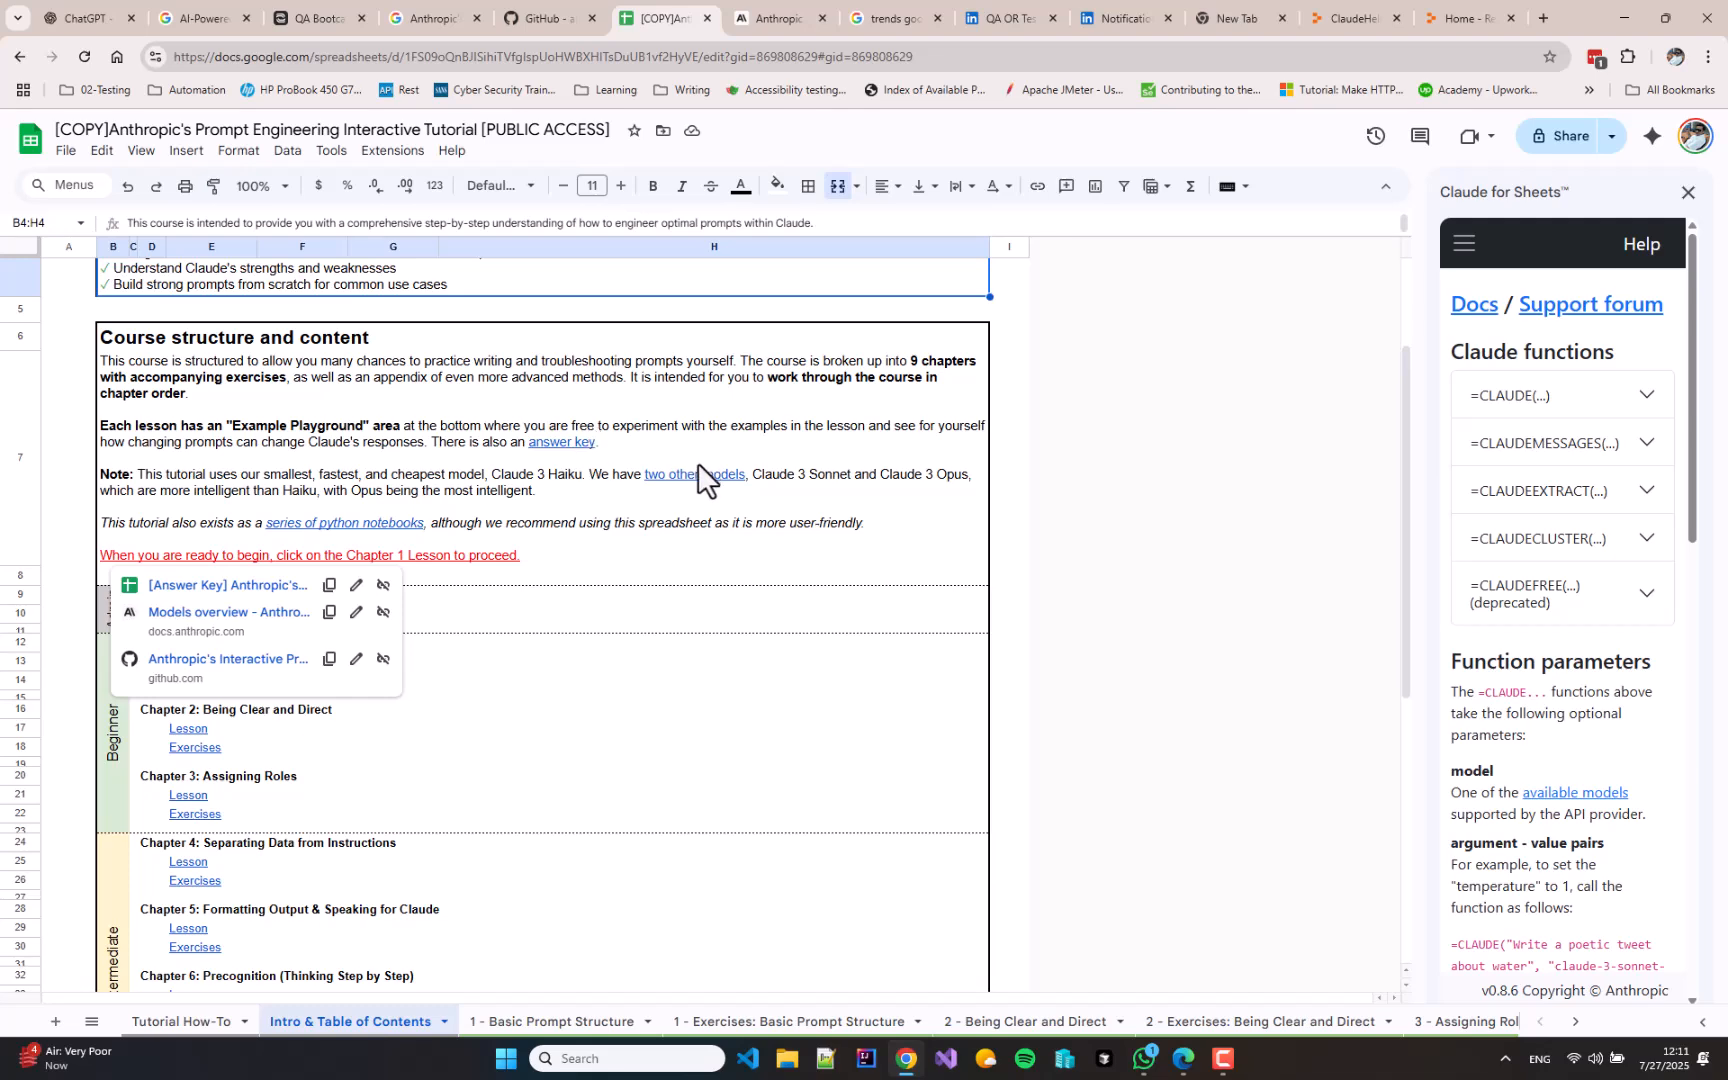
pyautogui.scroll(-3)
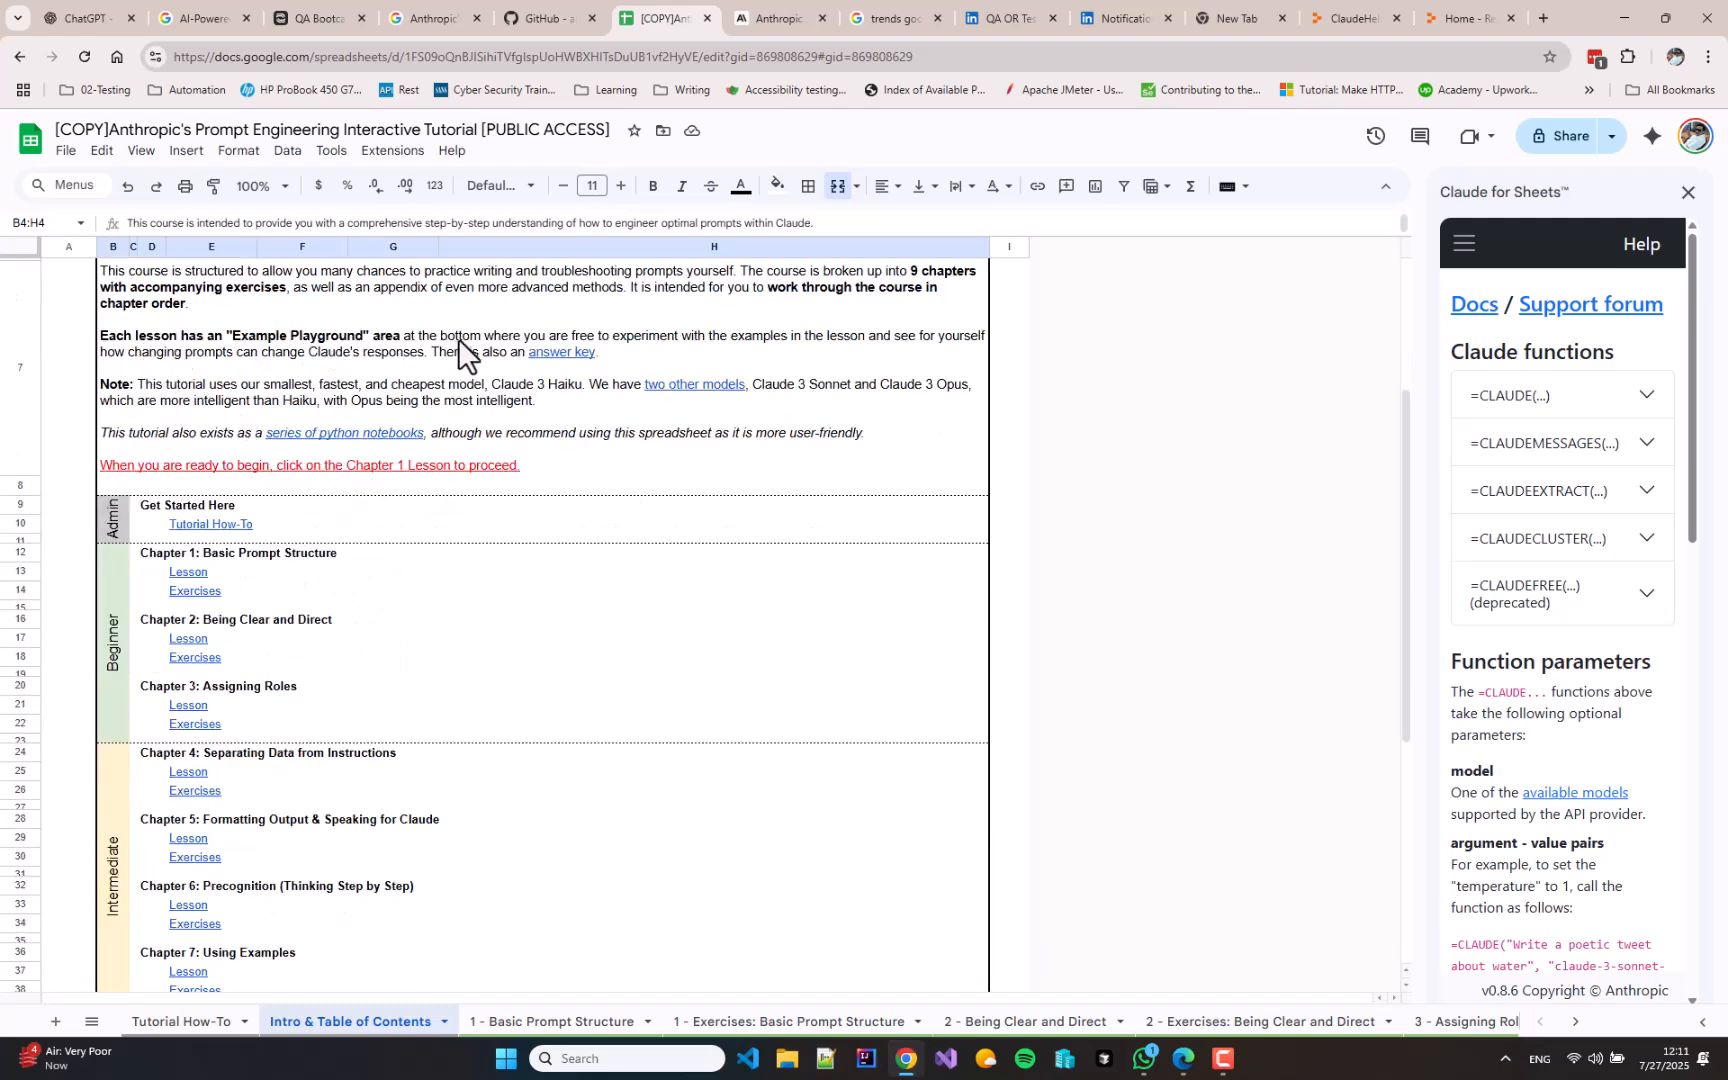
pyautogui.moveTo(290, 358)
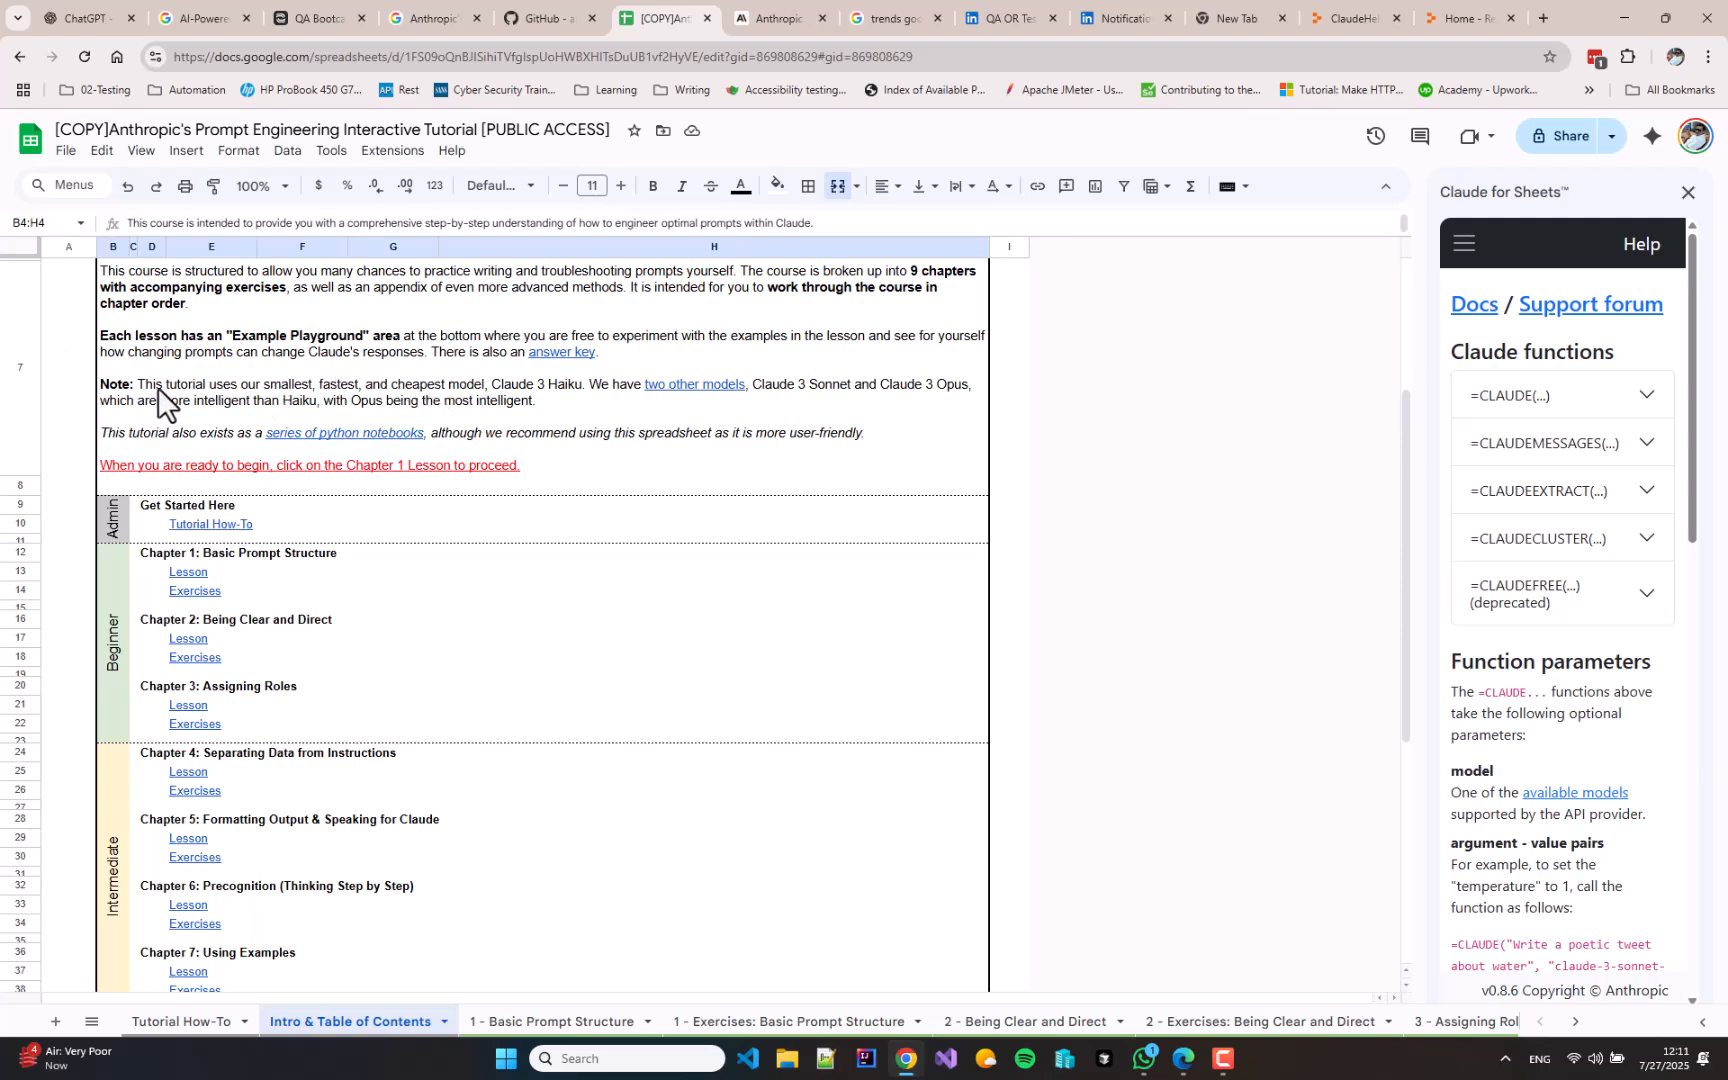
pyautogui.scroll(-3)
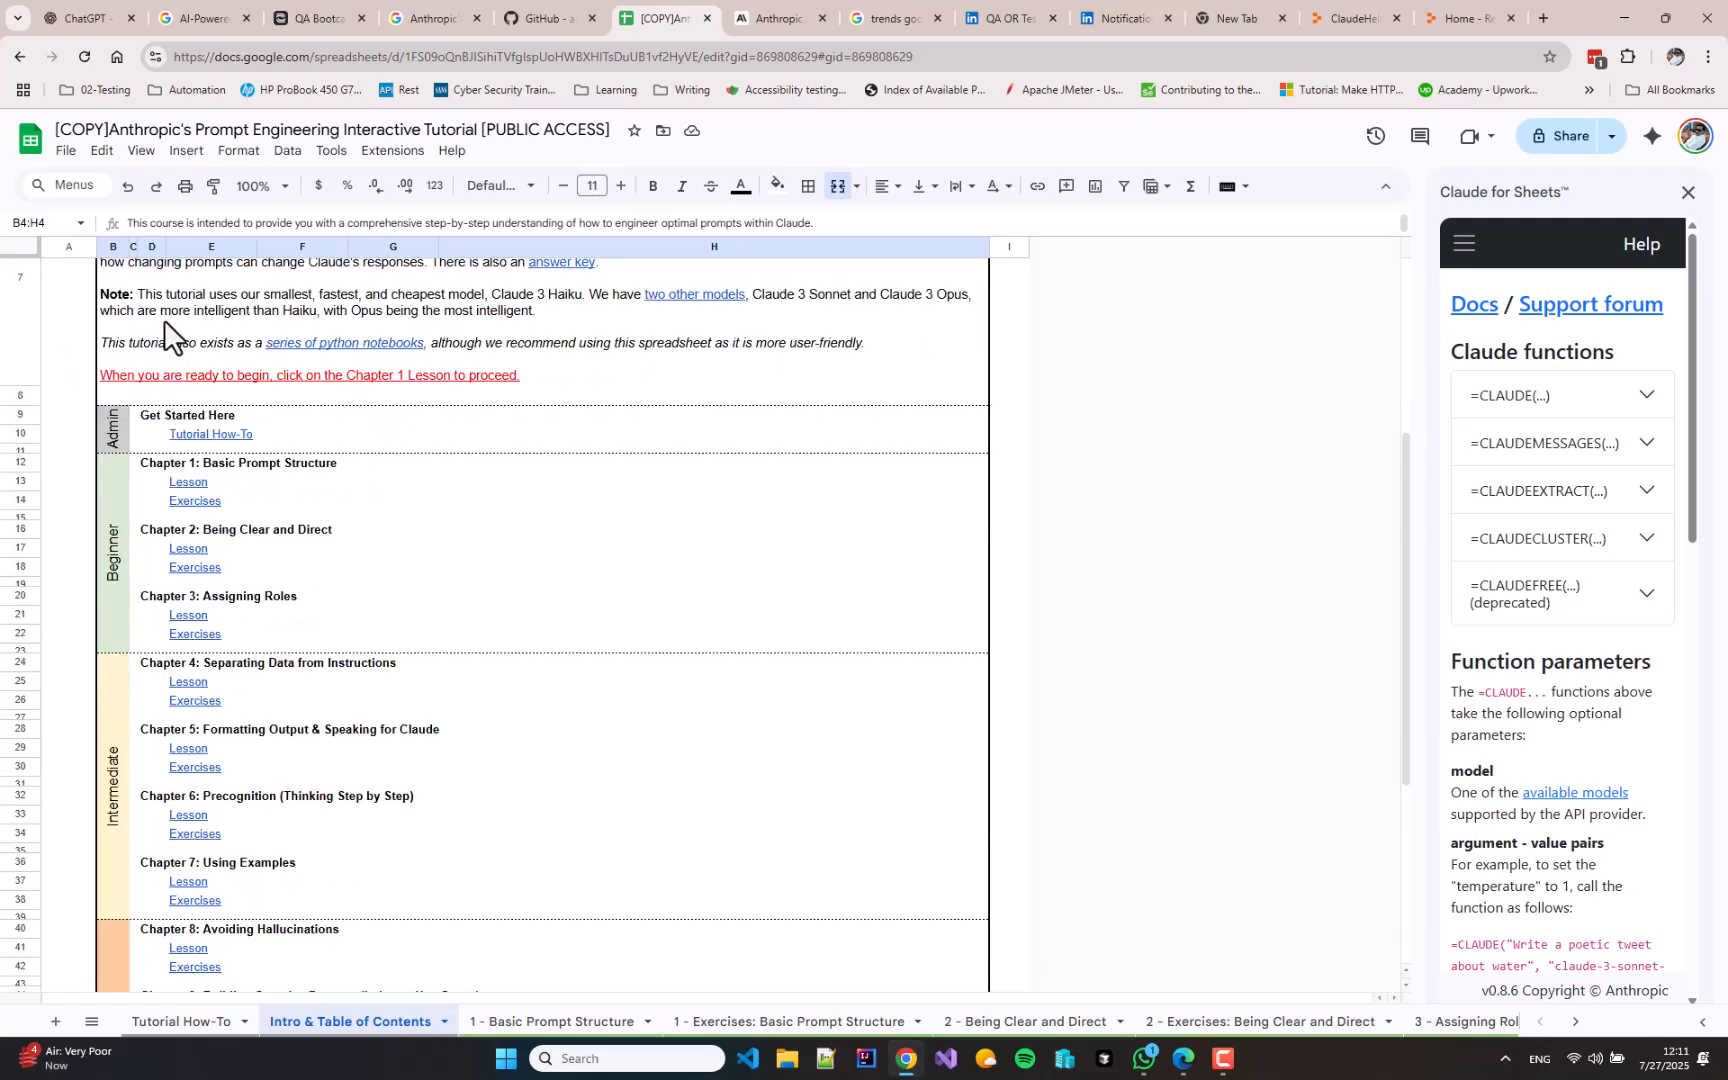
pyautogui.moveTo(490, 314)
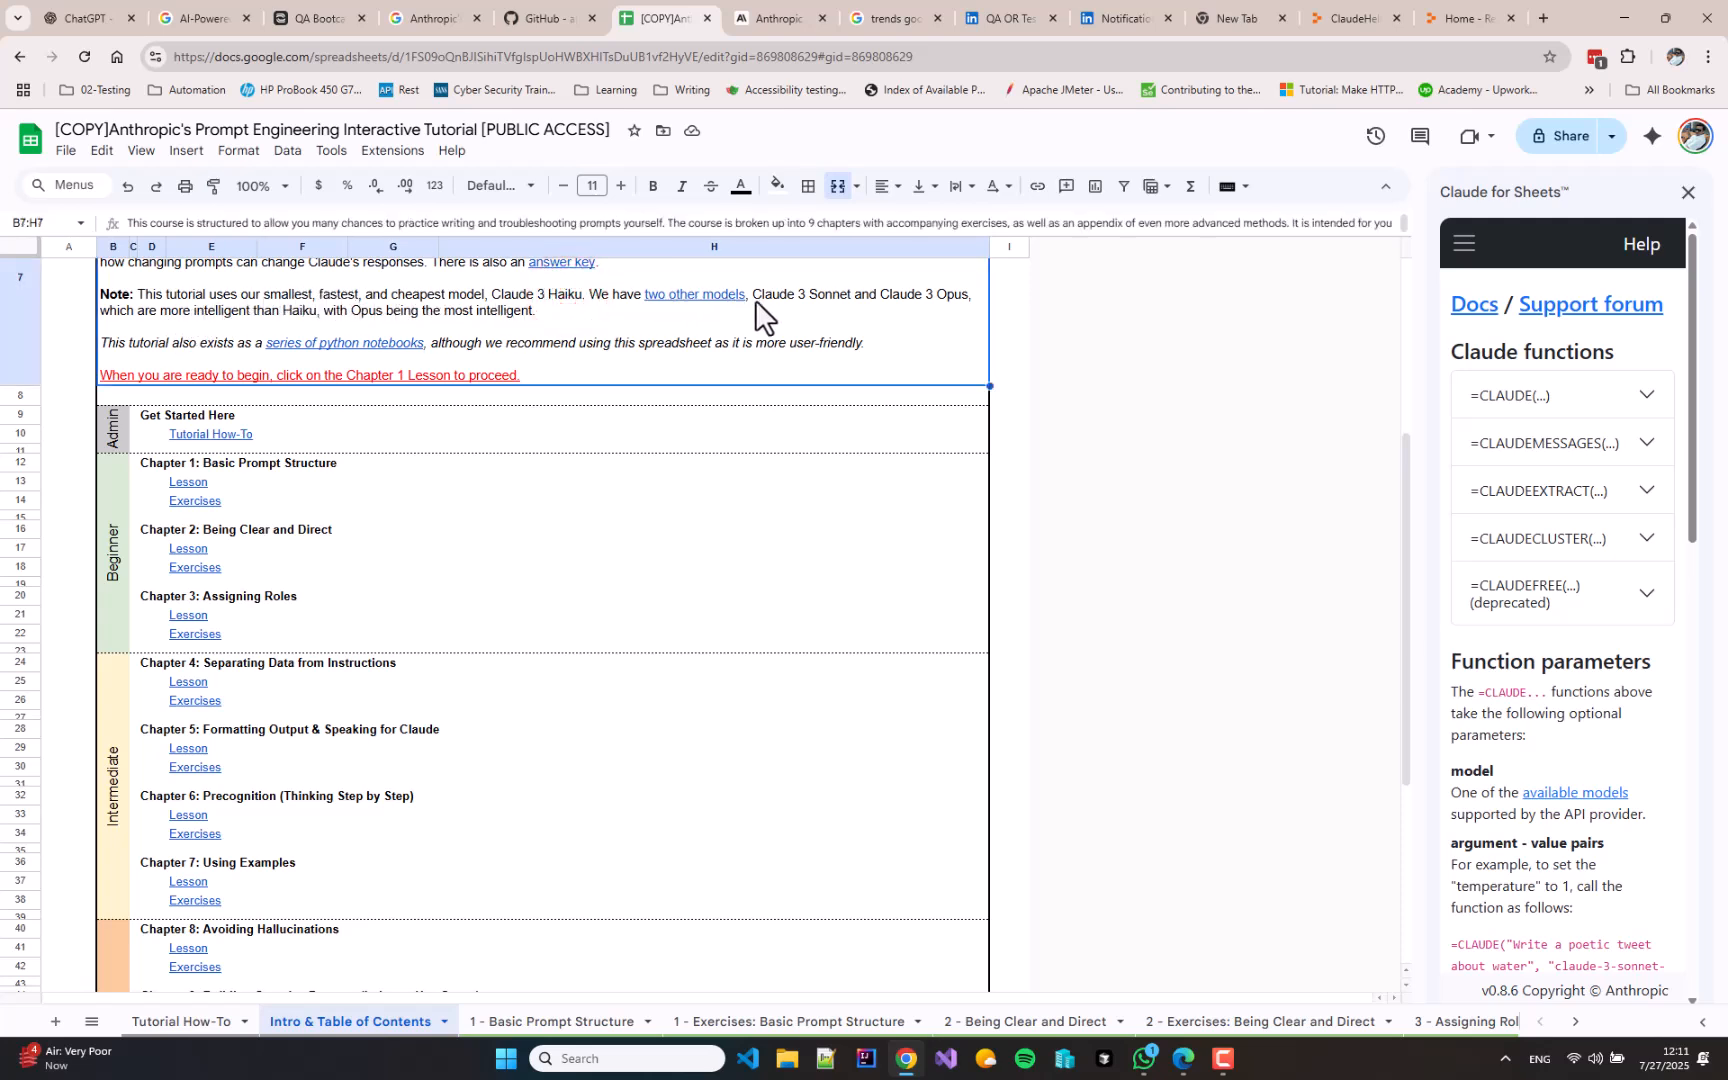
pyautogui.moveTo(162, 352)
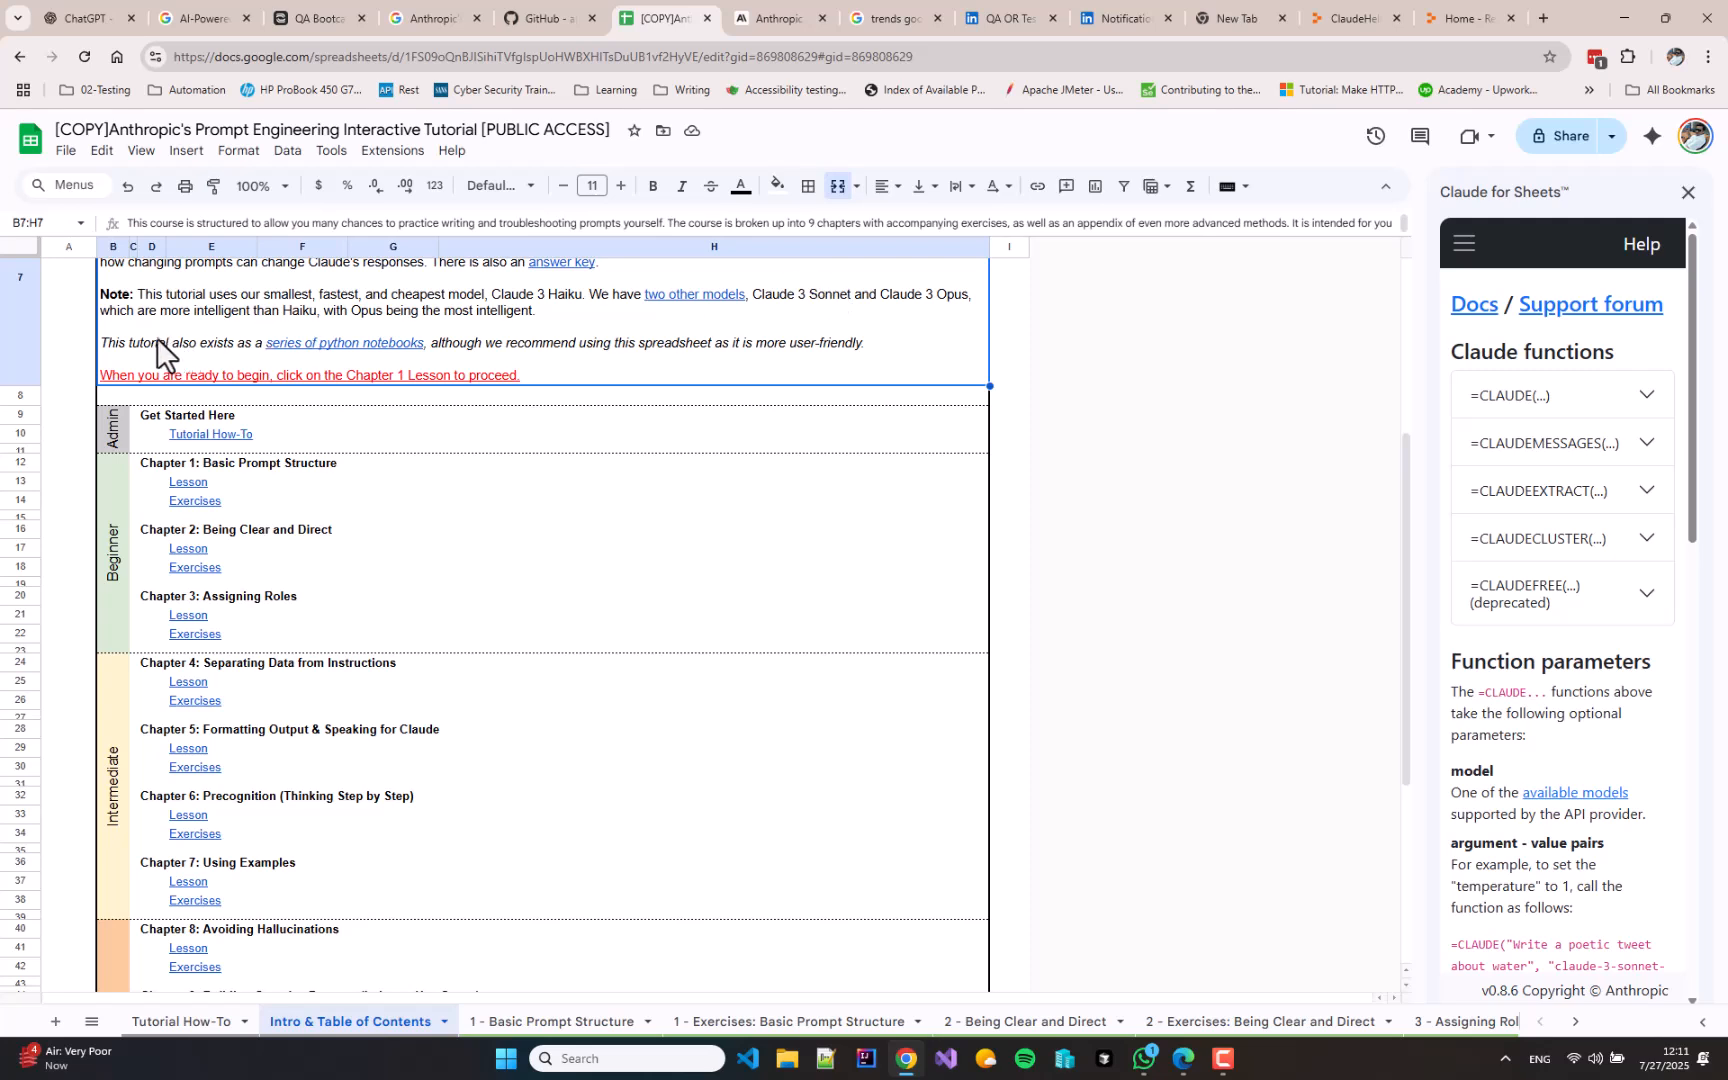
pyautogui.moveTo(380, 336)
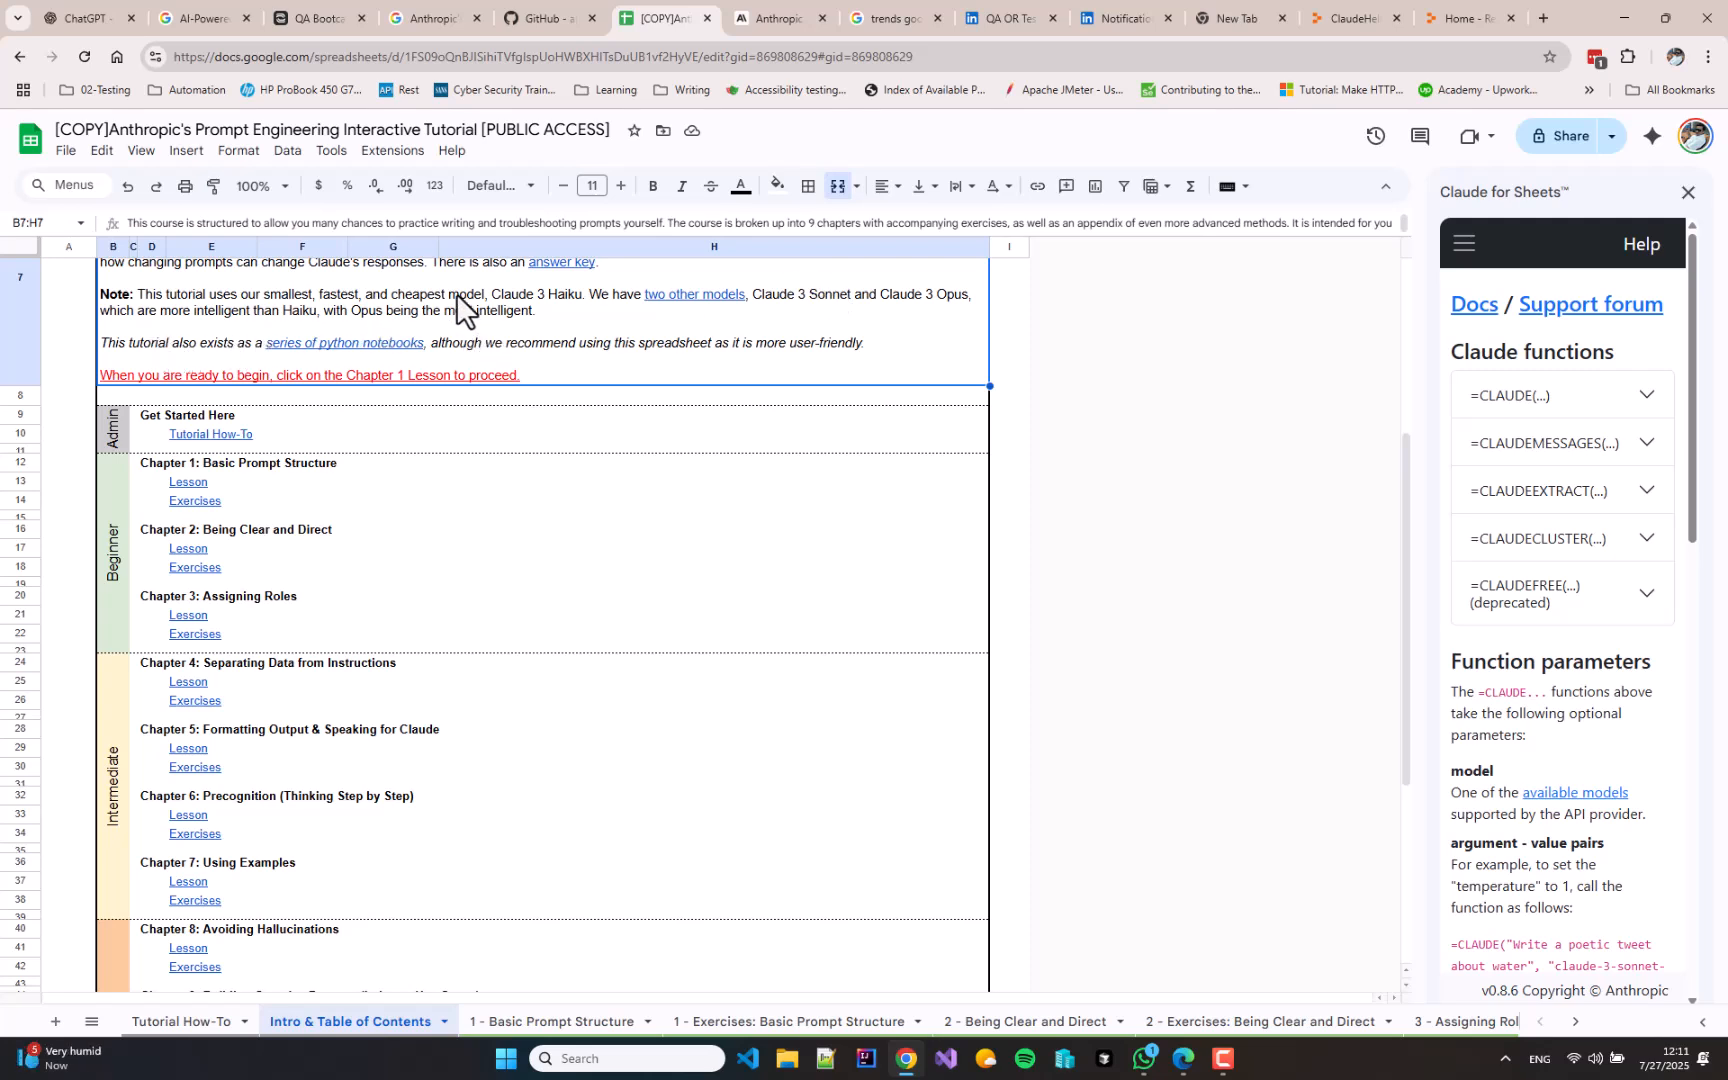
pyautogui.click(302, 482)
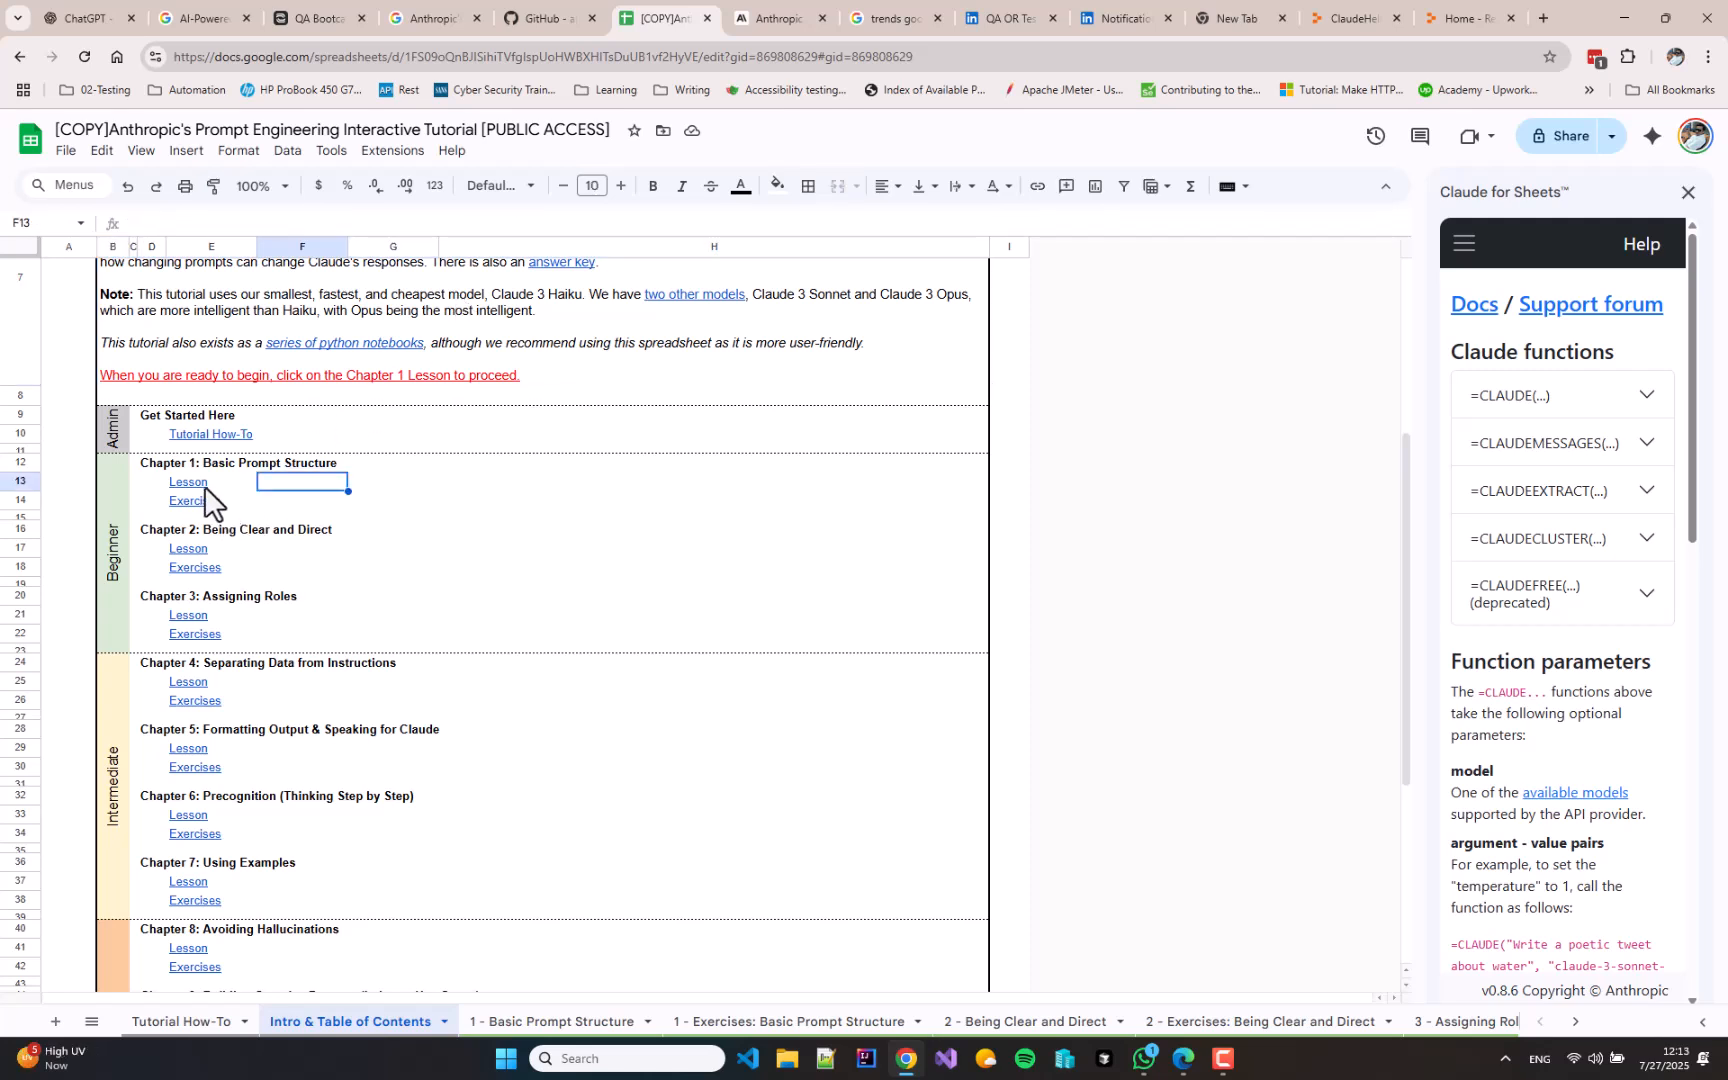
# Follow the Chapter 1 Lesson link to the 1 - Basic Prompt Structure sheet
pyautogui.click(188, 482)
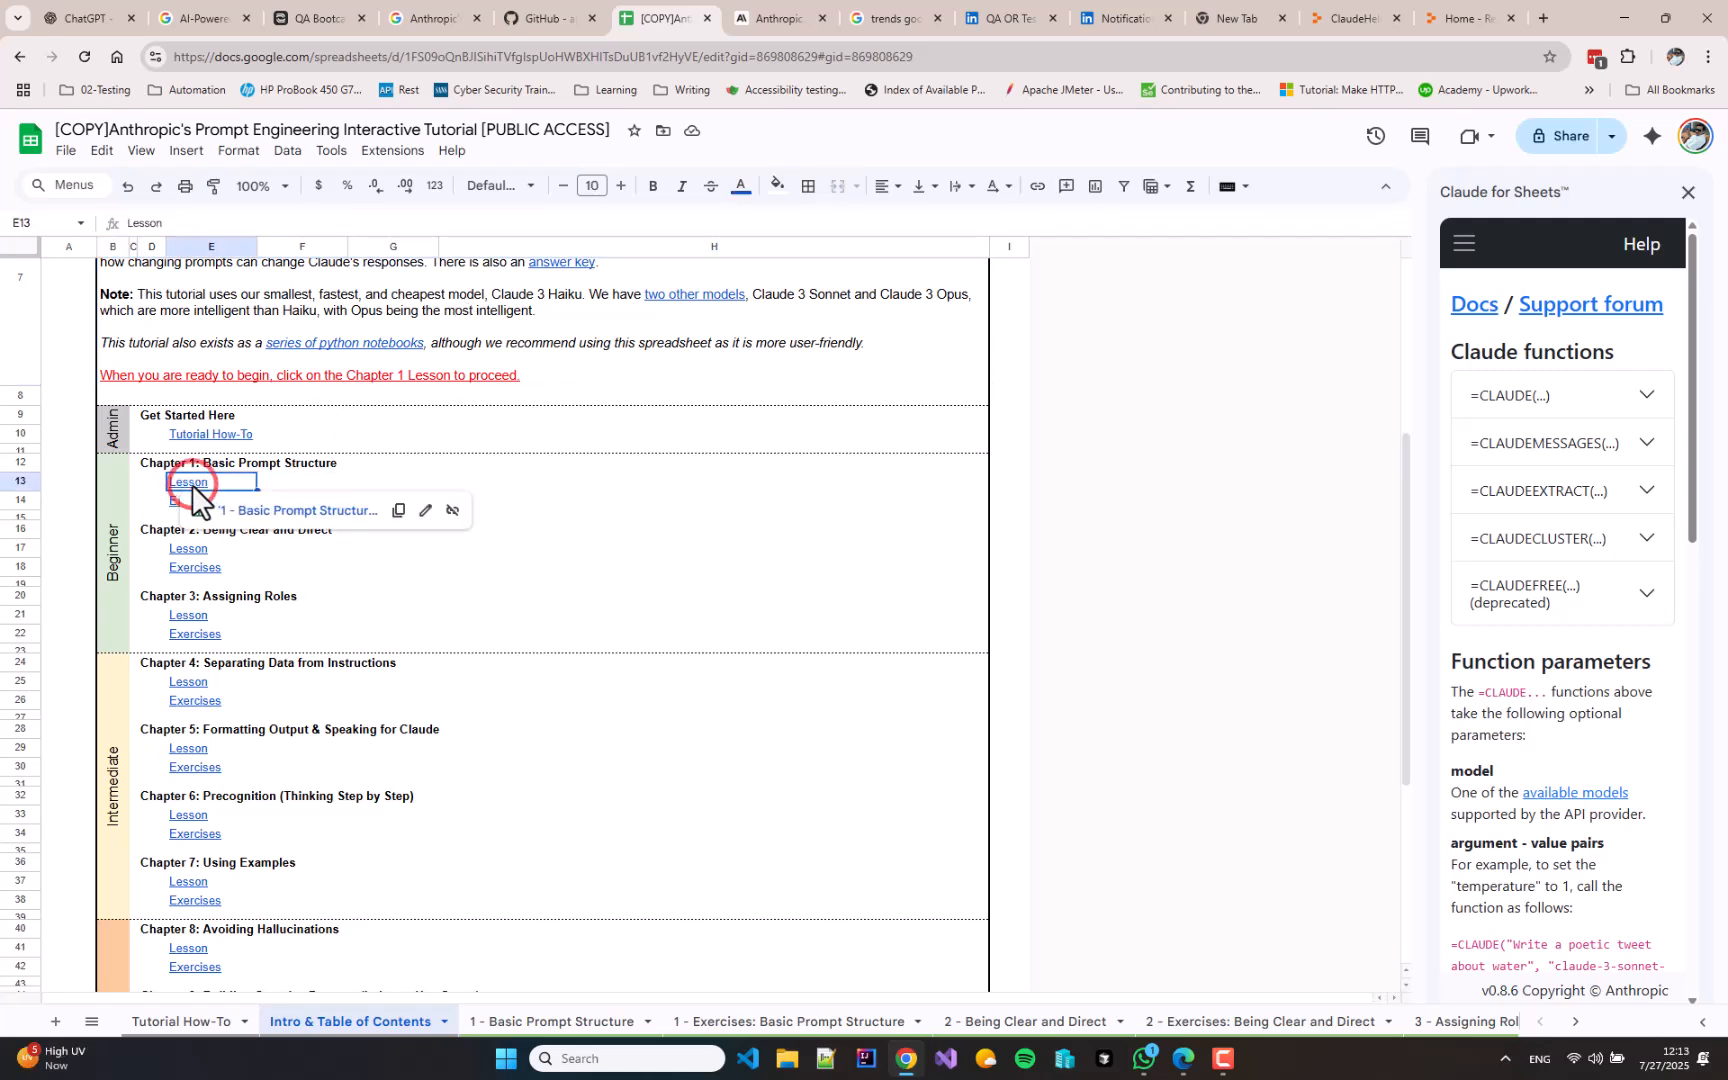
pyautogui.click(186, 482)
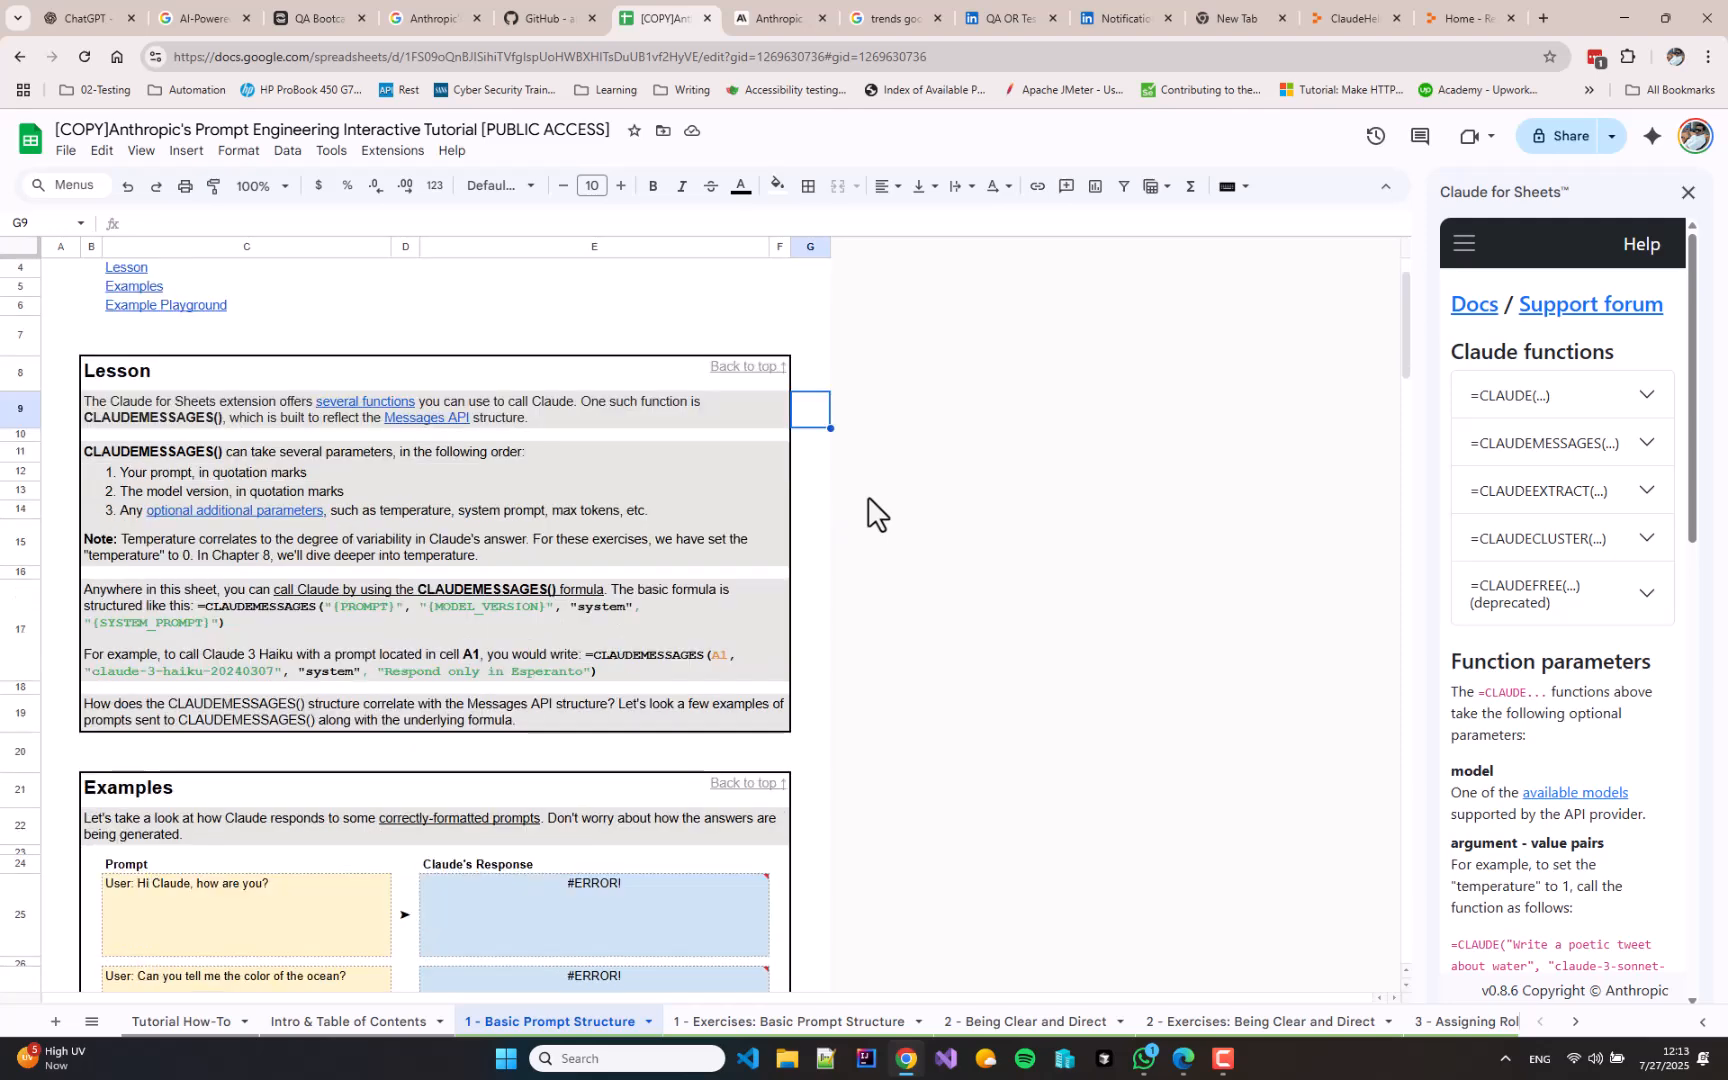
pyautogui.scroll(-3)
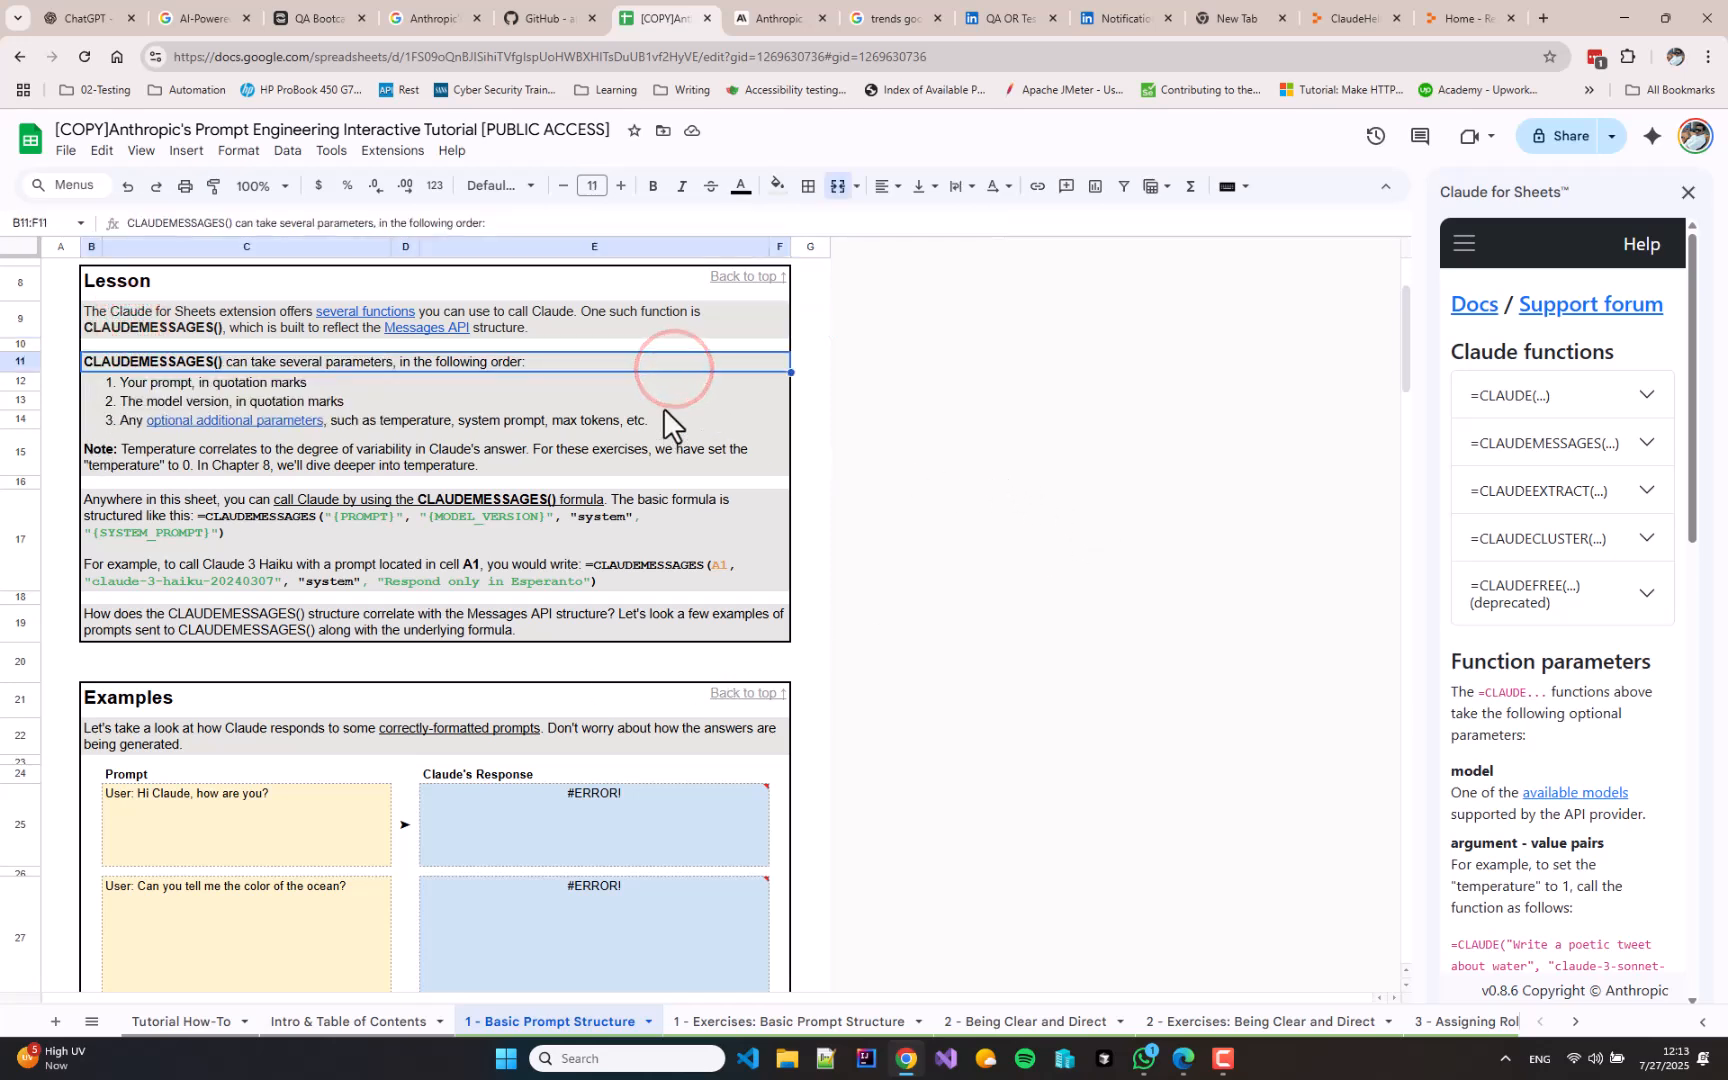
pyautogui.click(512, 382)
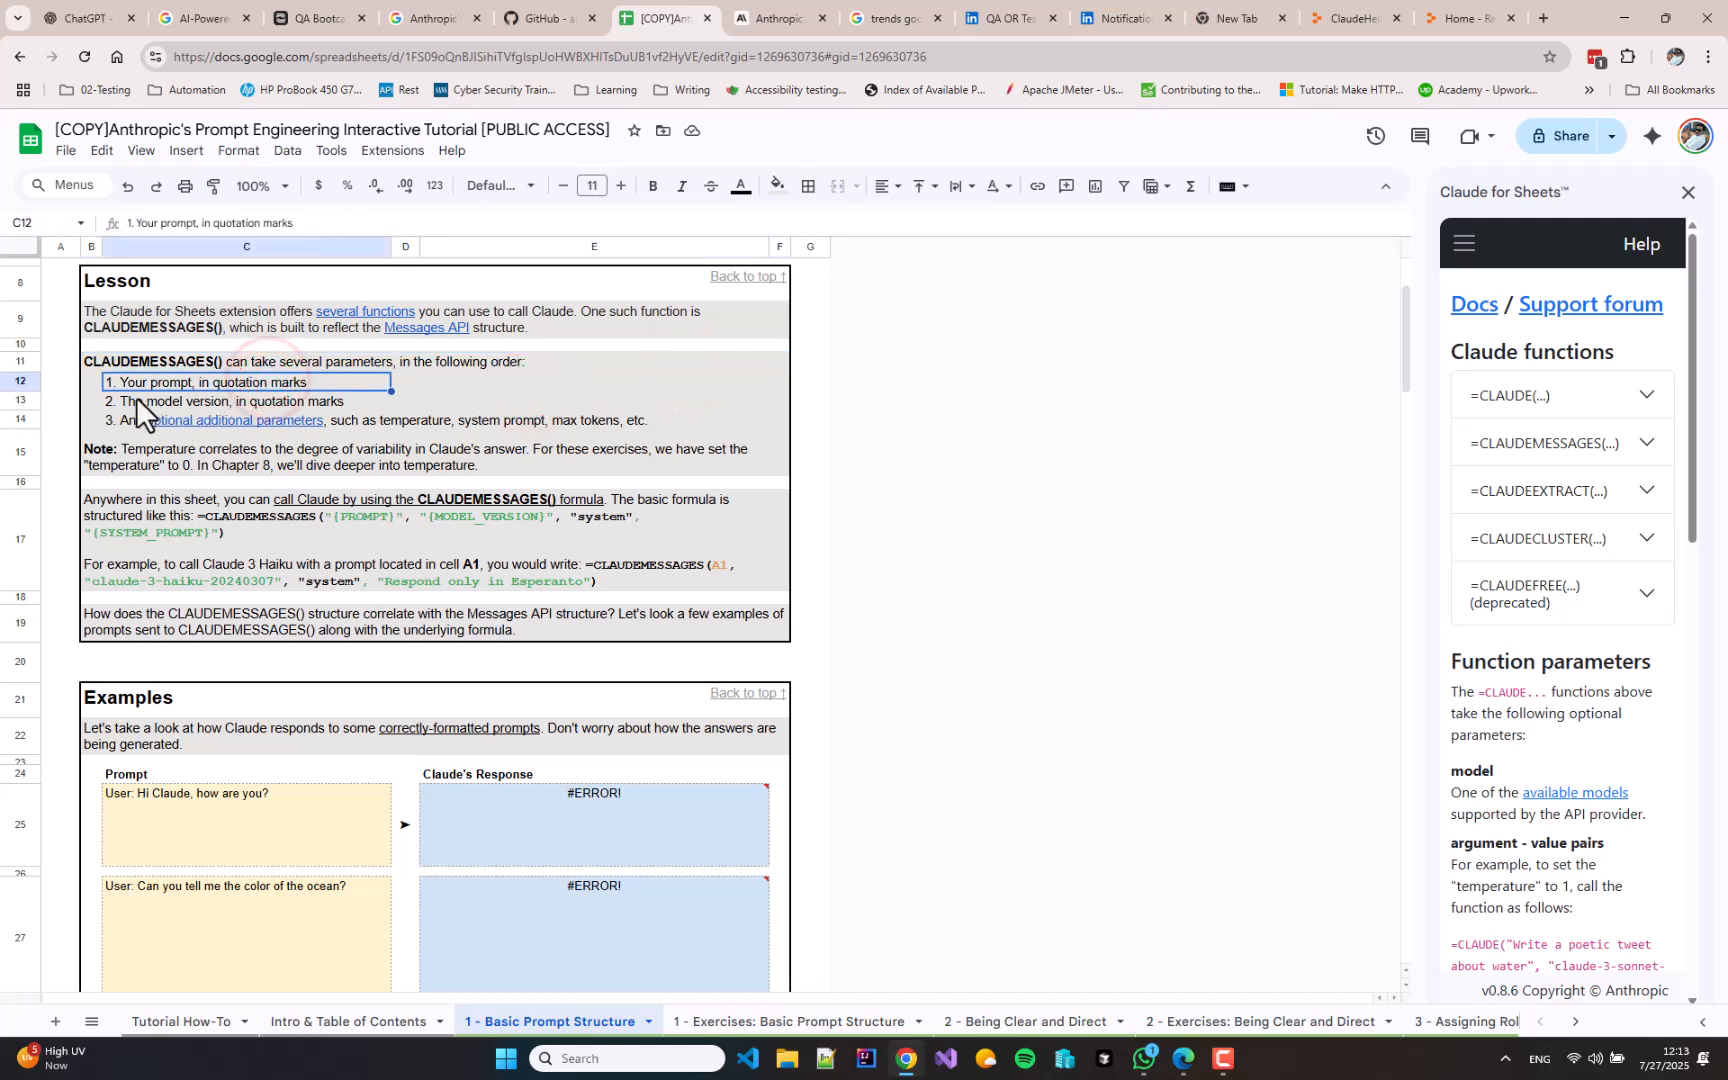
pyautogui.click(246, 400)
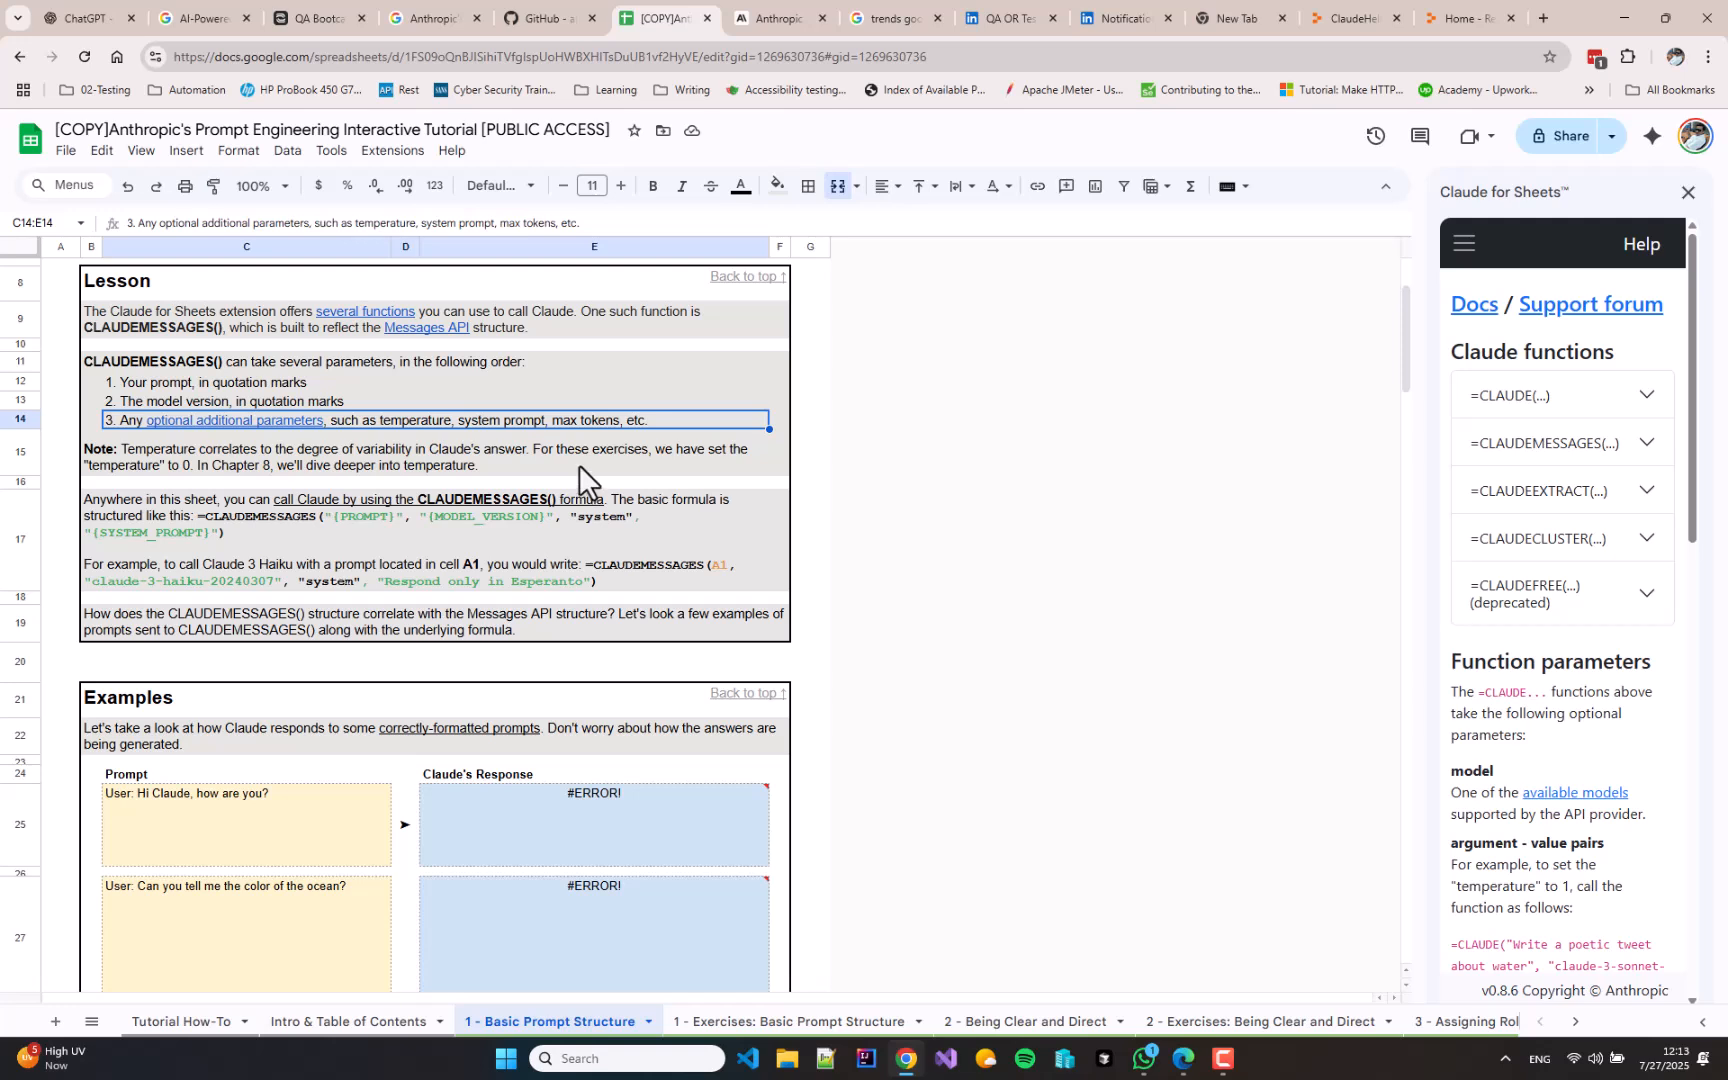
pyautogui.moveTo(494, 518)
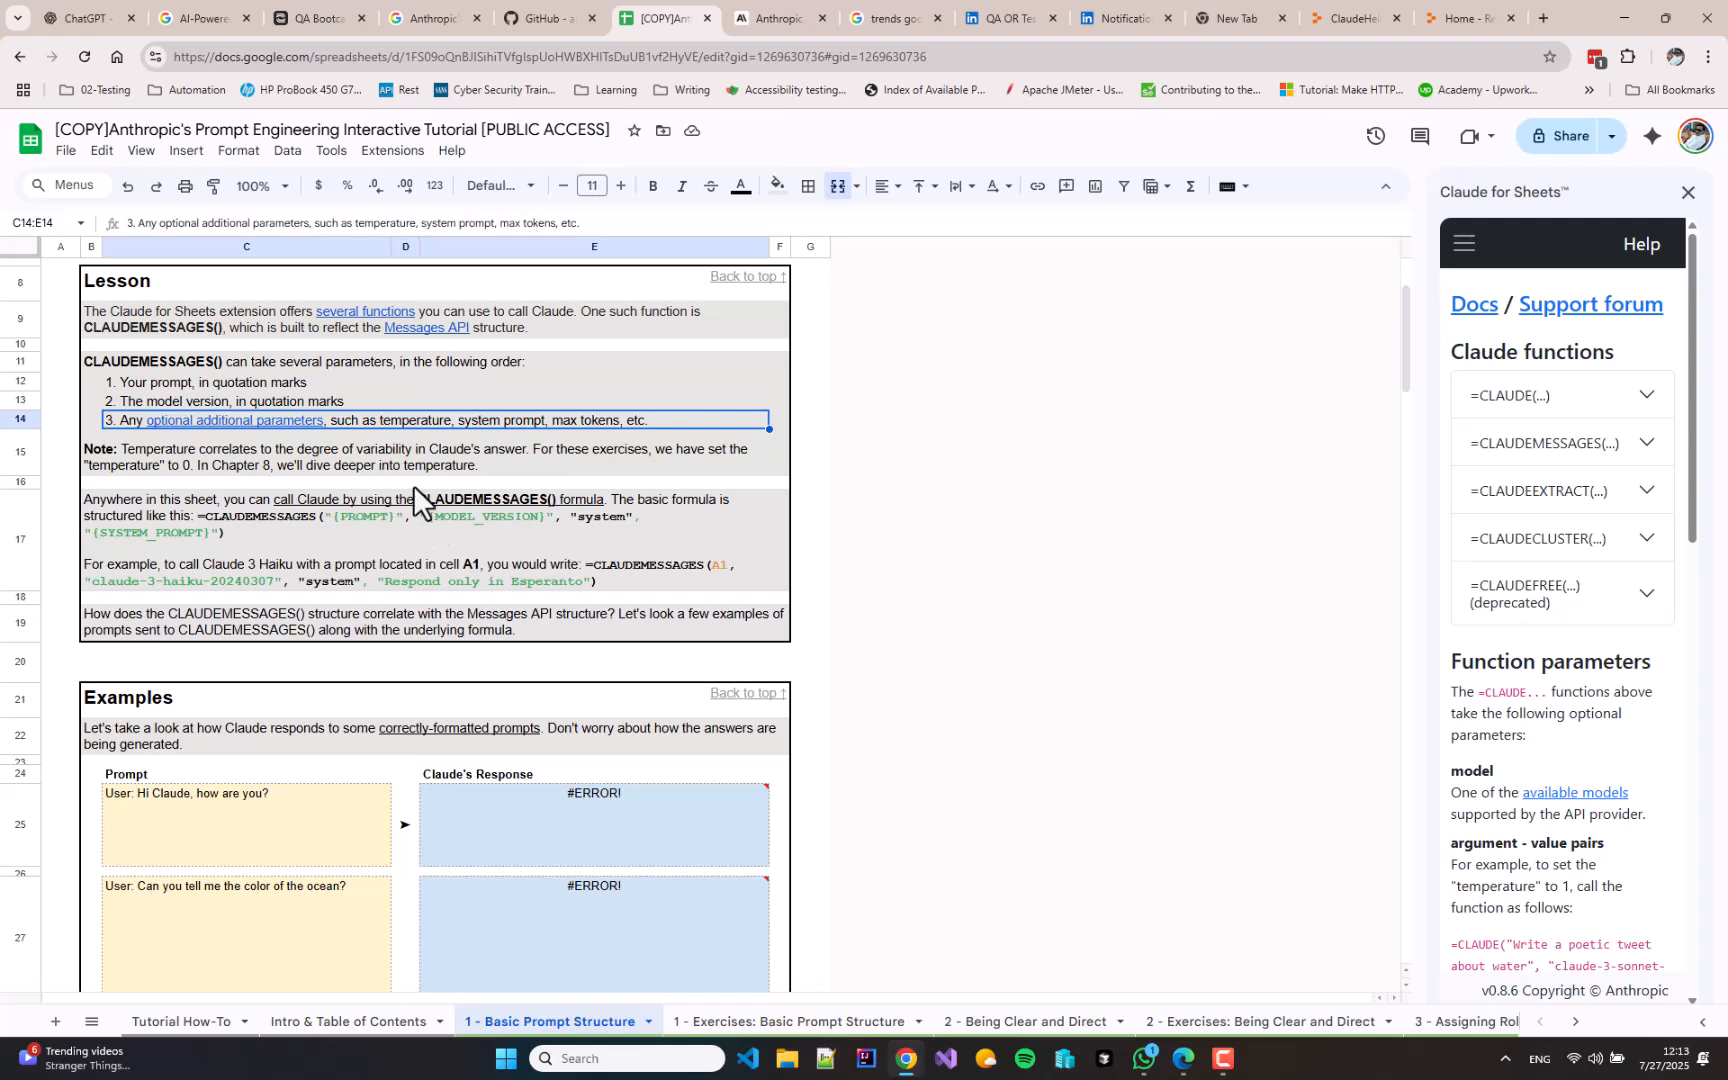
pyautogui.scroll(-3)
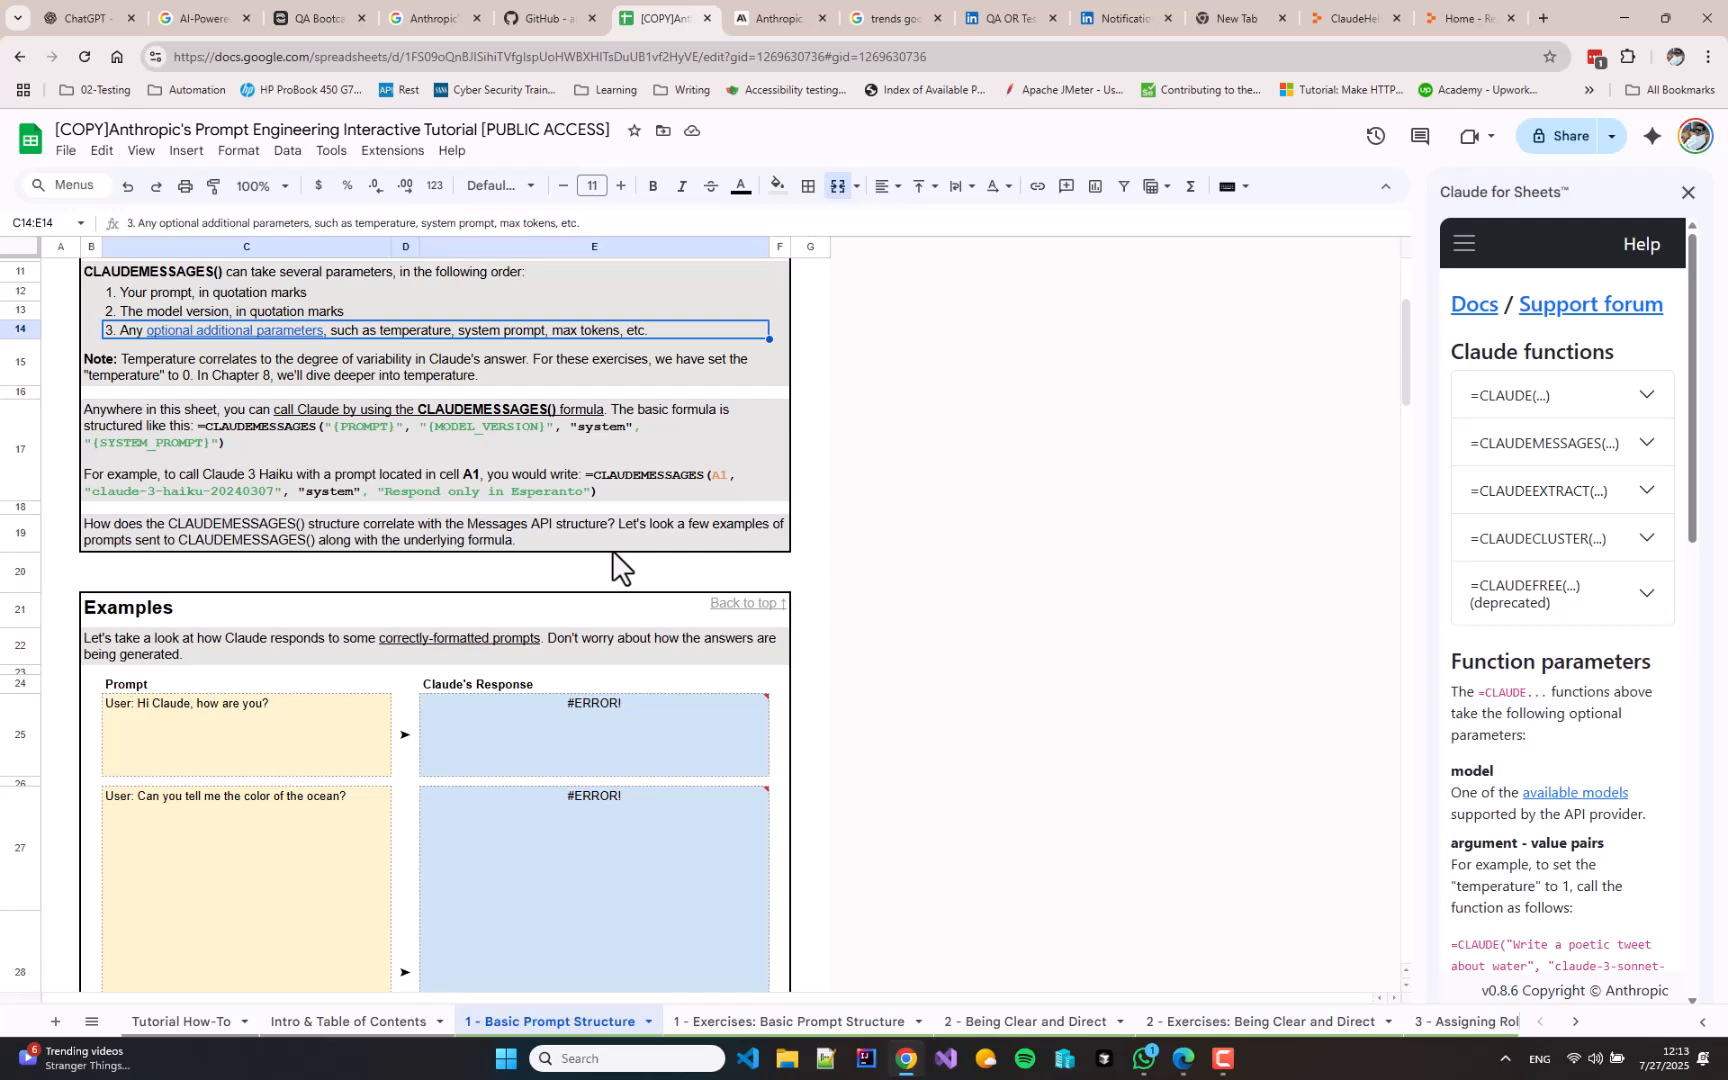
pyautogui.click(294, 426)
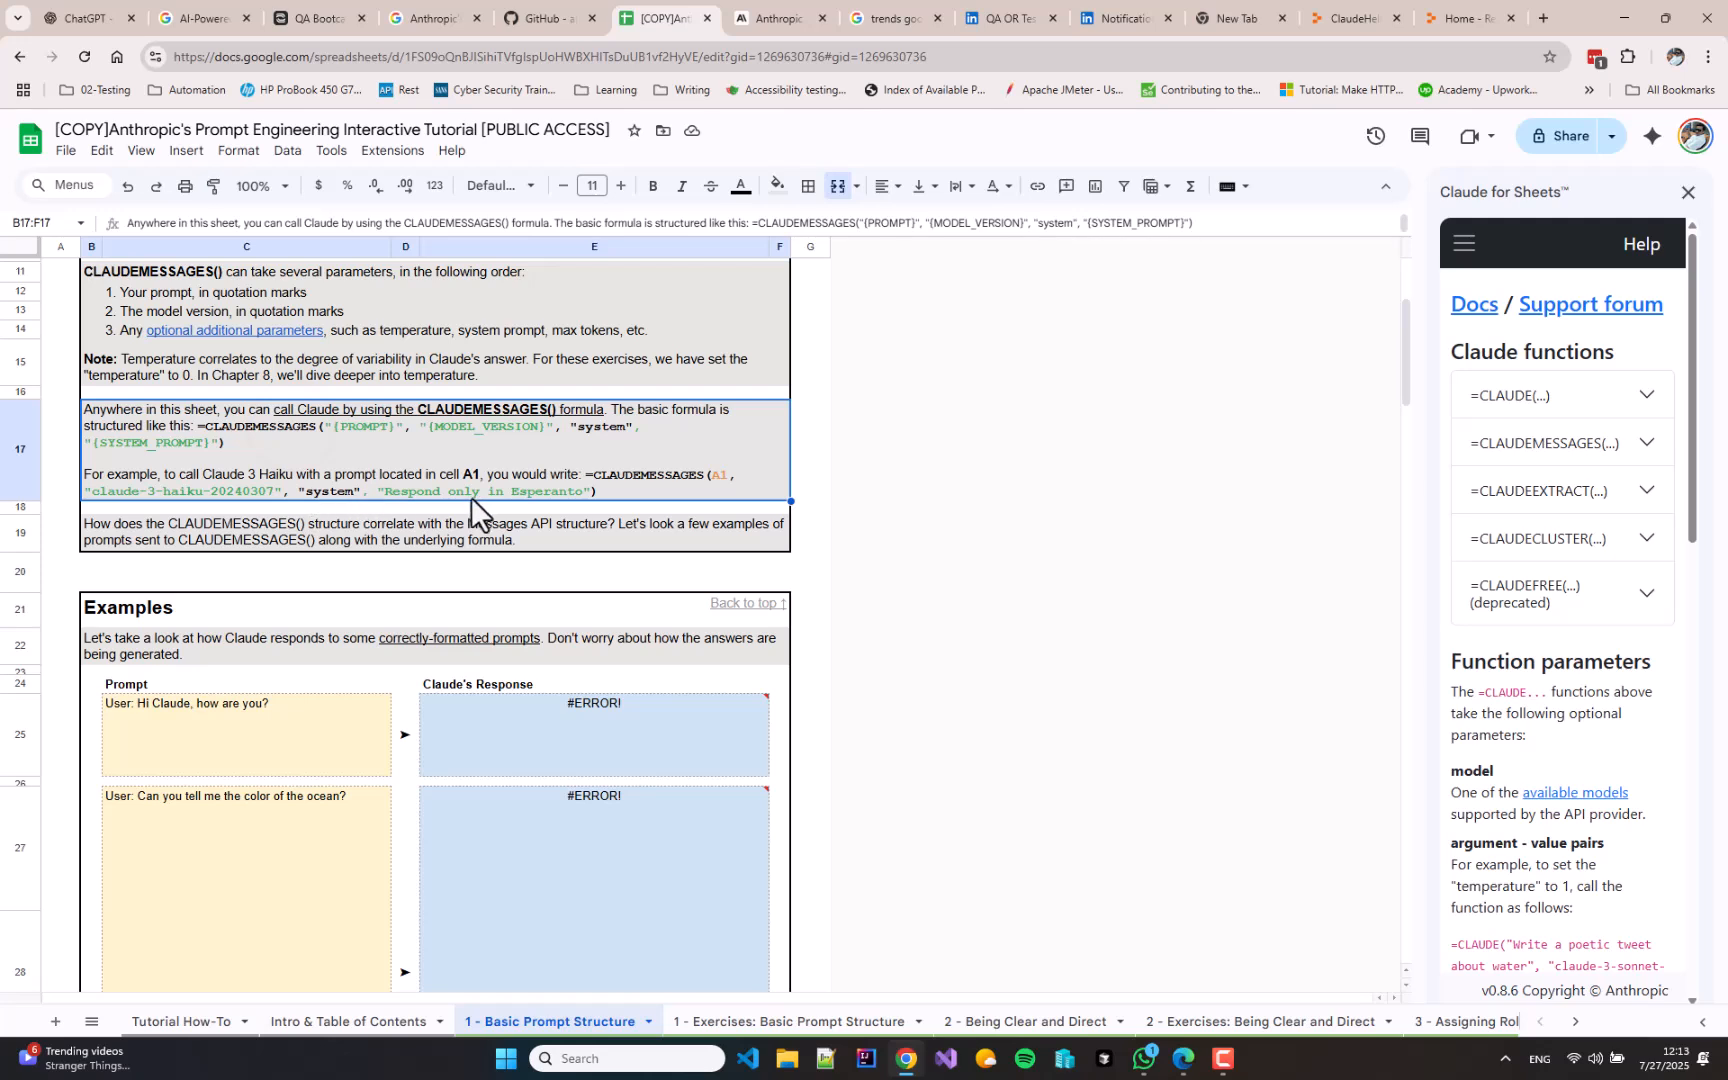
pyautogui.scroll(-3)
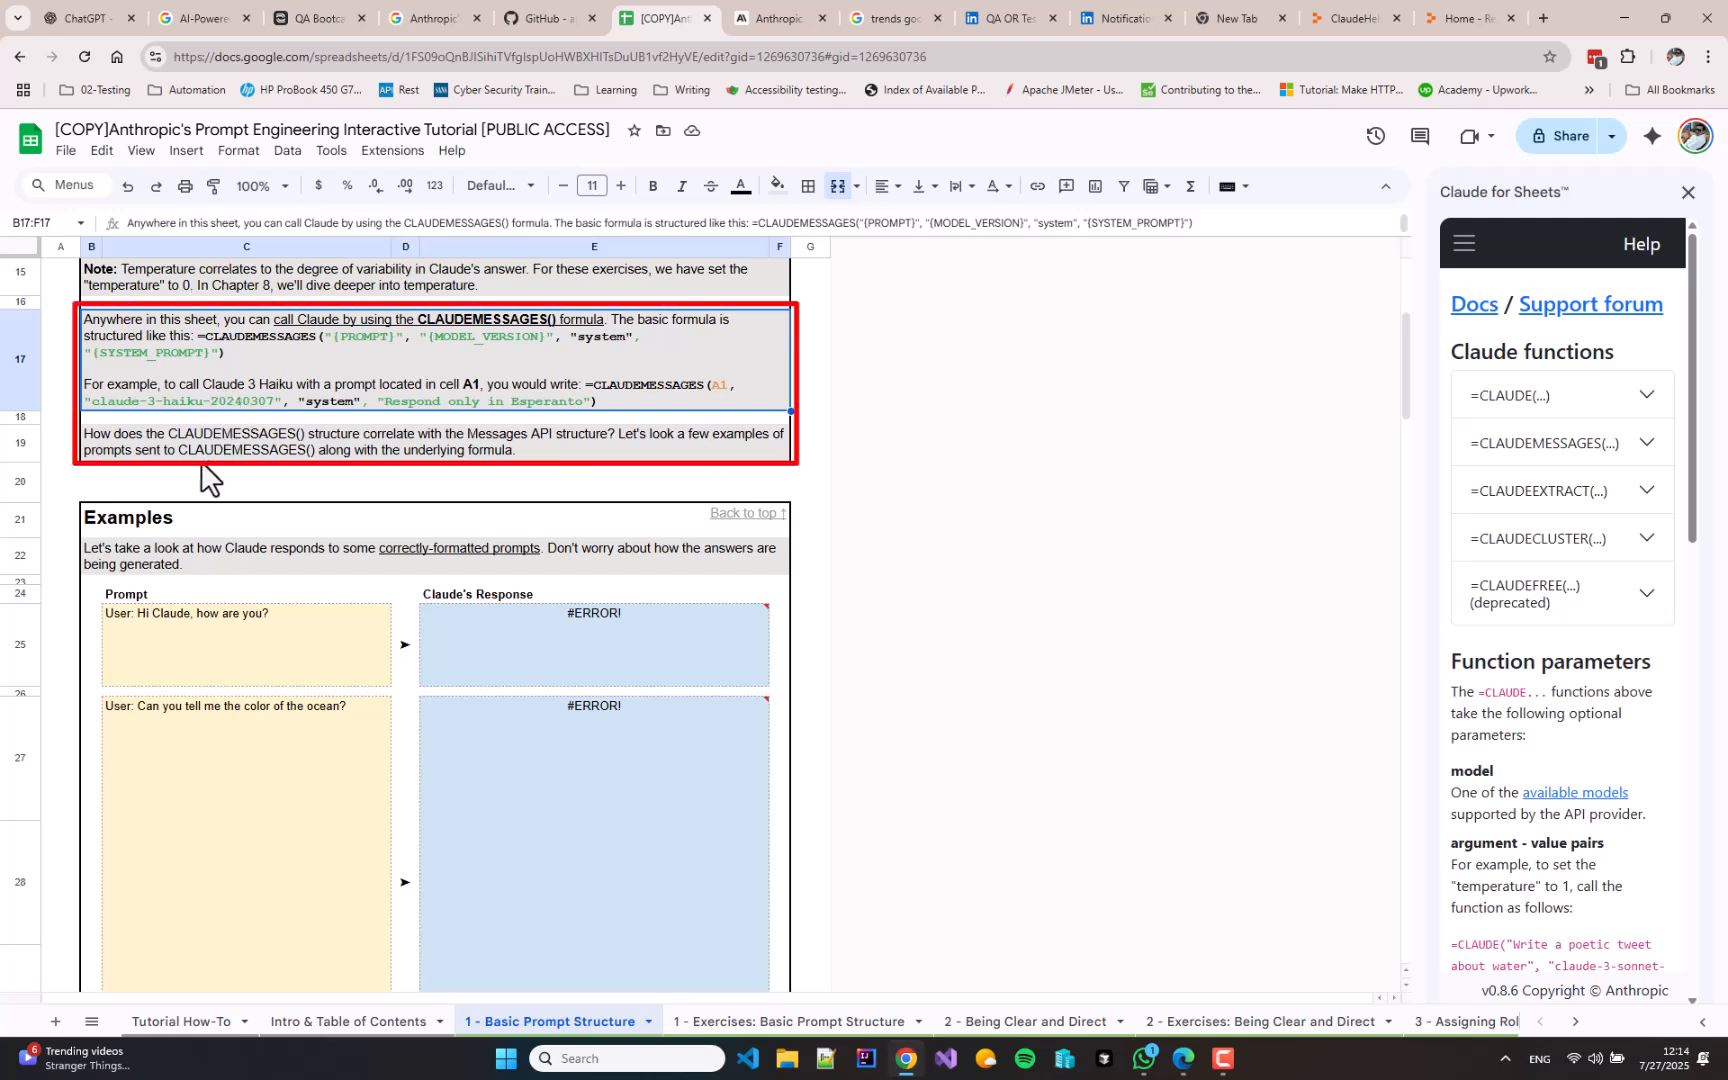
pyautogui.moveTo(240, 484)
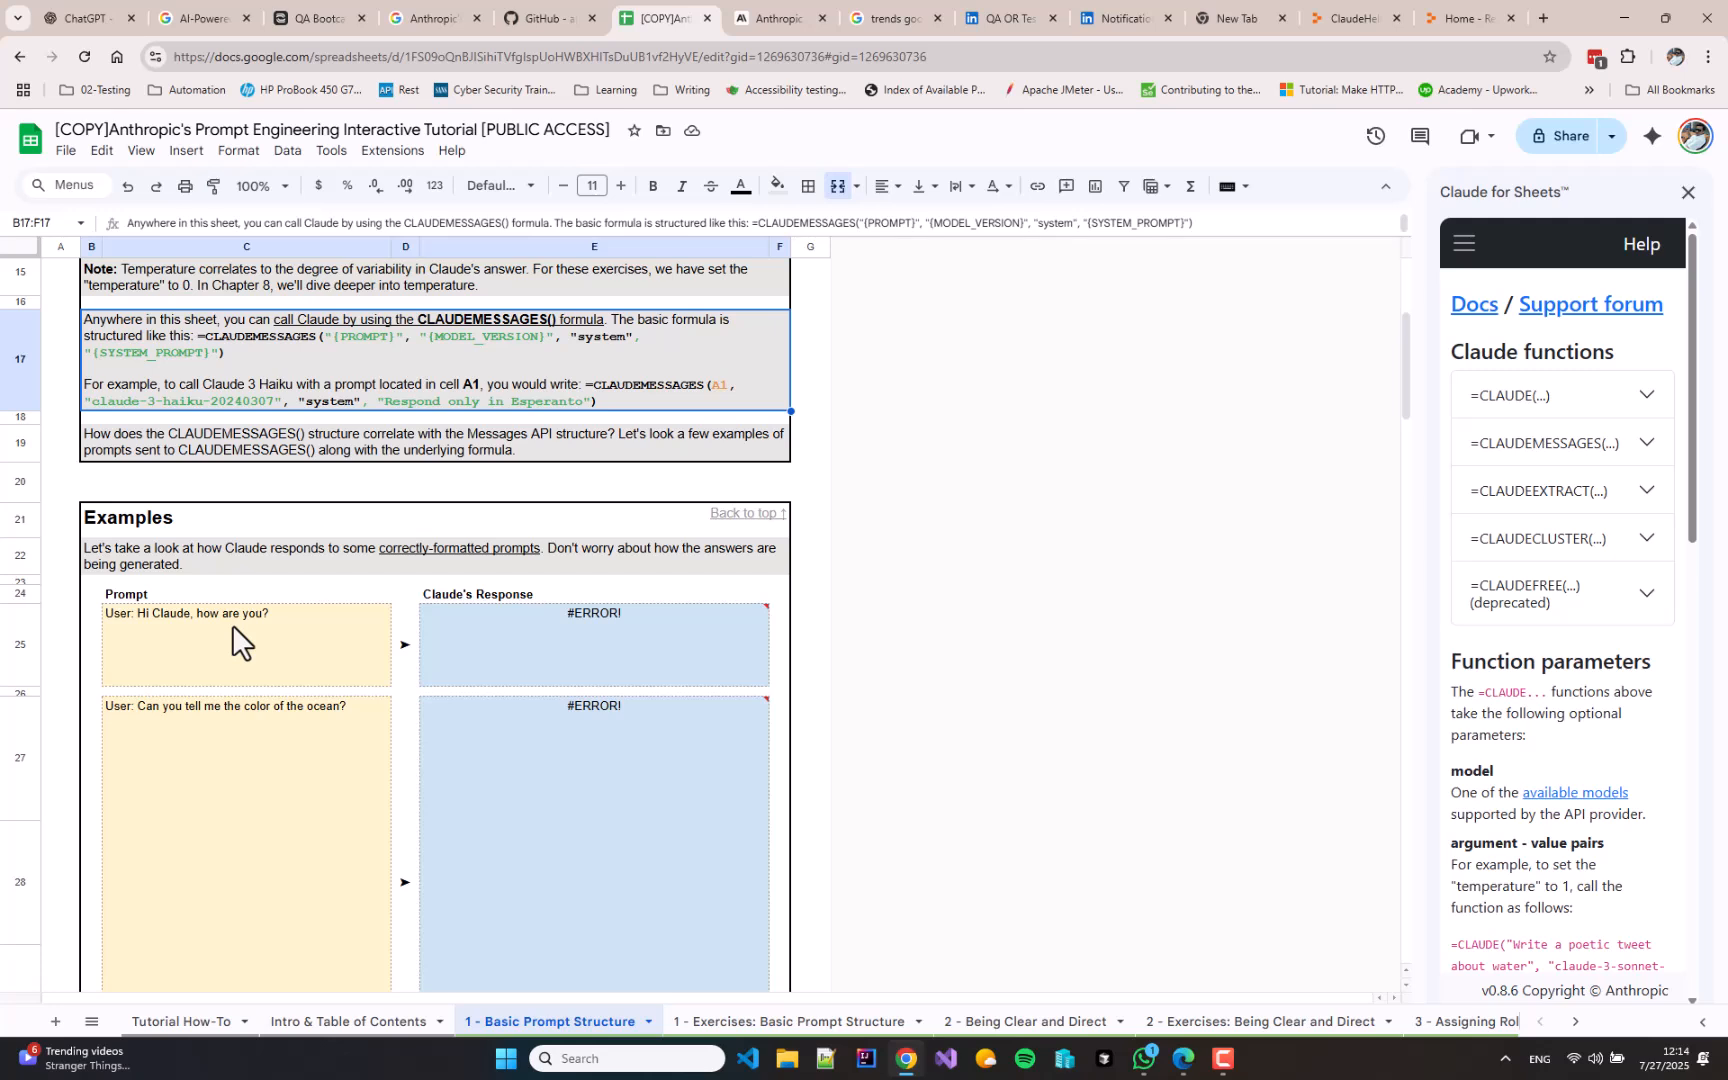
pyautogui.moveTo(348, 562)
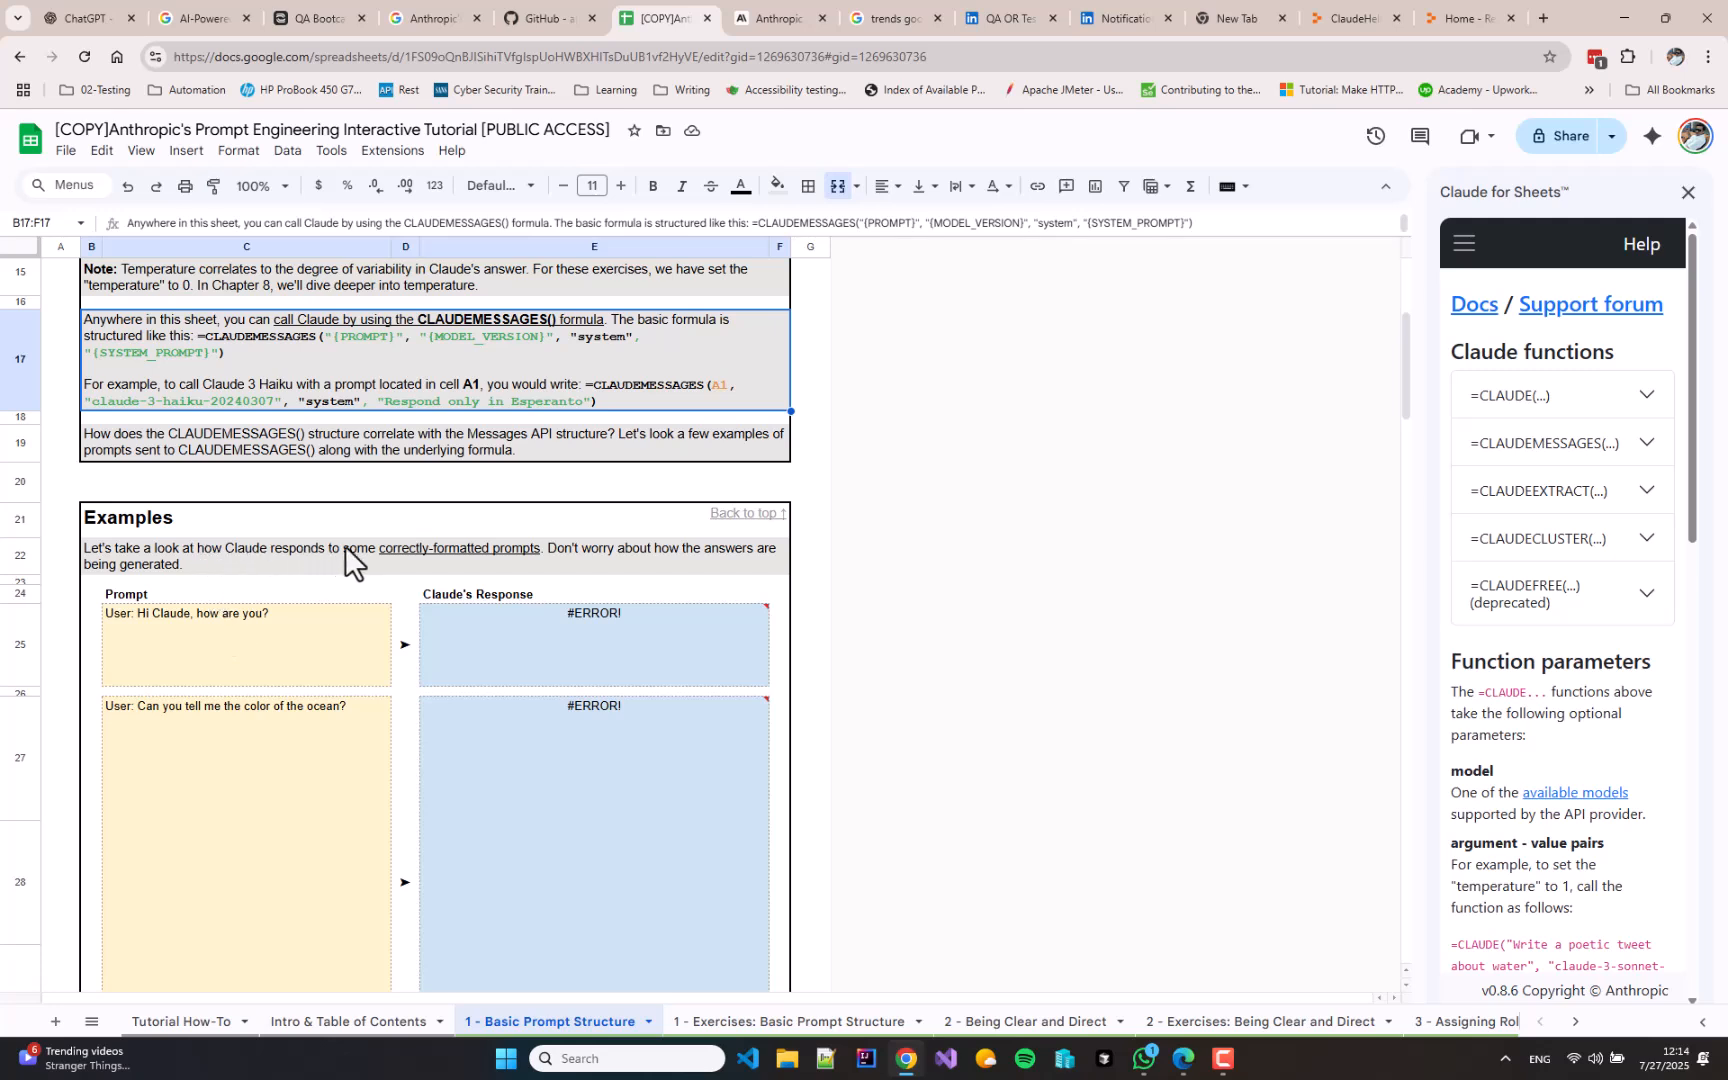
pyautogui.click(210, 644)
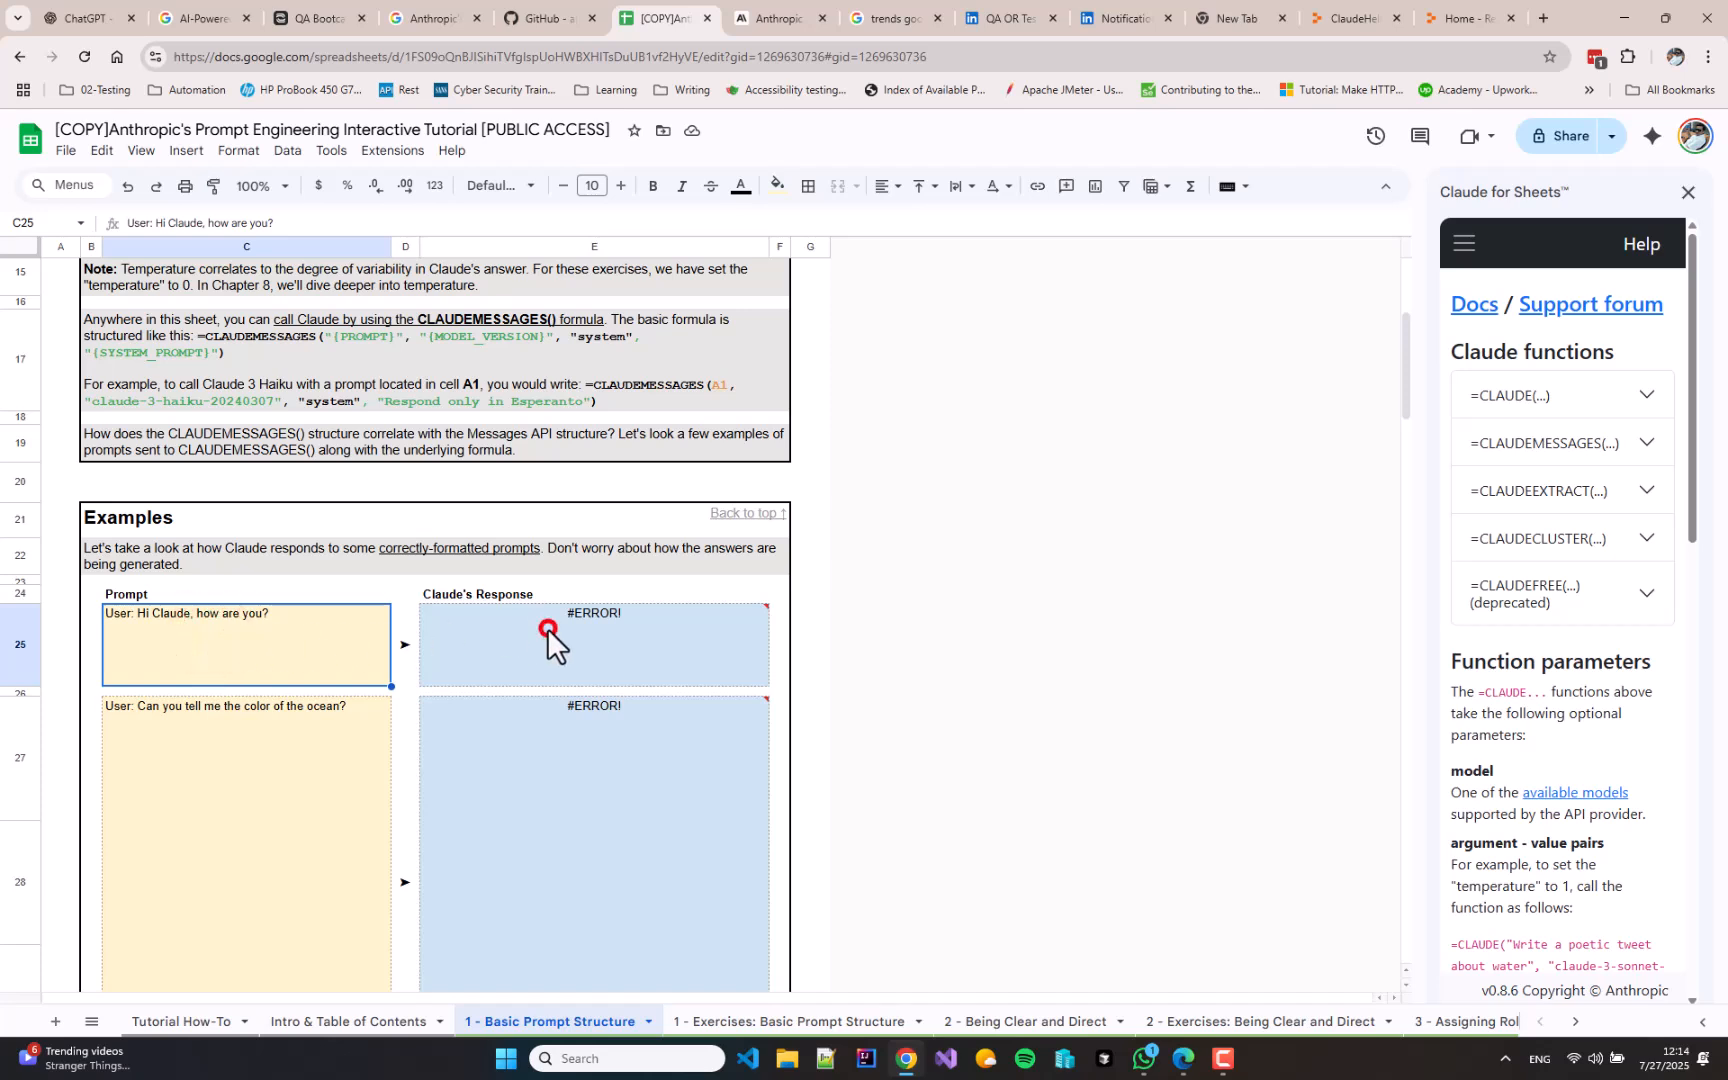
pyautogui.click(548, 644)
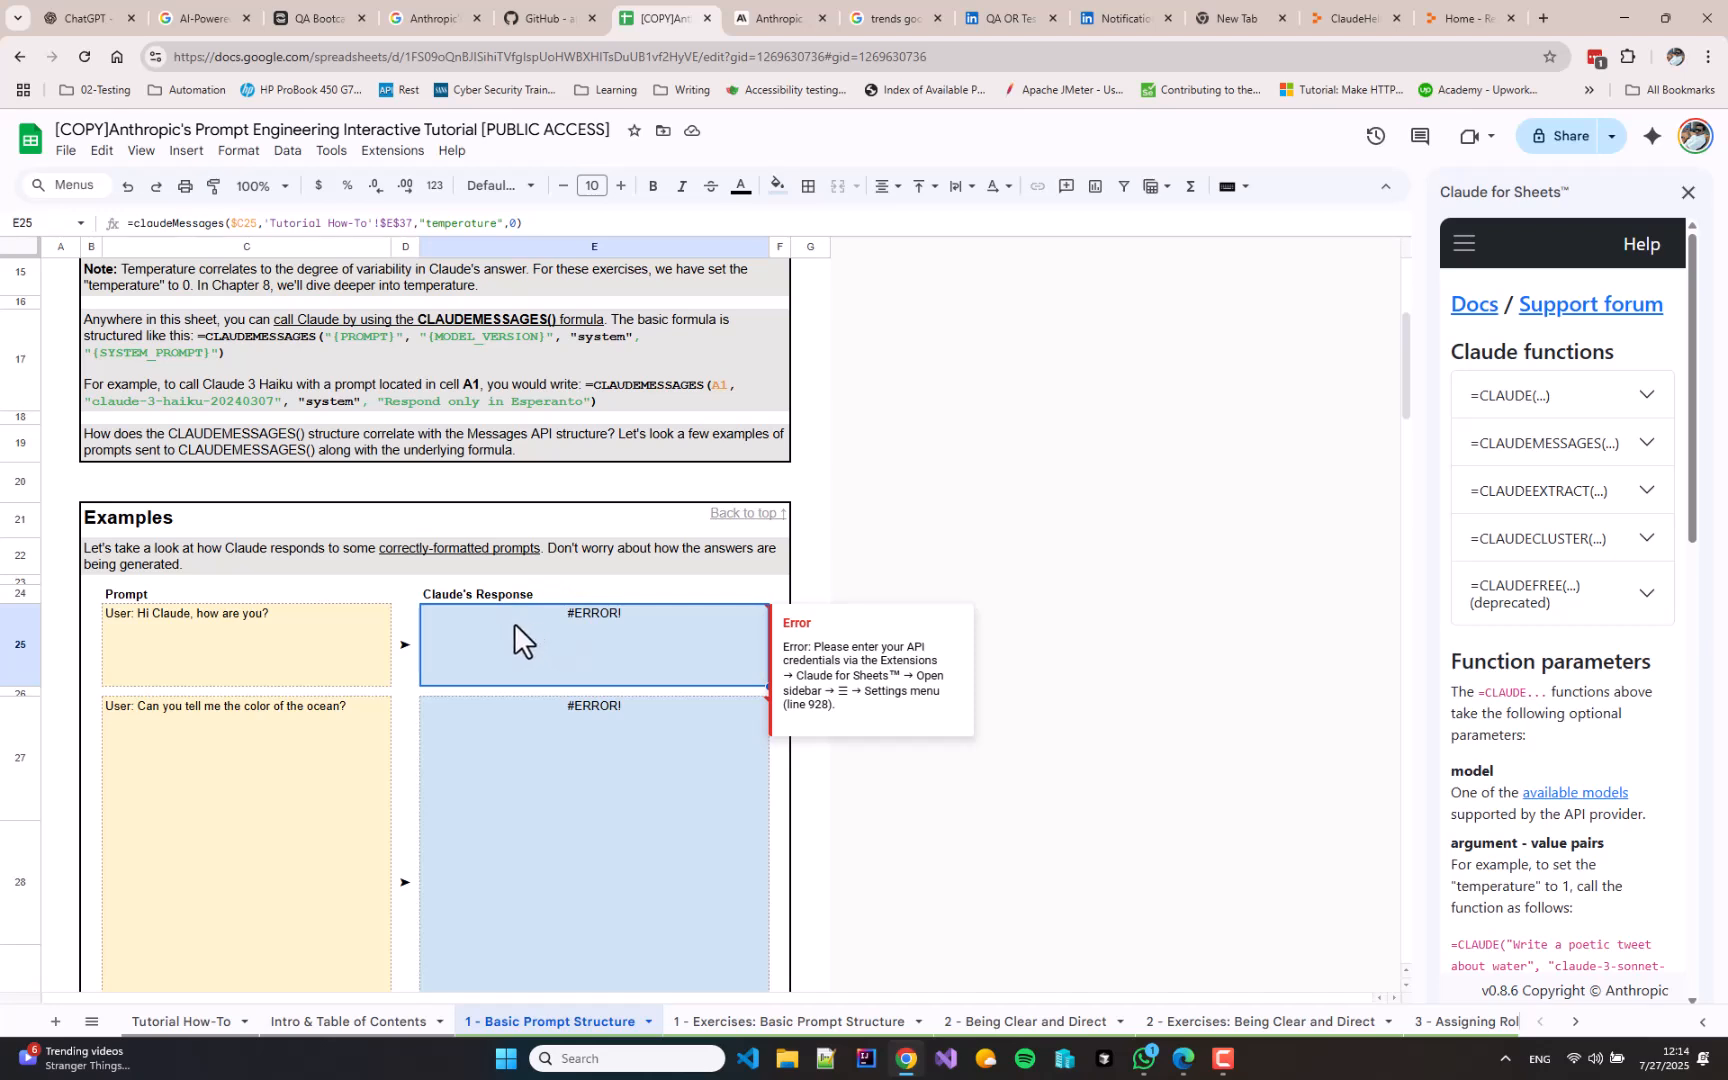
pyautogui.moveTo(560, 672)
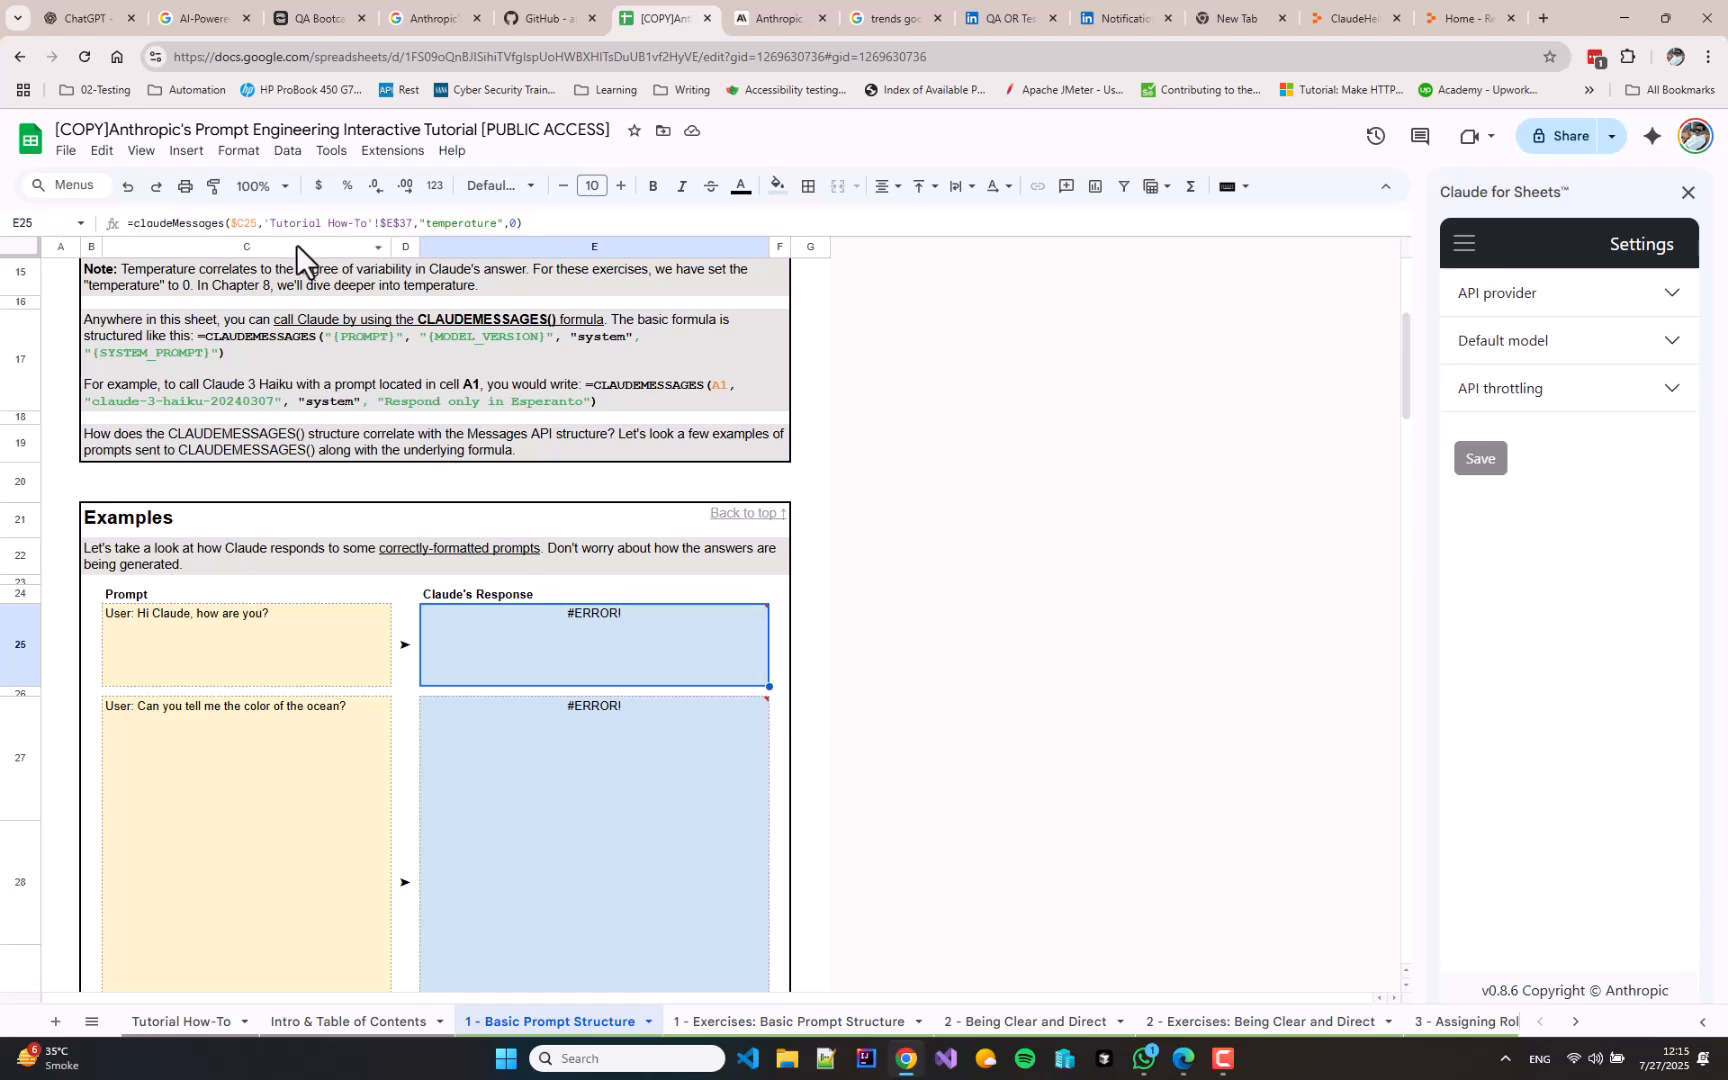
pyautogui.moveTo(164, 528)
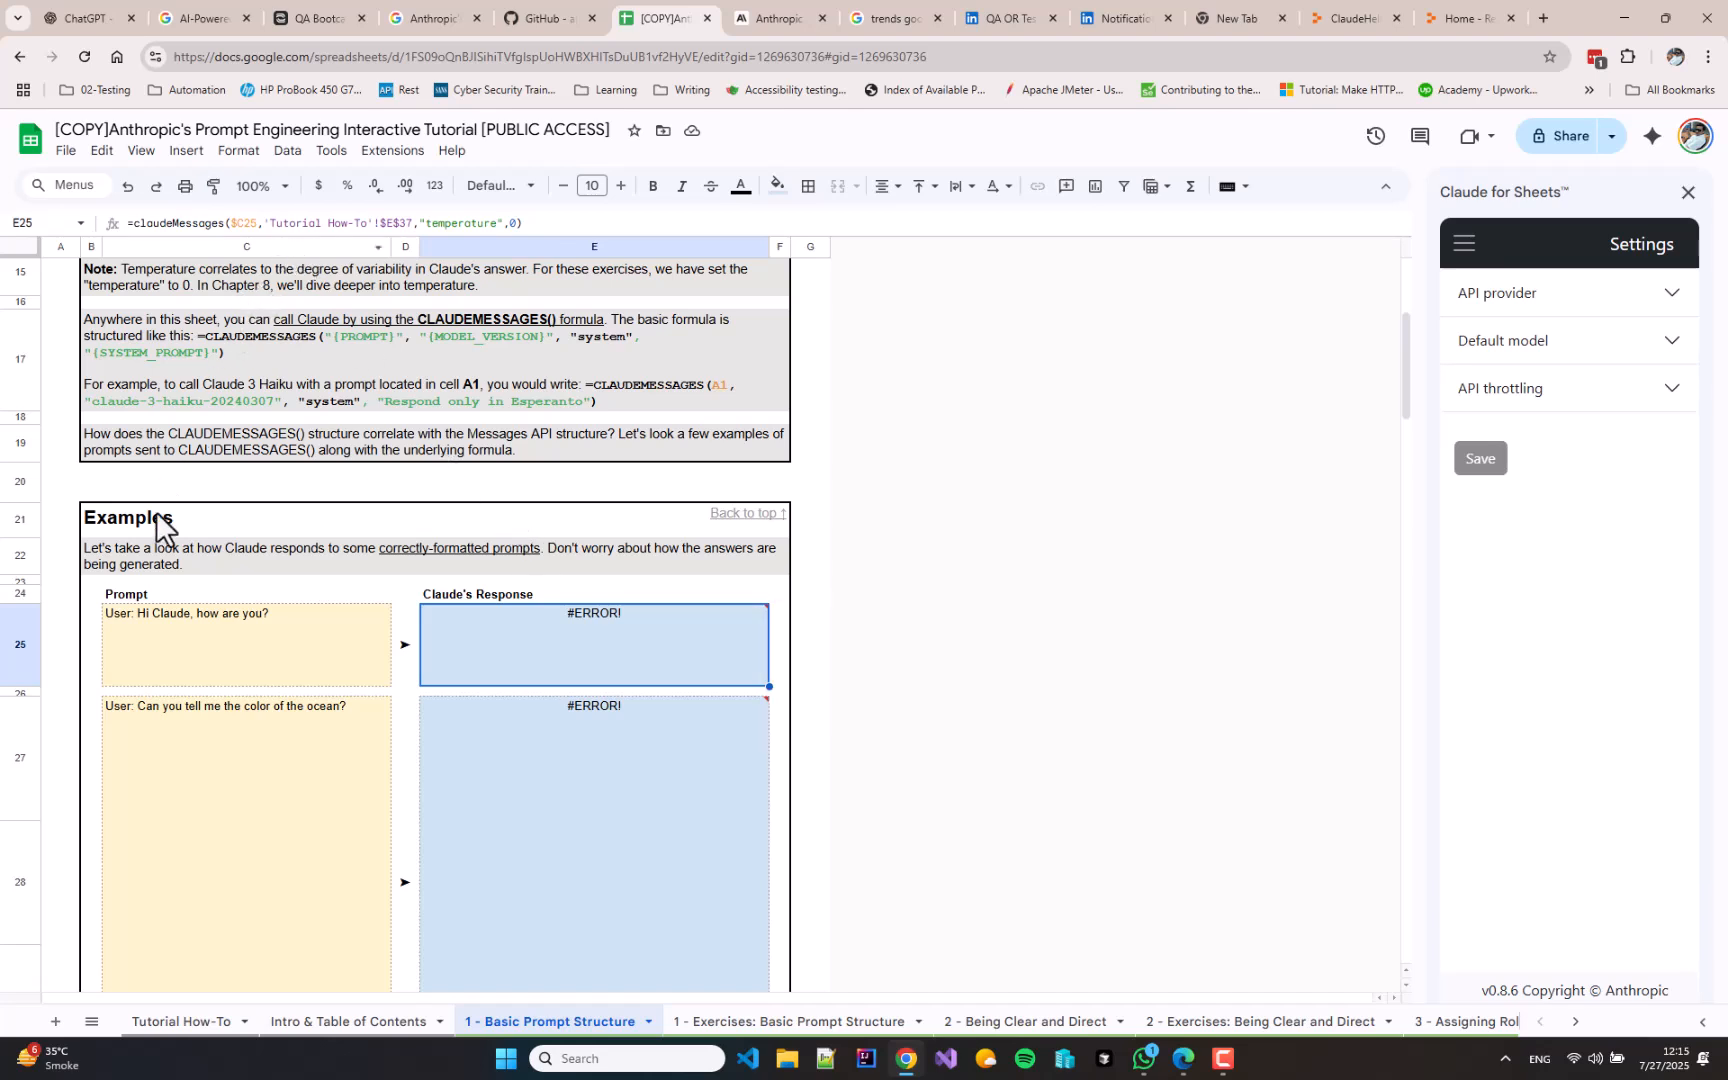
pyautogui.click(244, 644)
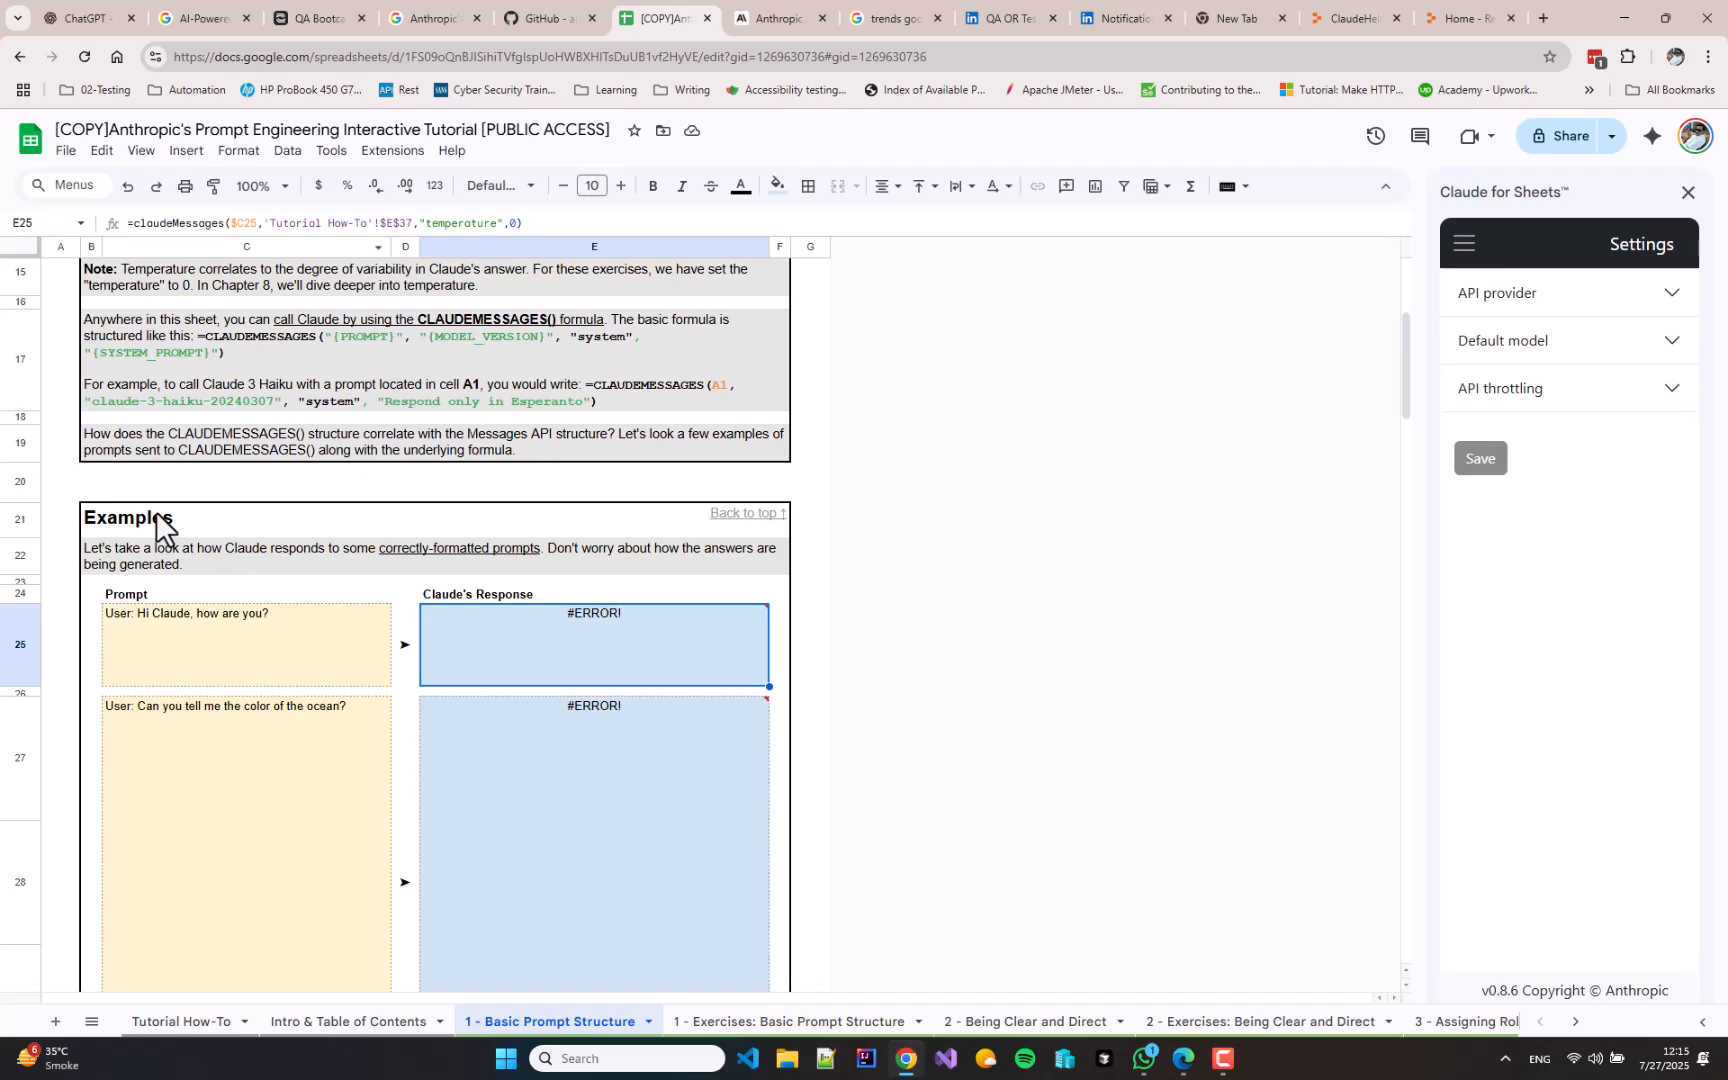
pyautogui.click(312, 222)
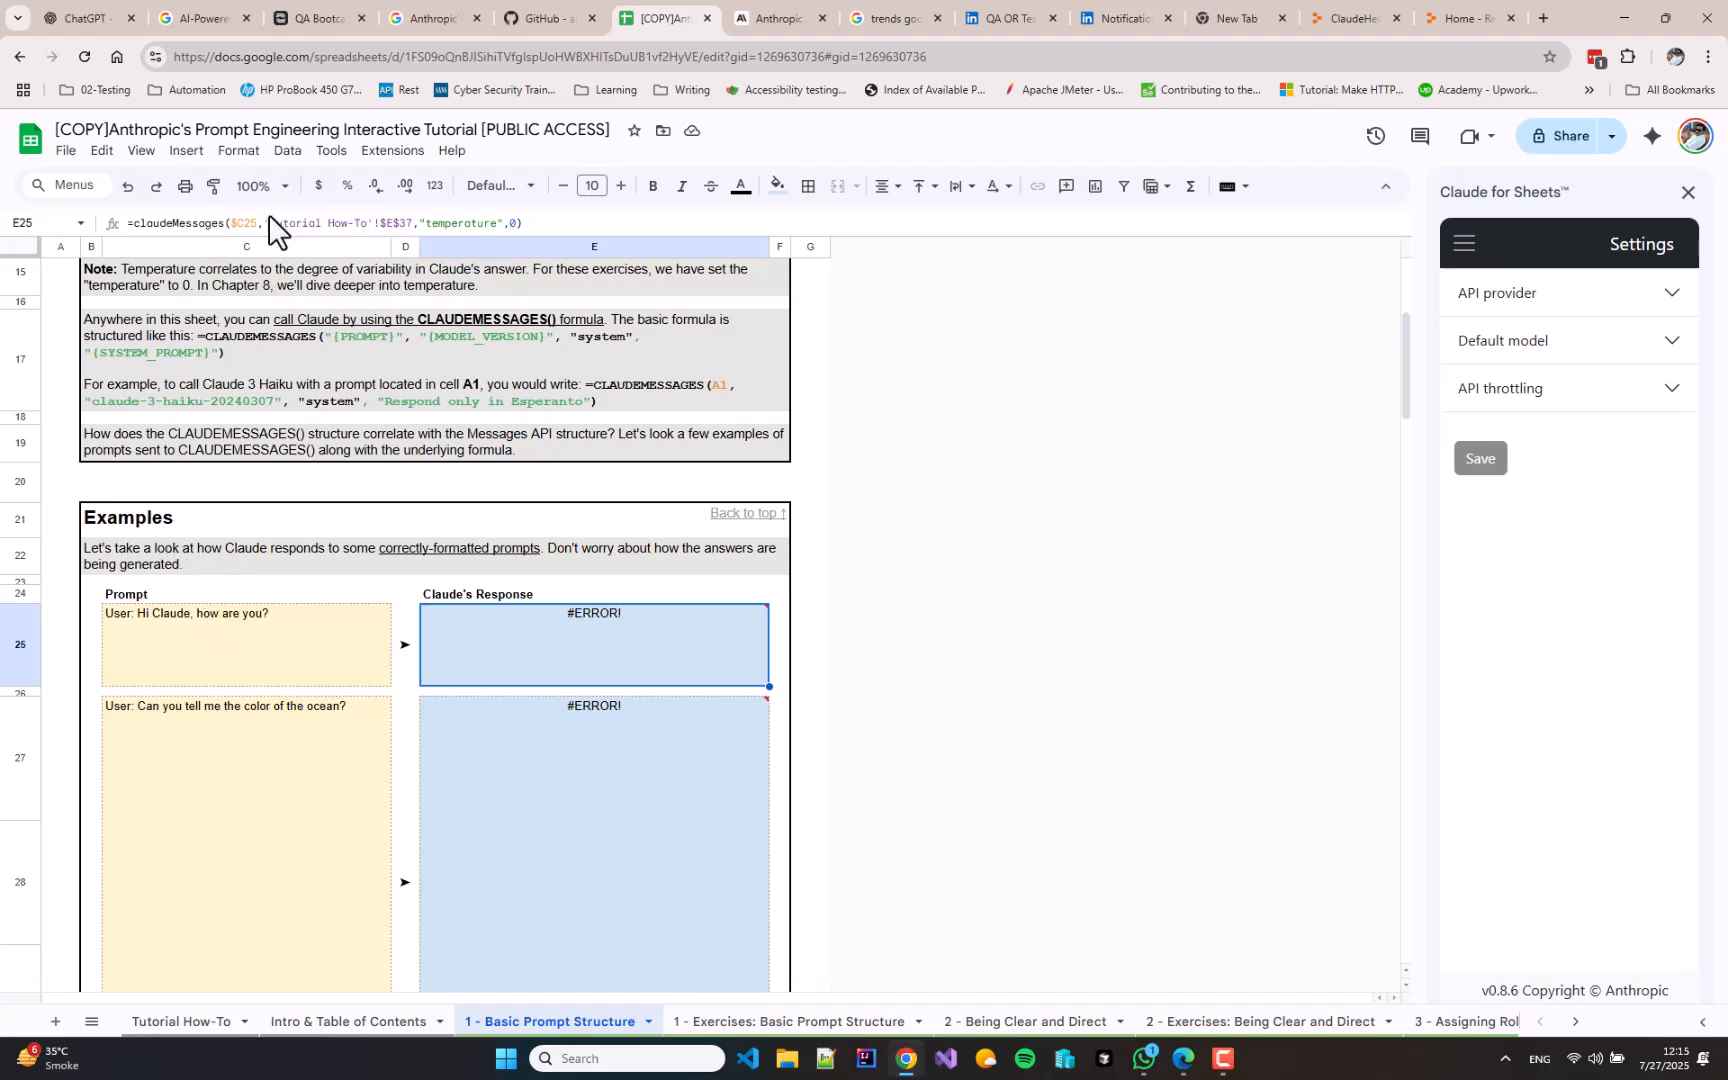
pyautogui.moveTo(270, 218)
pyautogui.write(',"claude-3-haiku-20240307')
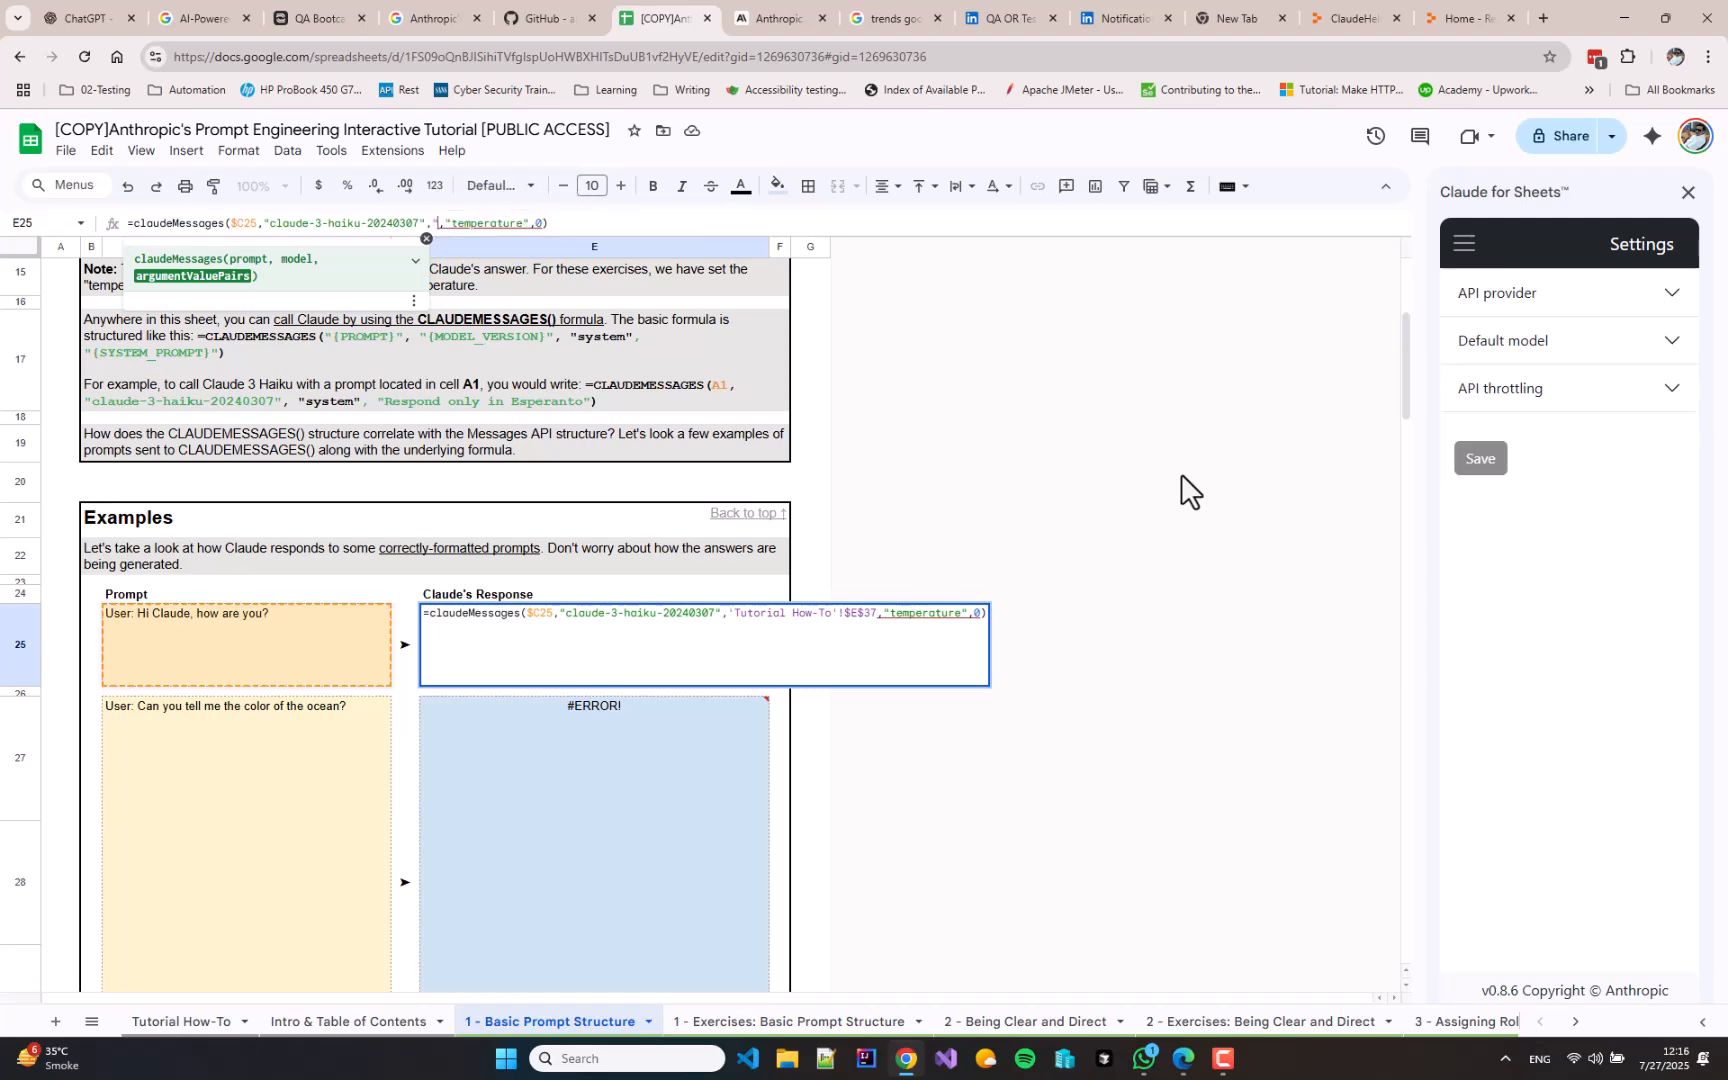
# Rewrite E25 as =claudeMessages($C25,"claude-3-haiku-20240307","system","") so Claude replies
pyautogui.write('"system"')
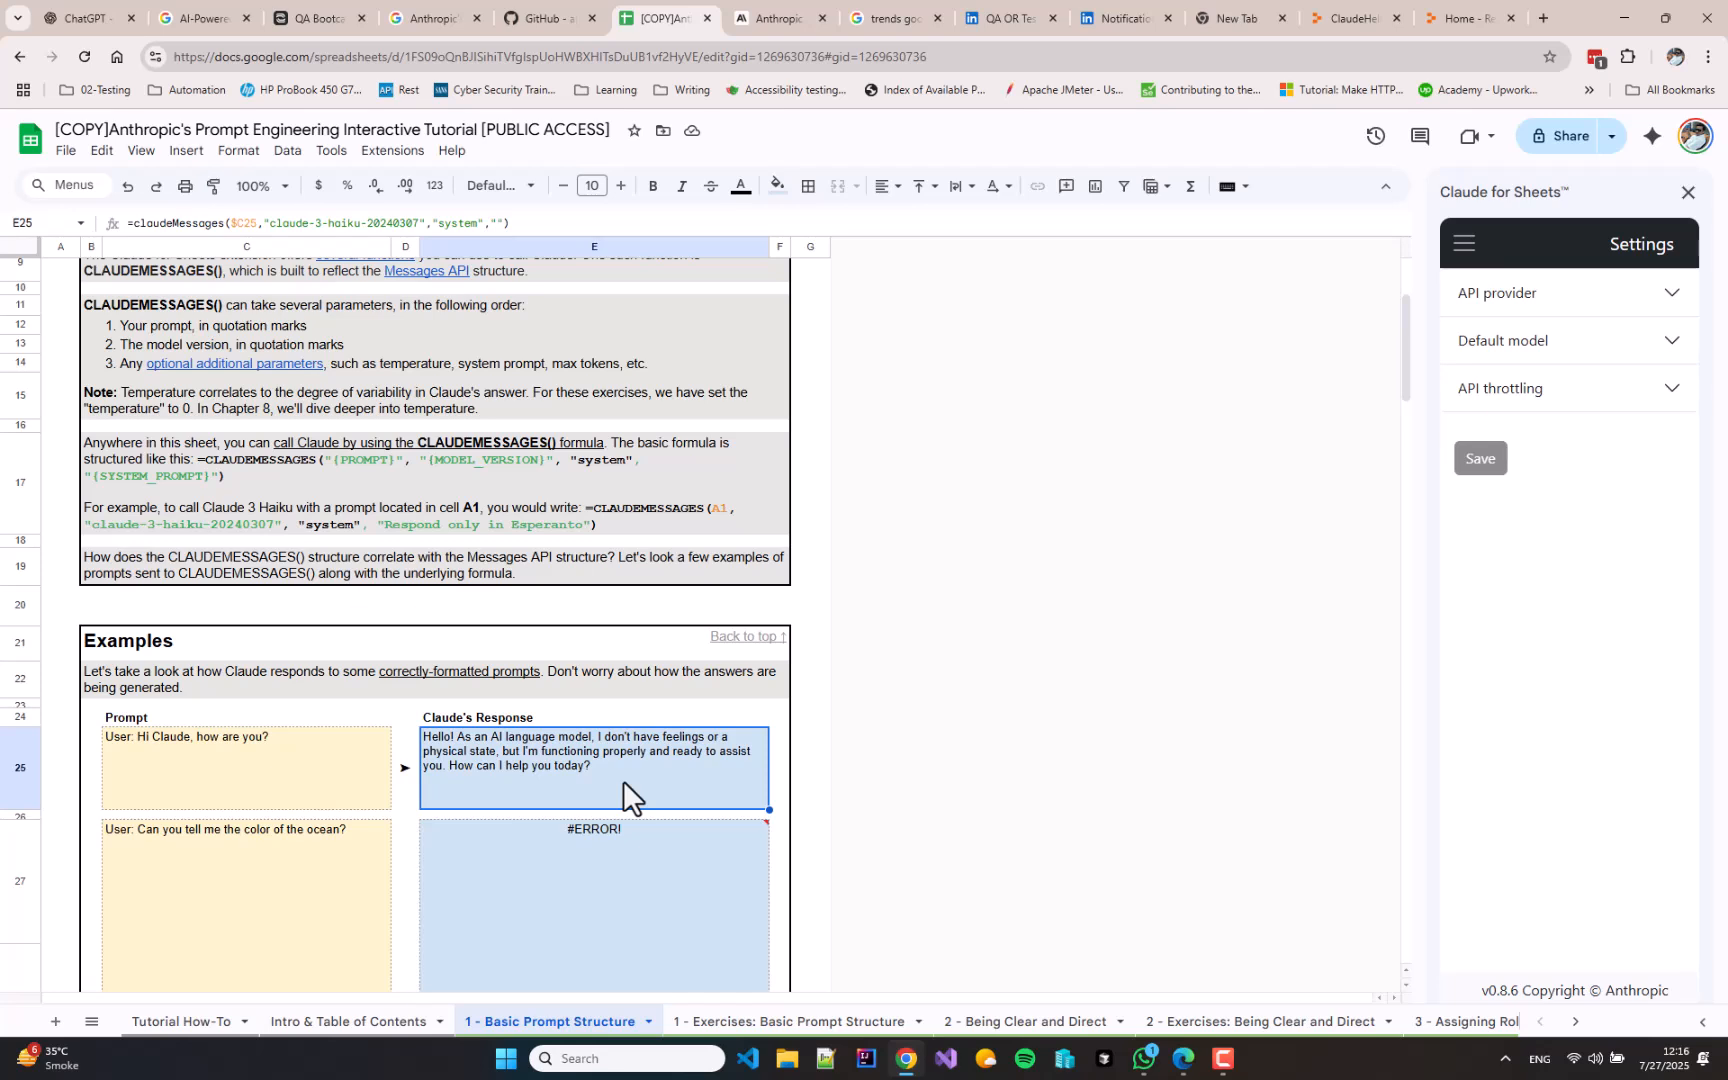
pyautogui.moveTo(644, 782)
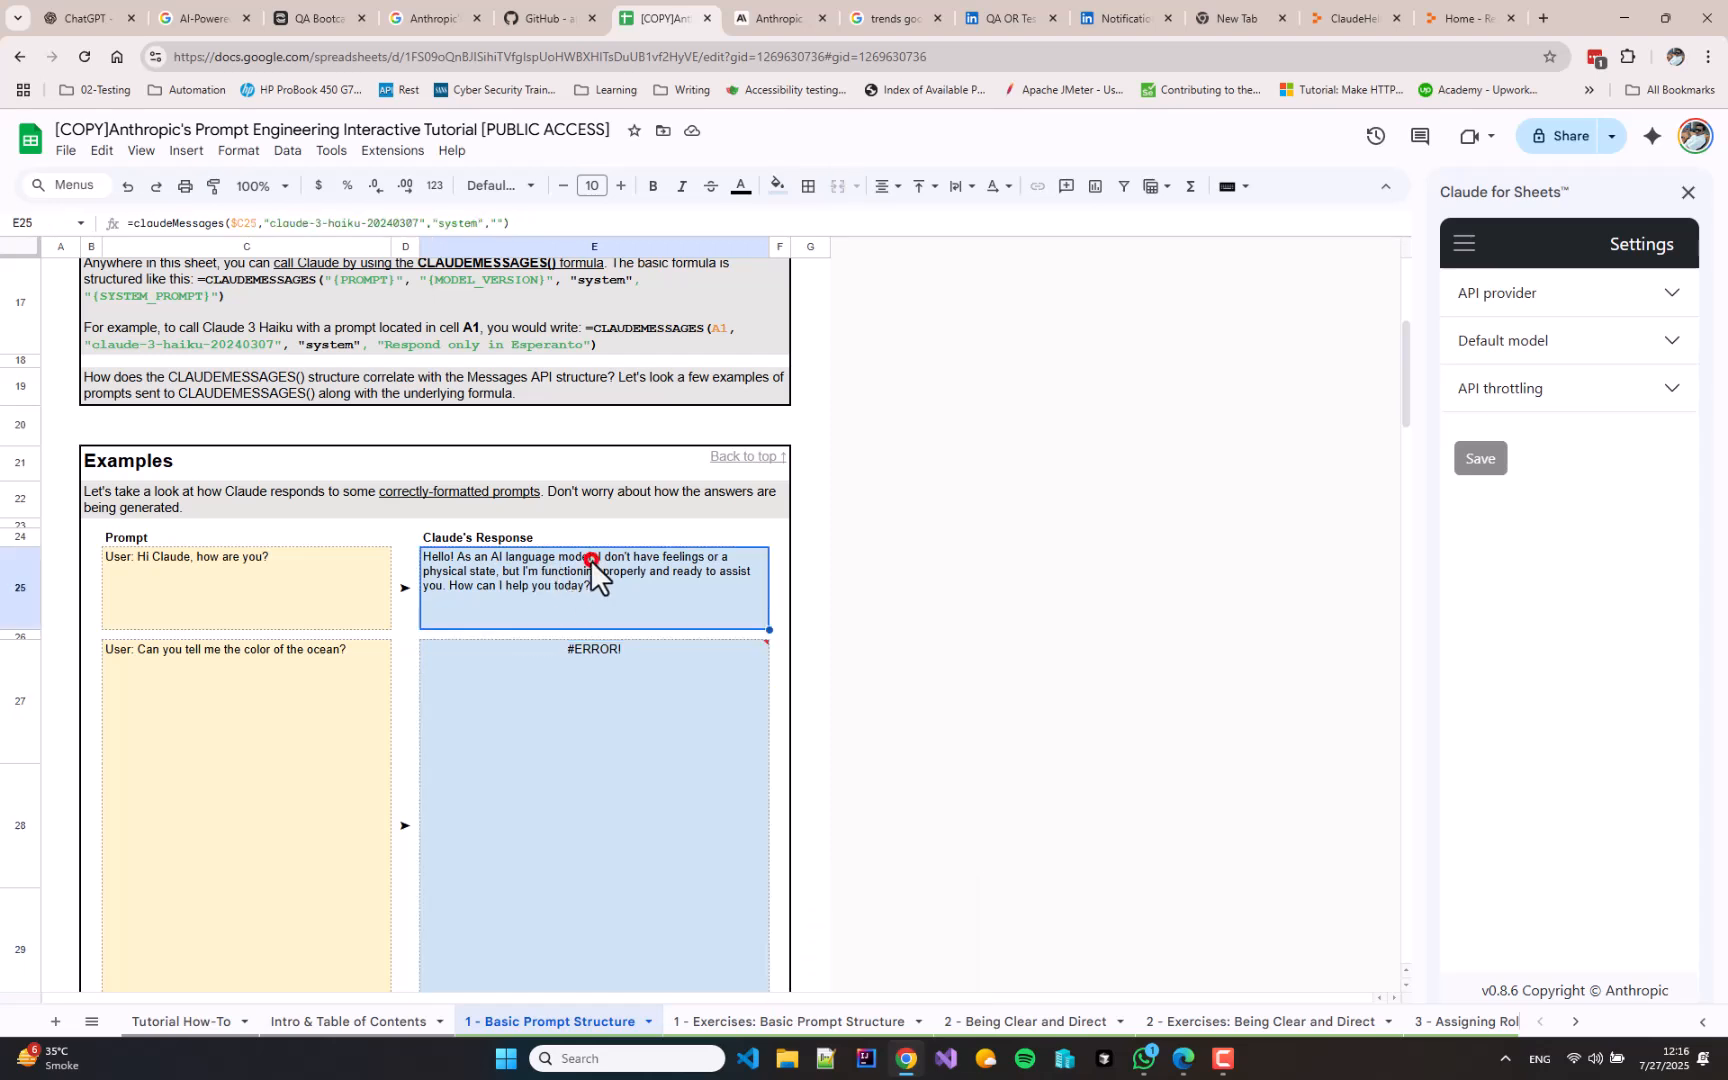
# Rewrite the E27 and E31 formulas as claudeMessages calls with the Haiku model and empty system prompt
pyautogui.doubleClick(592, 566)
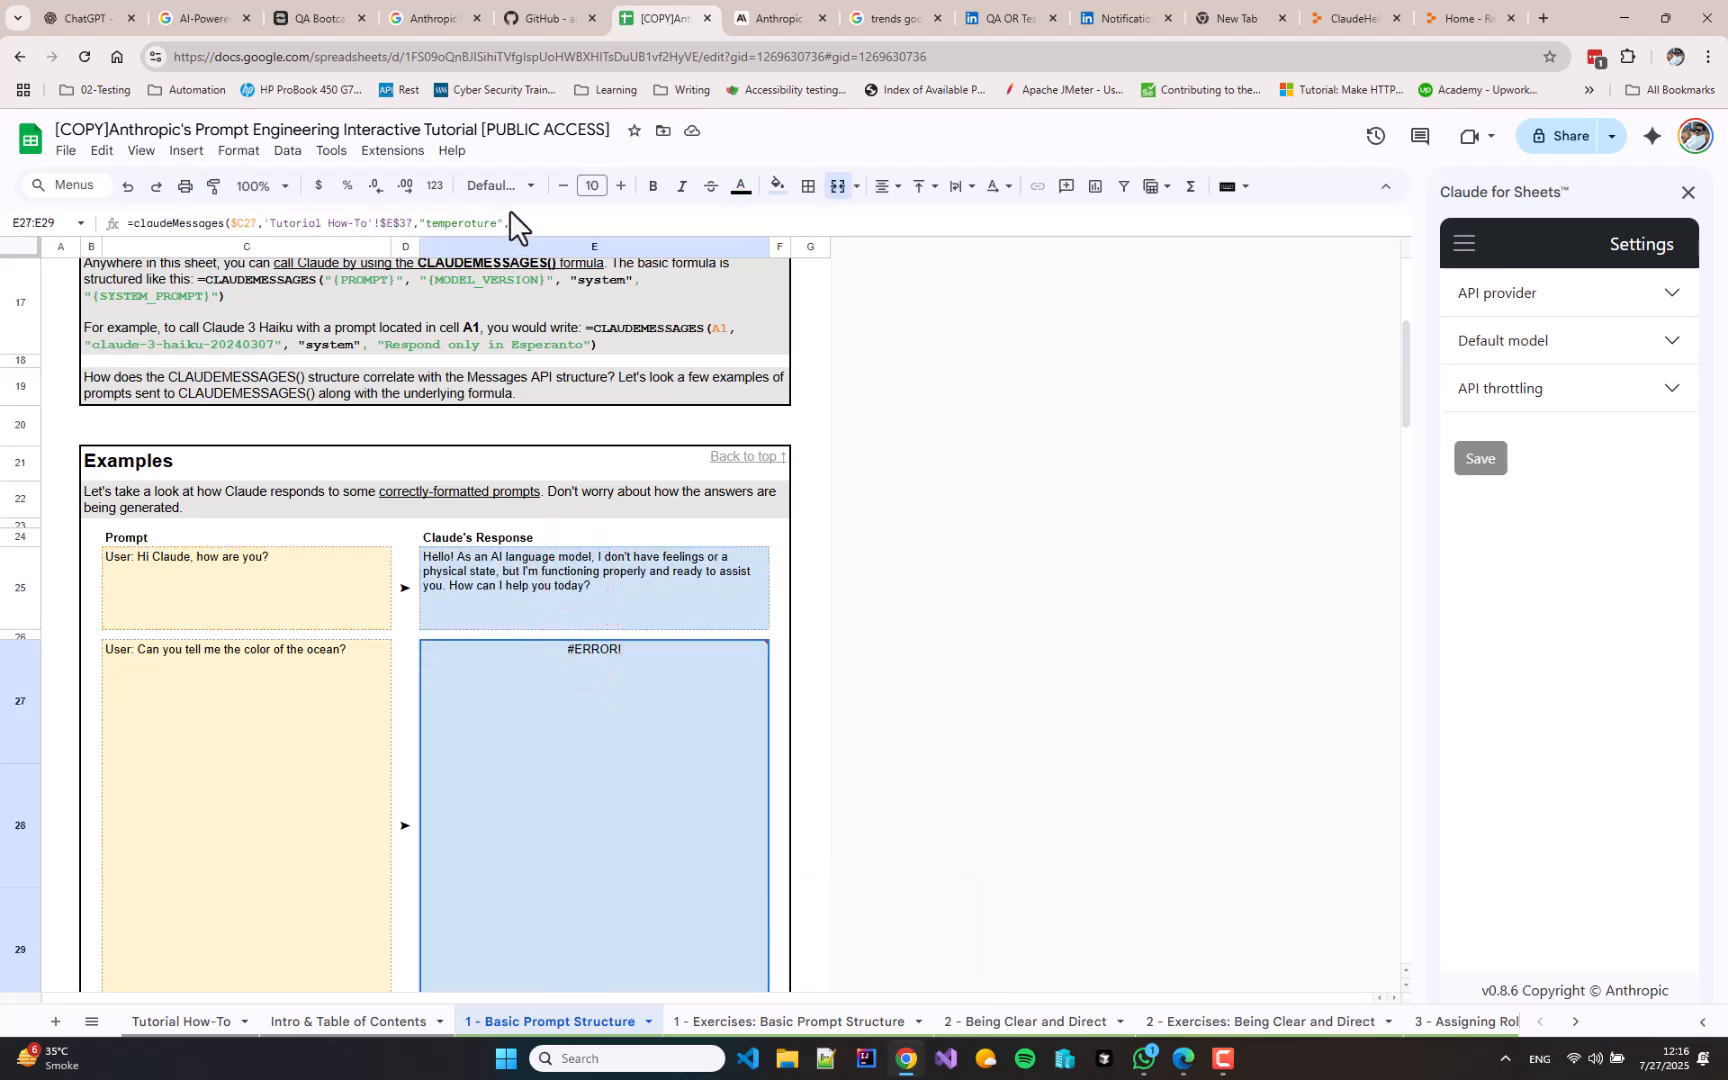
pyautogui.doubleClick(592, 648)
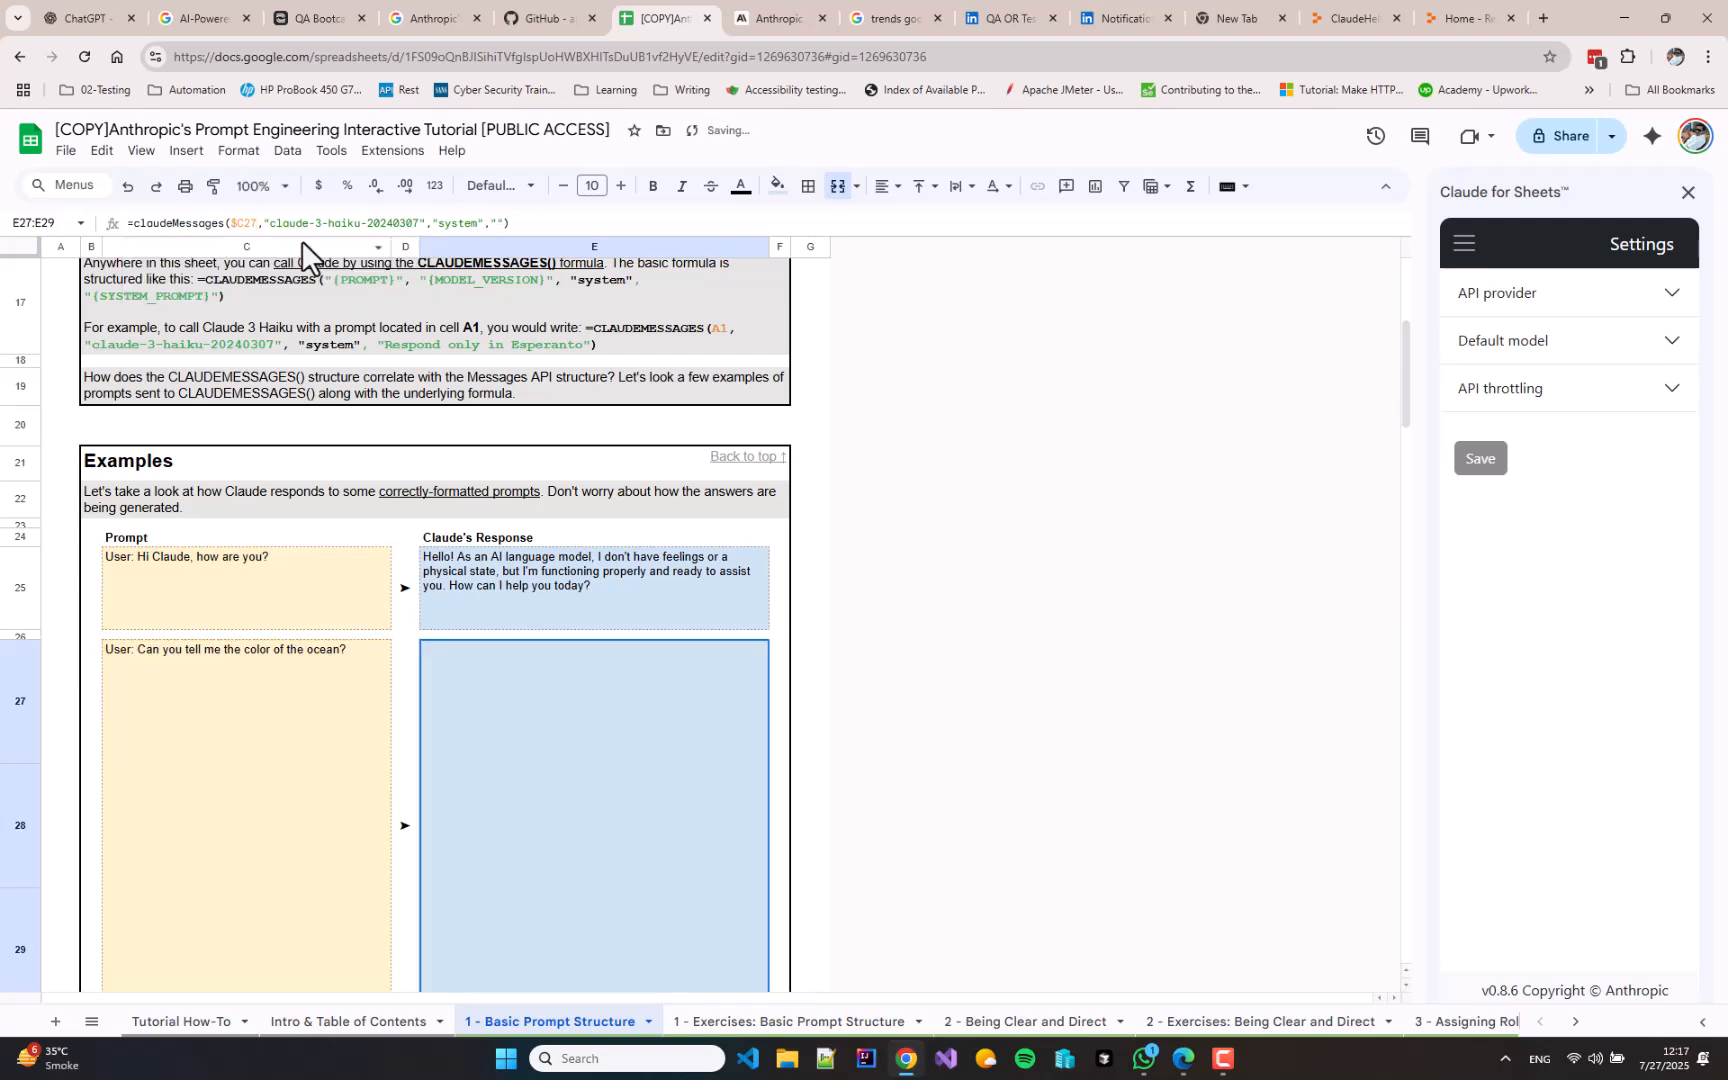
pyautogui.scroll(-3)
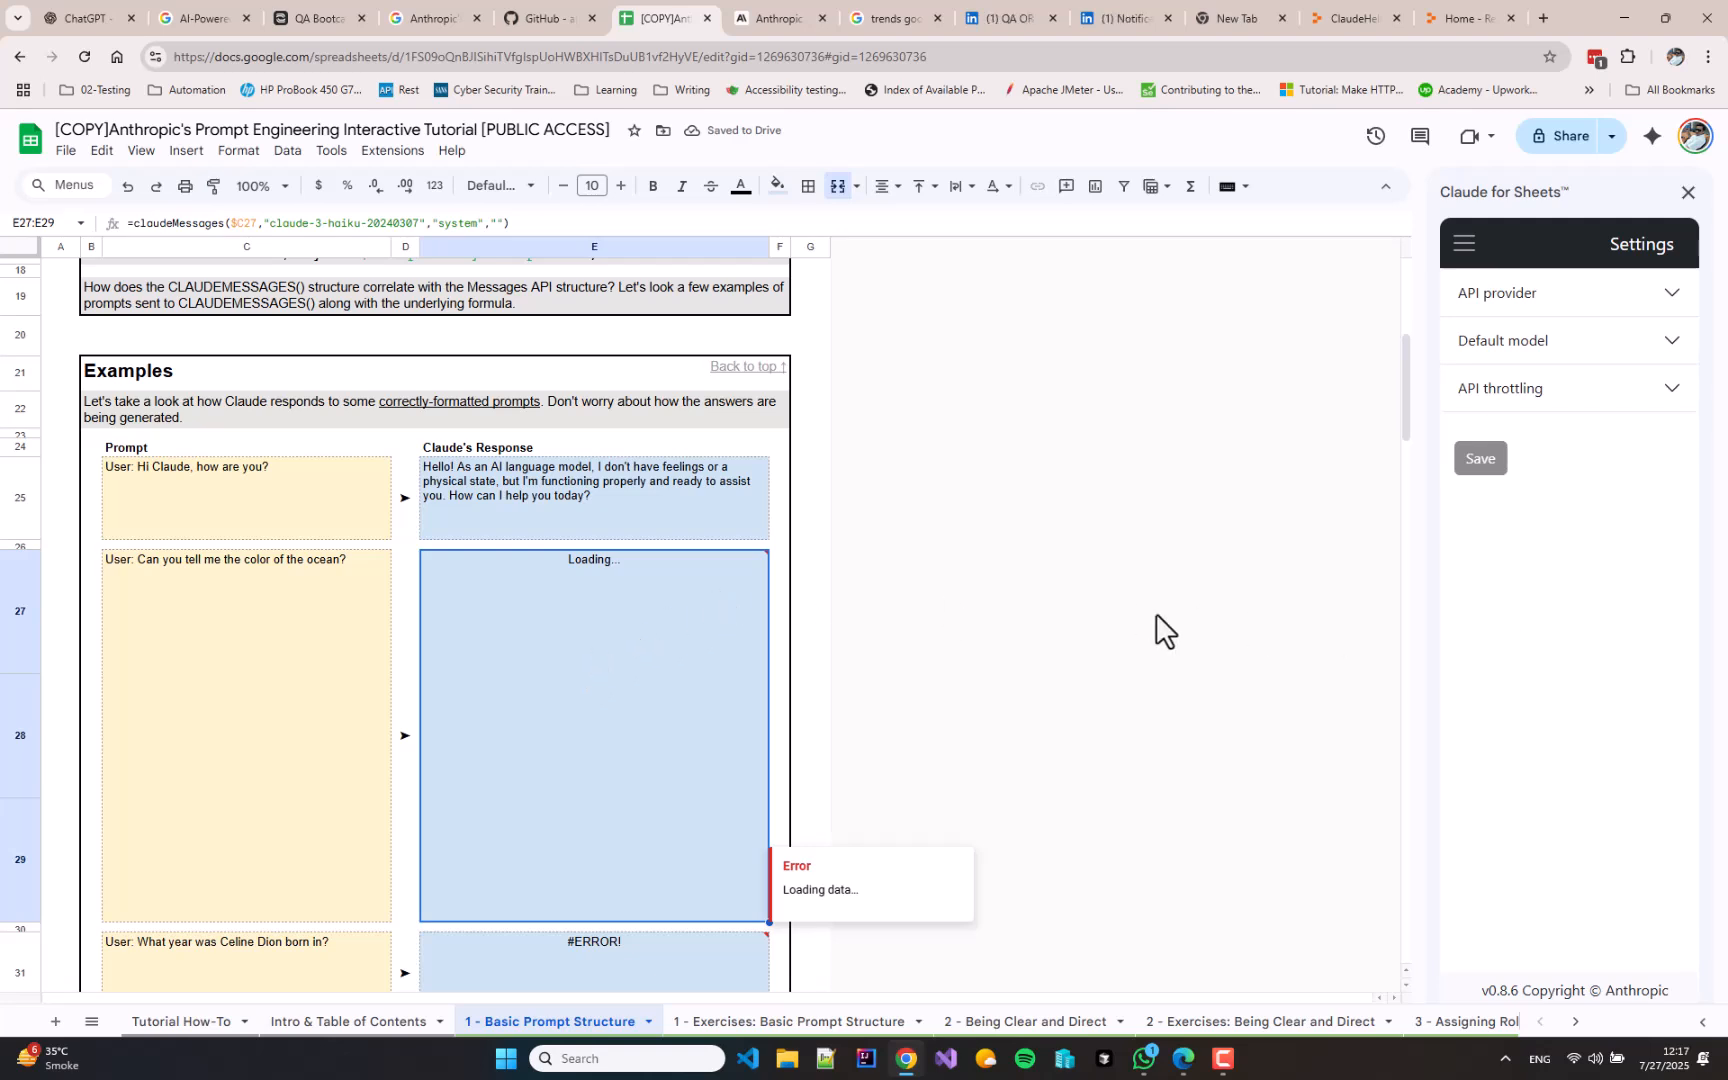
pyautogui.moveTo(314, 744)
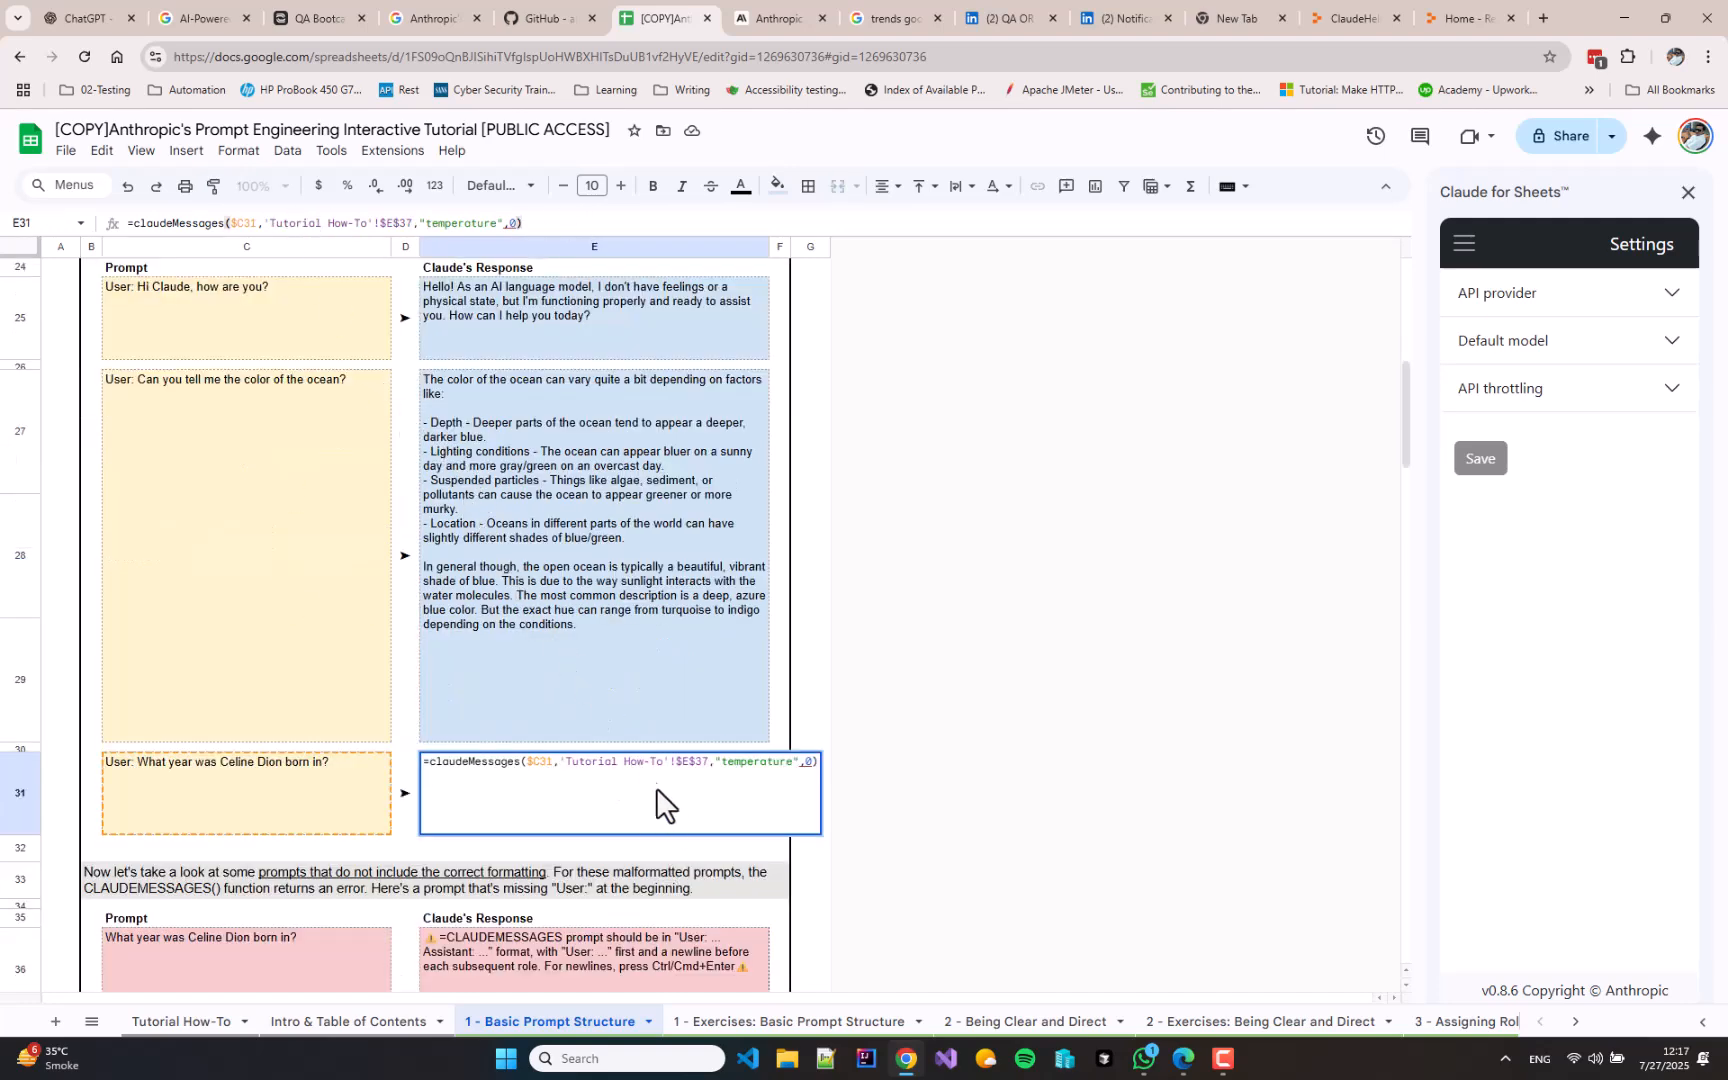
pyautogui.click(128, 222)
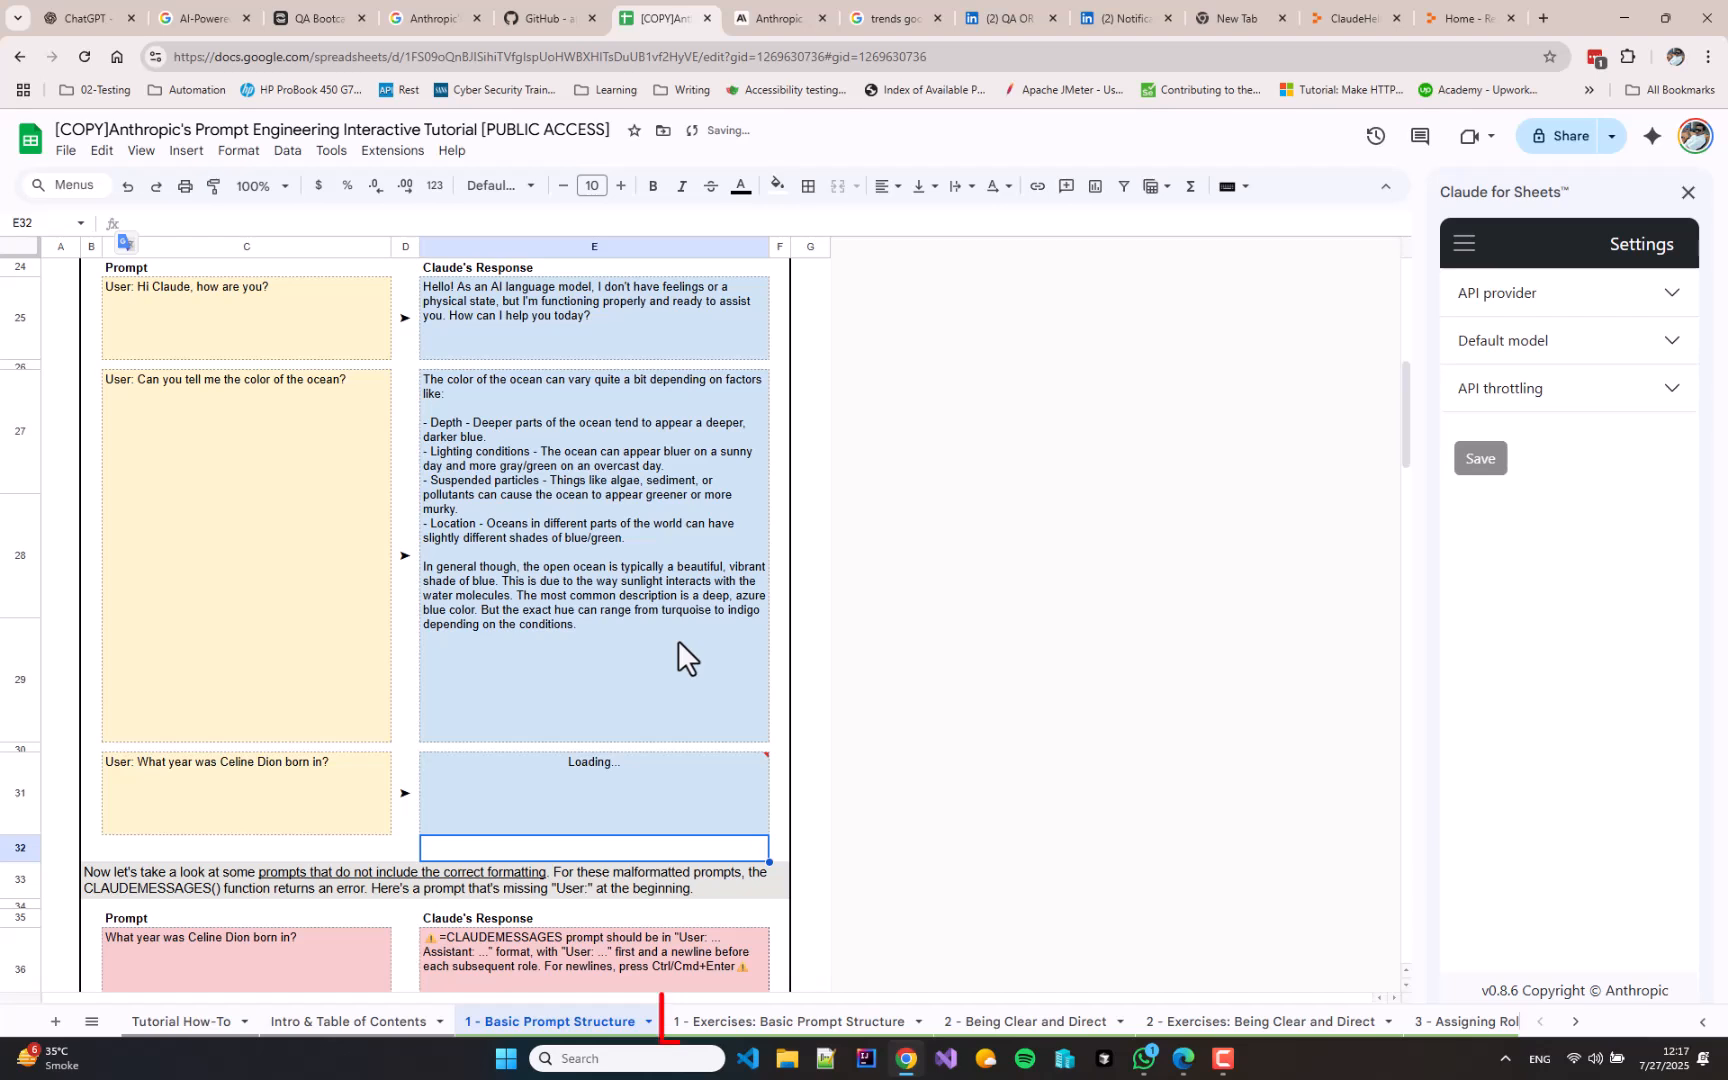
pyautogui.click(796, 1020)
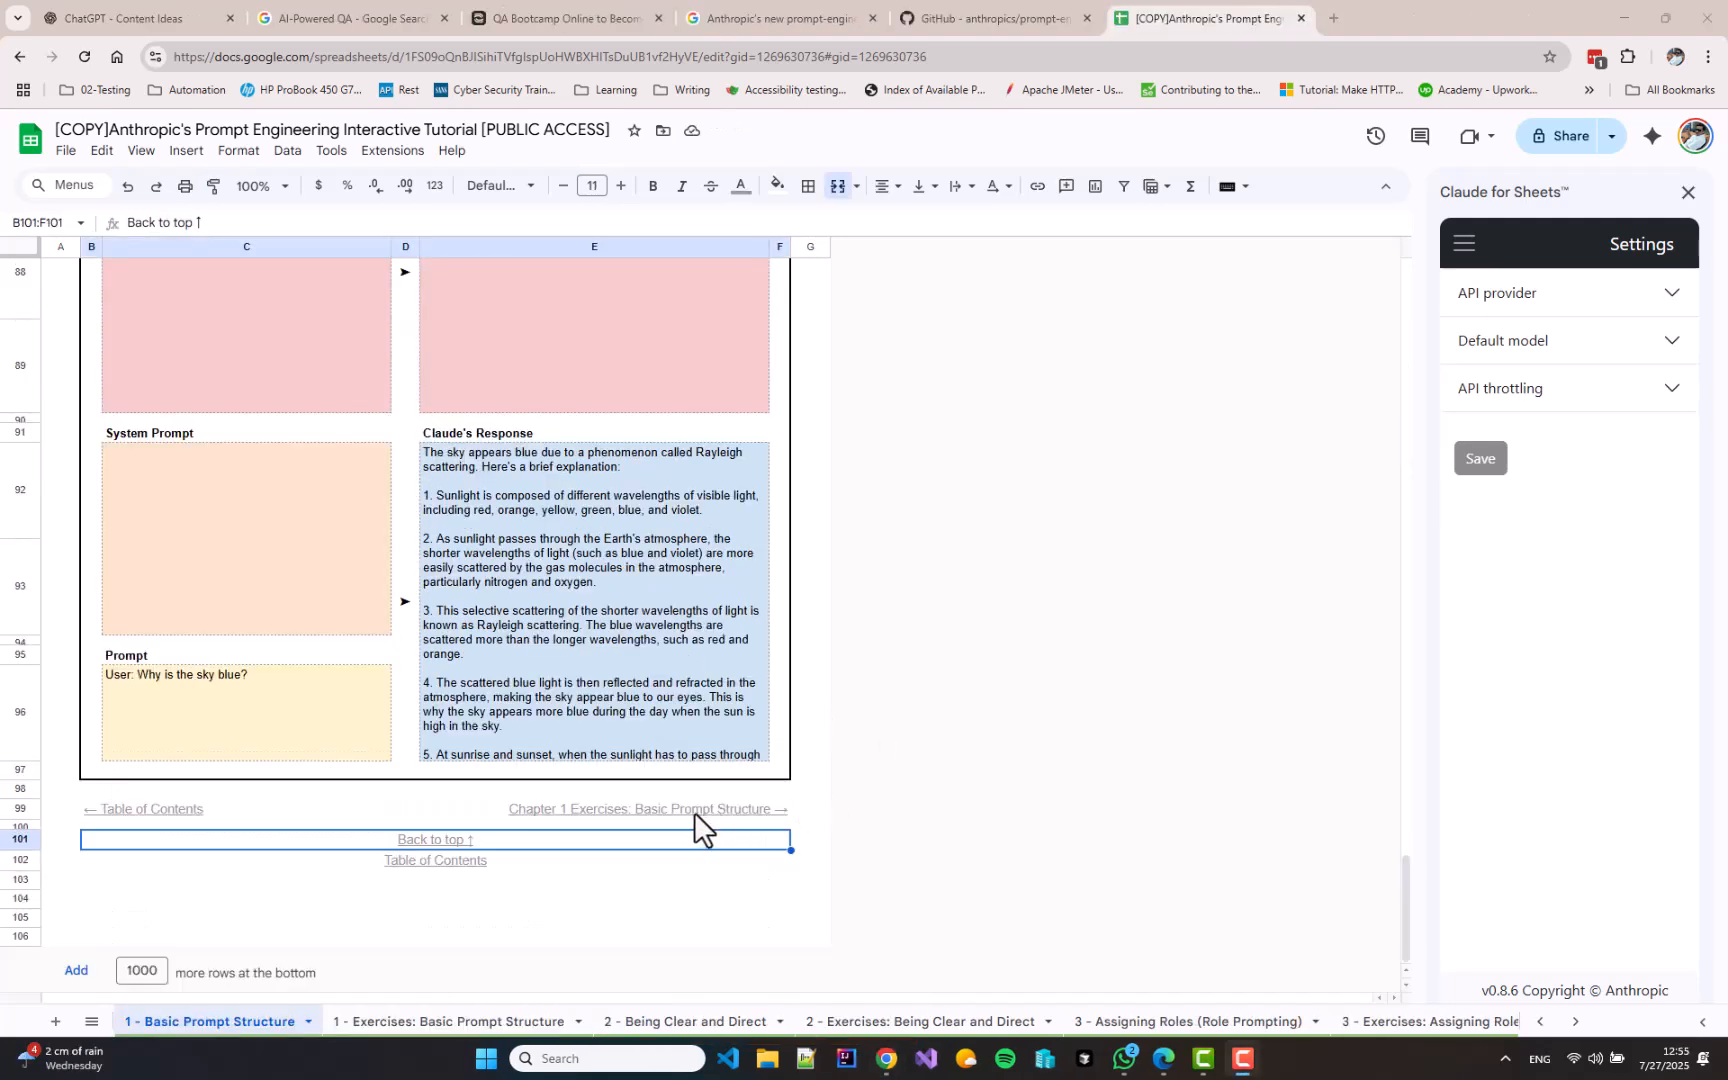
# Set C13 to 'User: Please count to three.' so Claude answers 1, 2, 3
pyautogui.click(644, 808)
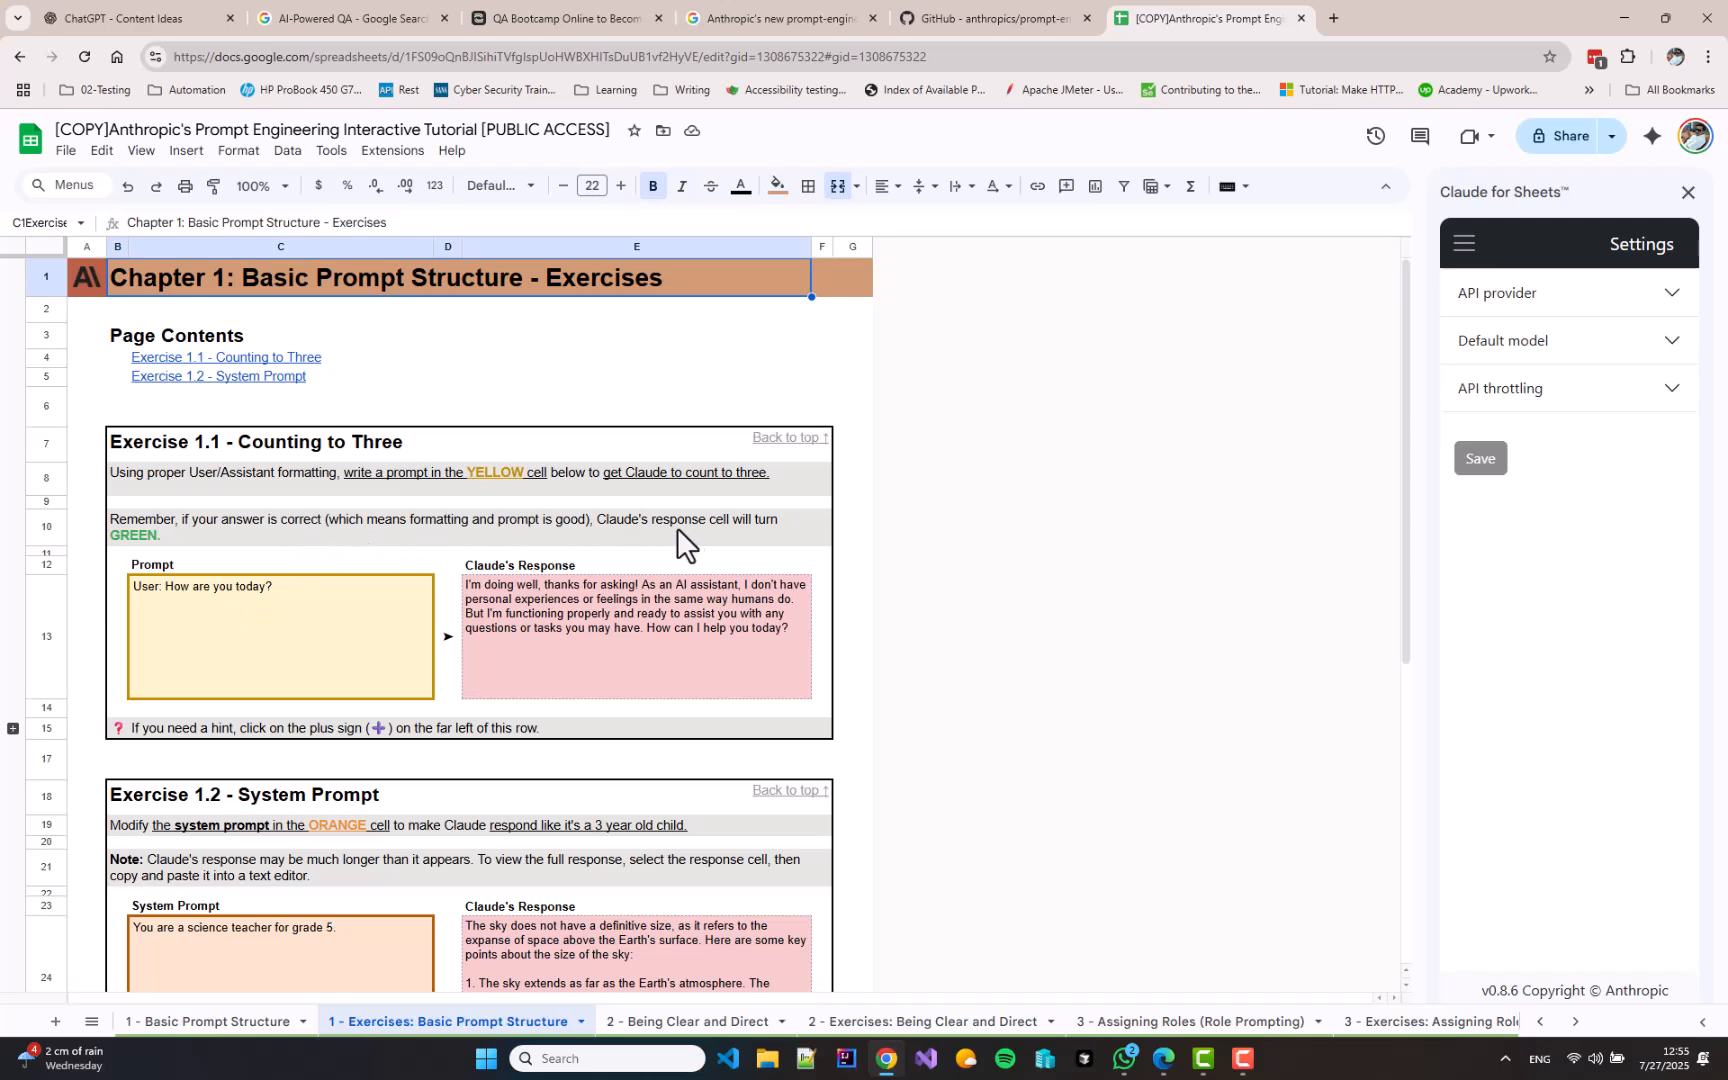
pyautogui.click(282, 636)
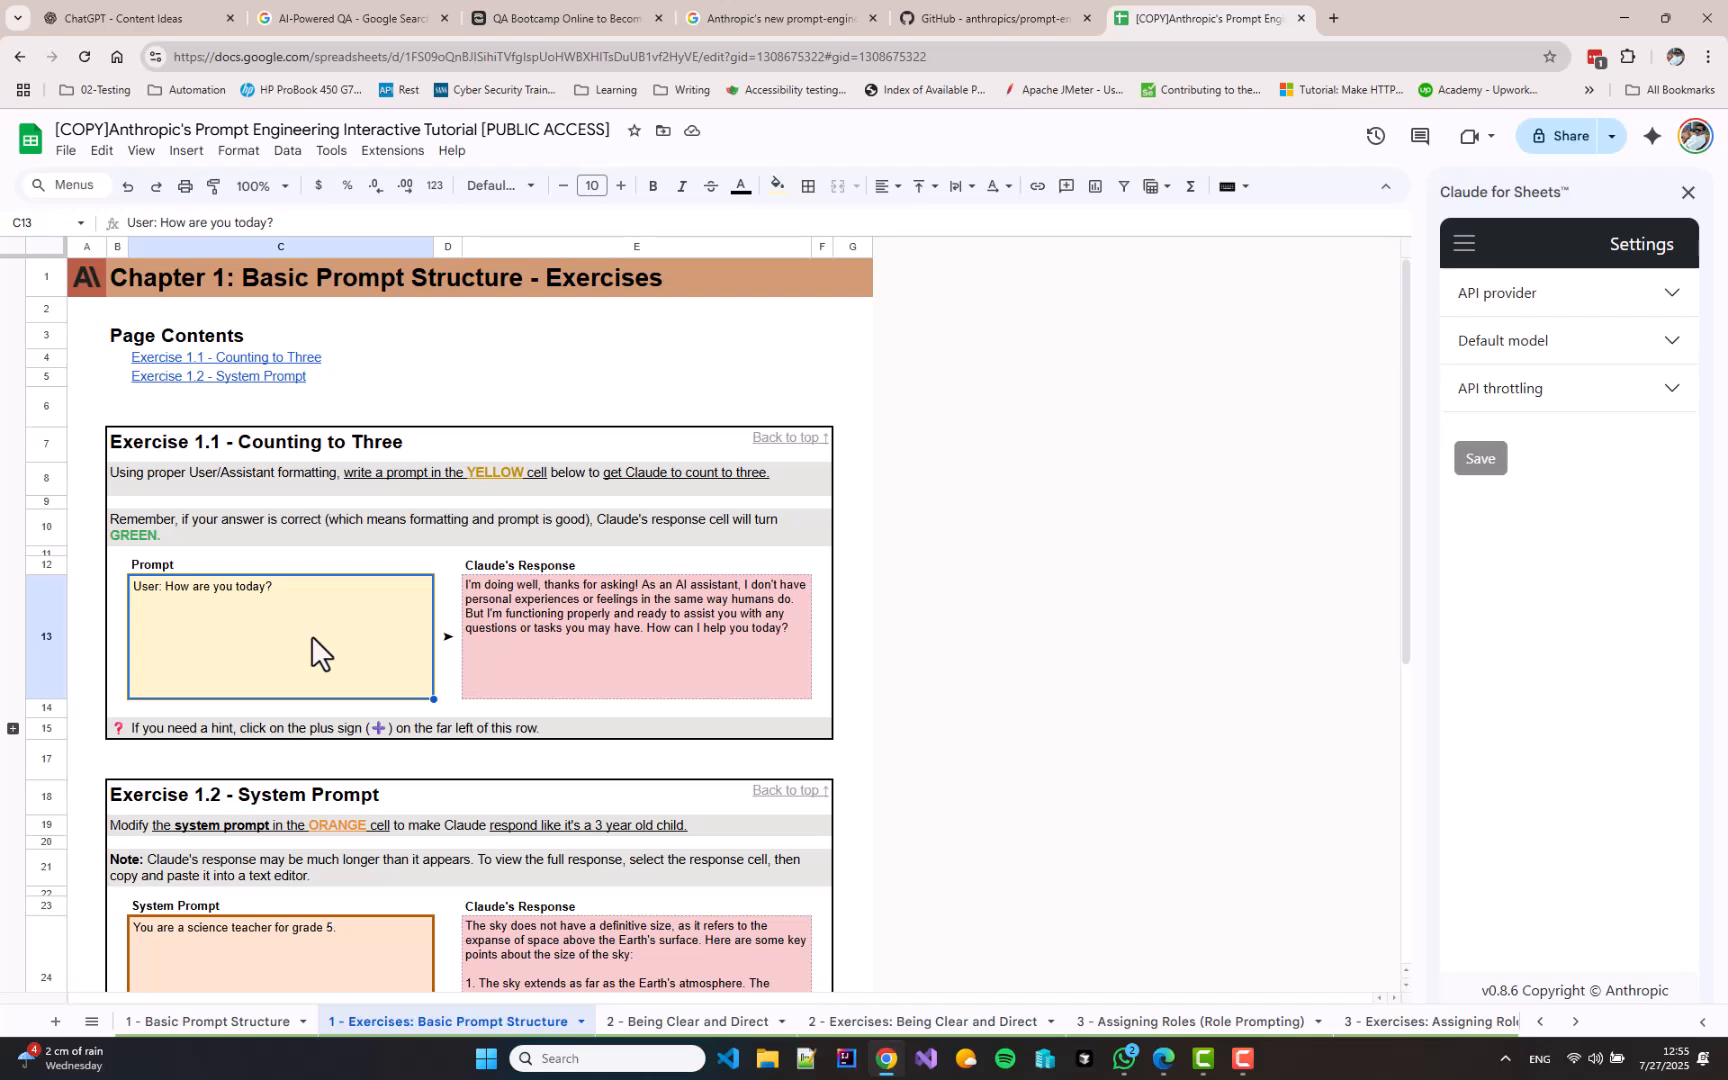
pyautogui.moveTo(326, 608)
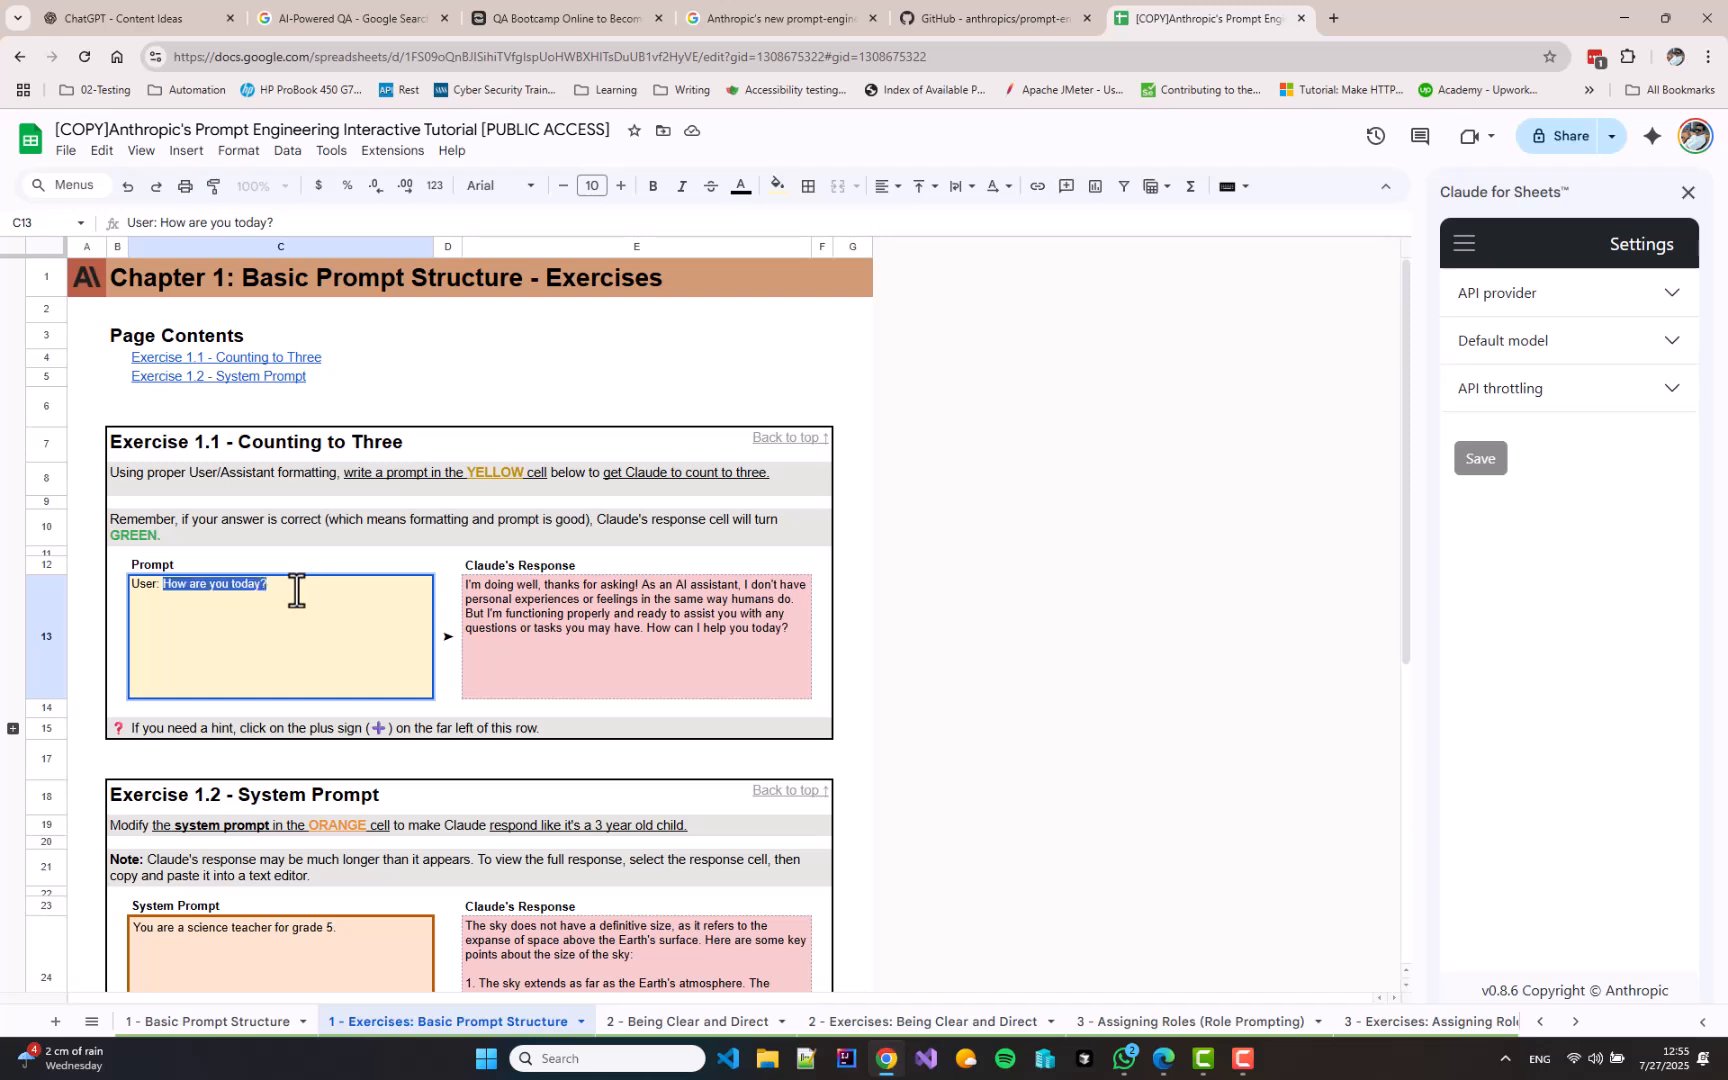
pyautogui.write('Pleas')
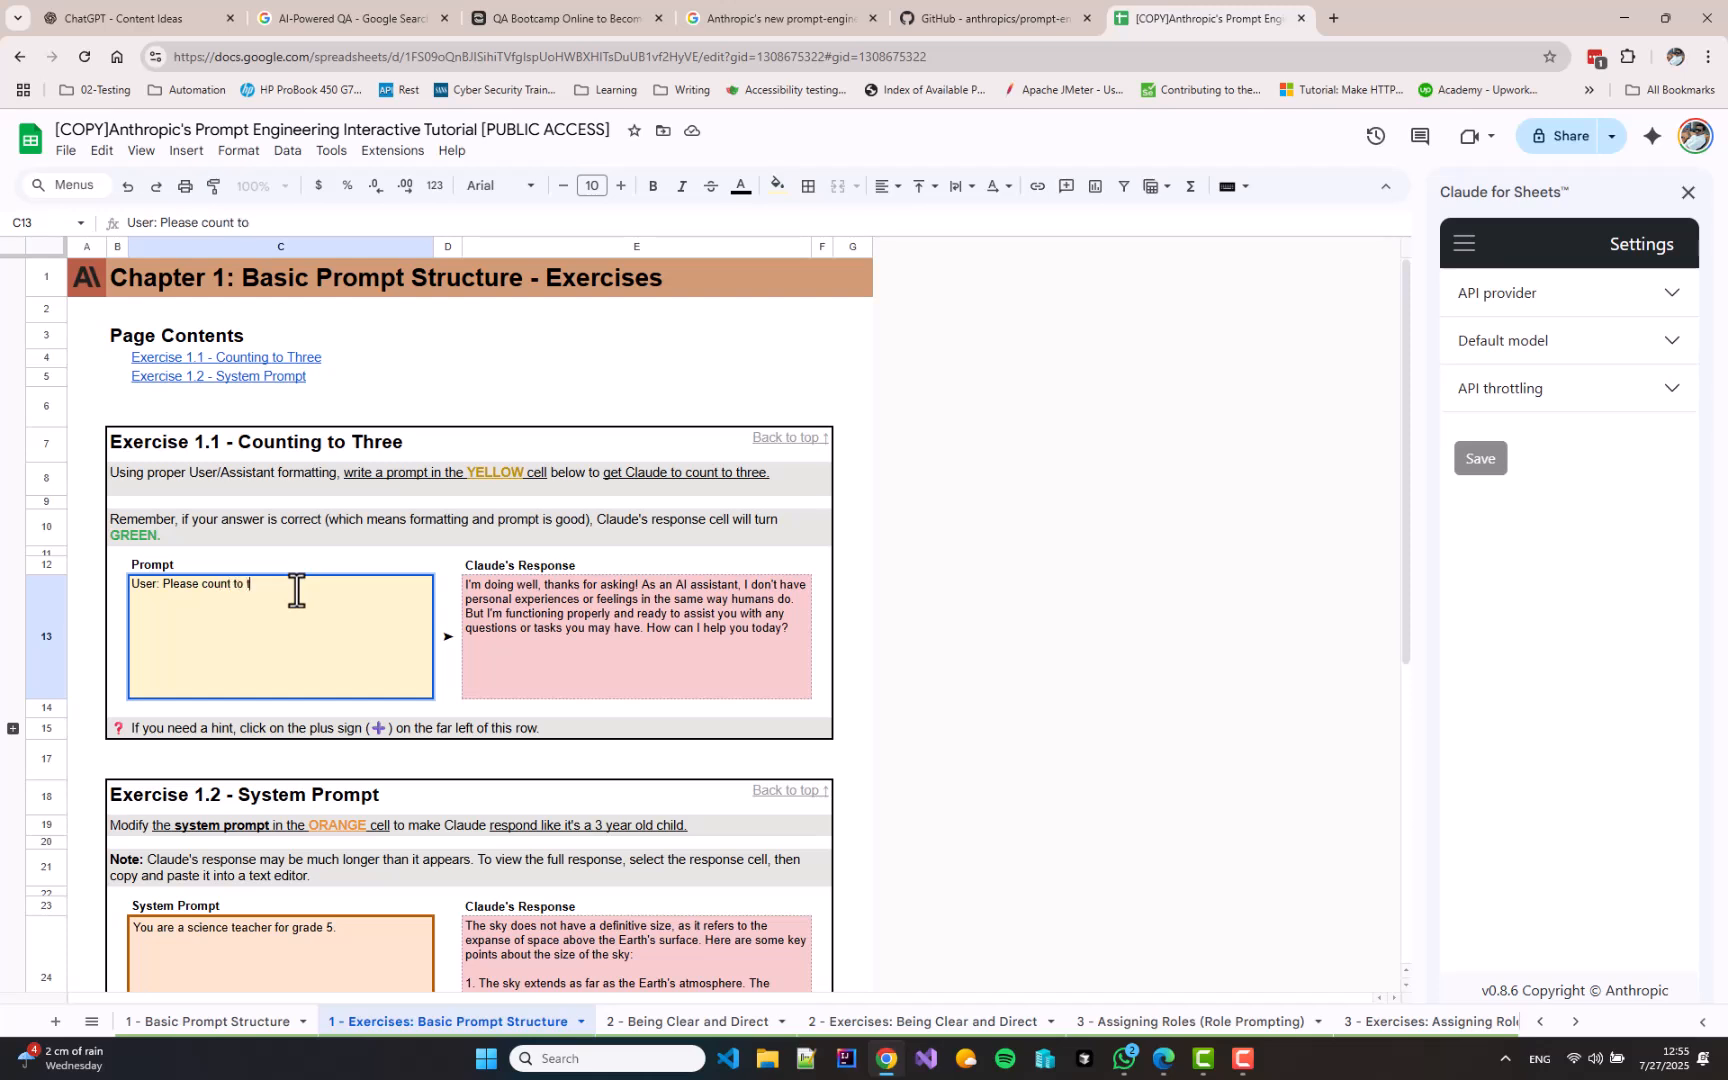
pyautogui.write('three.')
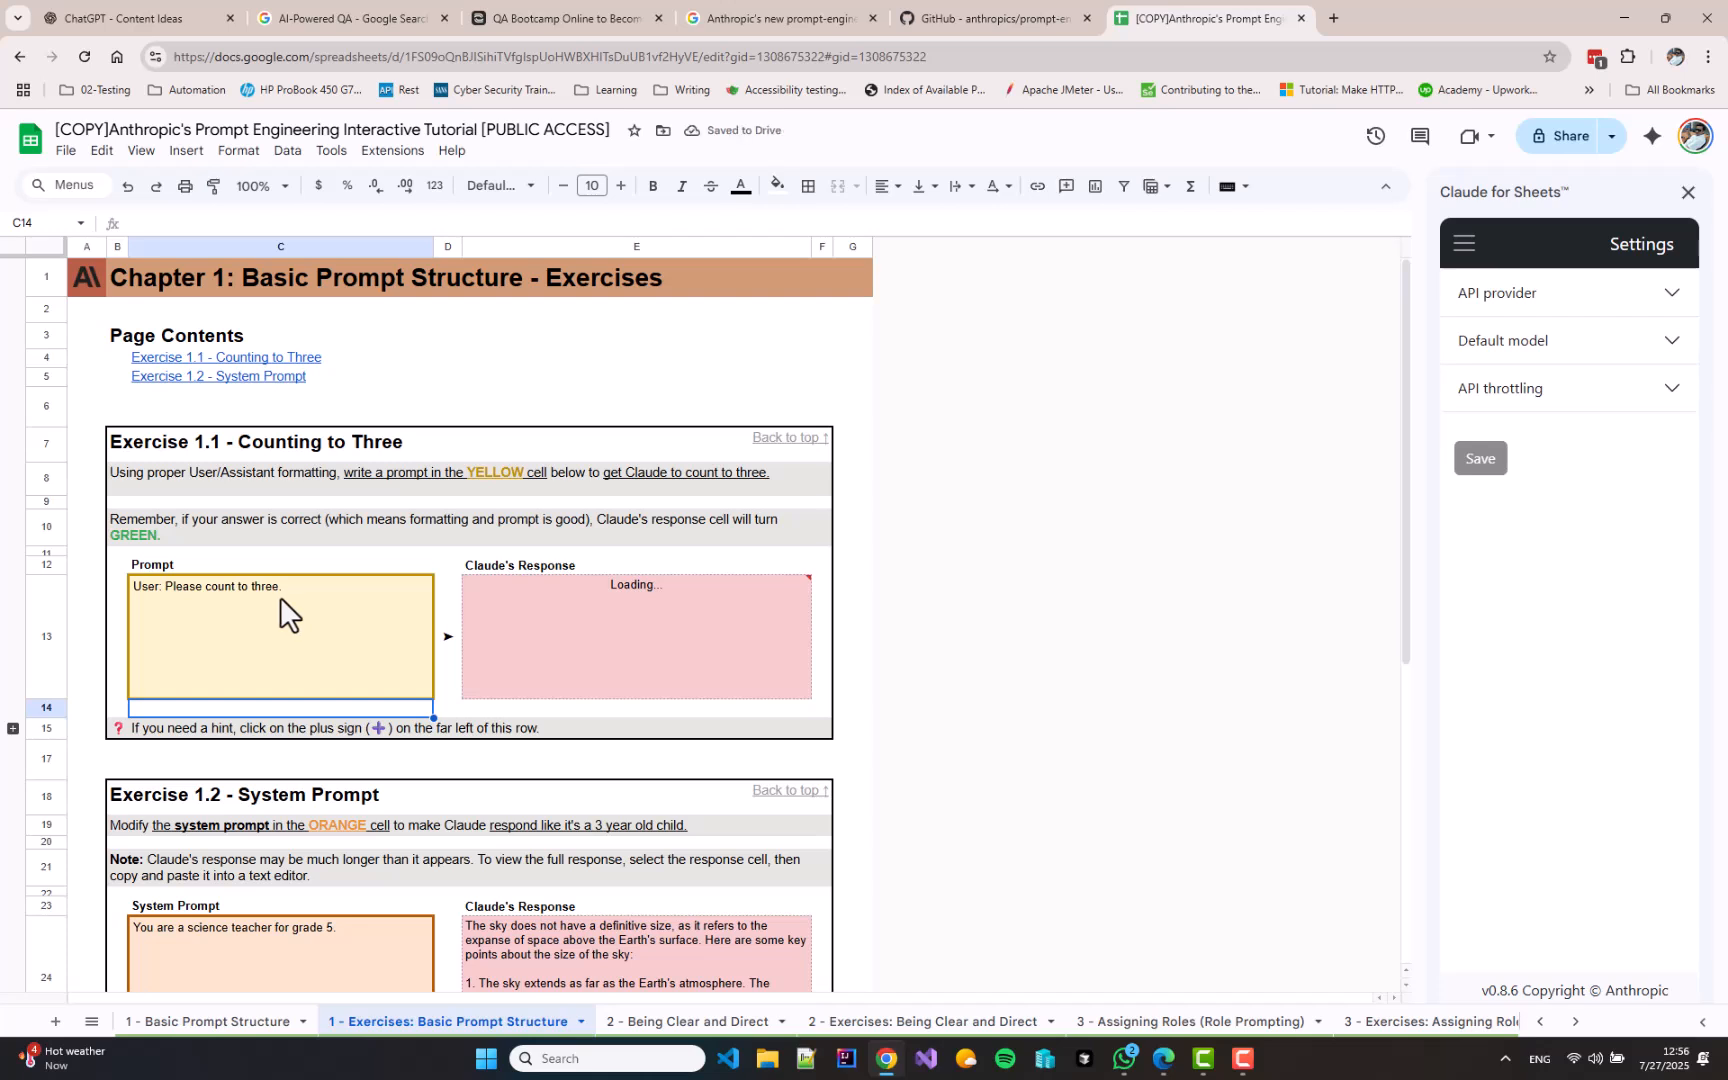
pyautogui.click(278, 634)
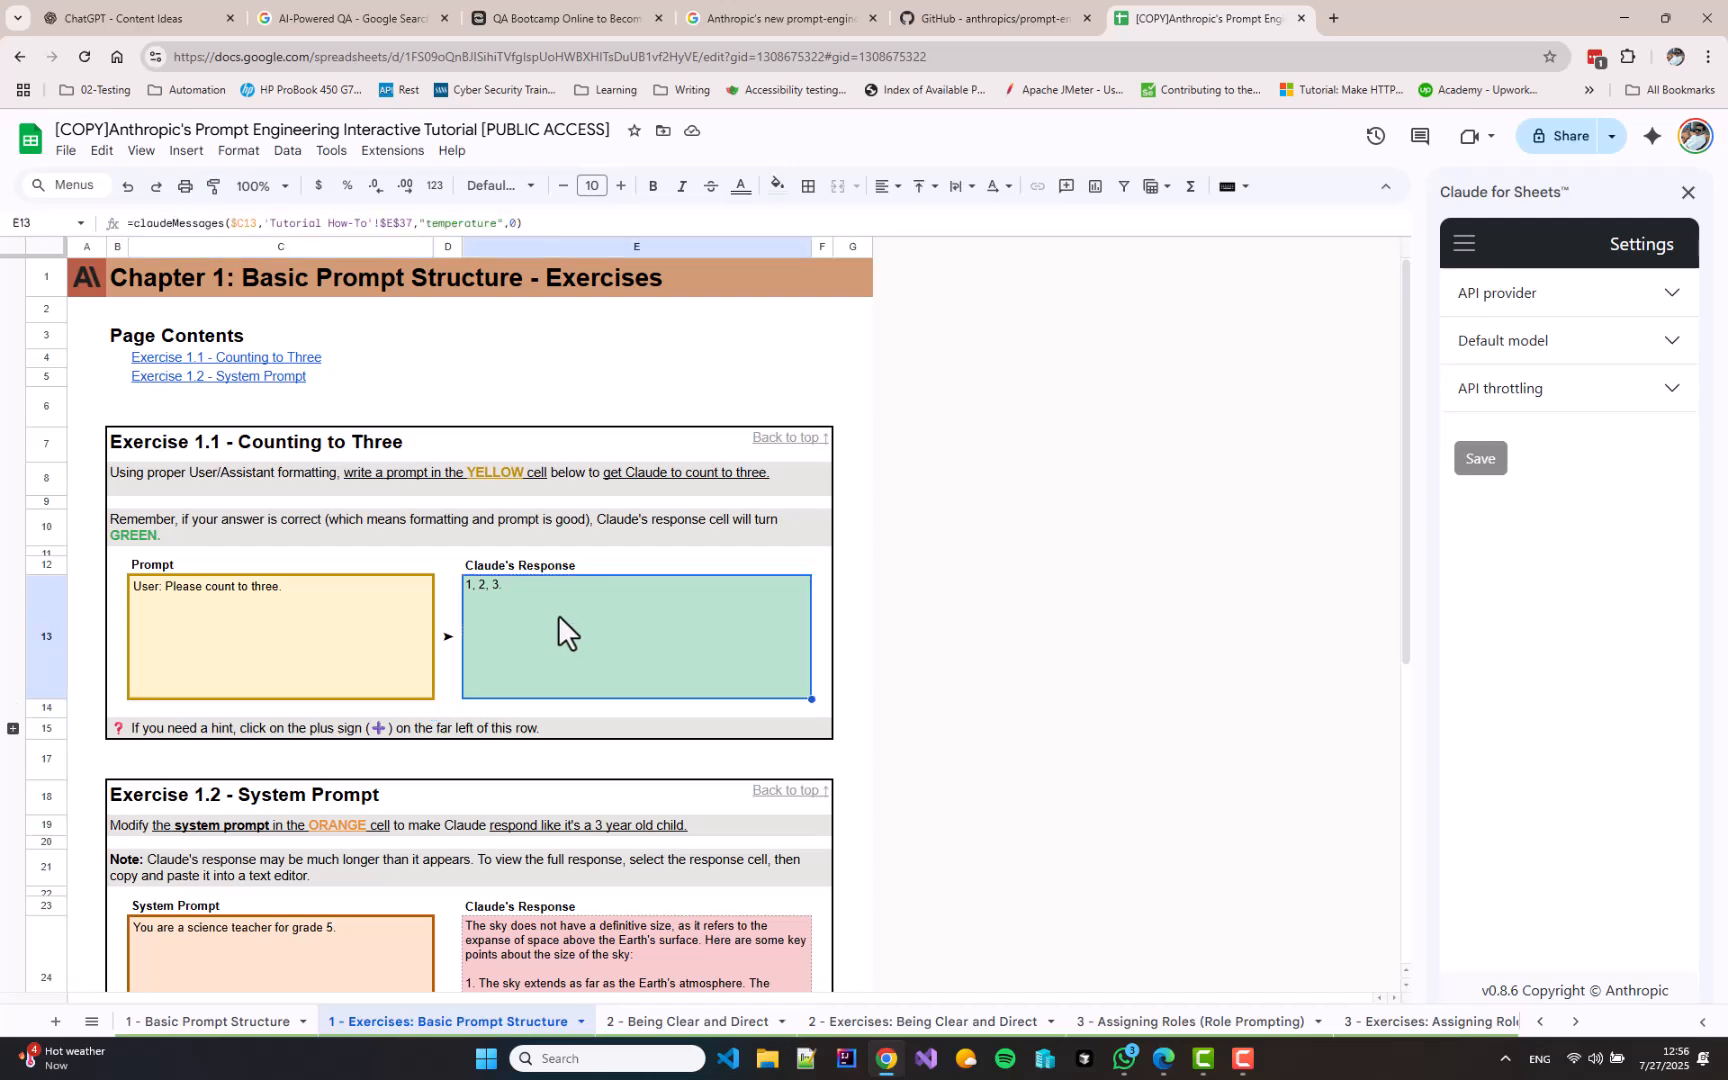
# Replace C24 with 'You are a three year old child.' as the Exercise 1.2 system prompt
pyautogui.scroll(-3)
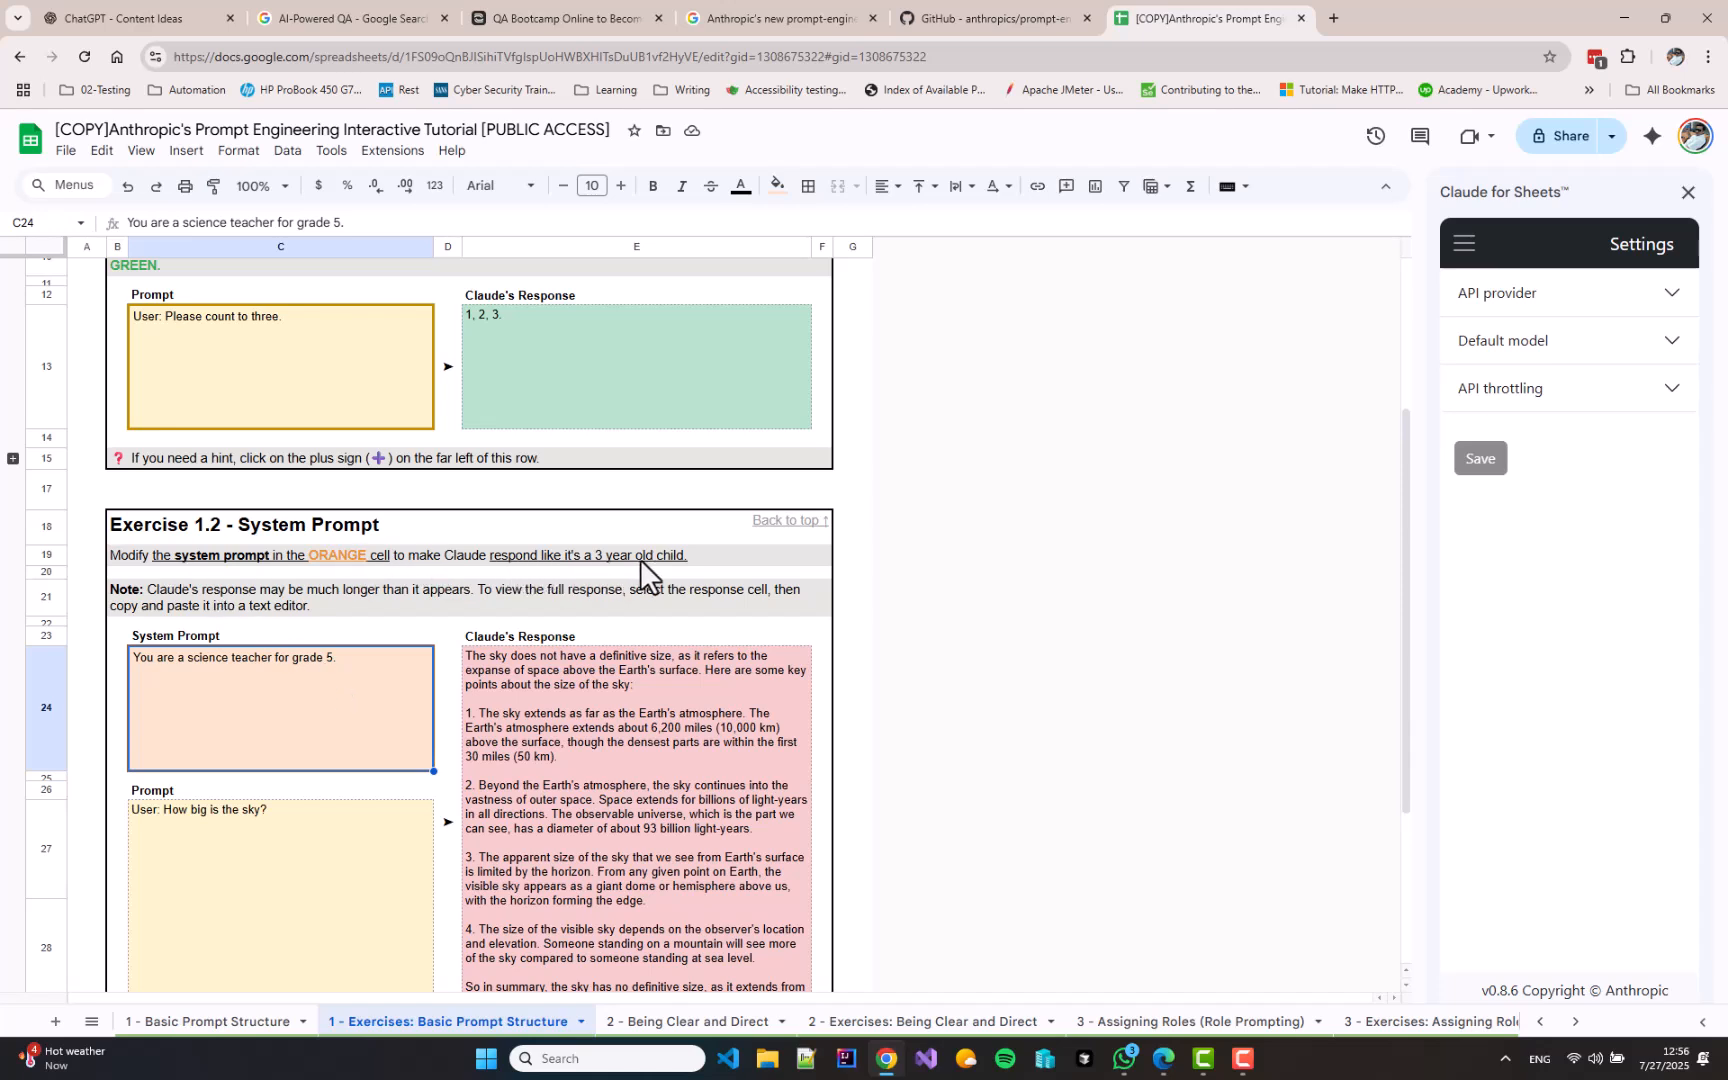
pyautogui.moveTo(312, 772)
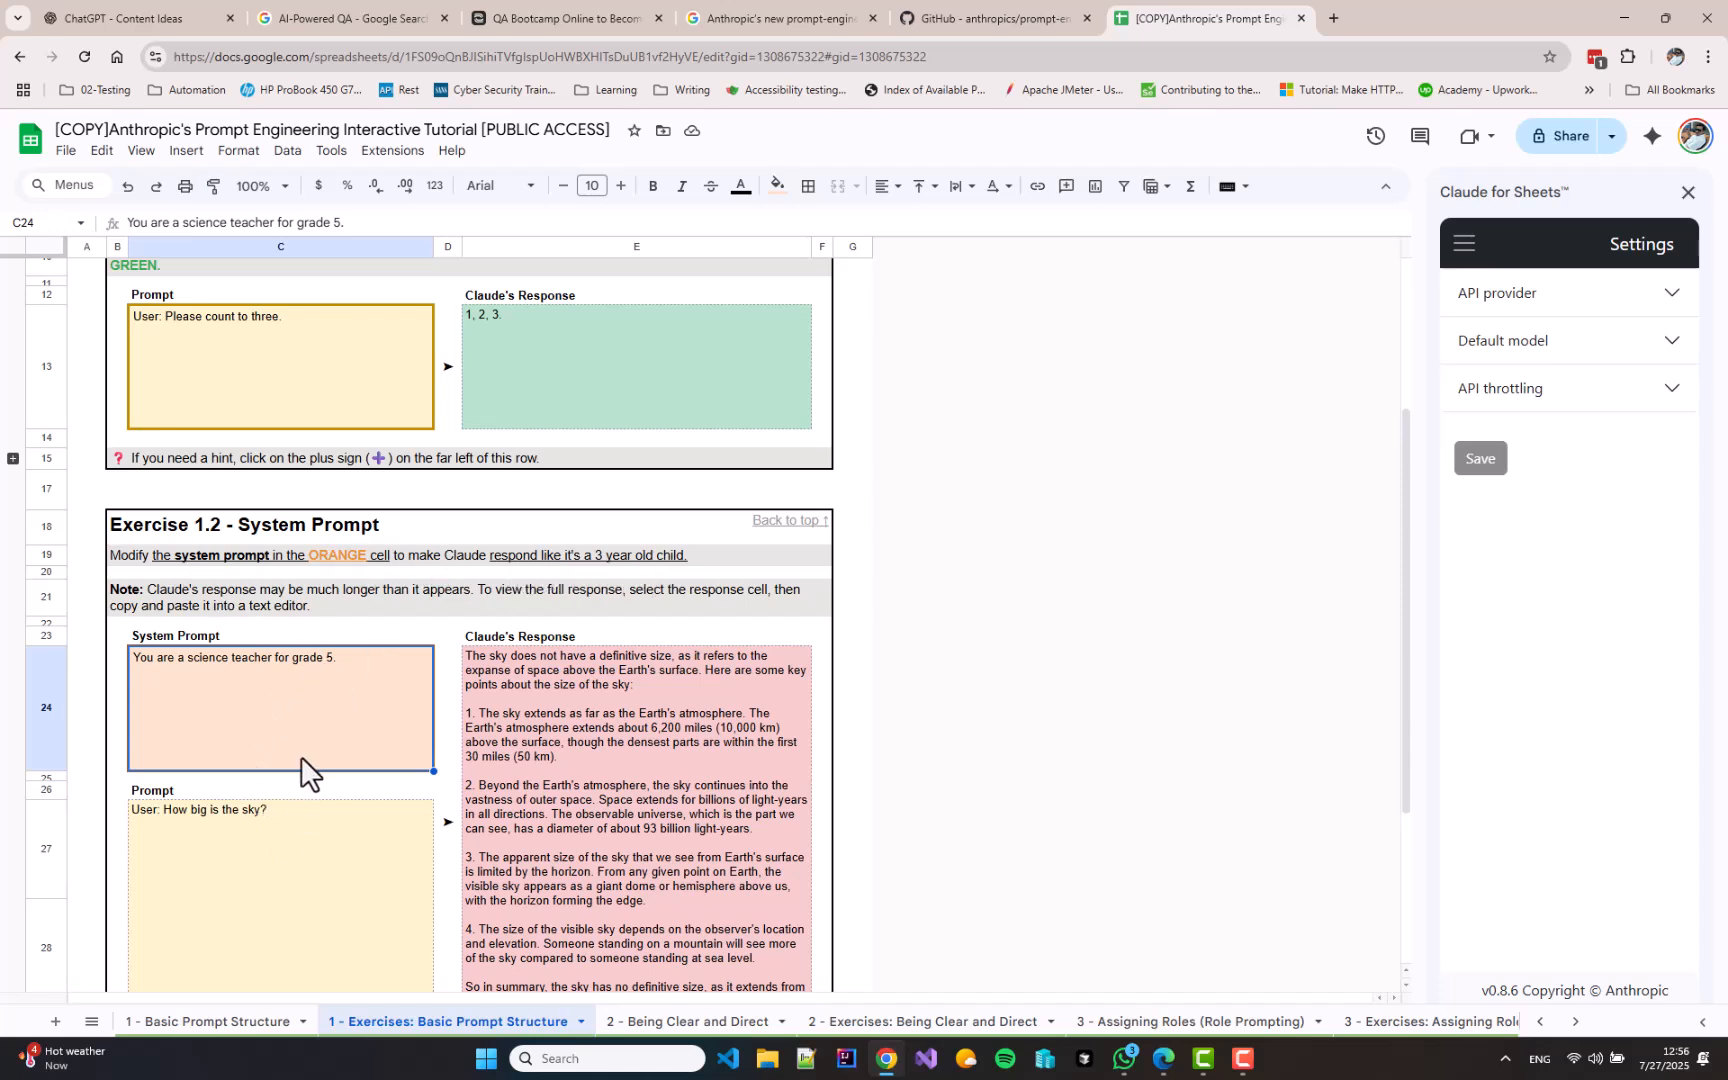
pyautogui.scroll(-3)
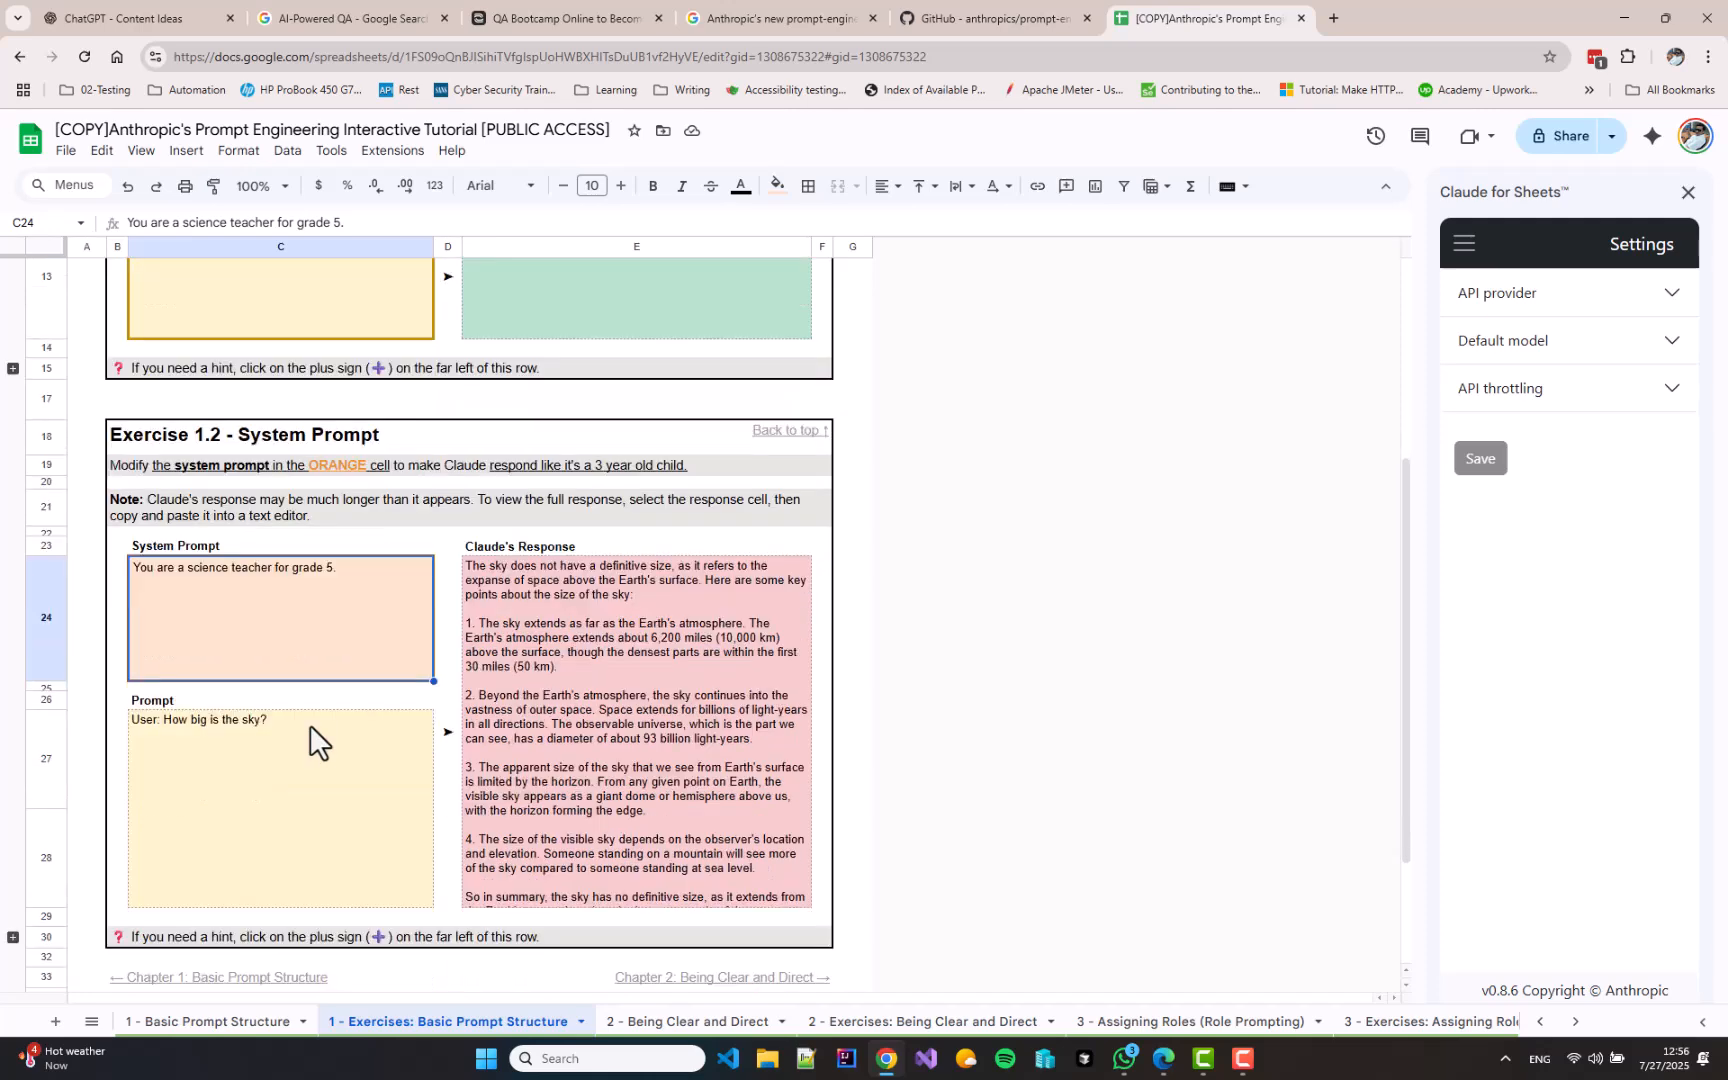
pyautogui.moveTo(364, 632)
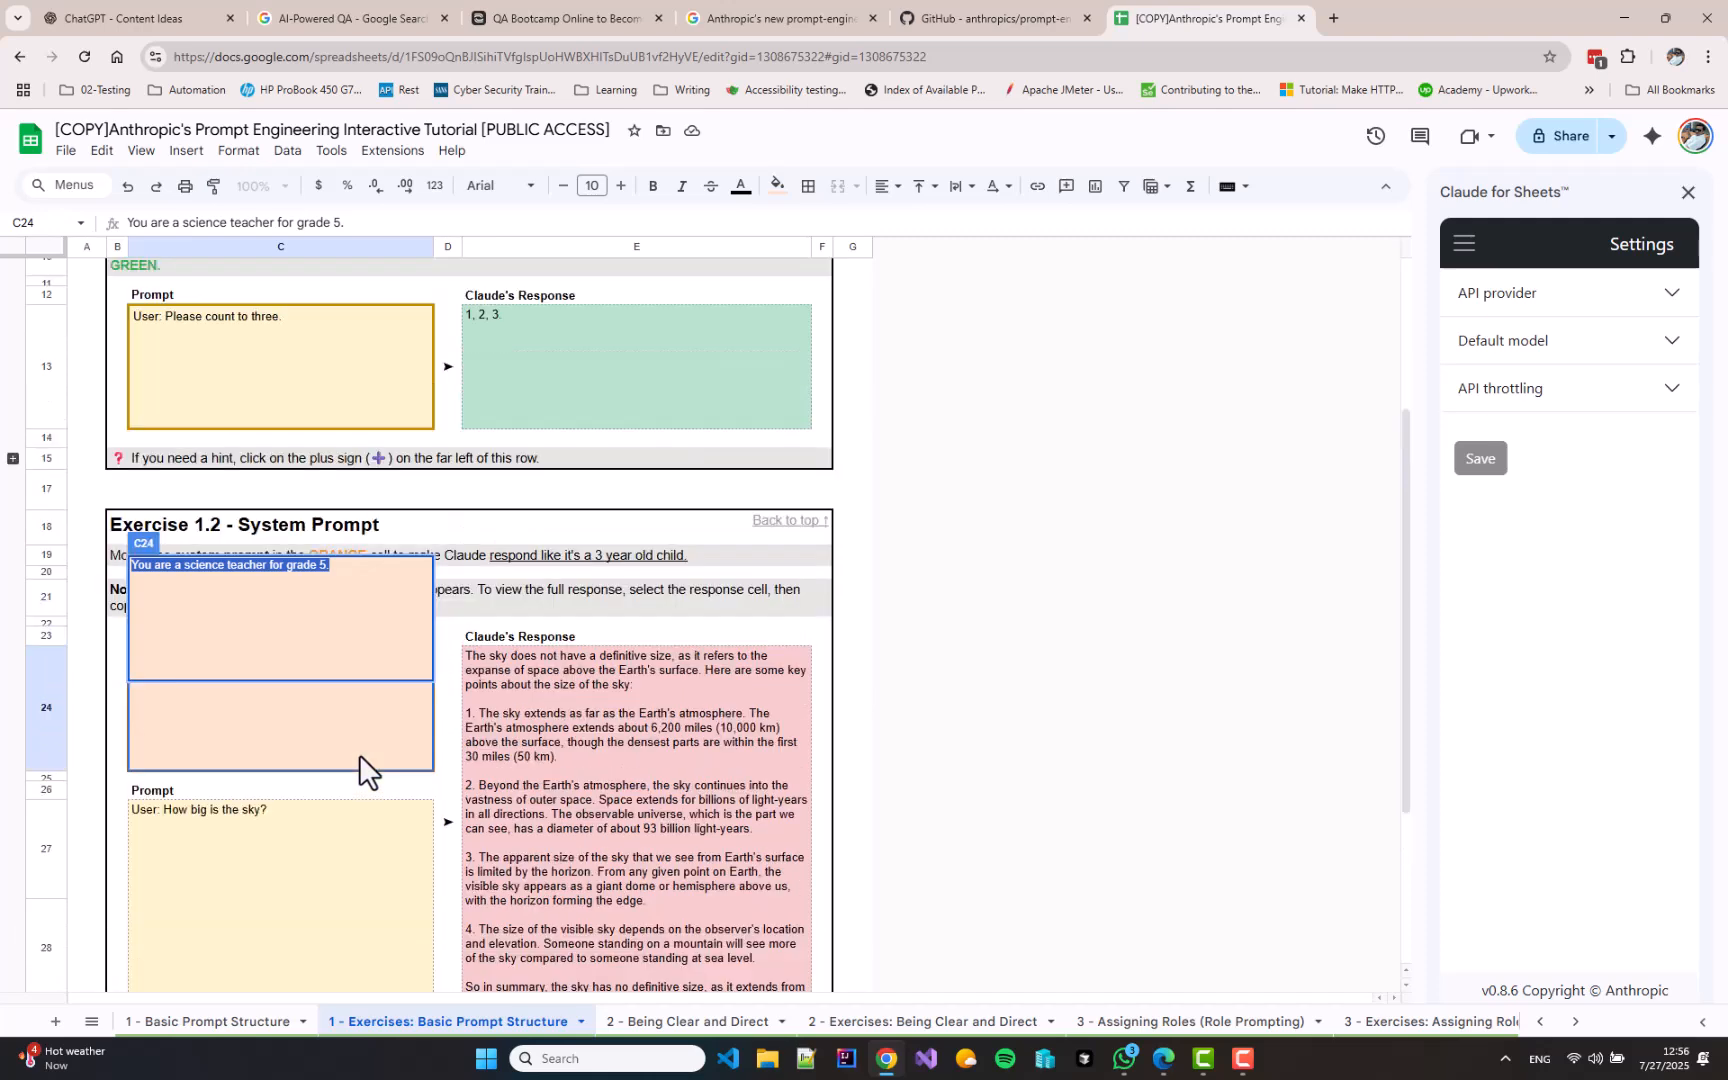
pyautogui.moveTo(368, 776)
pyautogui.write('Y')
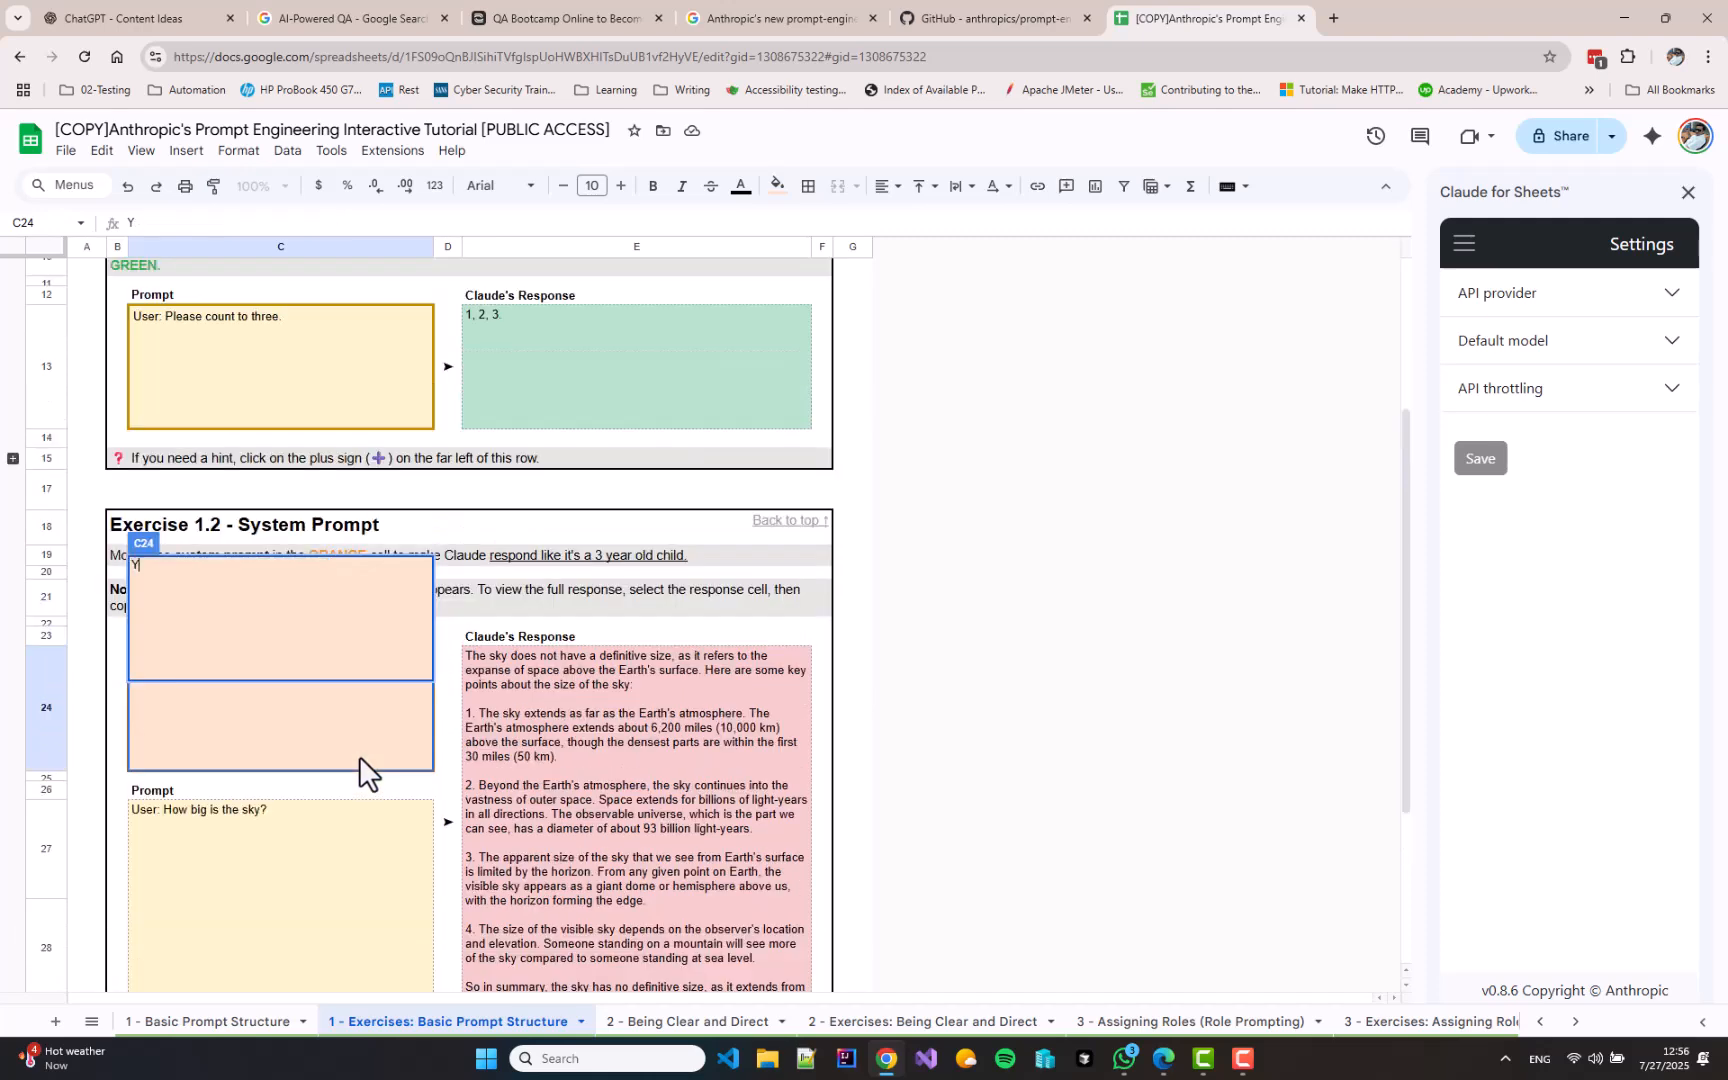
pyautogui.write('ou are a')
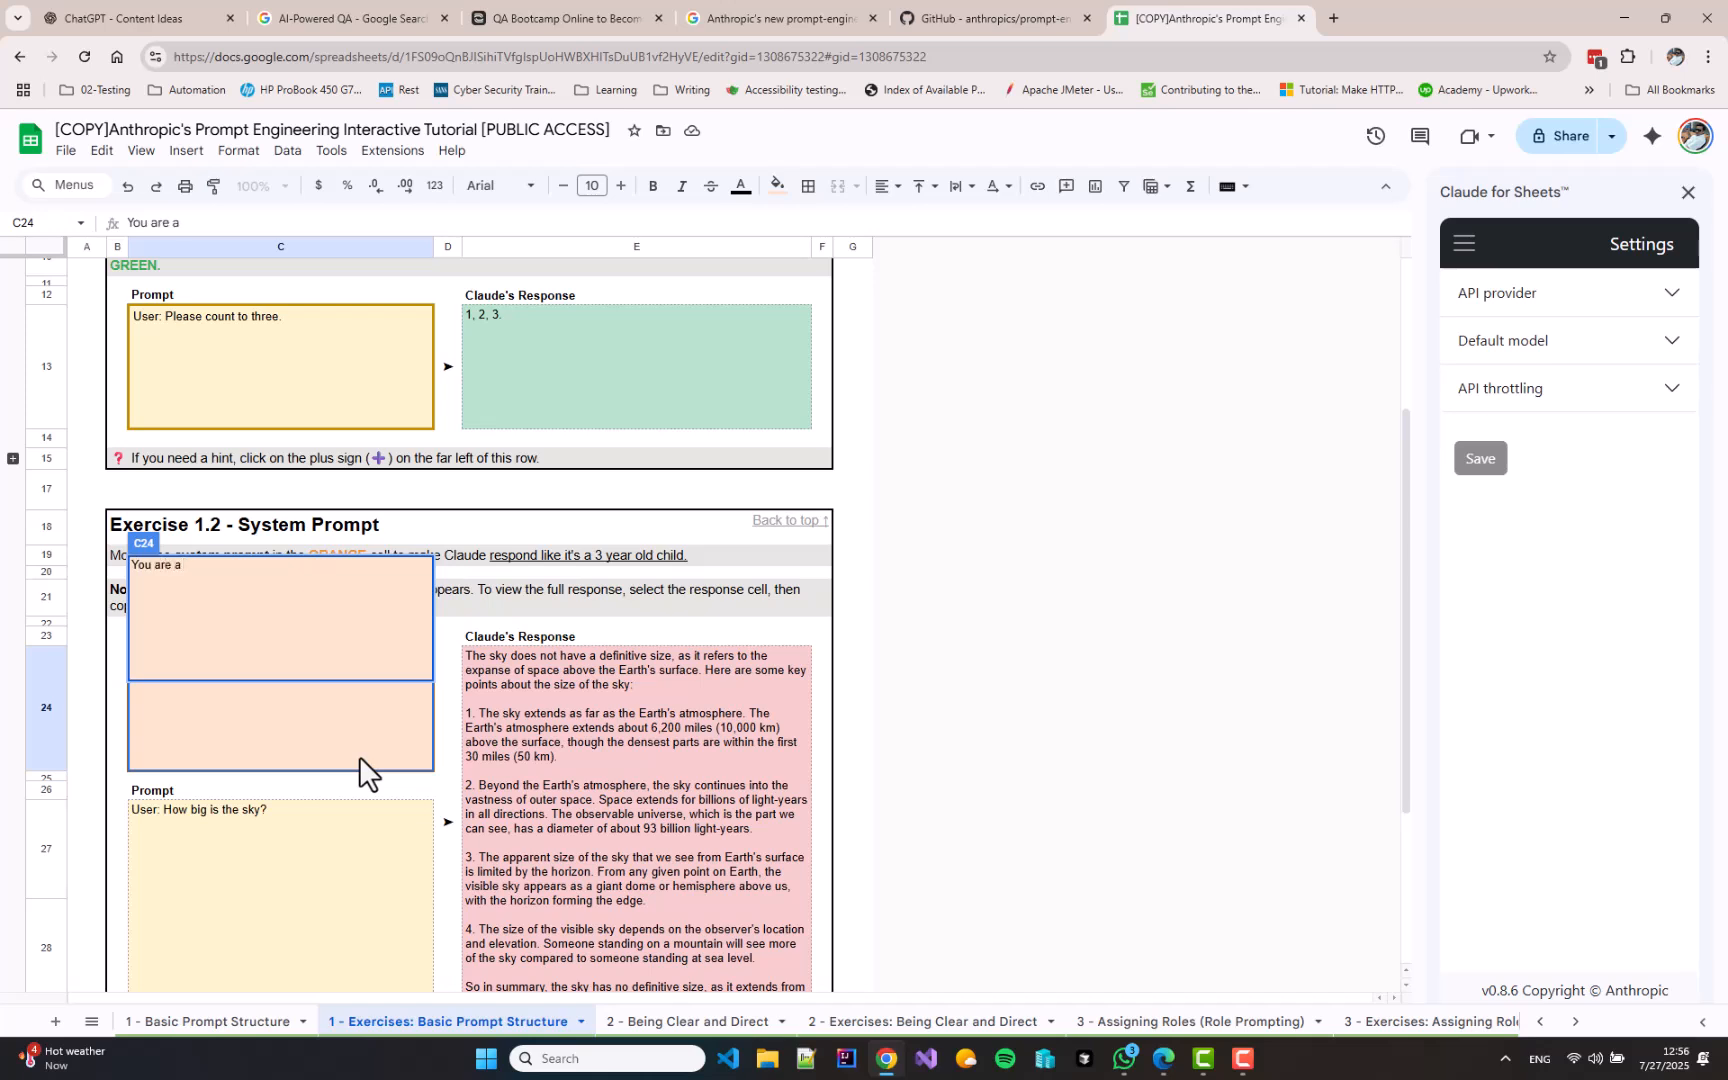
pyautogui.write('three year o')
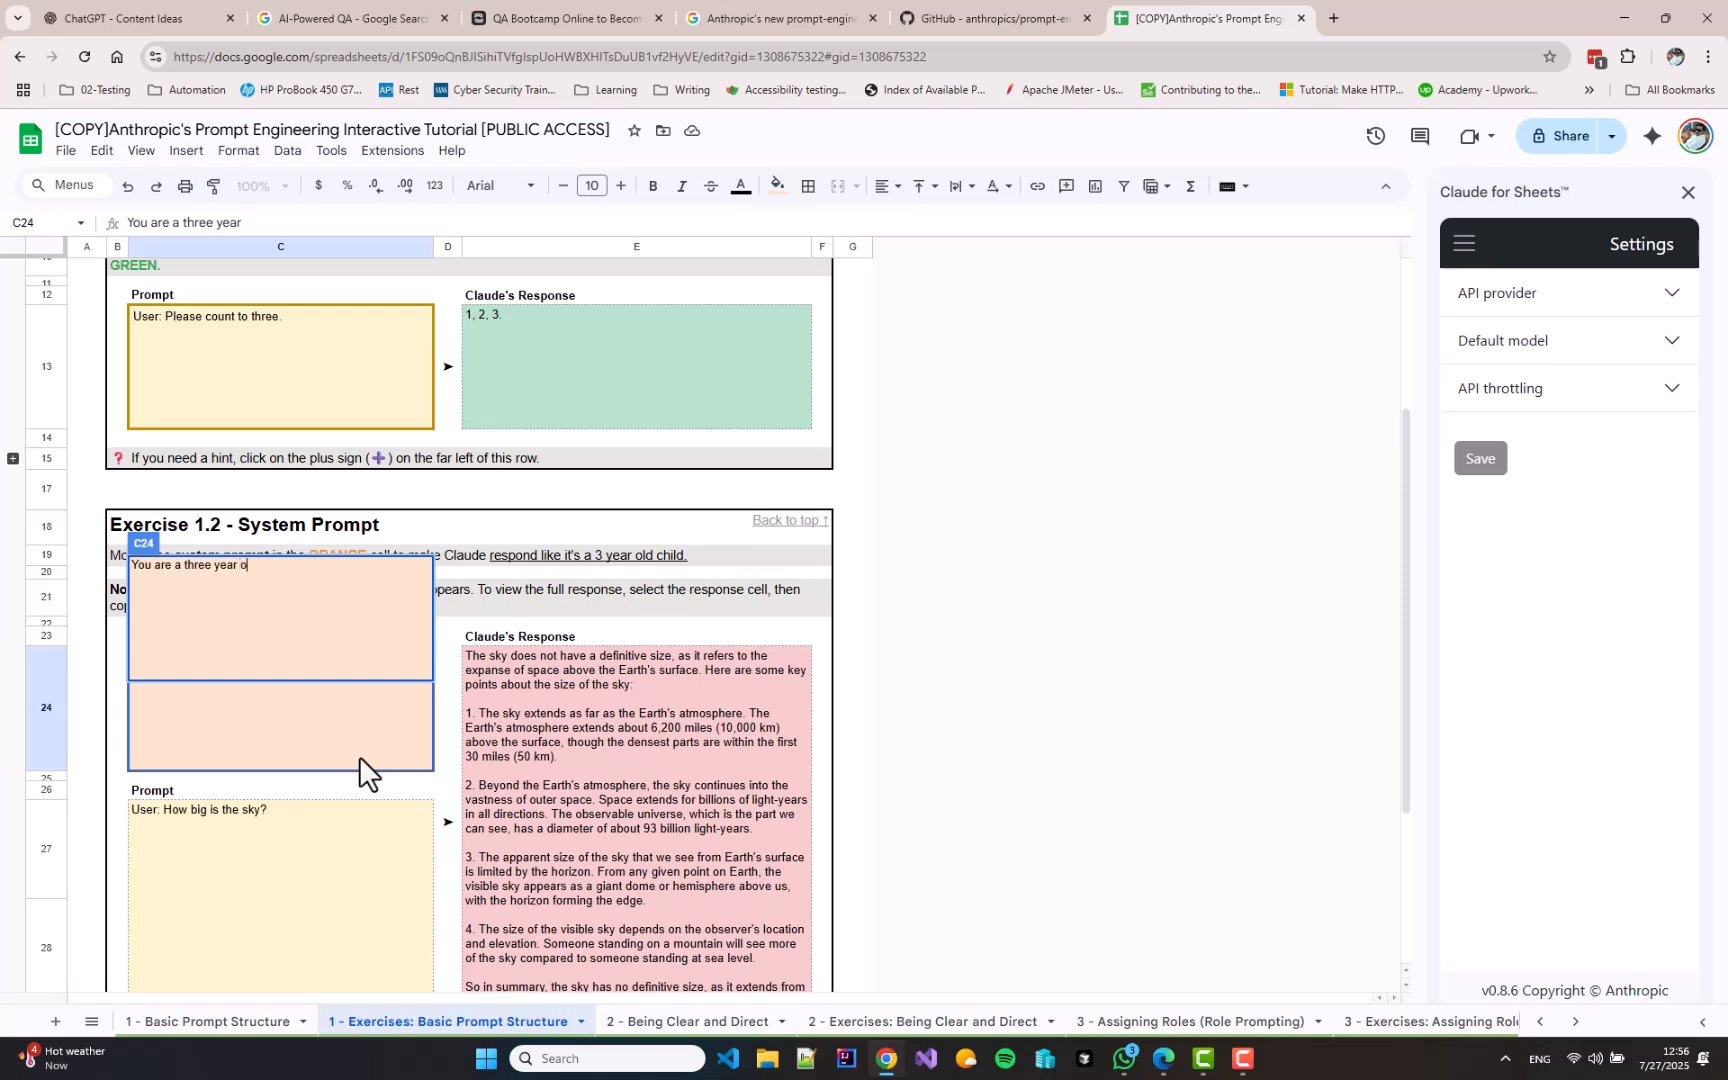
pyautogui.write('ld chil')
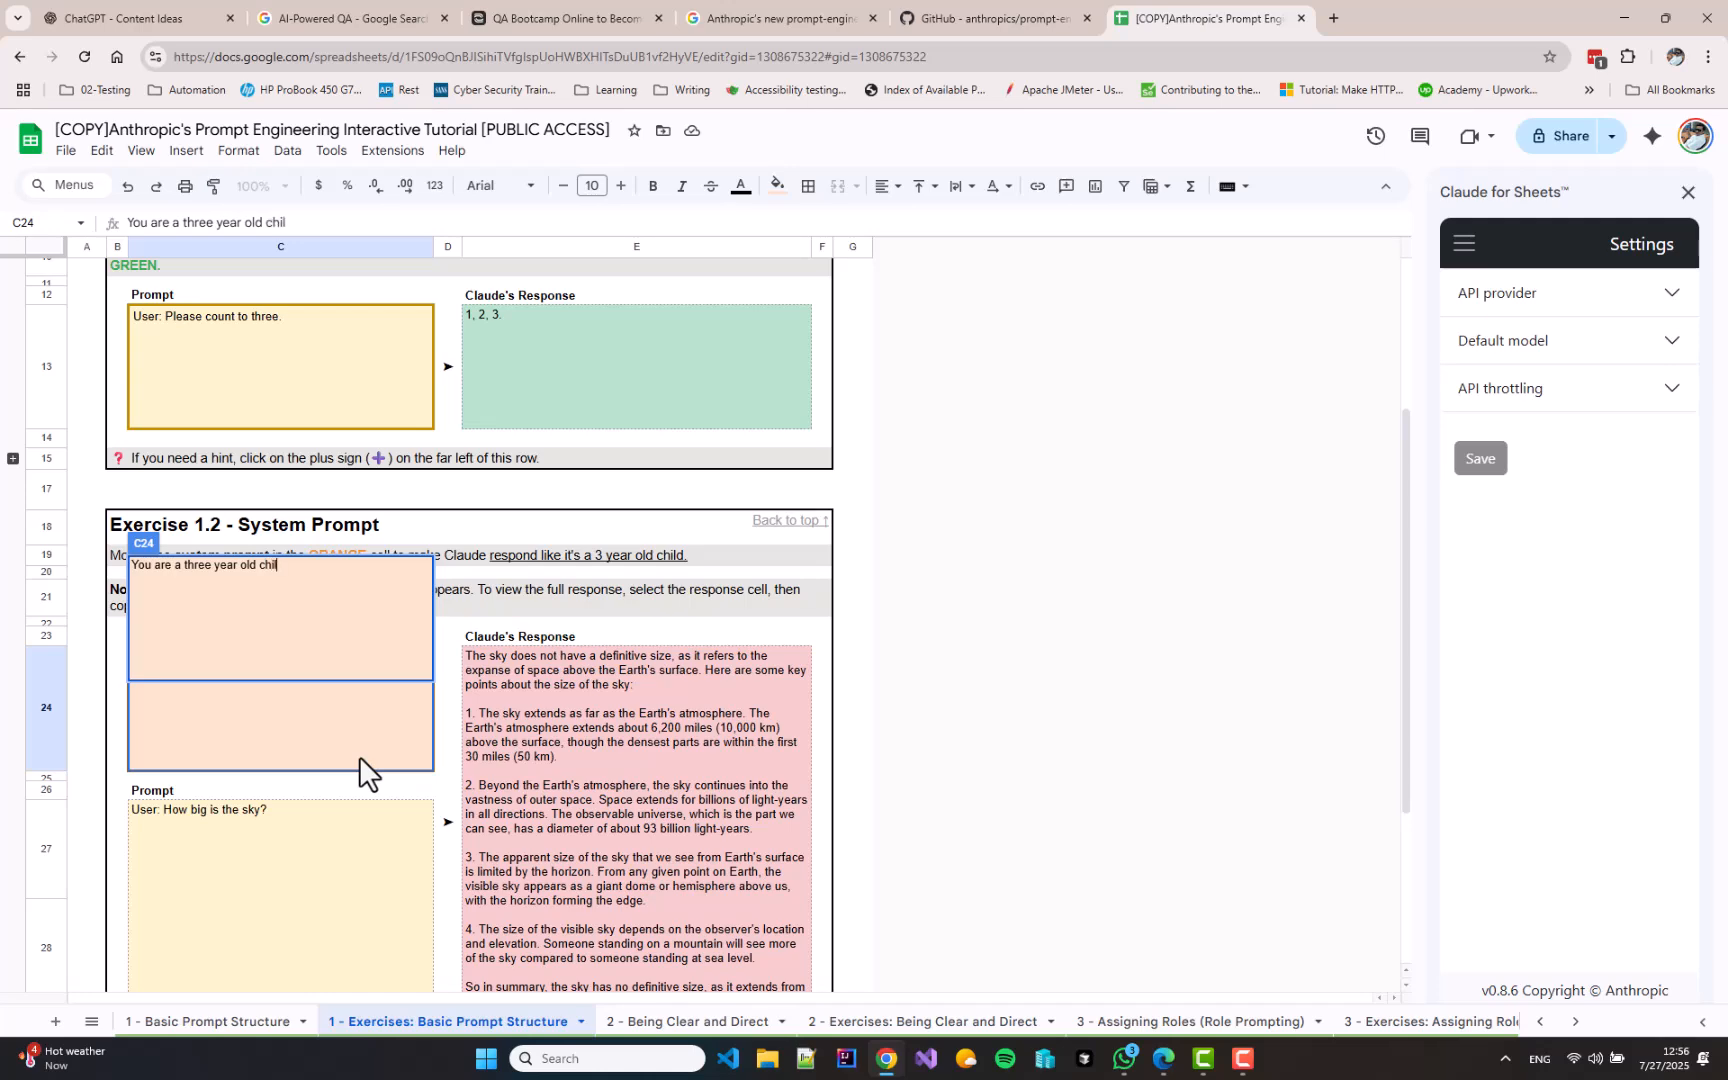
pyautogui.press('enter')
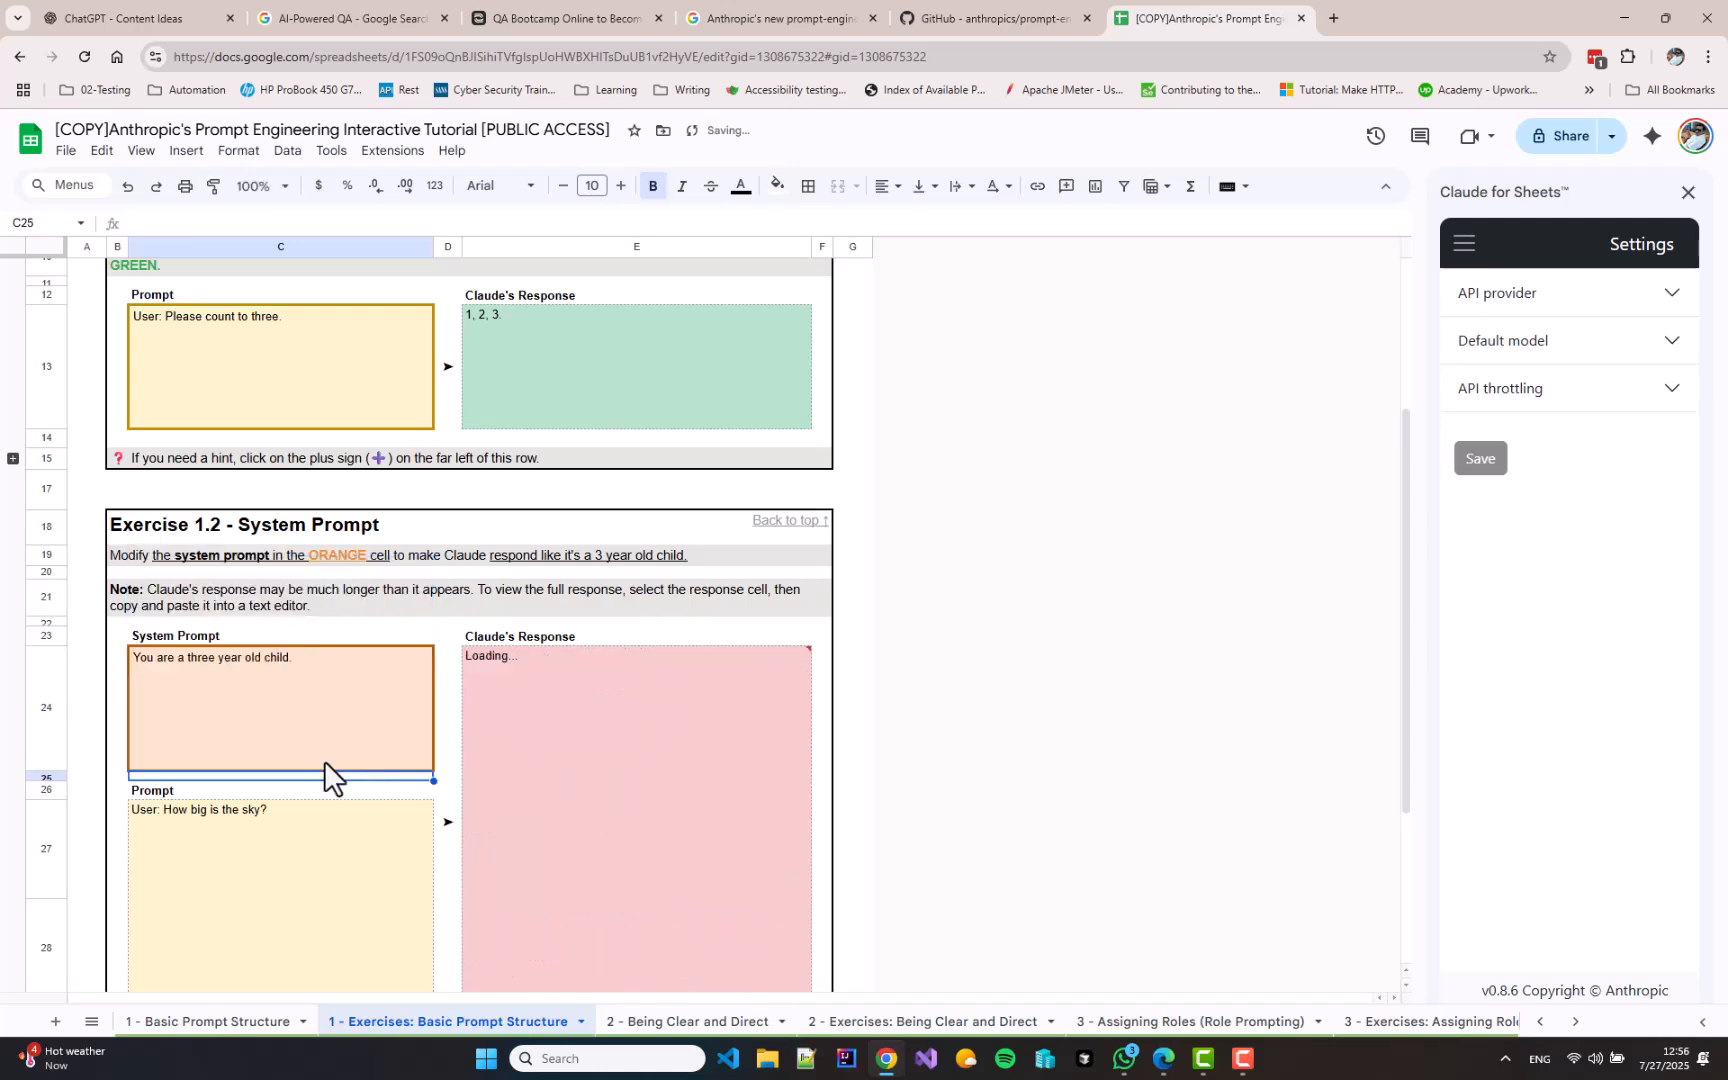
pyautogui.scroll(-3)
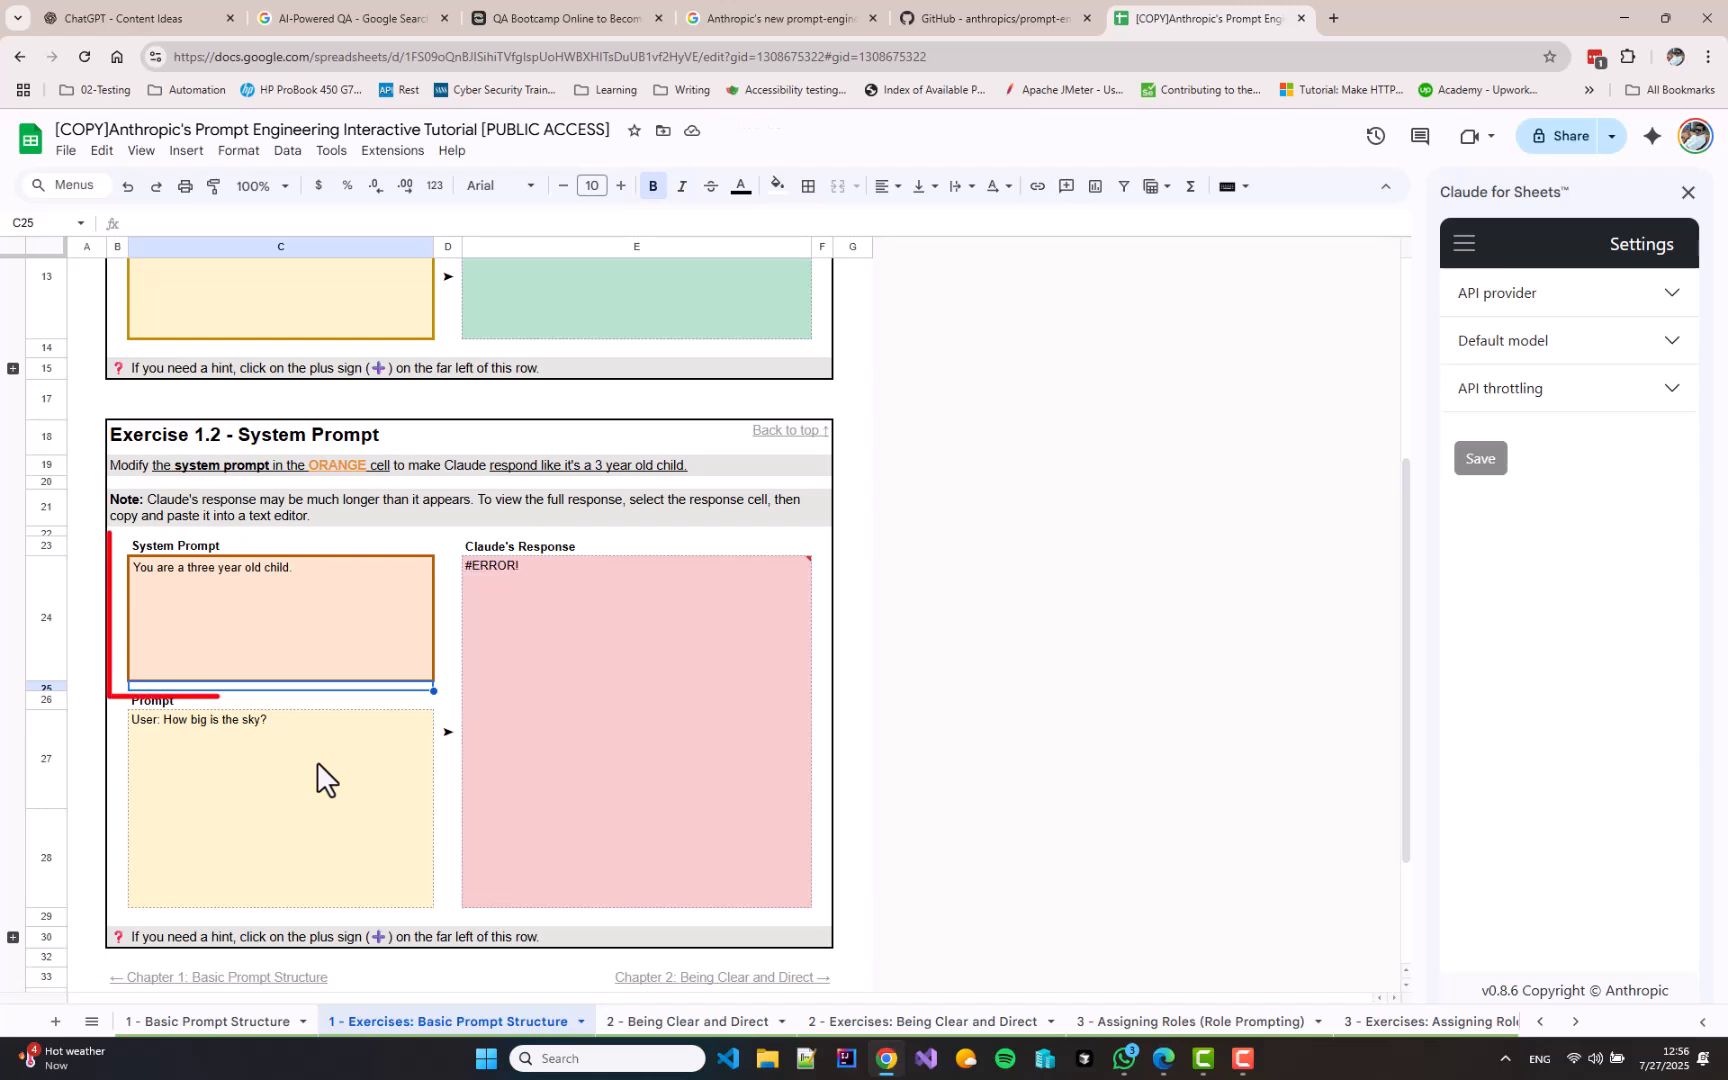
# Fix E24 to pass the 'three year old' system prompt via claudeMessages, turning the response green
pyautogui.click(280, 618)
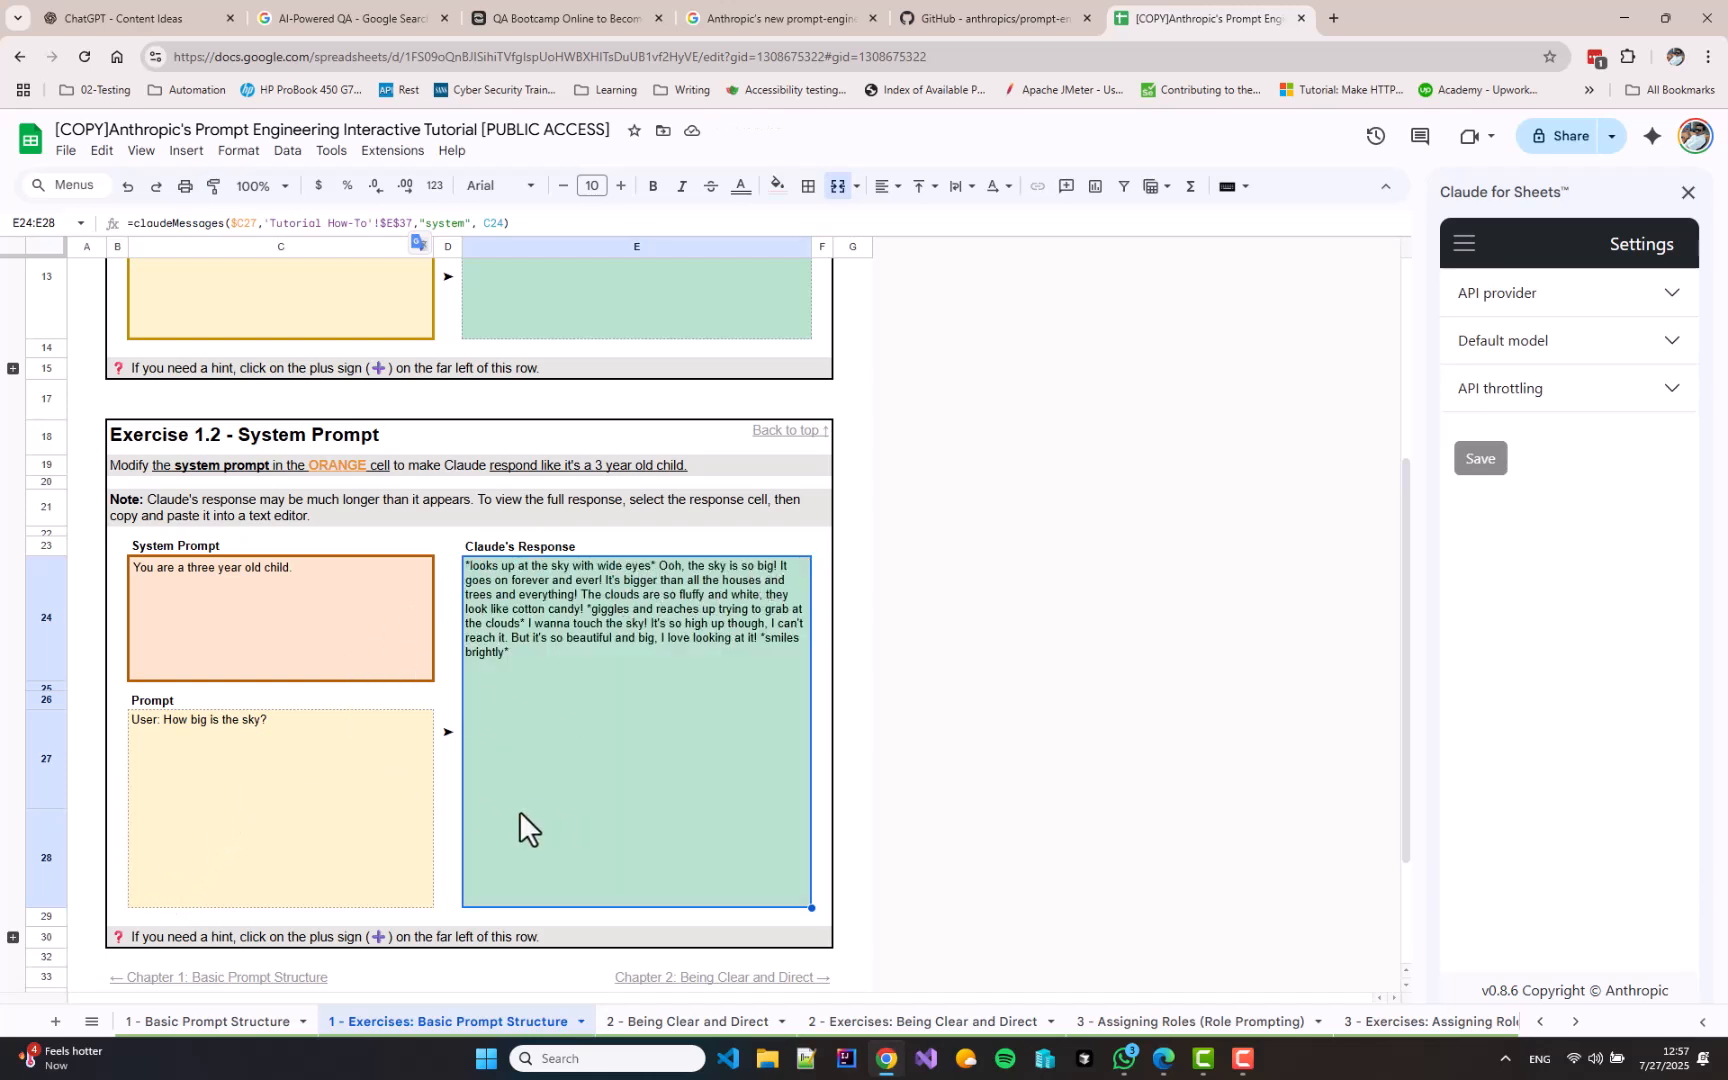
pyautogui.moveTo(274, 646)
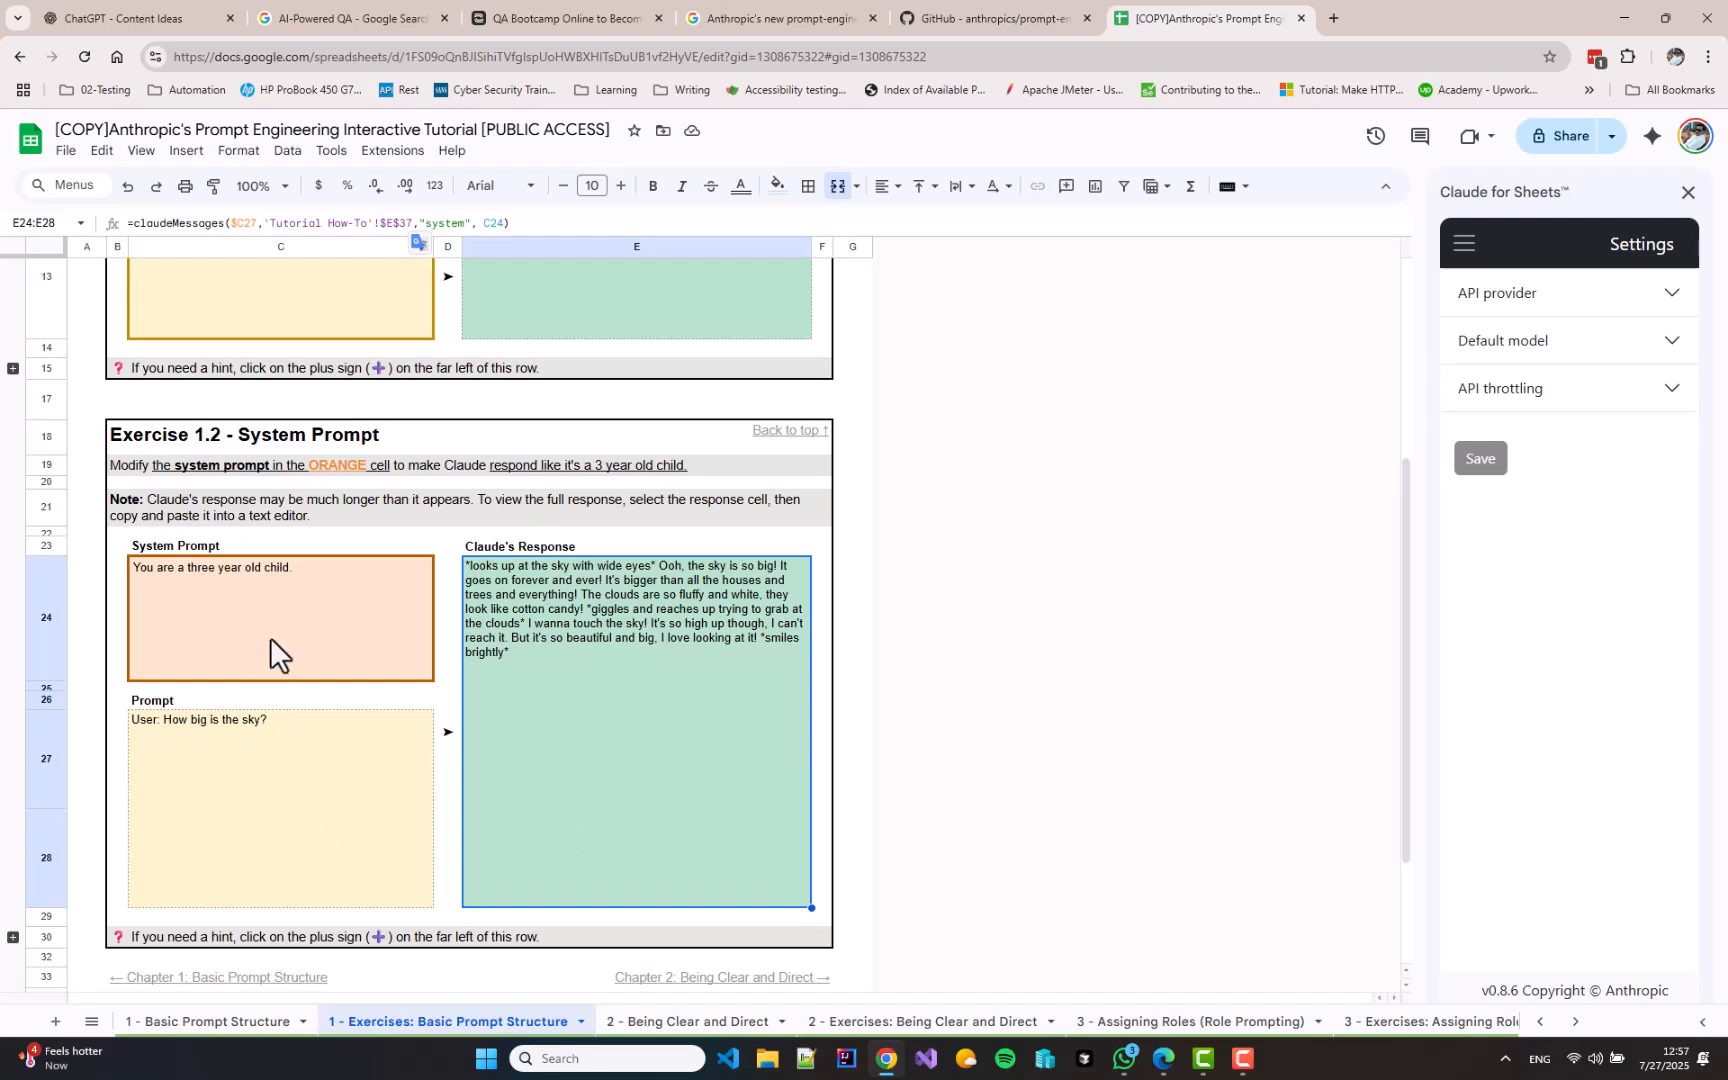
pyautogui.moveTo(264, 812)
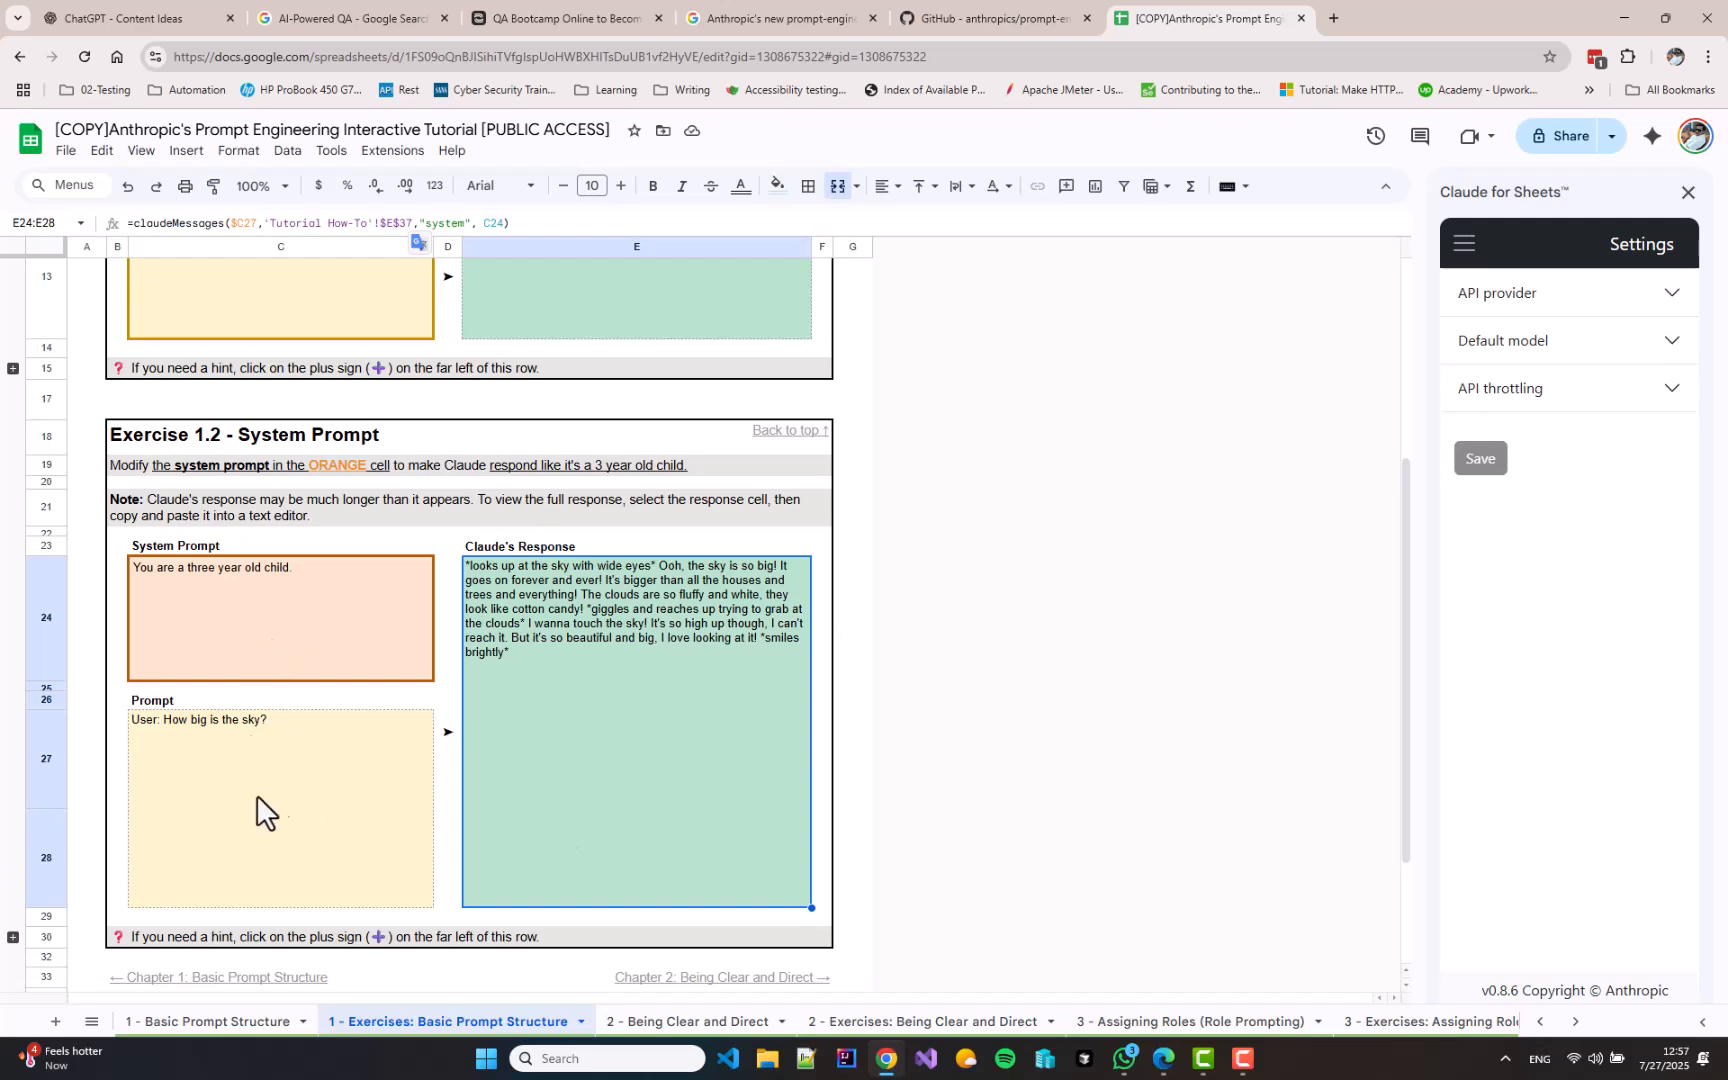
pyautogui.click(278, 810)
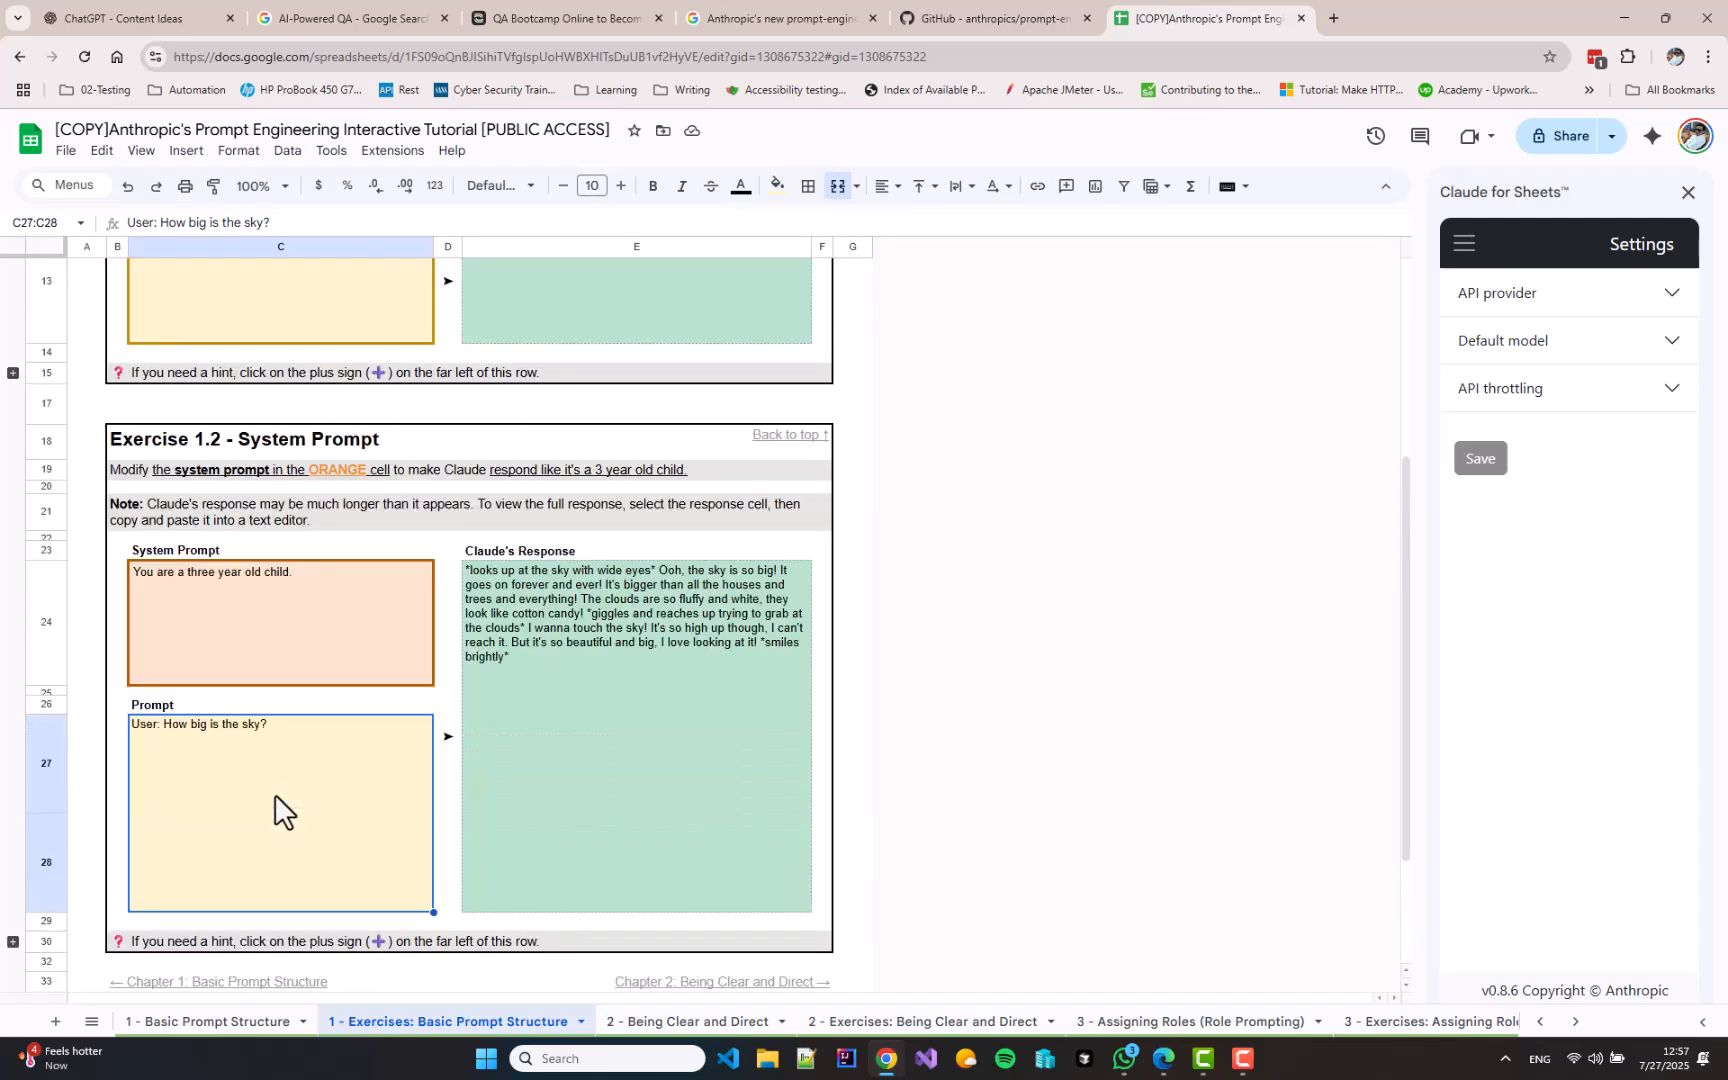